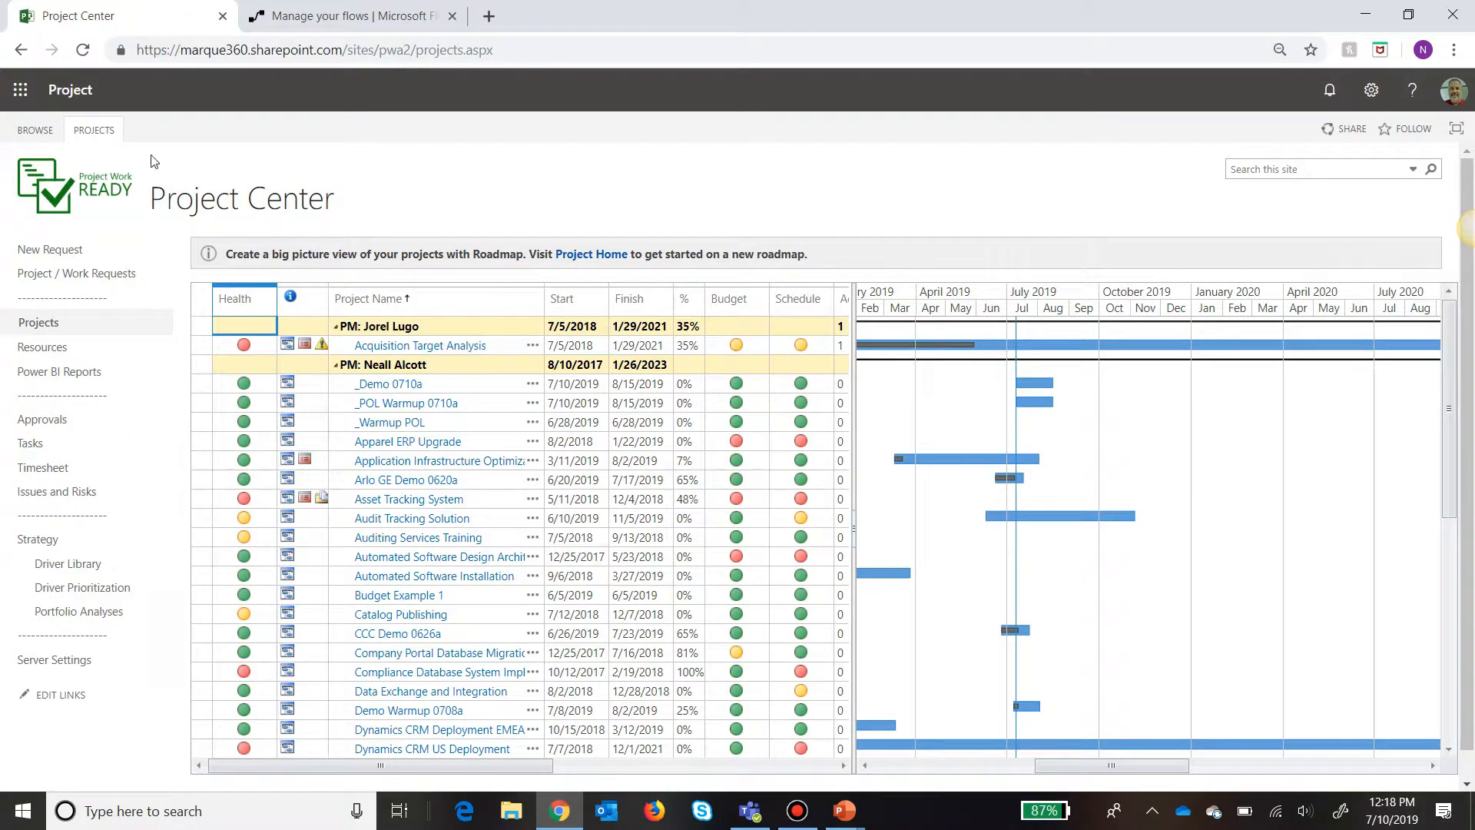
# Create a new project in Project Center named 'Azure Database Migration'.
pyautogui.click(93, 129)
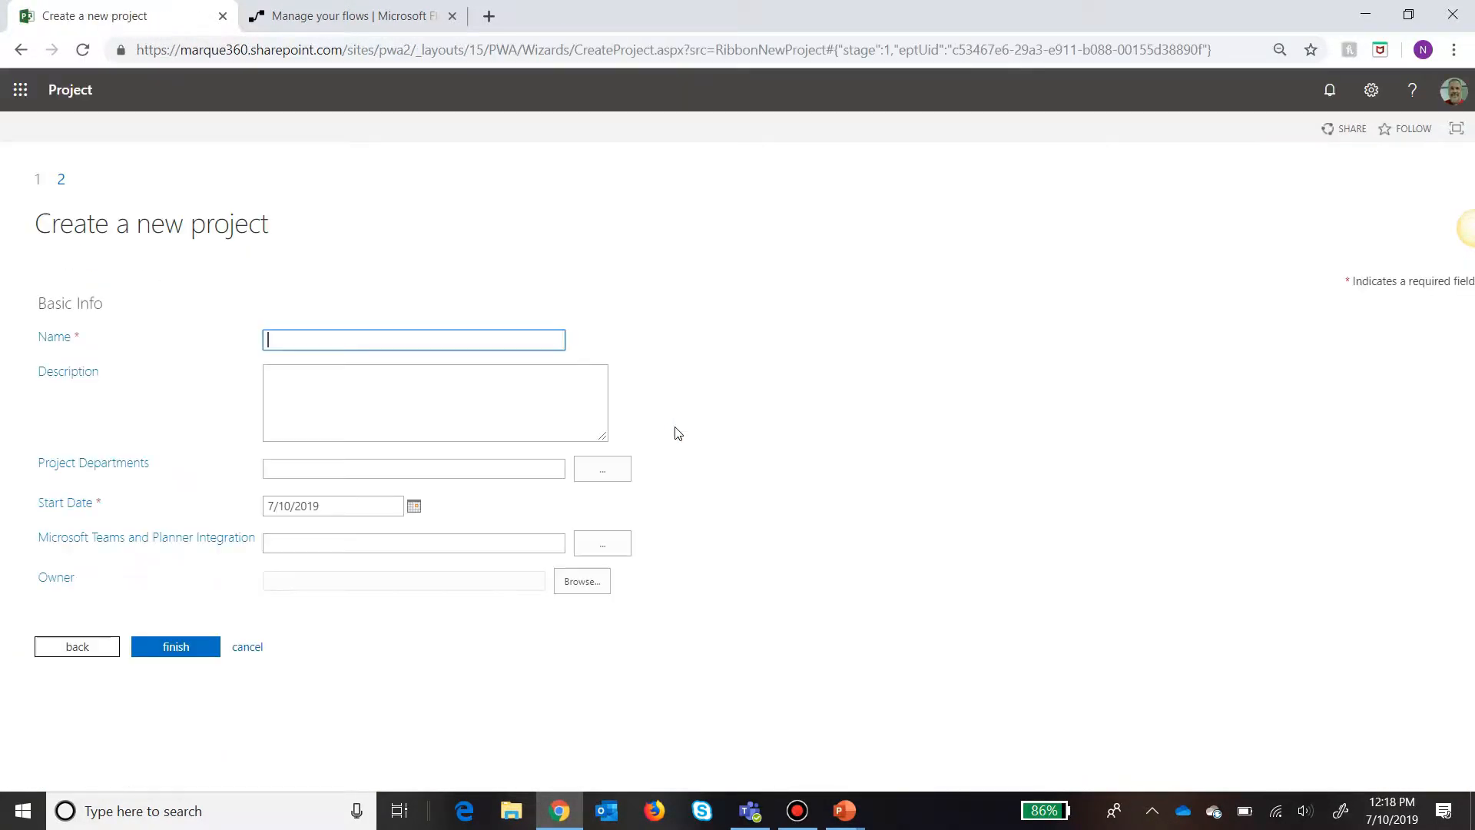
pyautogui.write('Azure D')
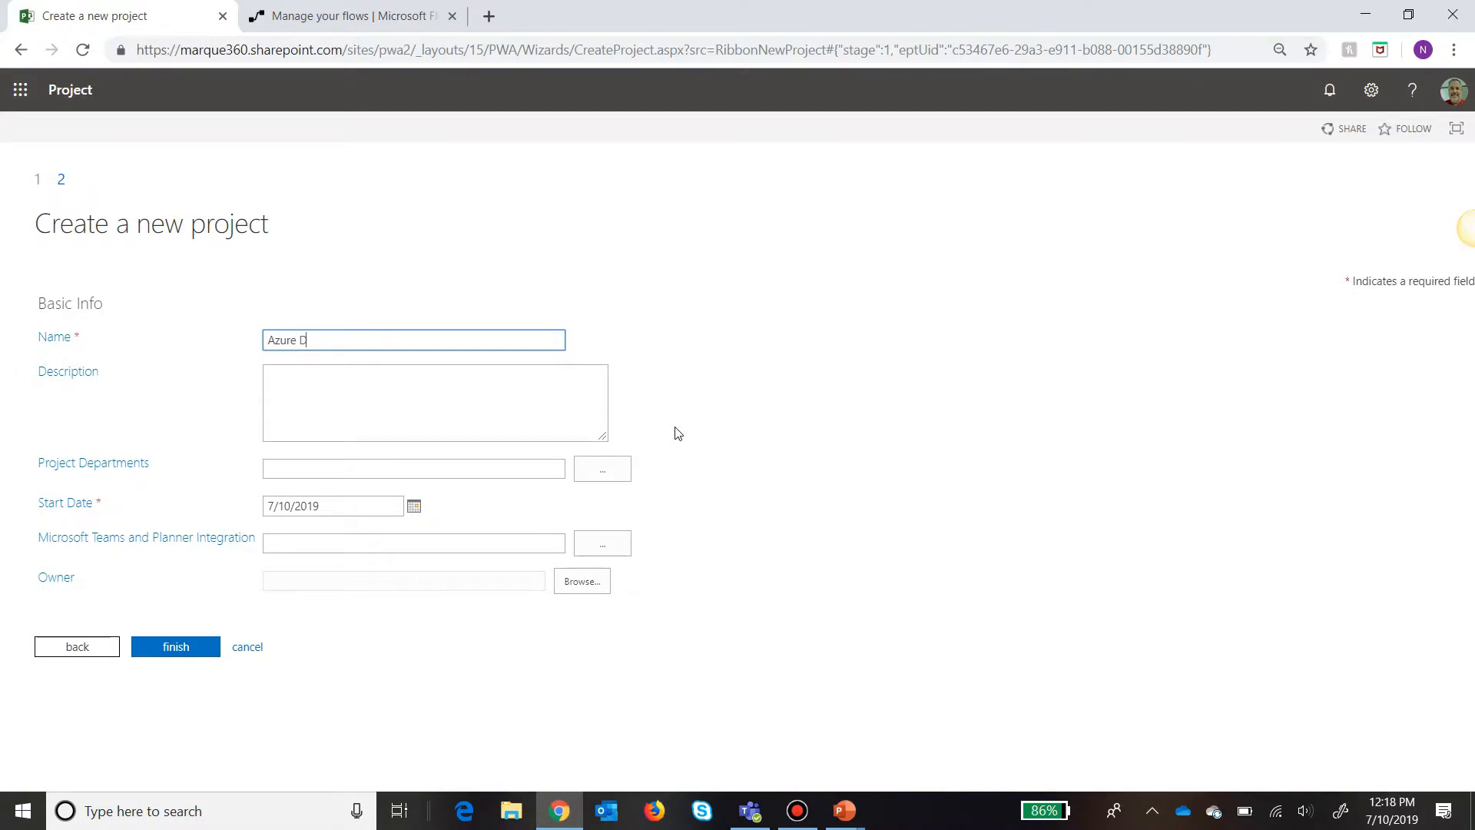
pyautogui.write('atabase M')
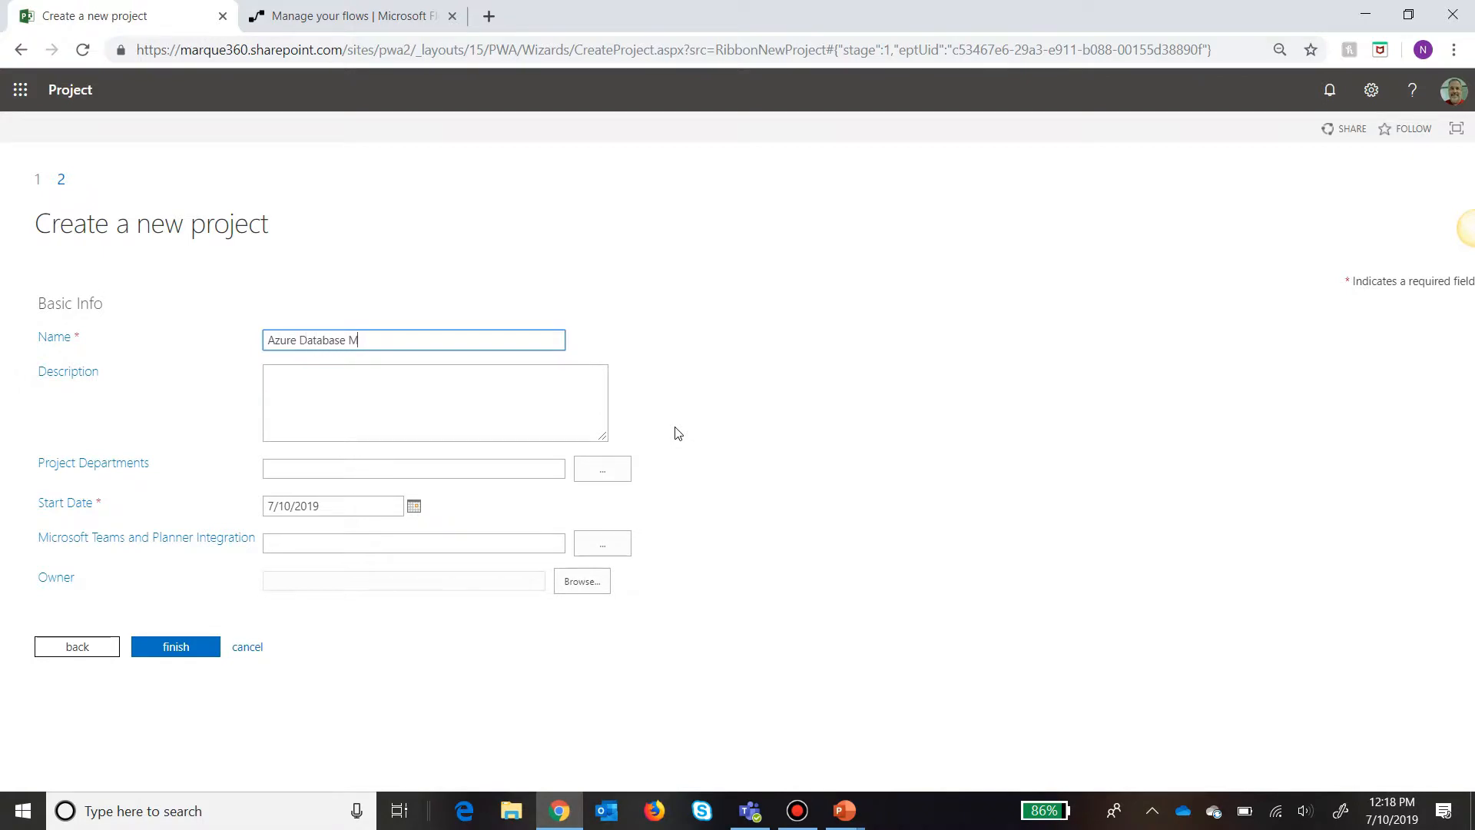
pyautogui.write('igration')
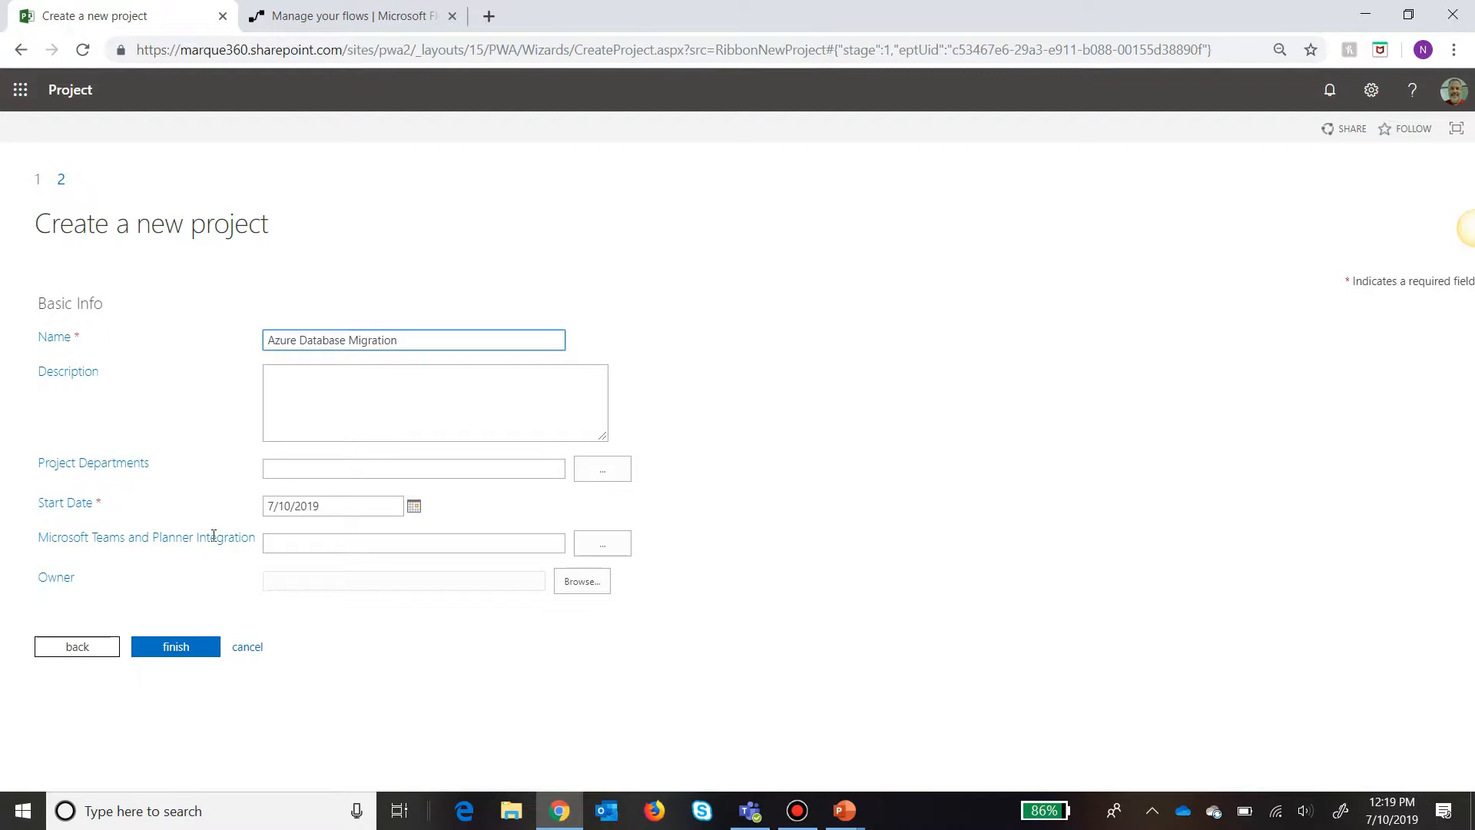
# Choose Yes for the project's Microsoft Teams and Planner Integration option.
pyautogui.click(602, 542)
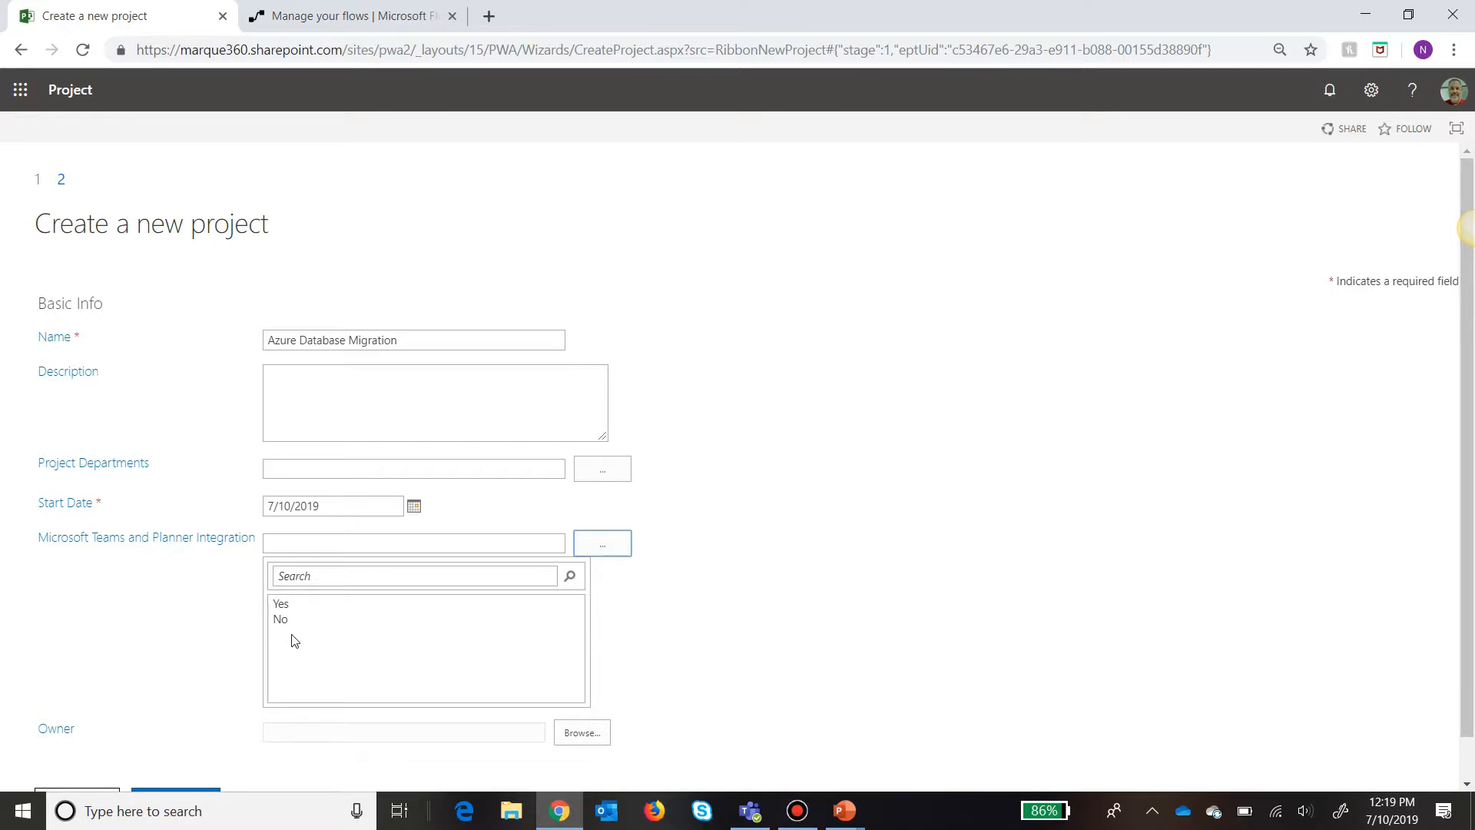
pyautogui.moveTo(292, 613)
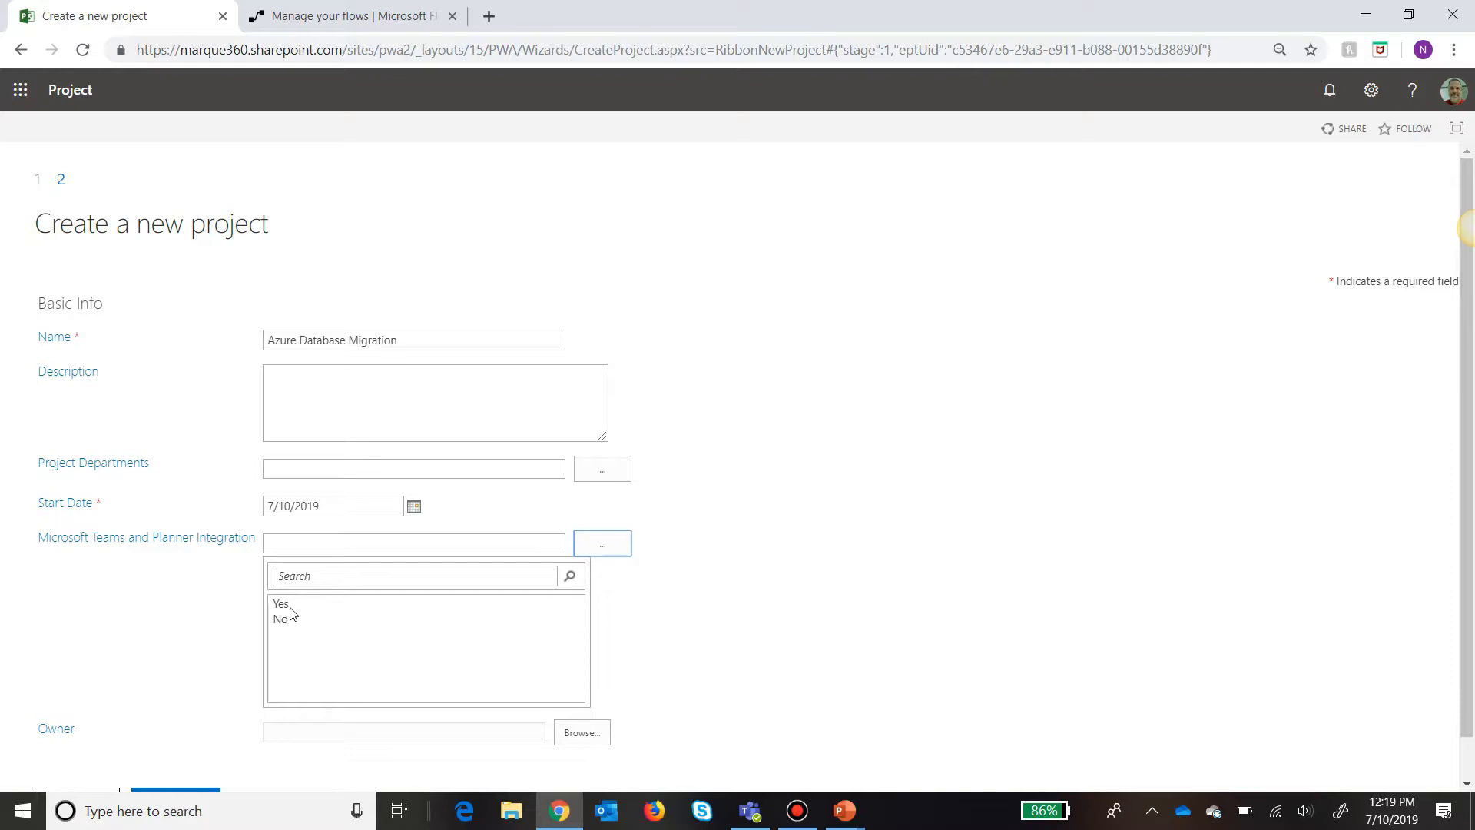
pyautogui.click(279, 602)
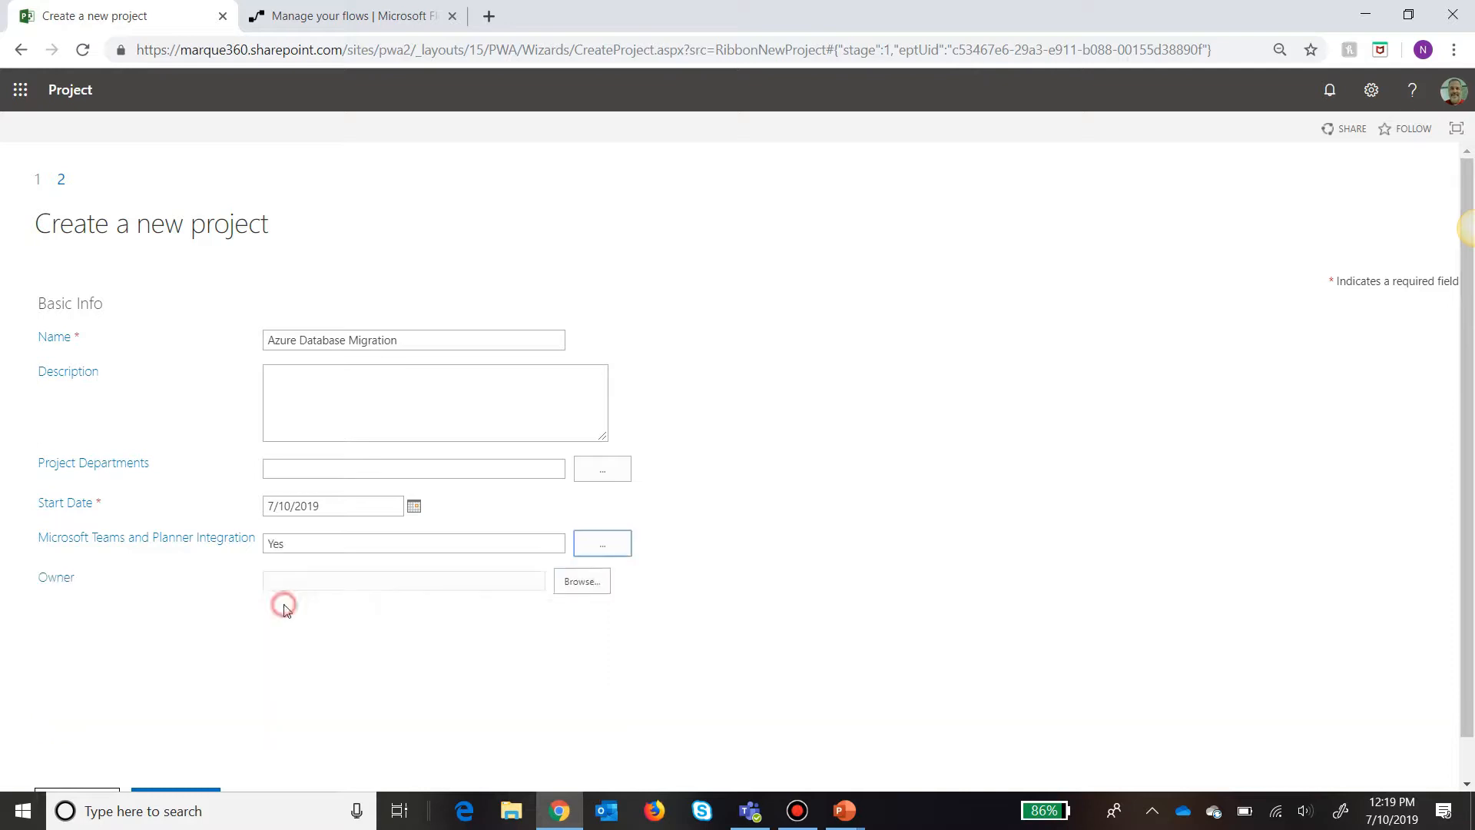
pyautogui.moveTo(663, 547)
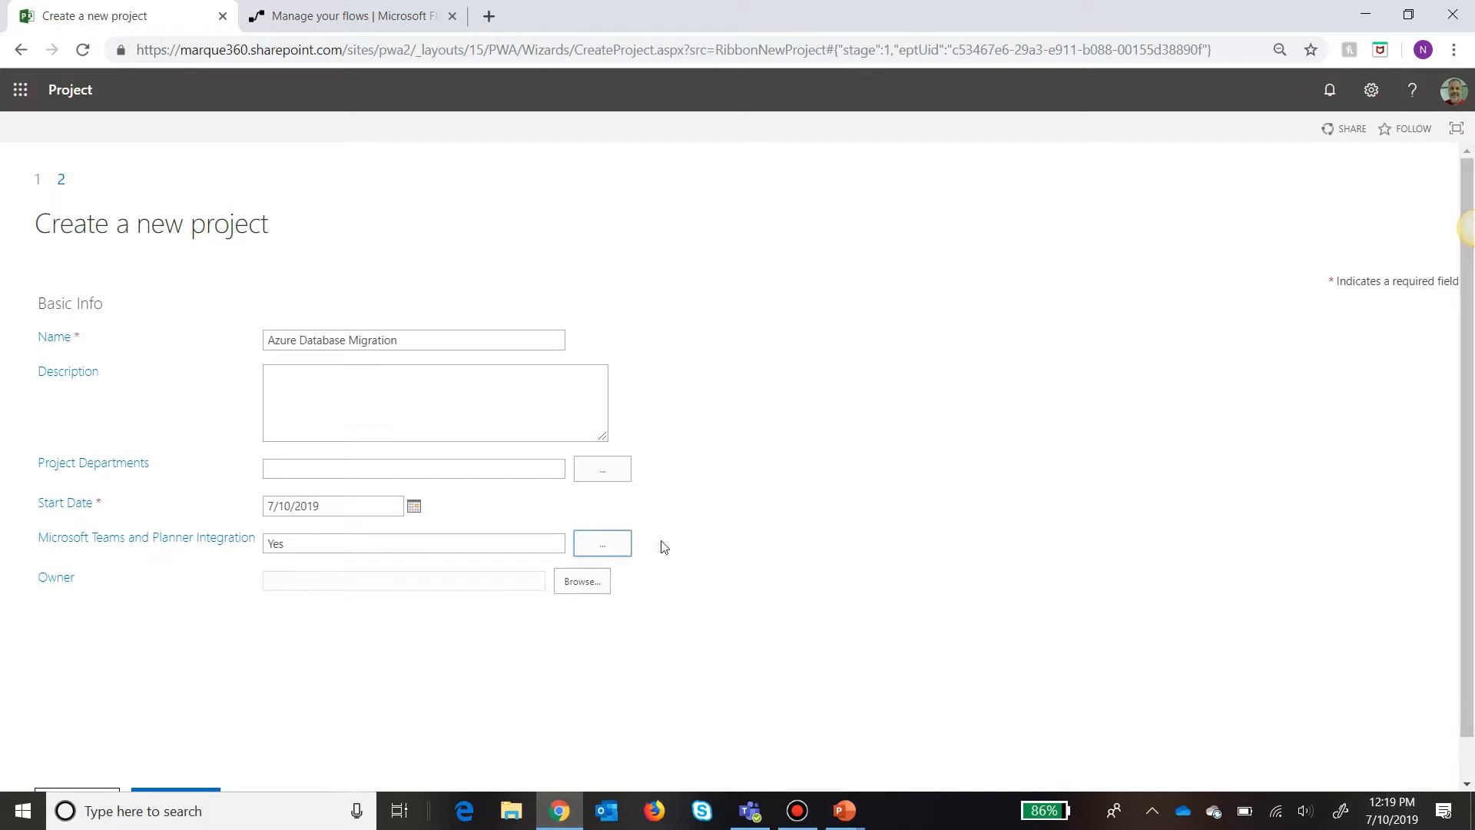
pyautogui.moveTo(689, 550)
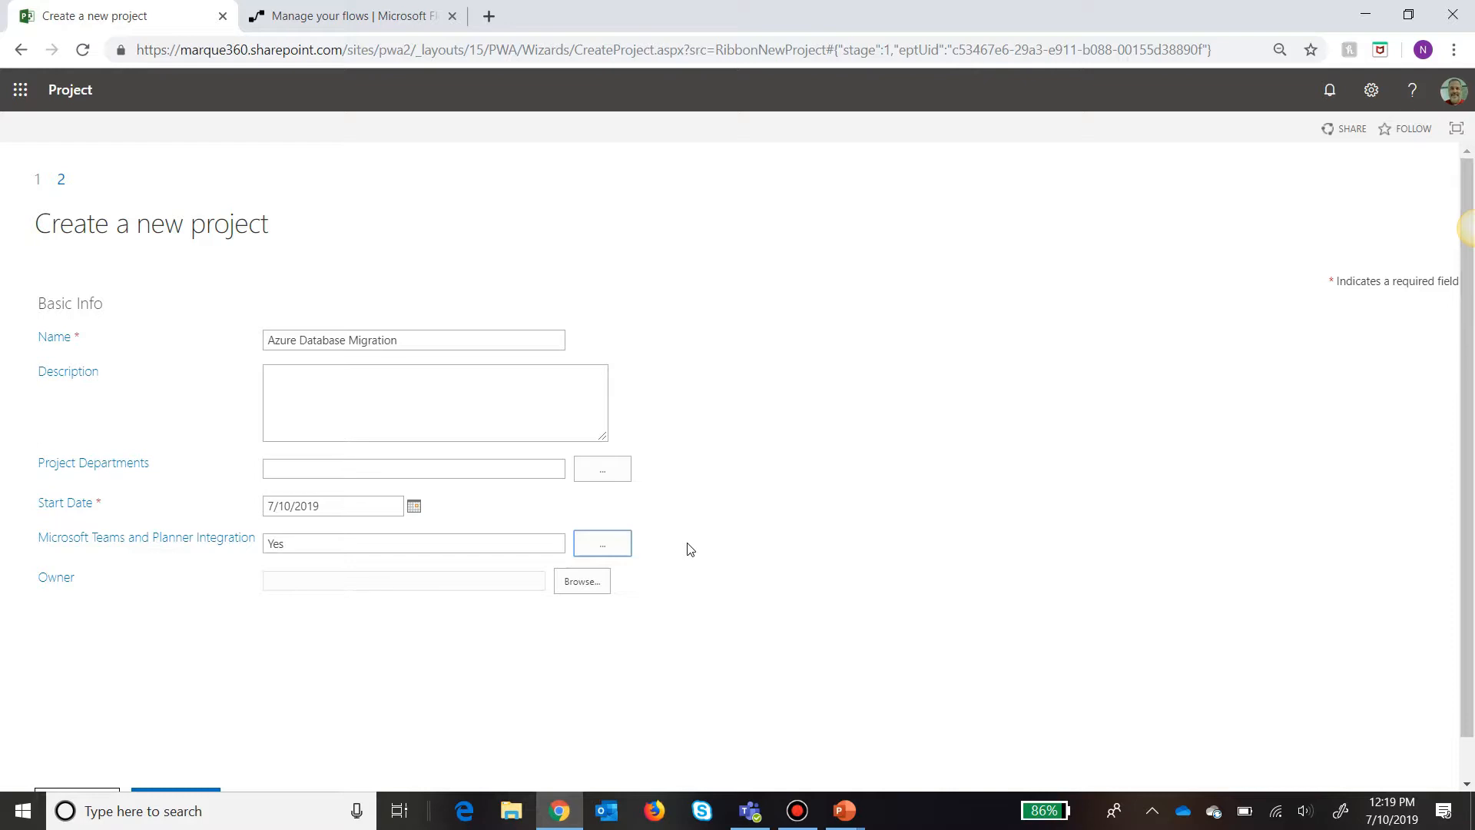
pyautogui.moveTo(693, 548)
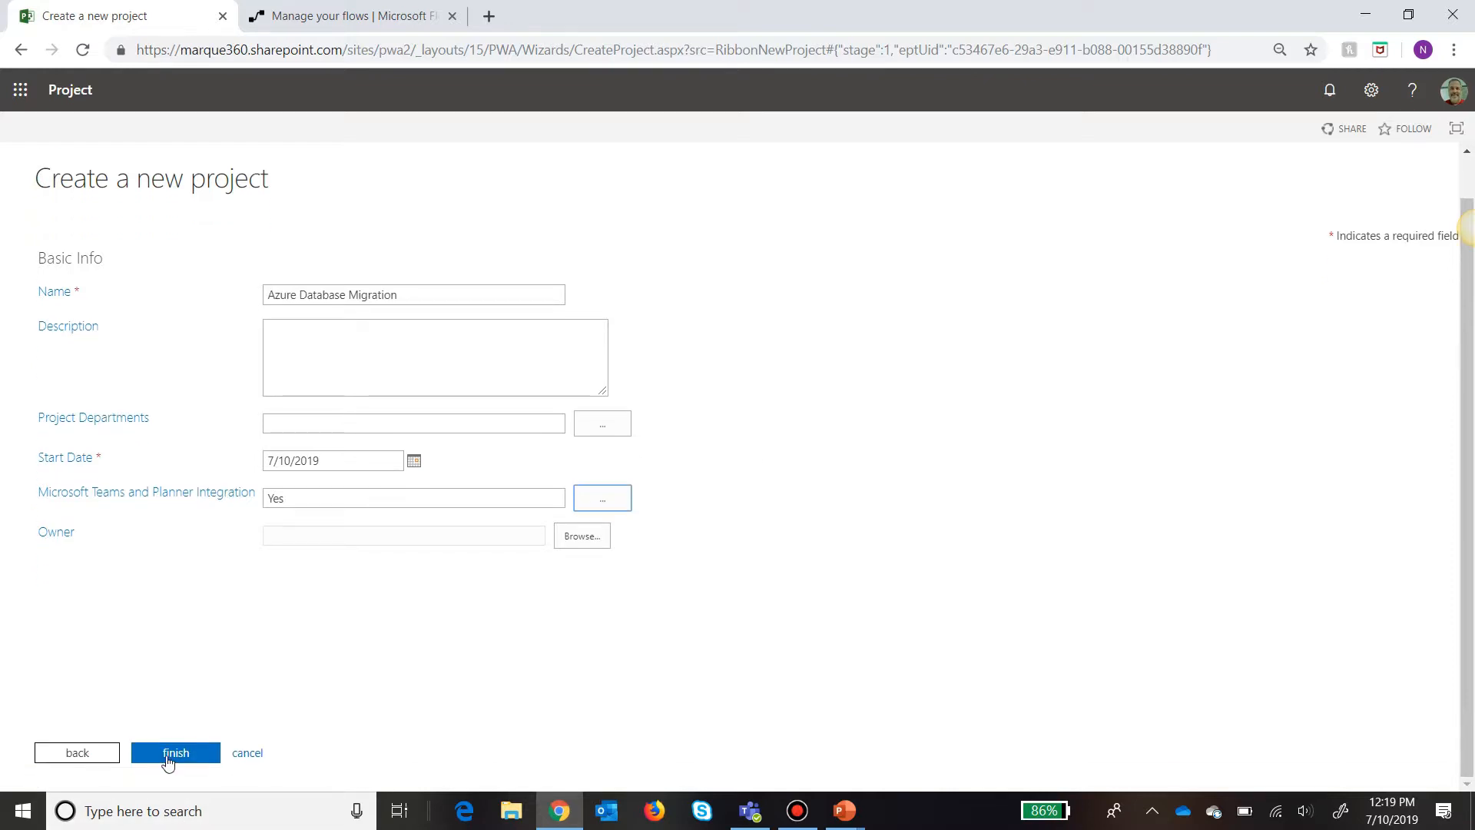
# Finish the wizard so the project is created and its Project Details page appears.
pyautogui.click(175, 753)
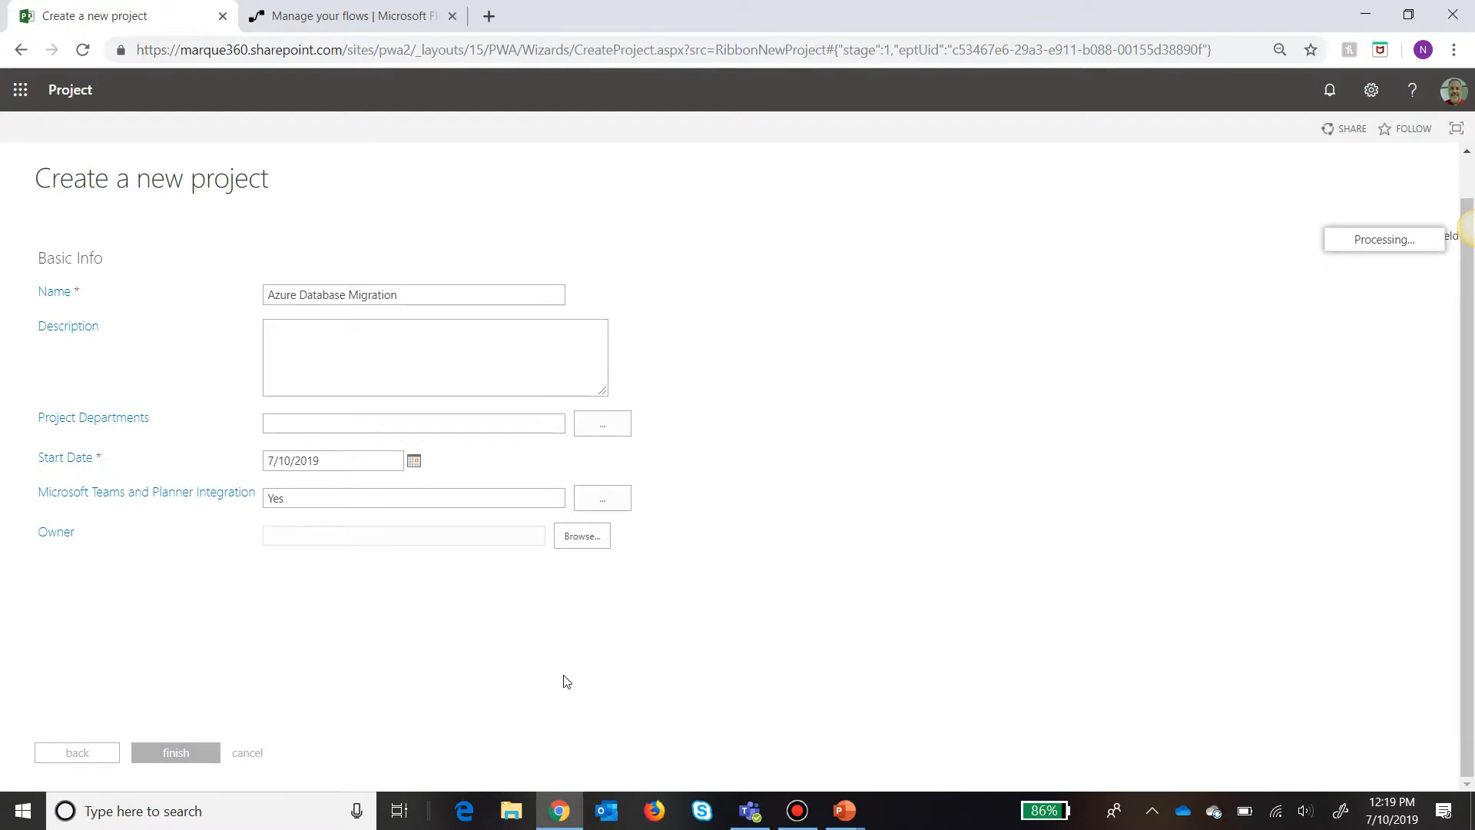
pyautogui.click(175, 751)
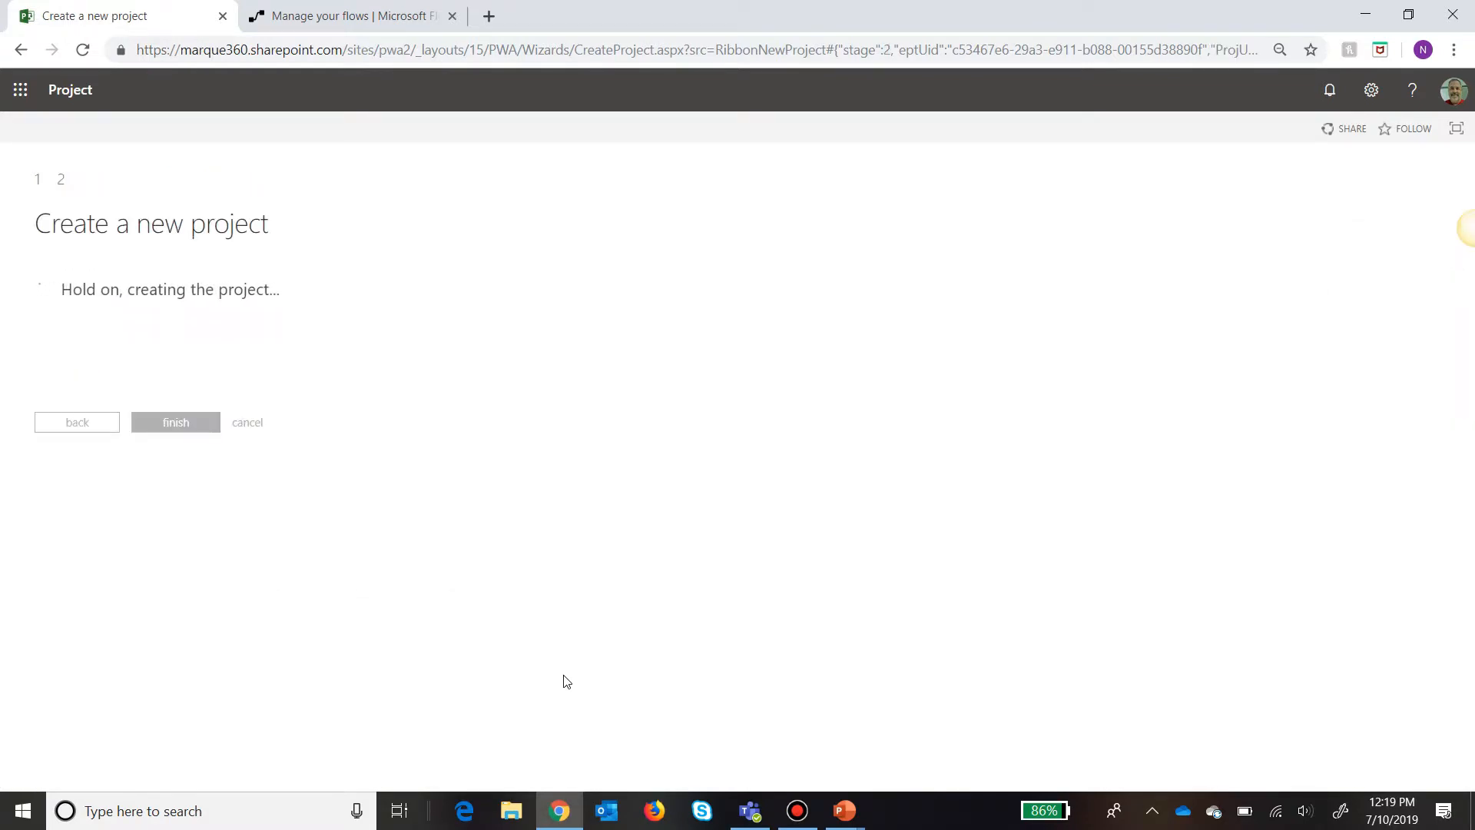
pyautogui.click(175, 421)
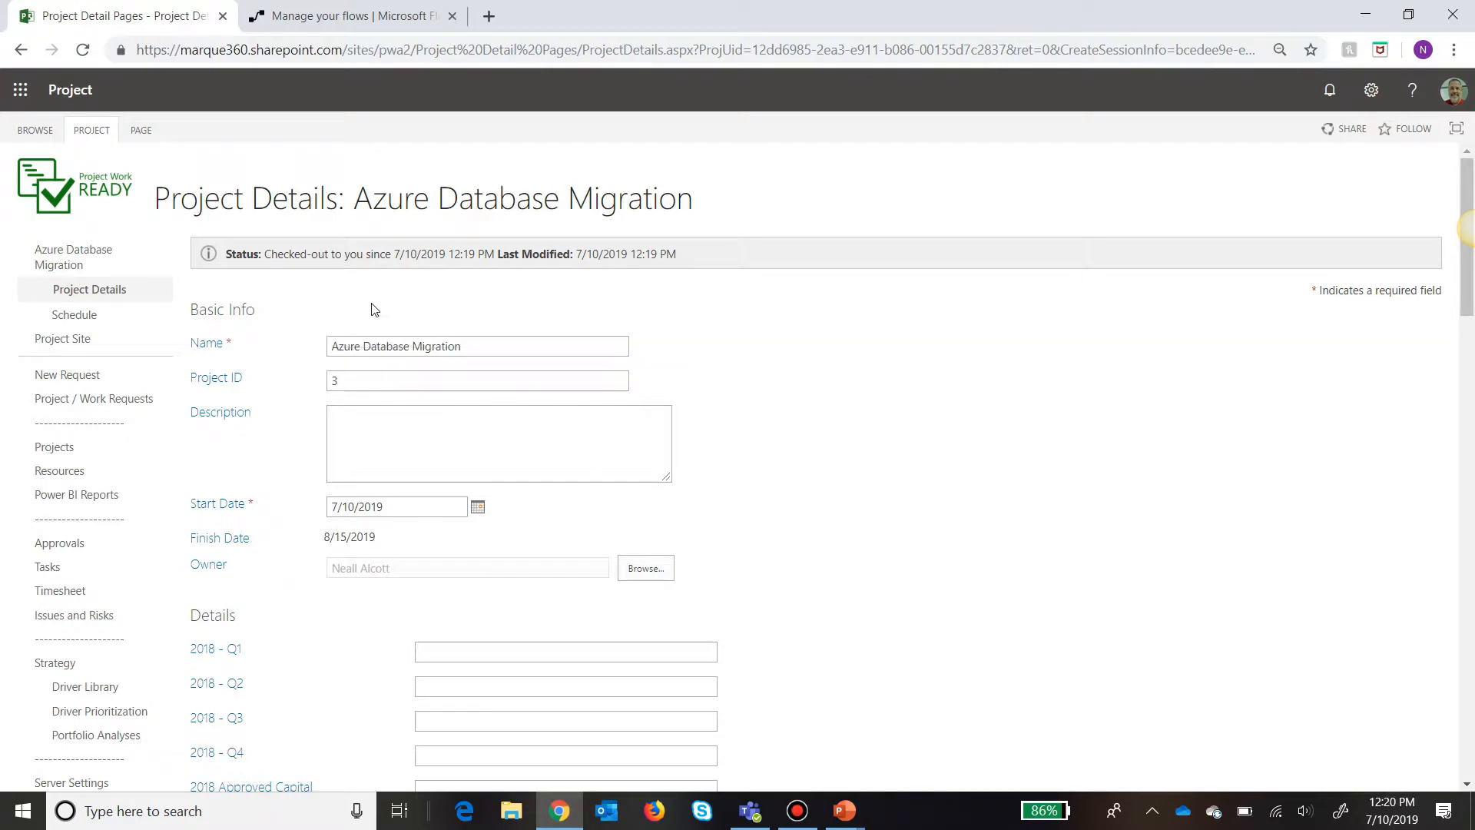
pyautogui.moveTo(74, 313)
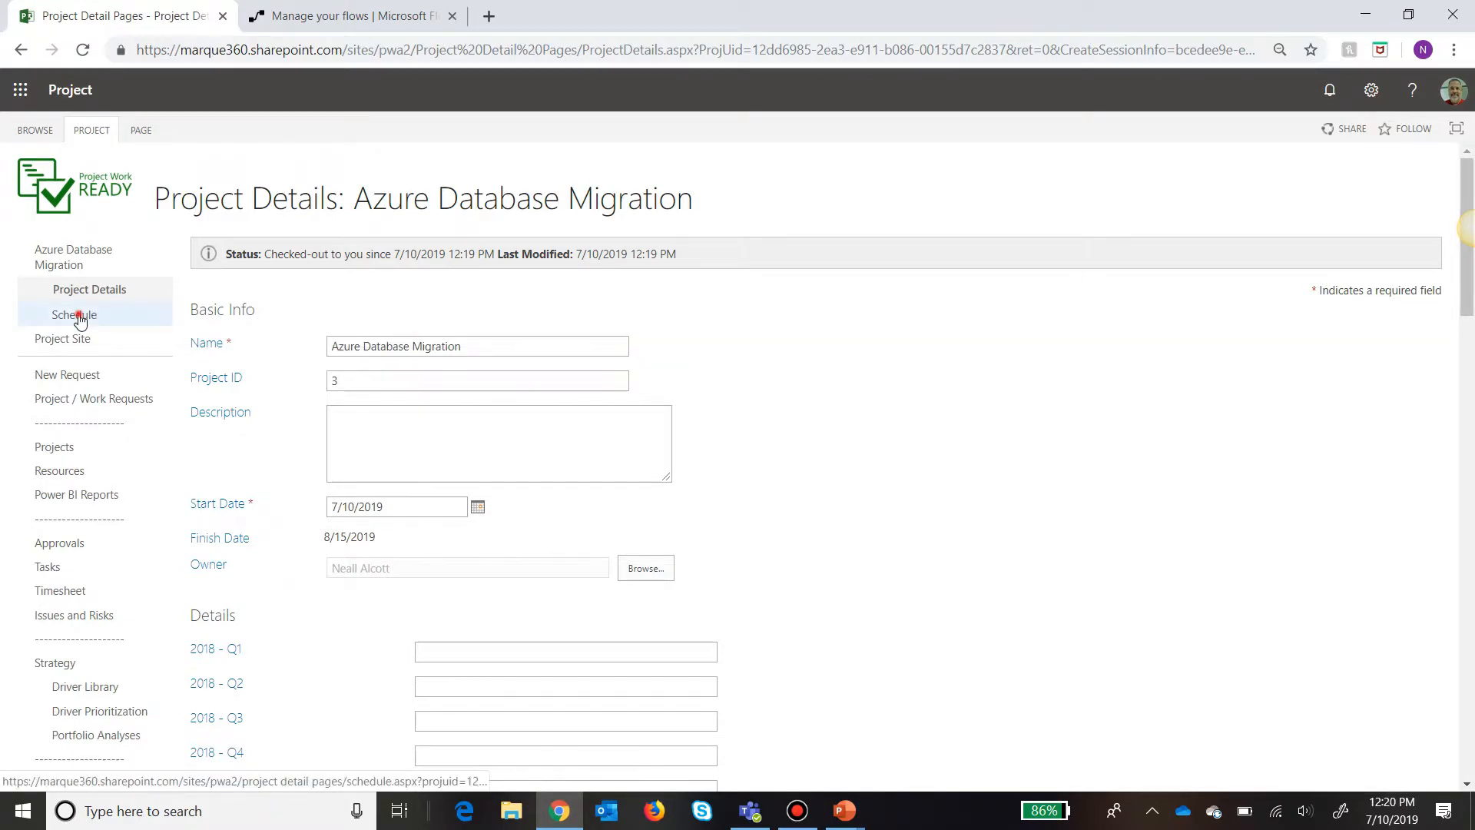
# Show the project's six-task schedule and its PROJECT ribbon options.
pyautogui.click(74, 313)
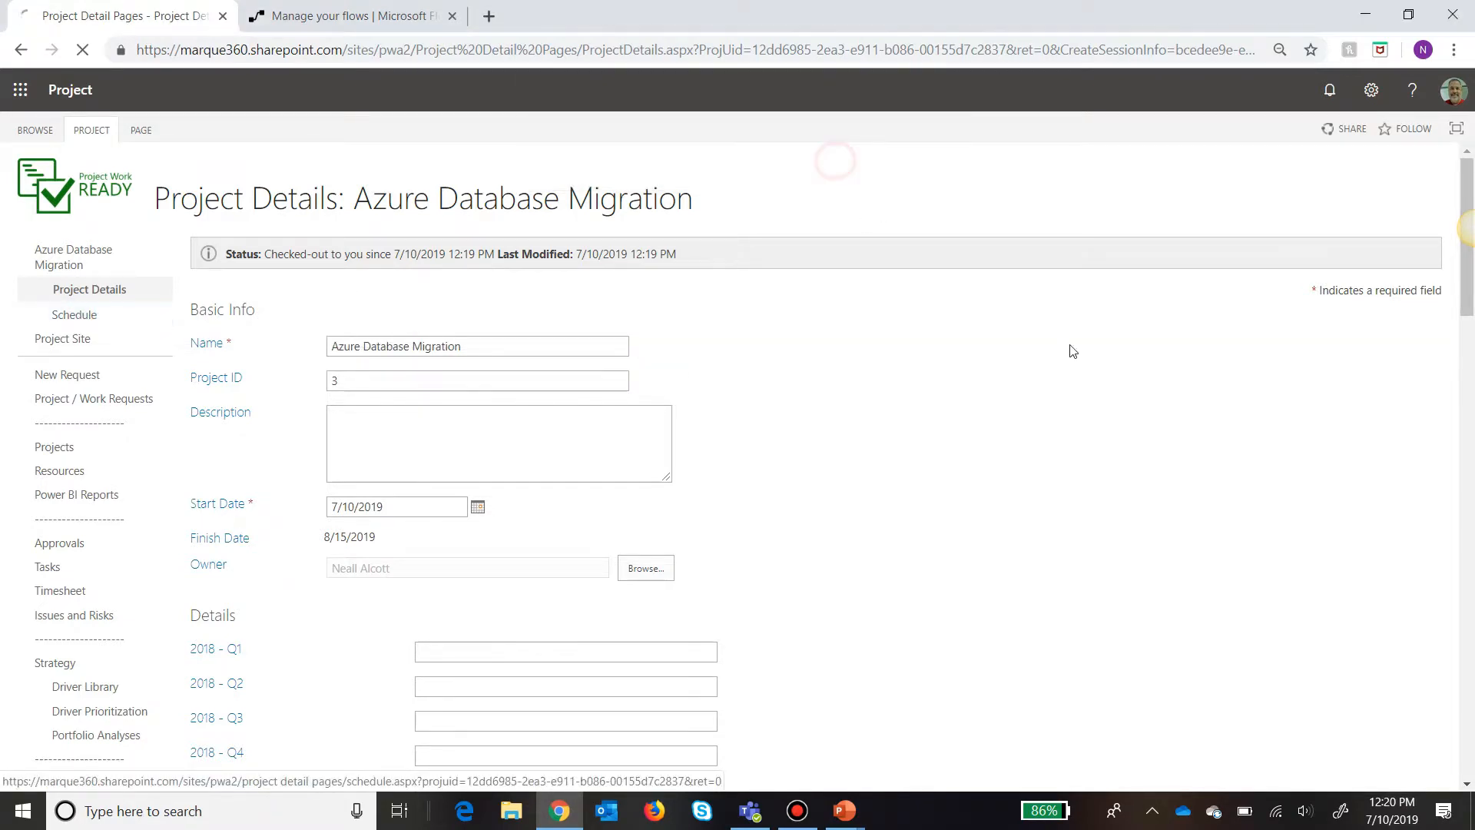
pyautogui.click(74, 313)
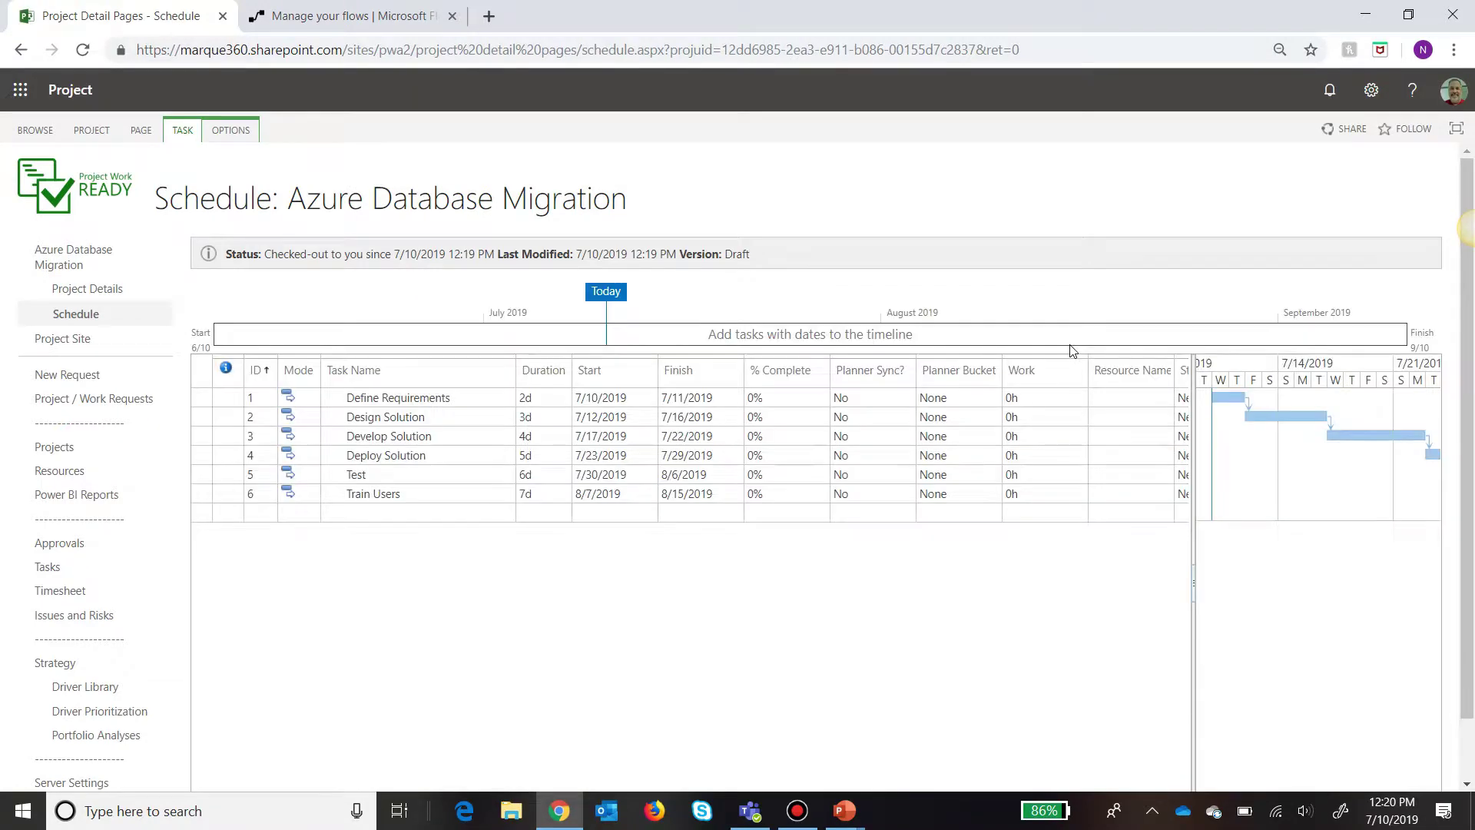
pyautogui.moveTo(499, 290)
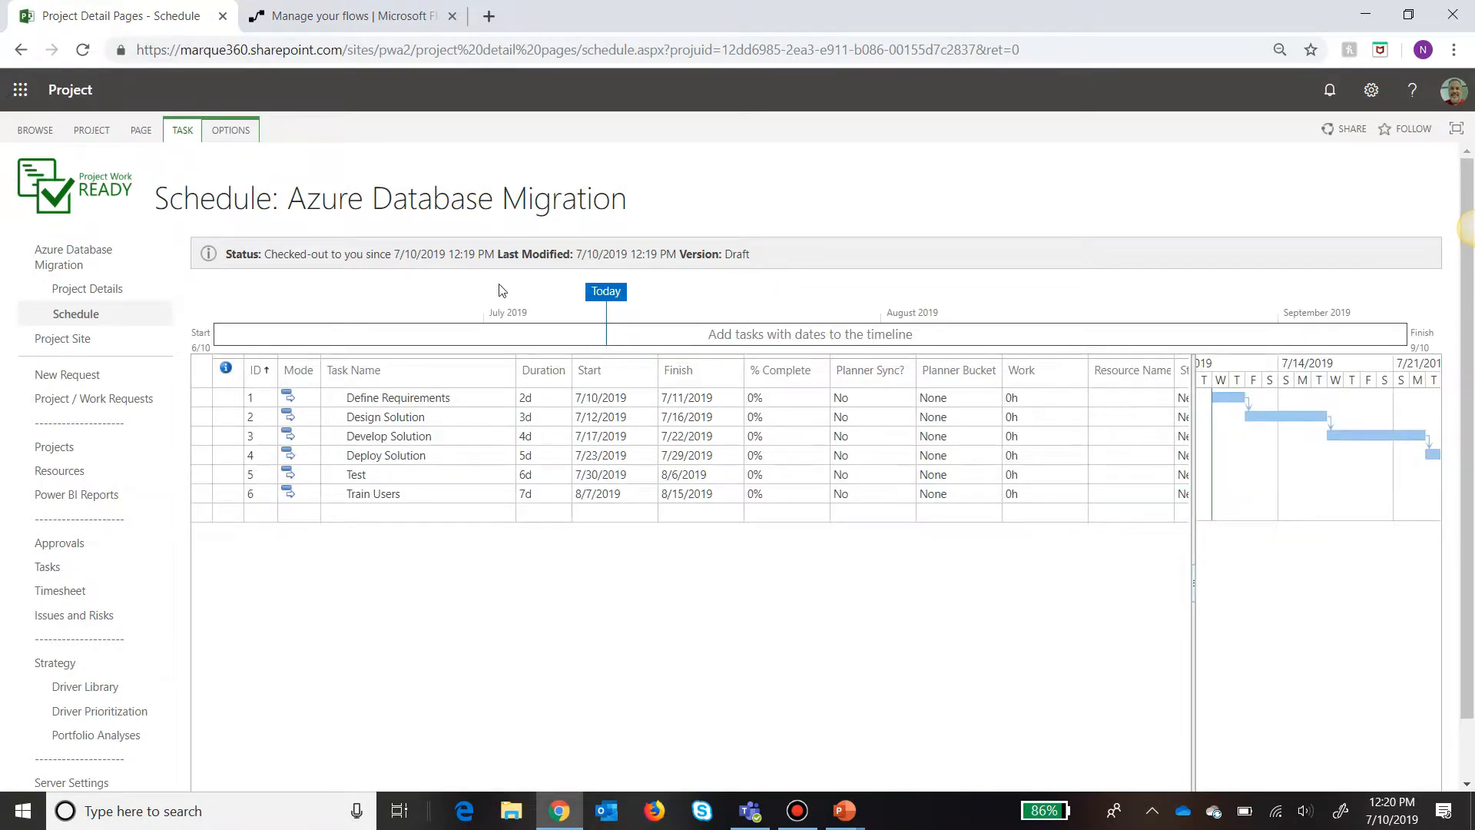
pyautogui.click(91, 129)
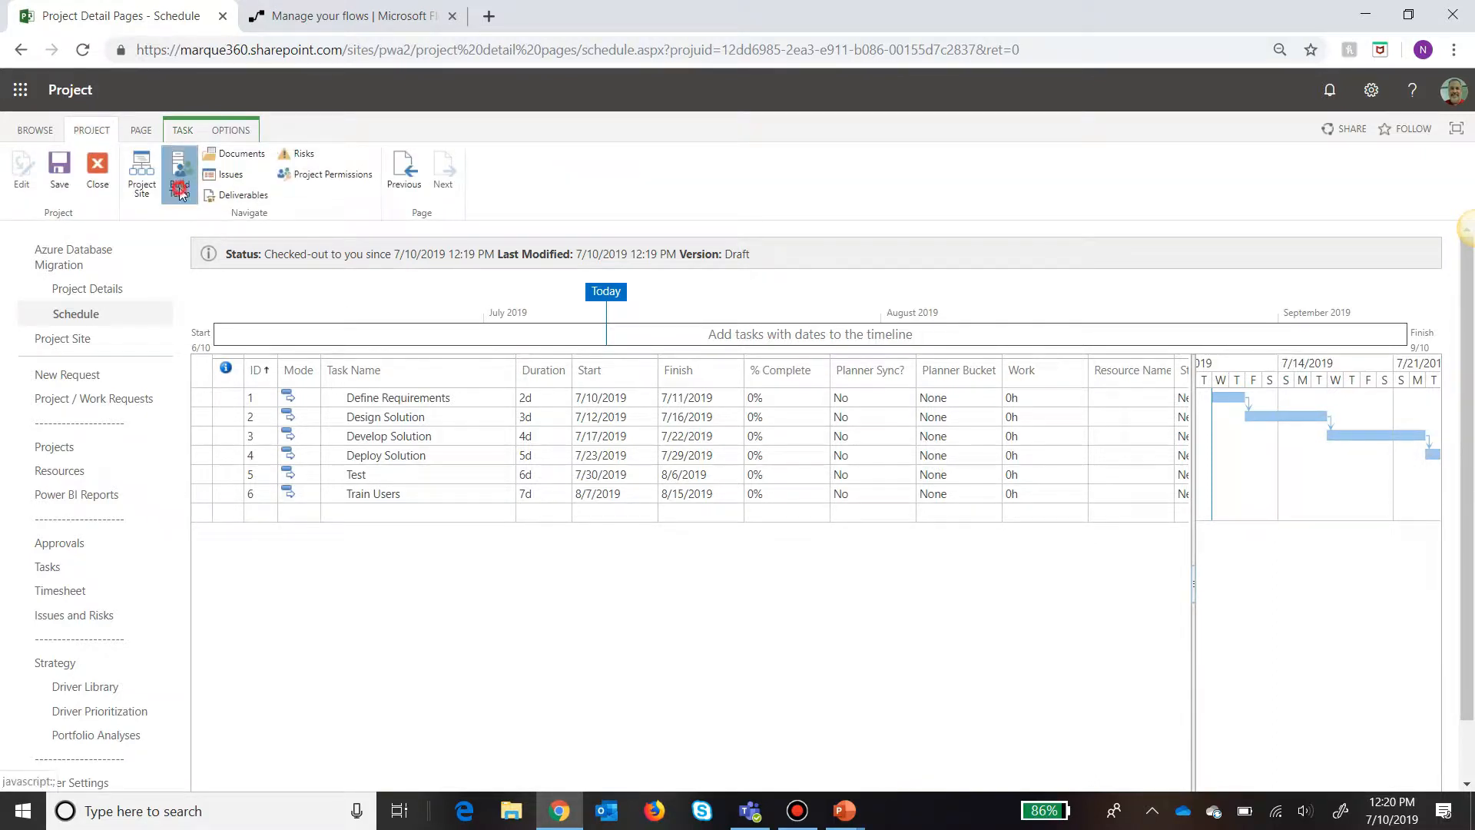
pyautogui.click(178, 173)
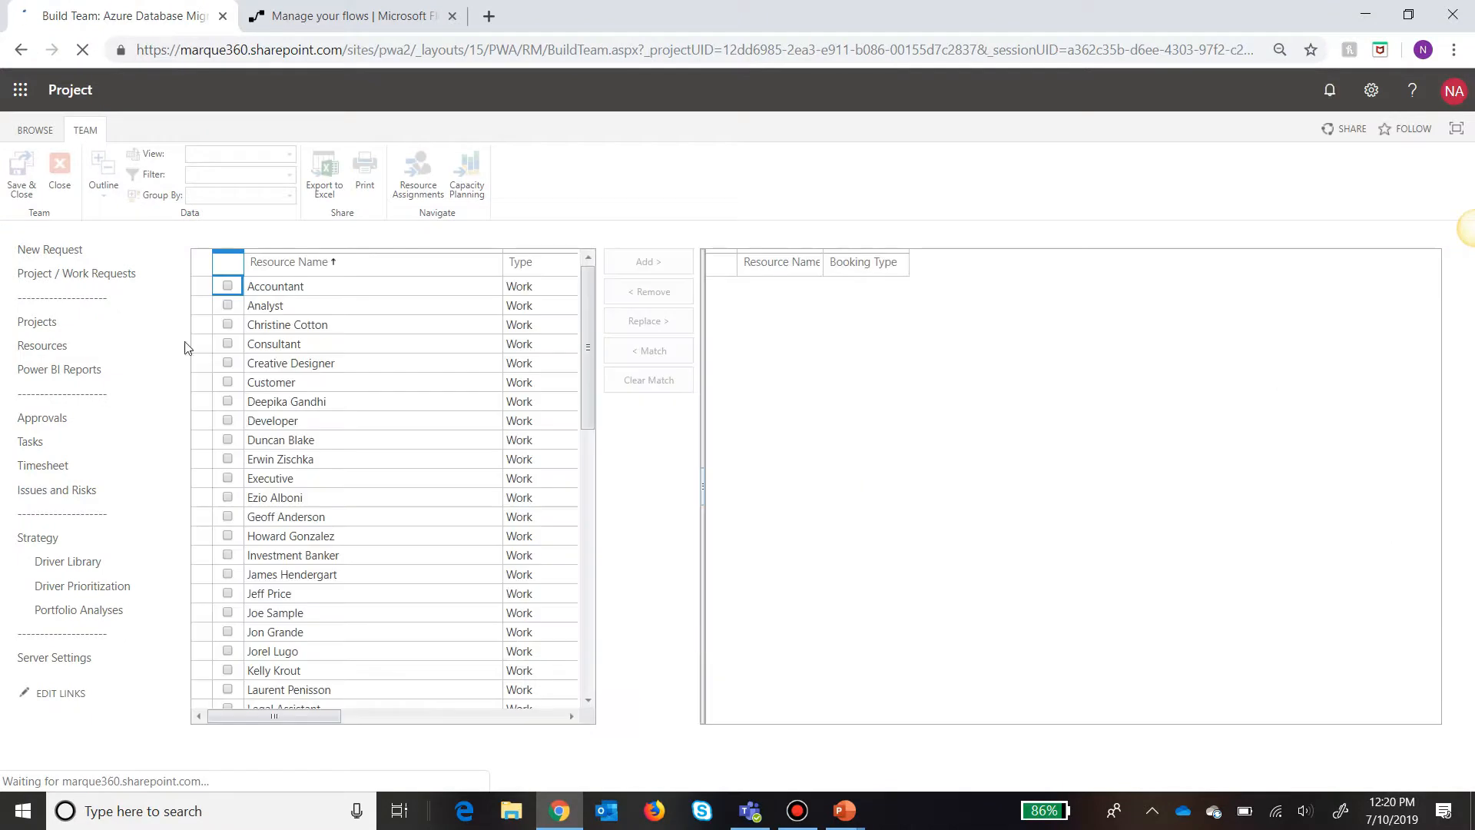
pyautogui.click(227, 401)
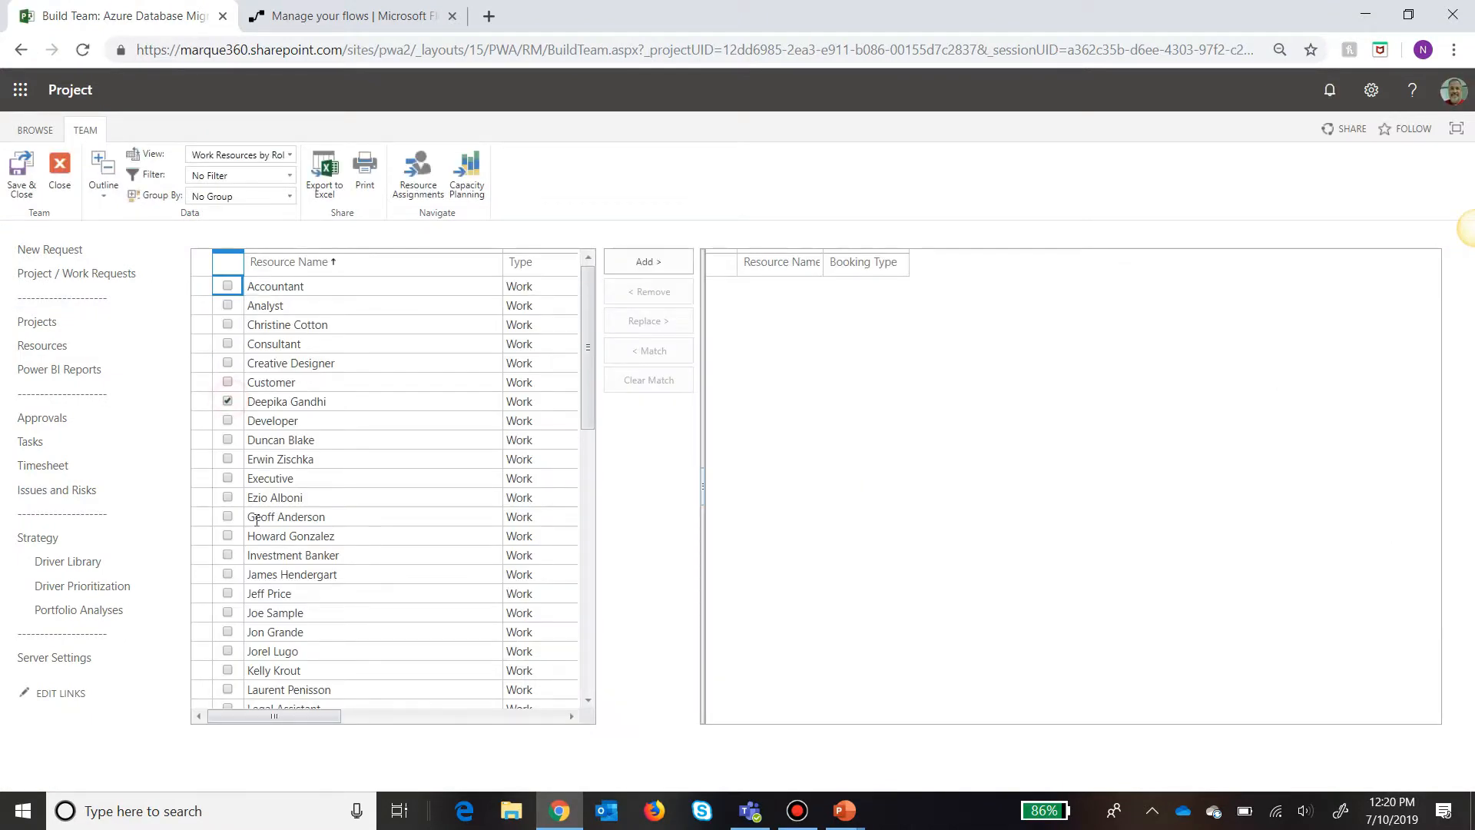
pyautogui.scroll(-3)
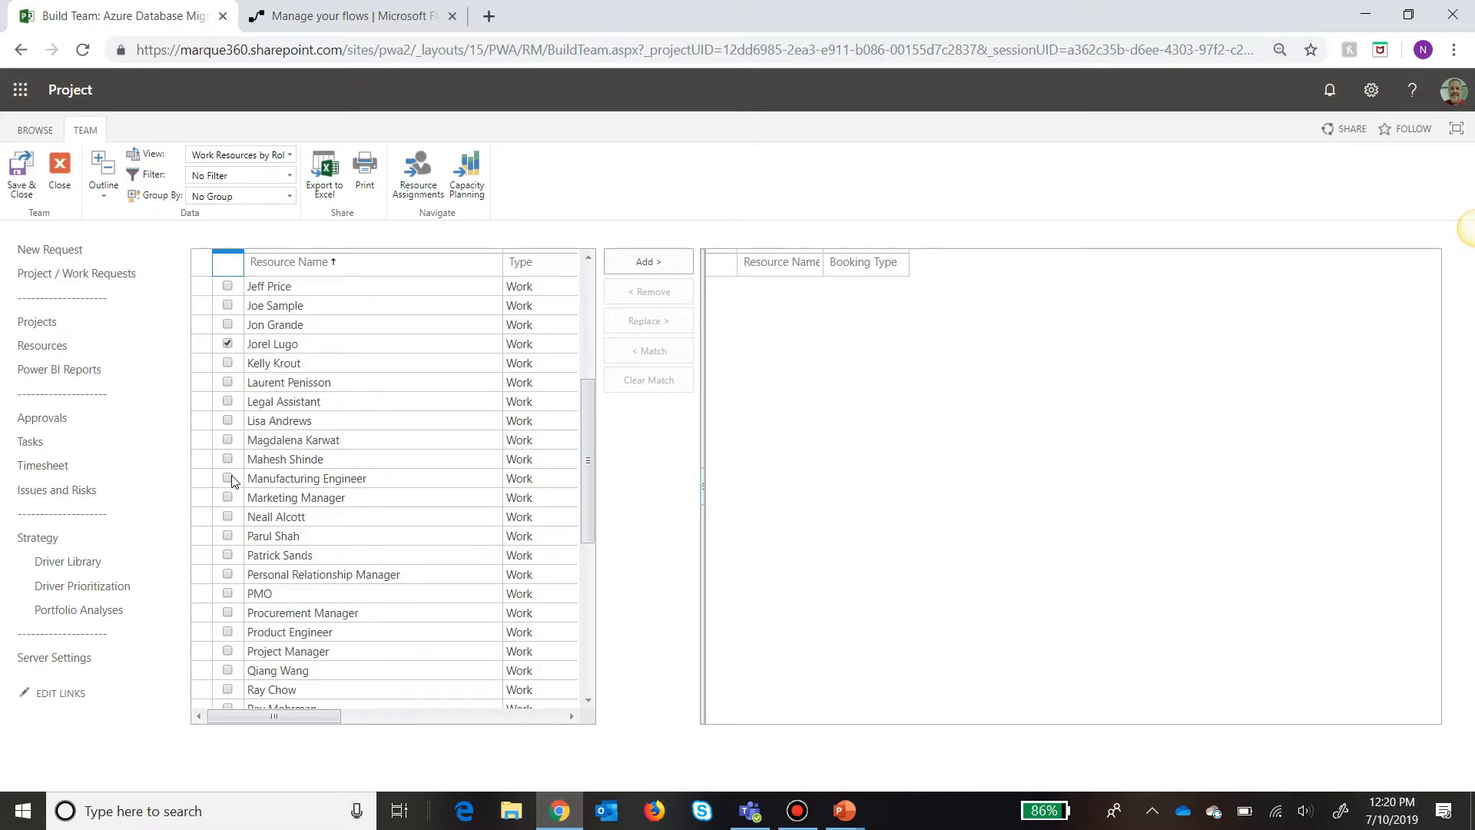
pyautogui.click(228, 460)
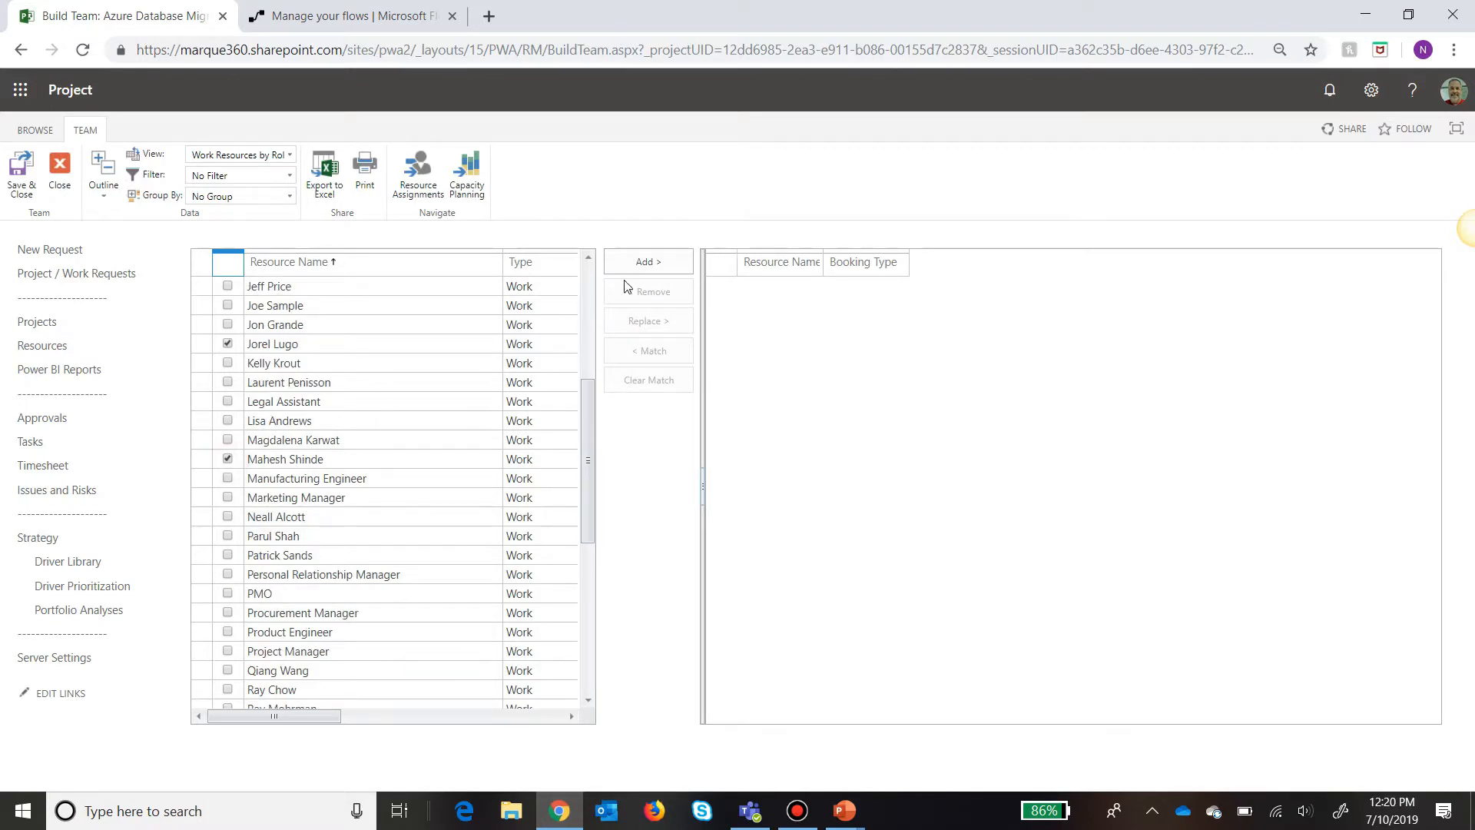
pyautogui.click(648, 261)
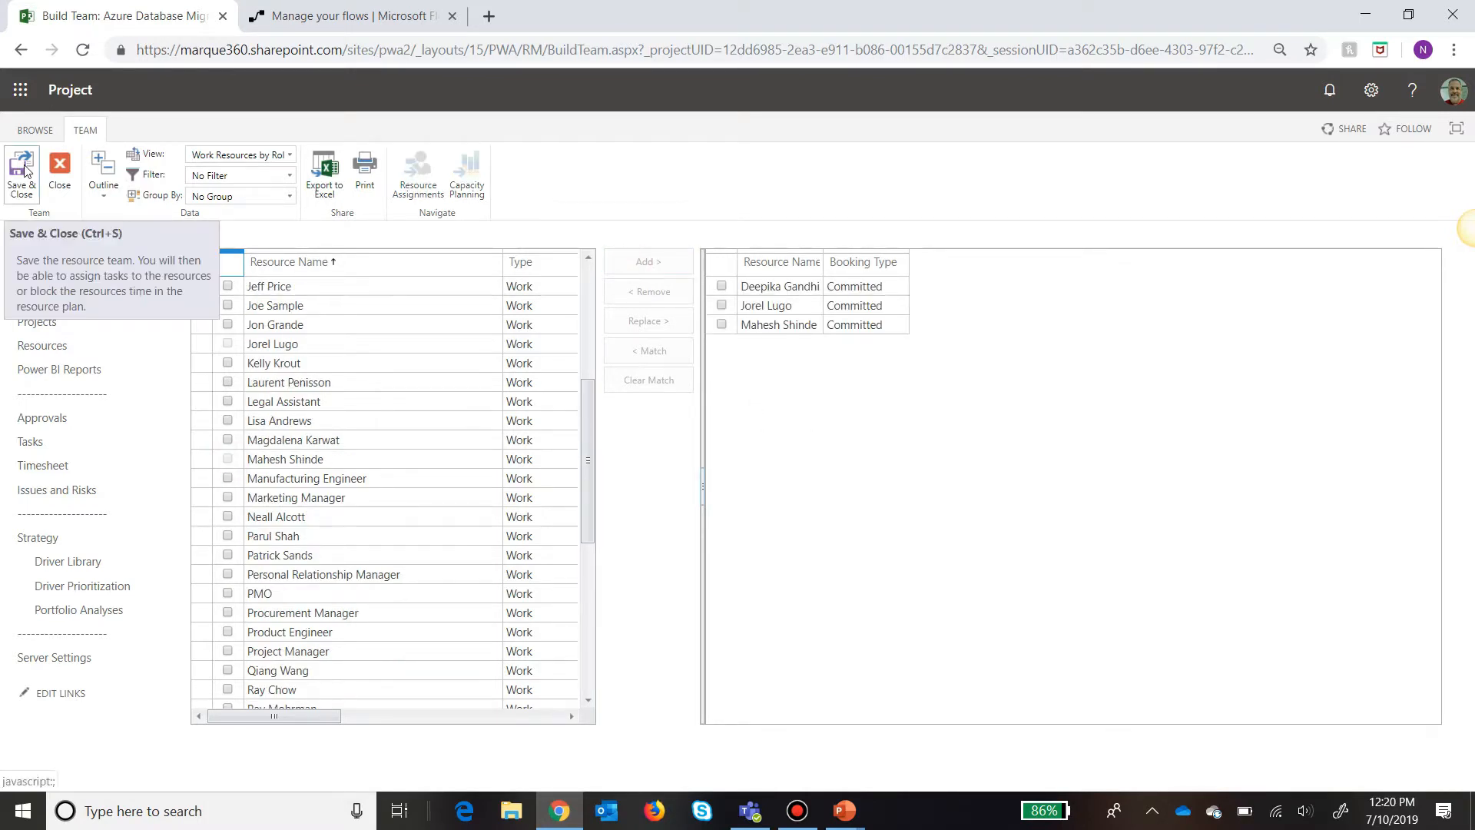
pyautogui.click(20, 172)
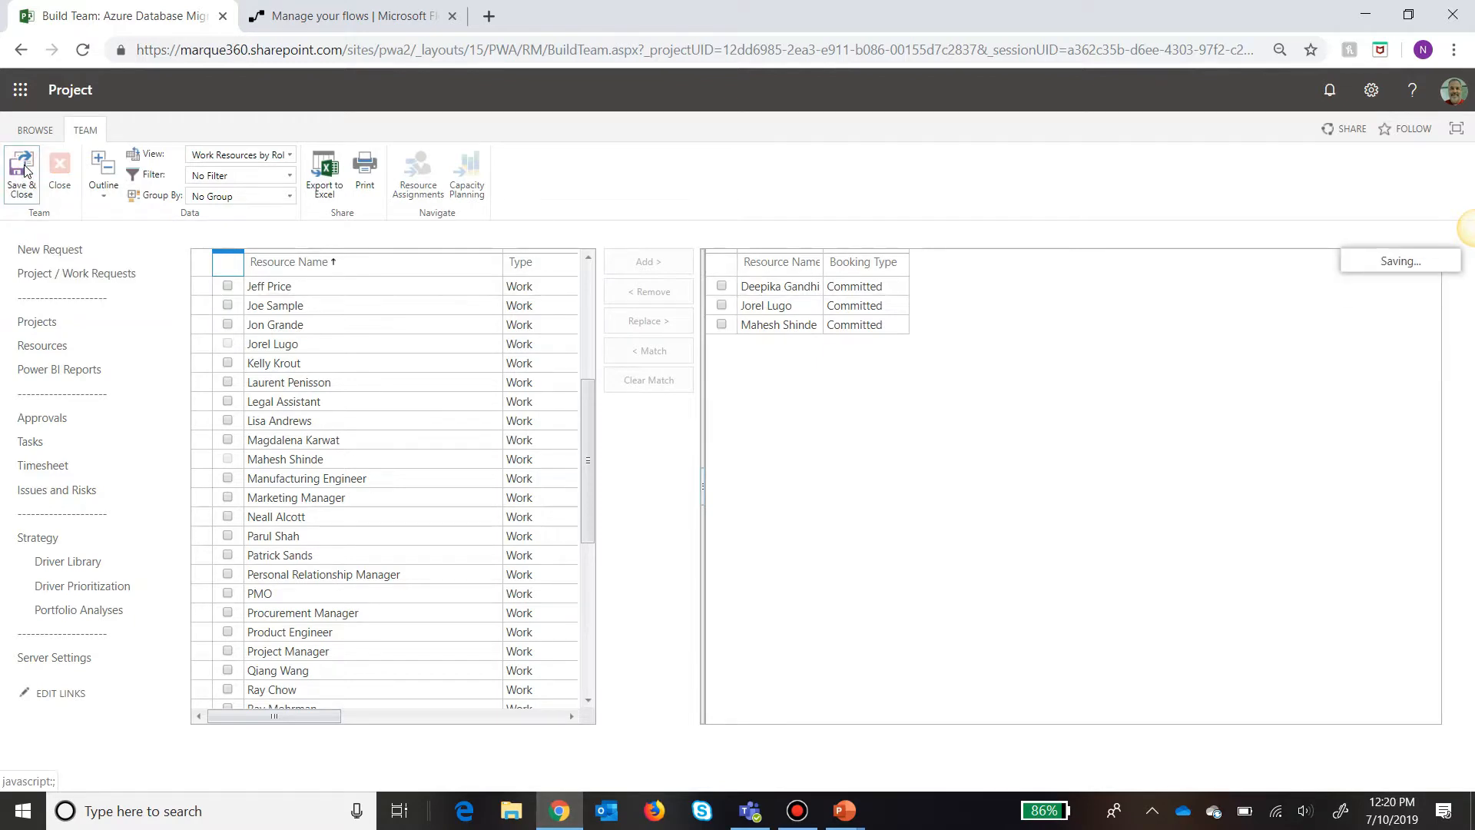
pyautogui.click(20, 174)
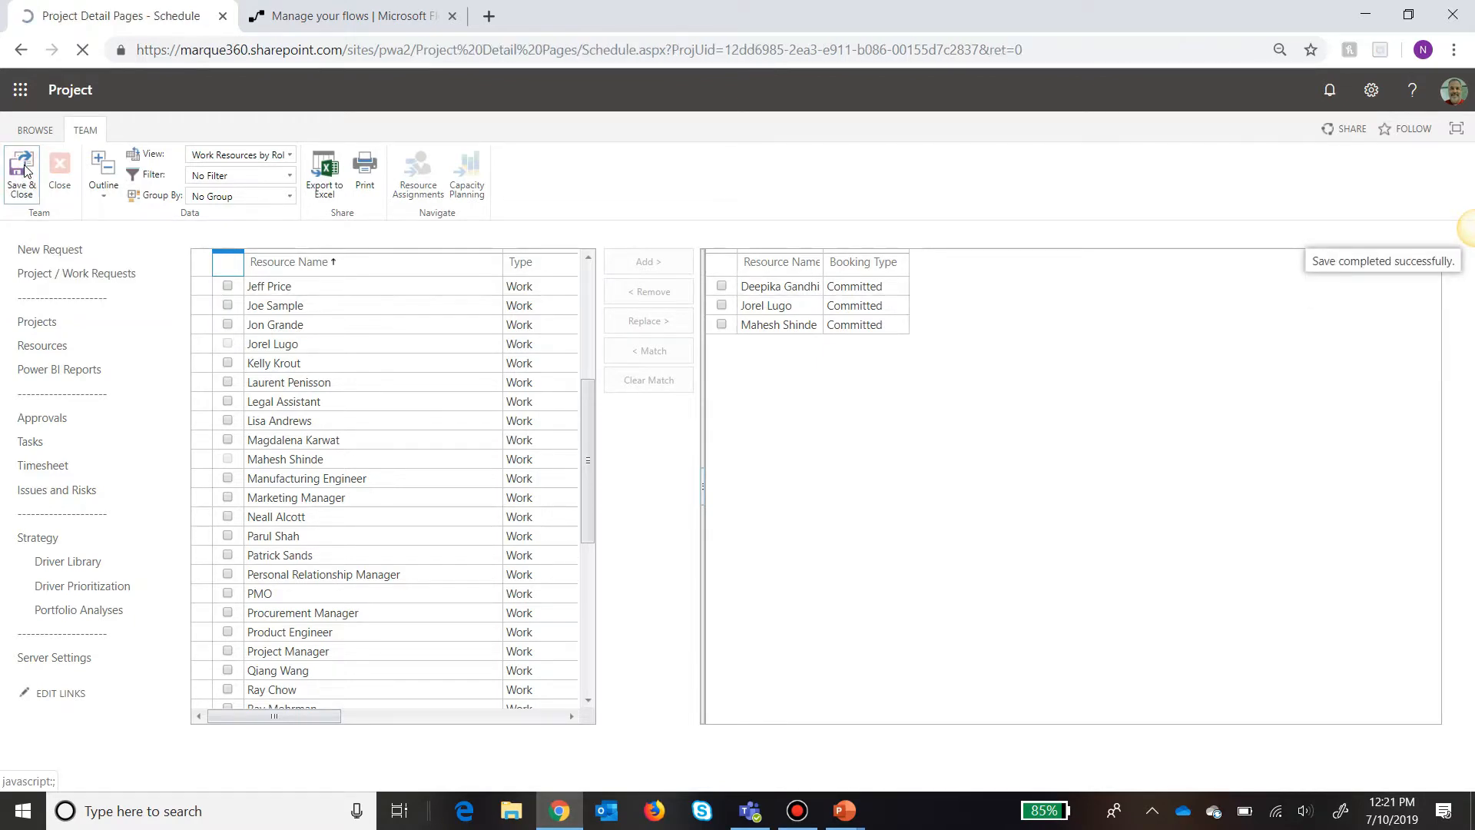
pyautogui.click(20, 172)
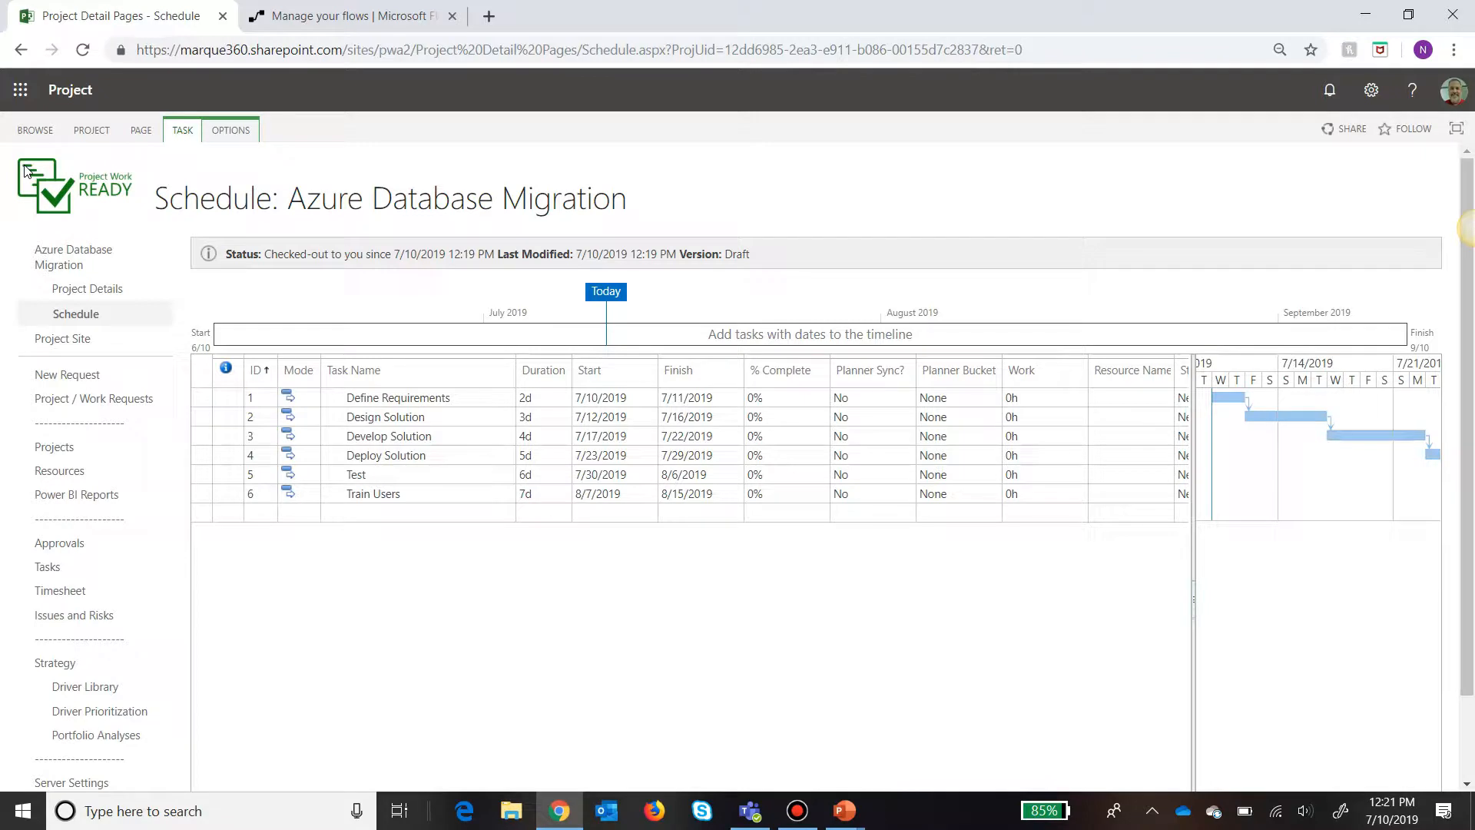
pyautogui.moveTo(445, 416)
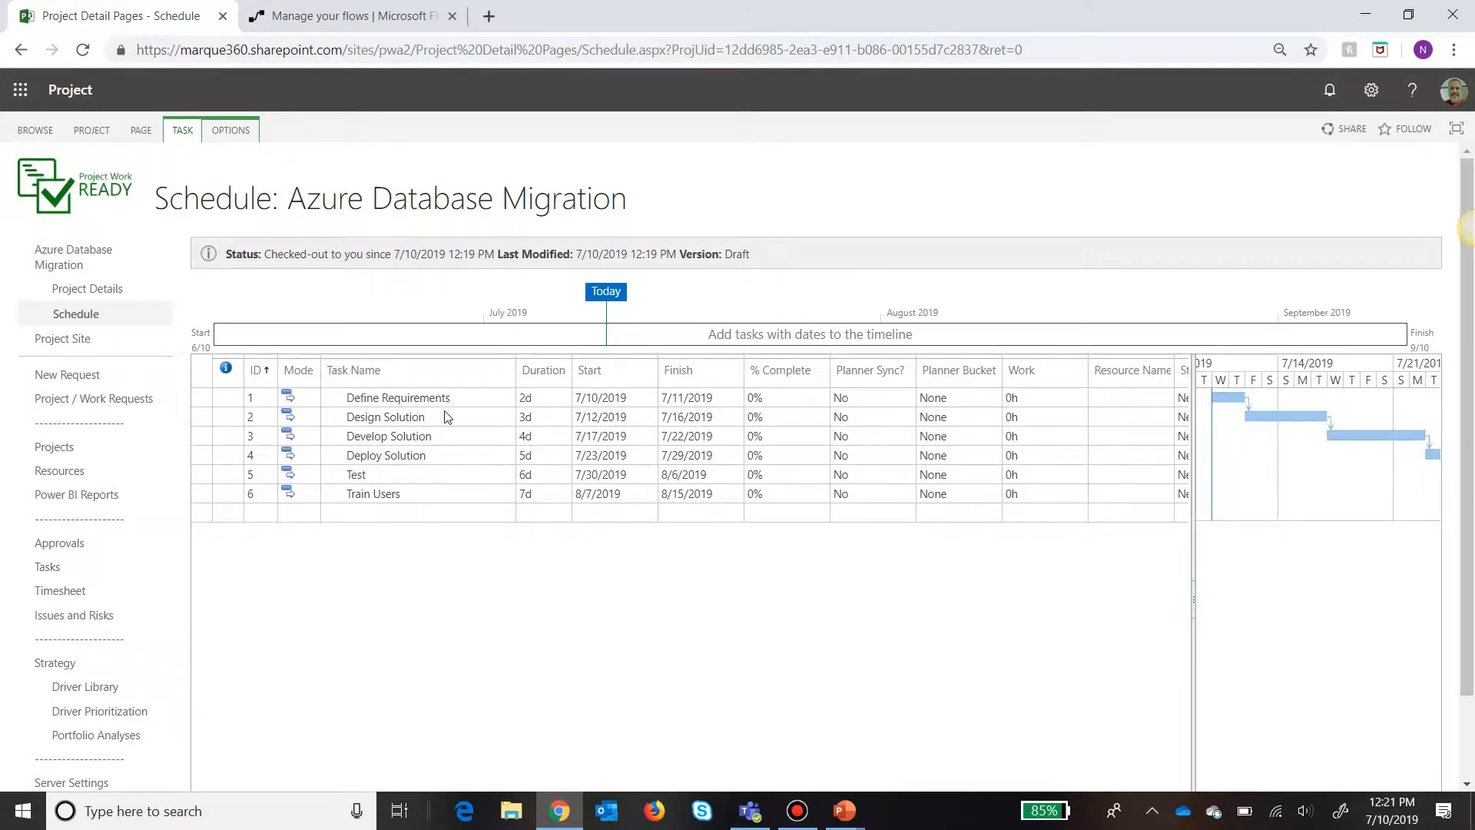
pyautogui.moveTo(1155, 400)
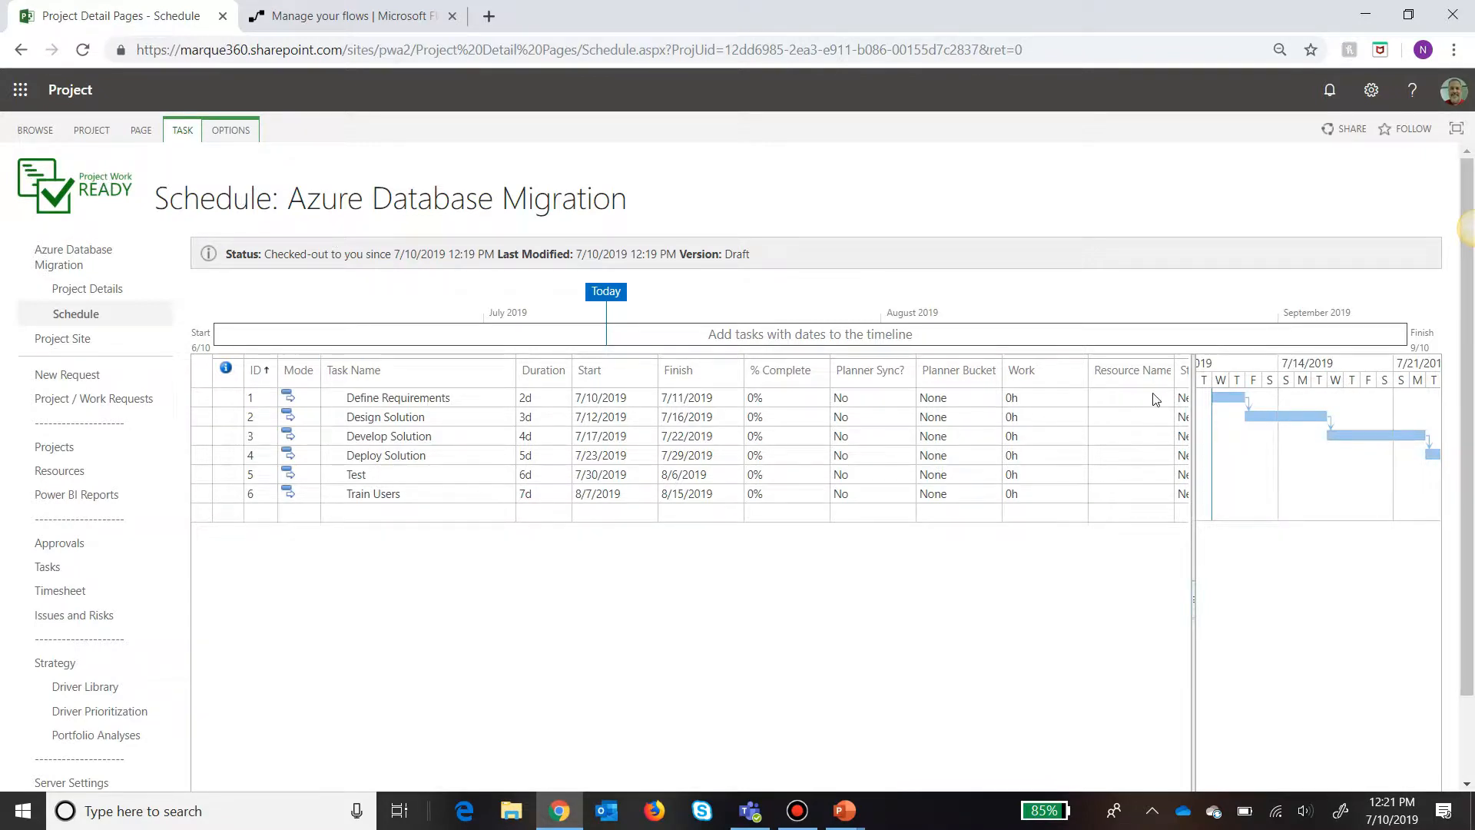
pyautogui.click(1133, 396)
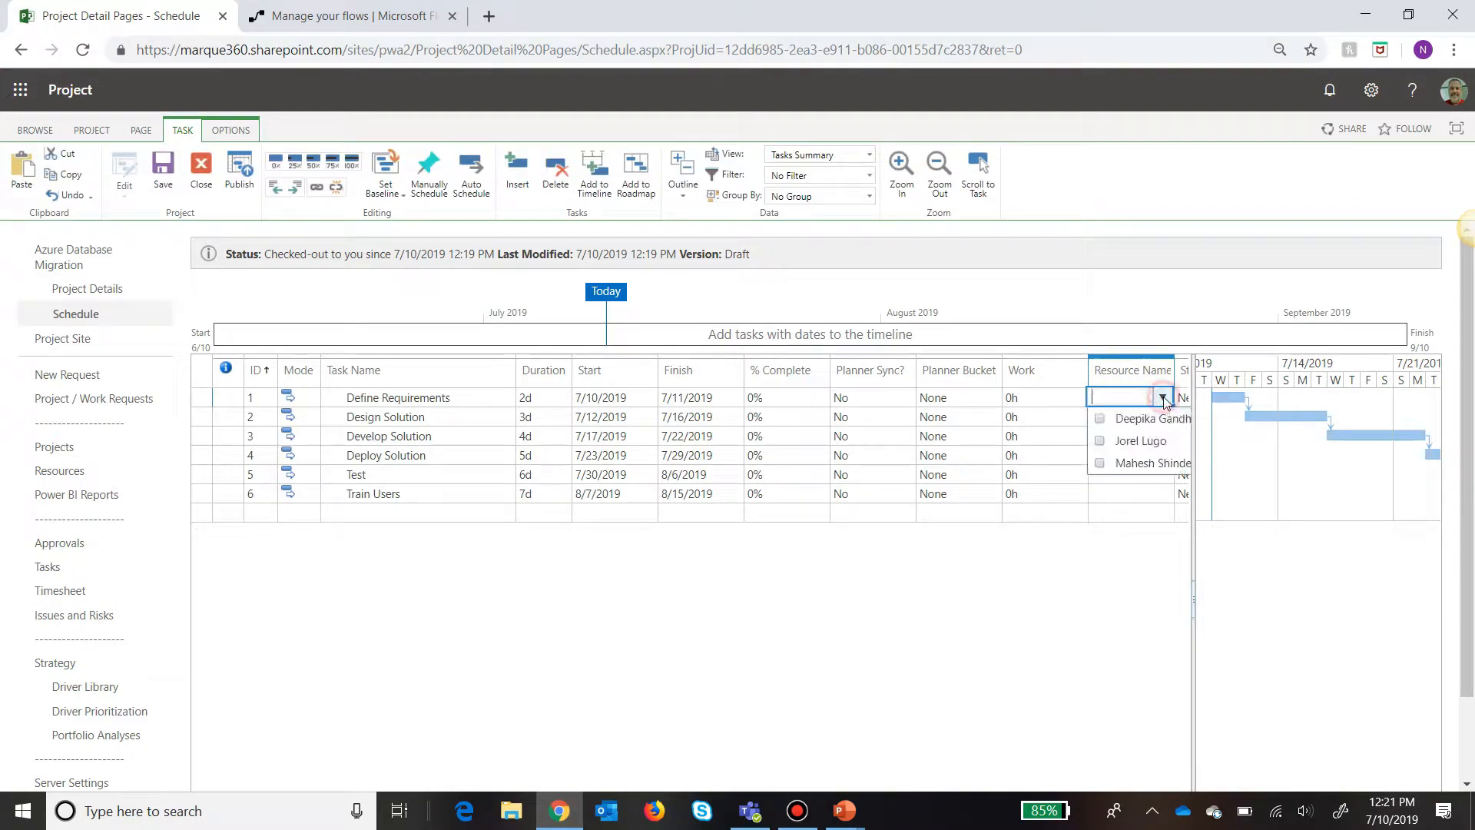
pyautogui.click(1151, 417)
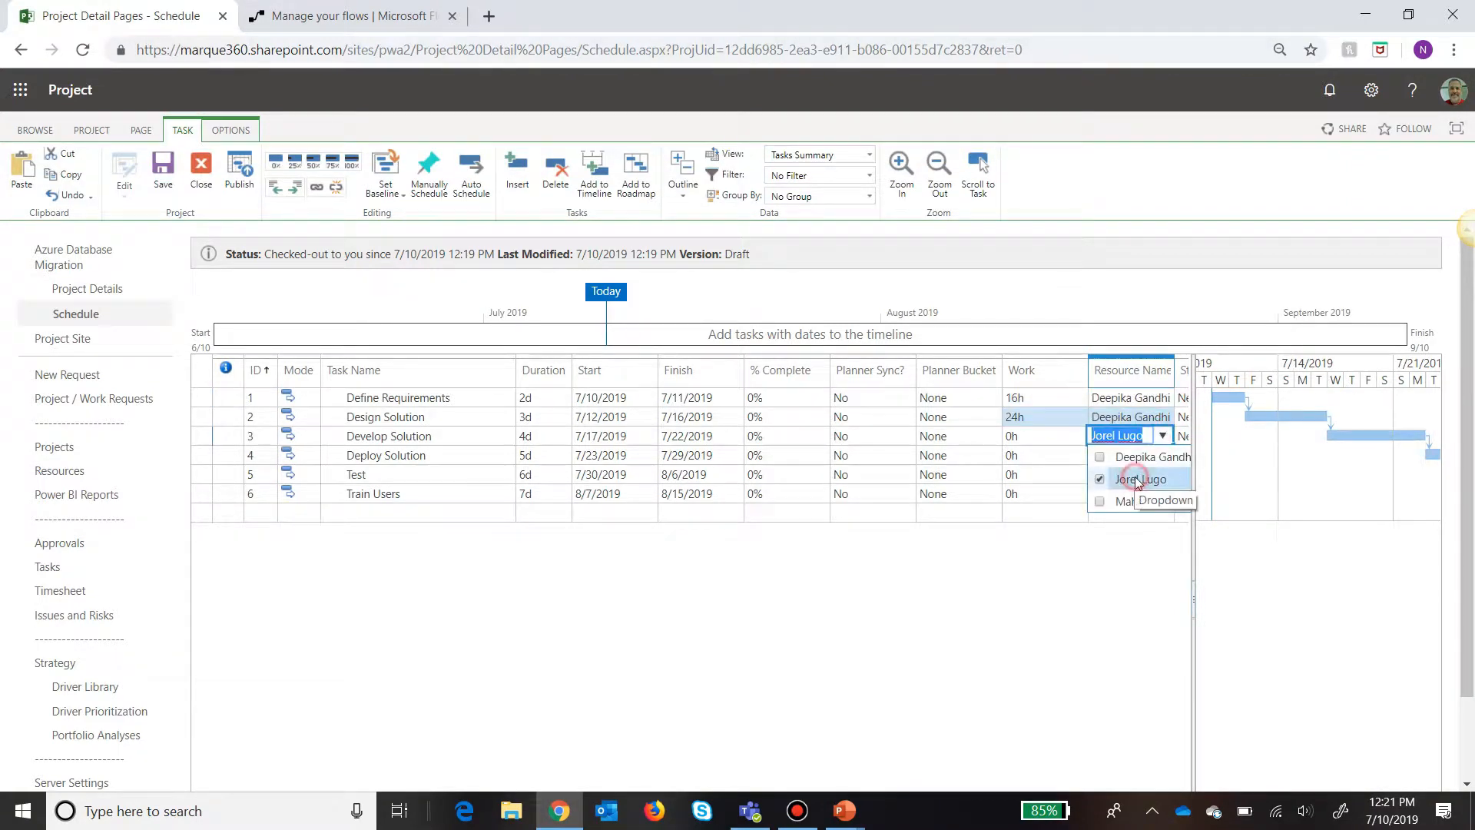
pyautogui.click(1163, 493)
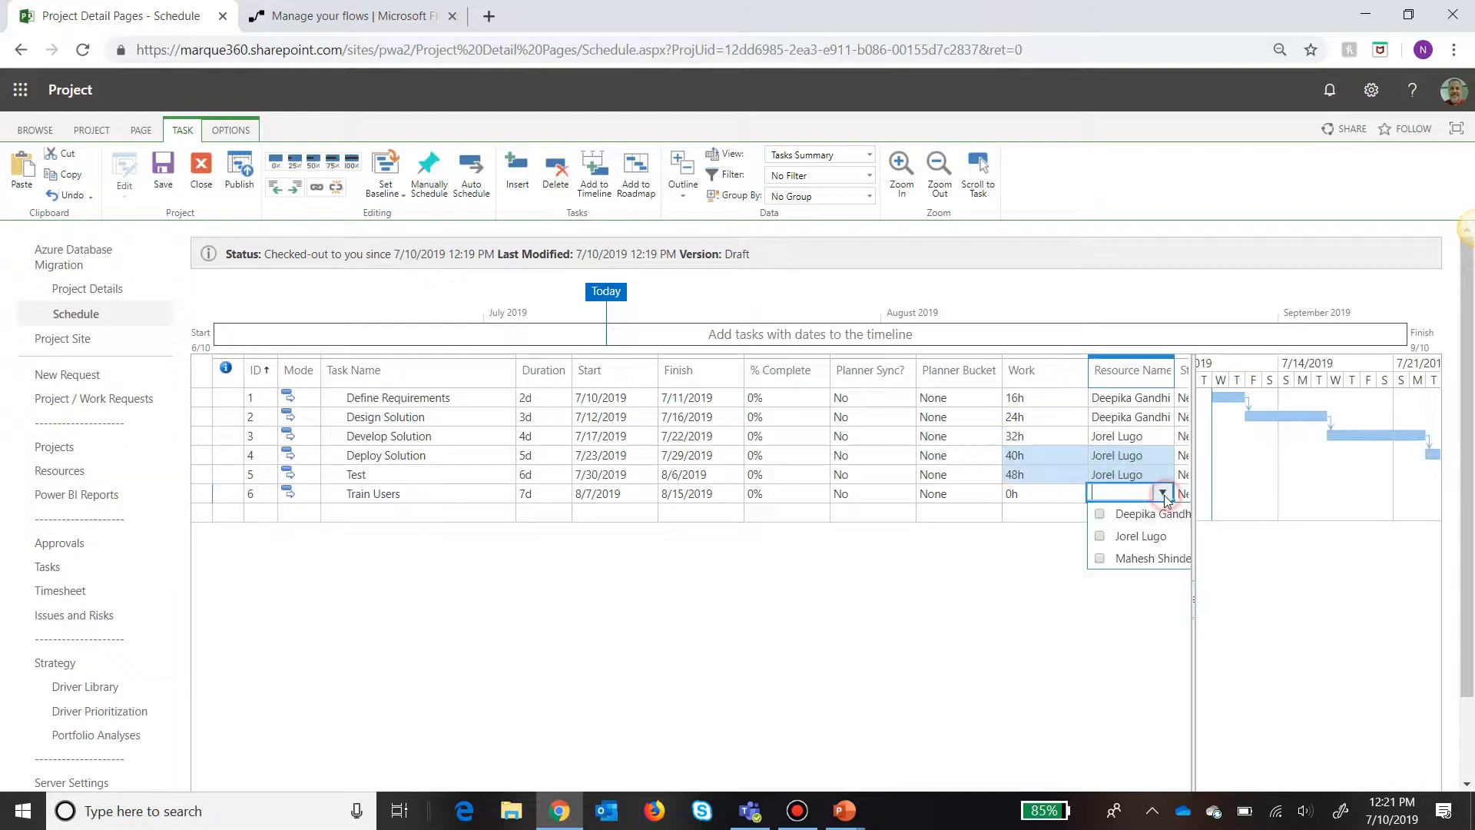
pyautogui.click(1153, 558)
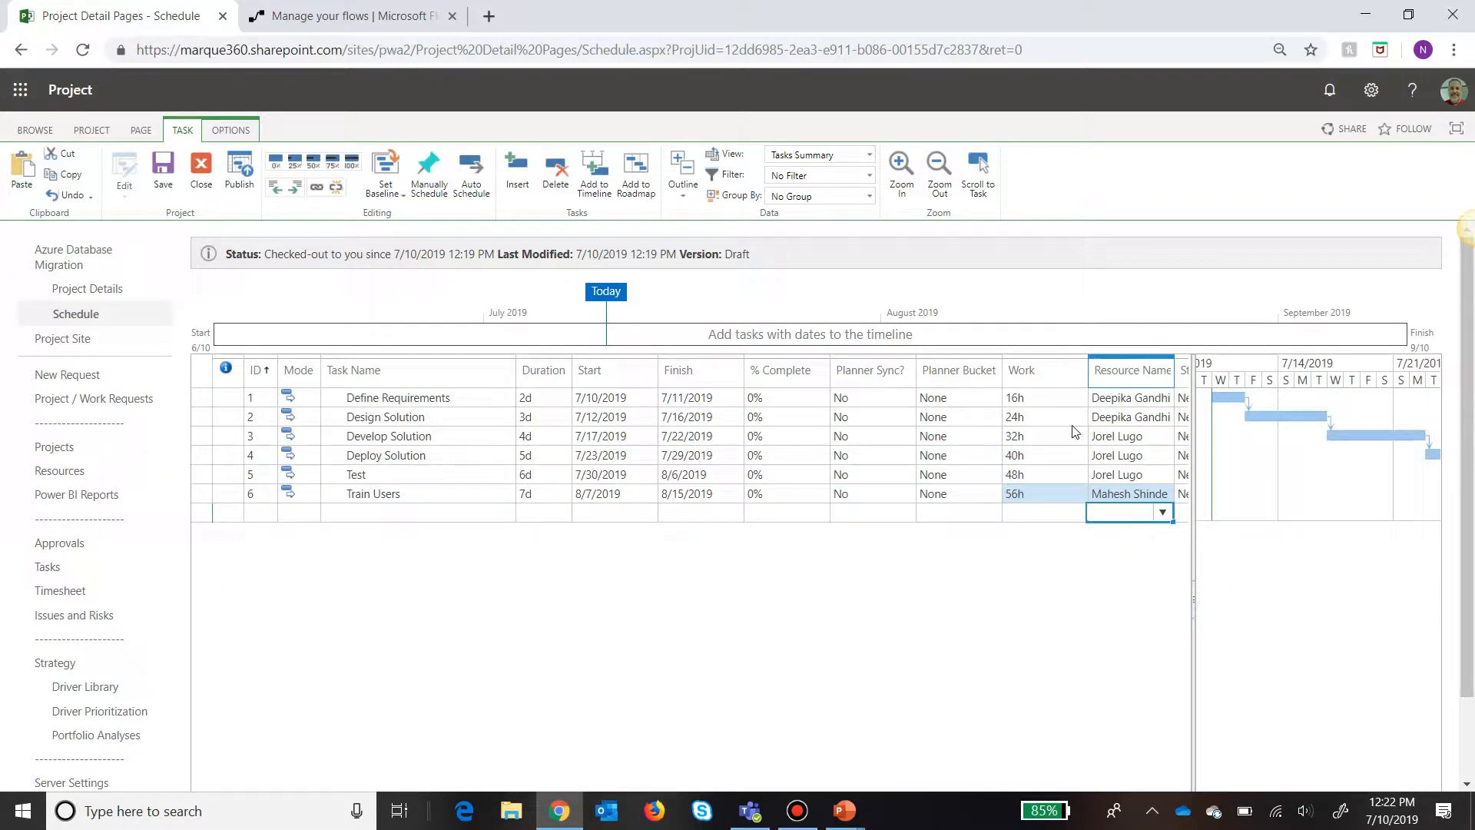
pyautogui.moveTo(1004, 525)
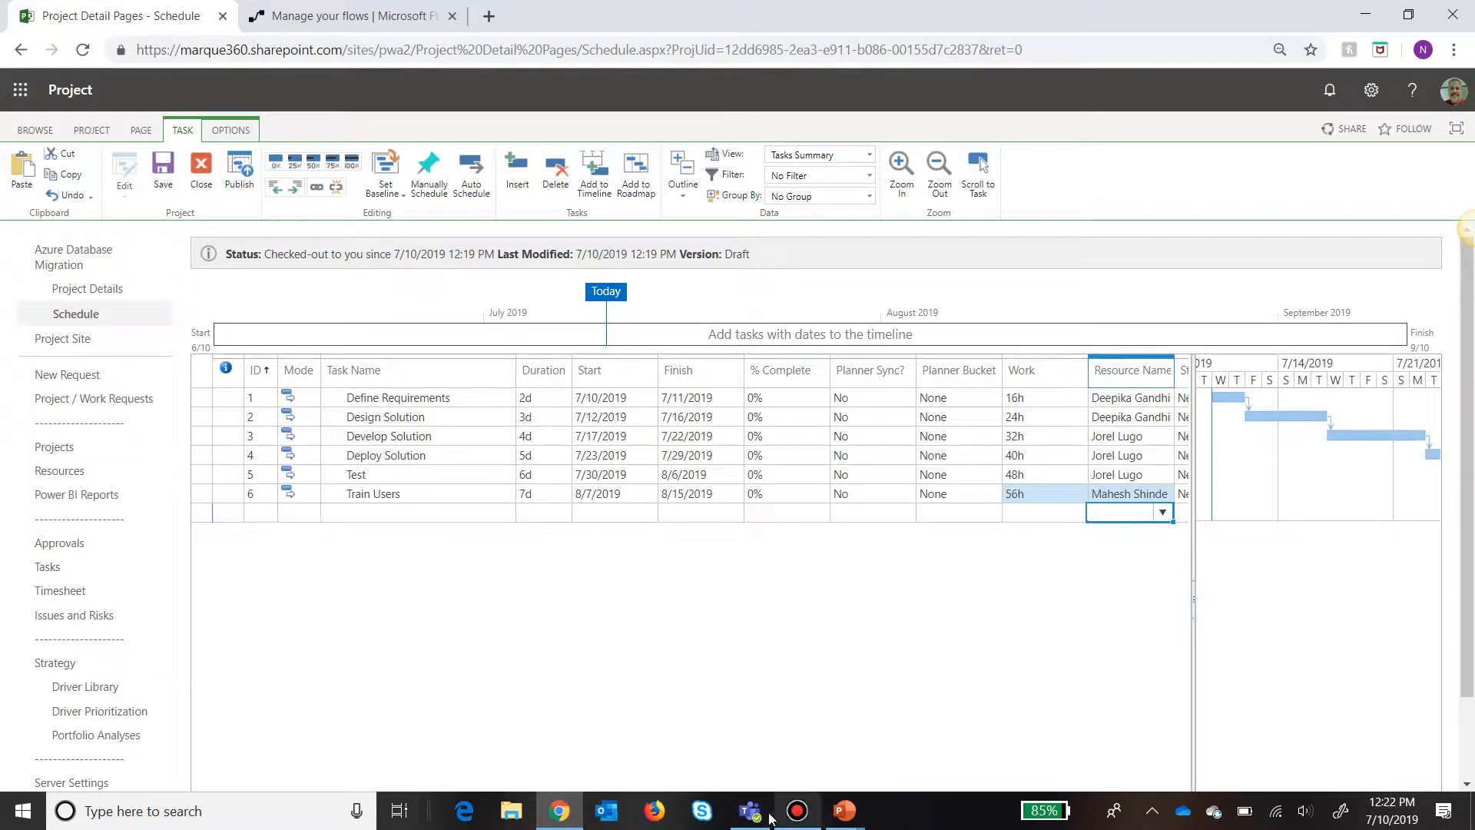
pyautogui.click(750, 810)
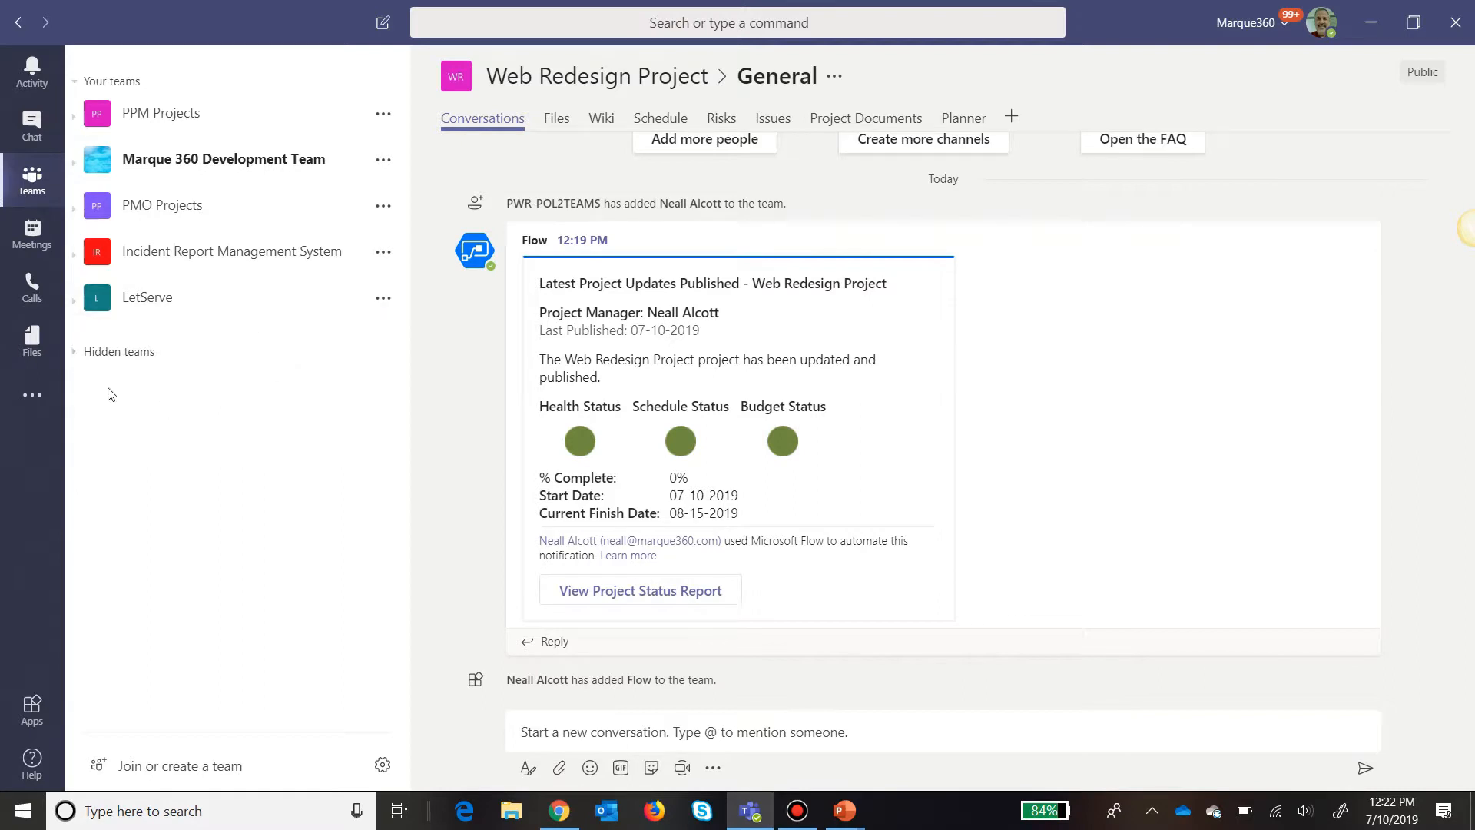
pyautogui.moveTo(214, 319)
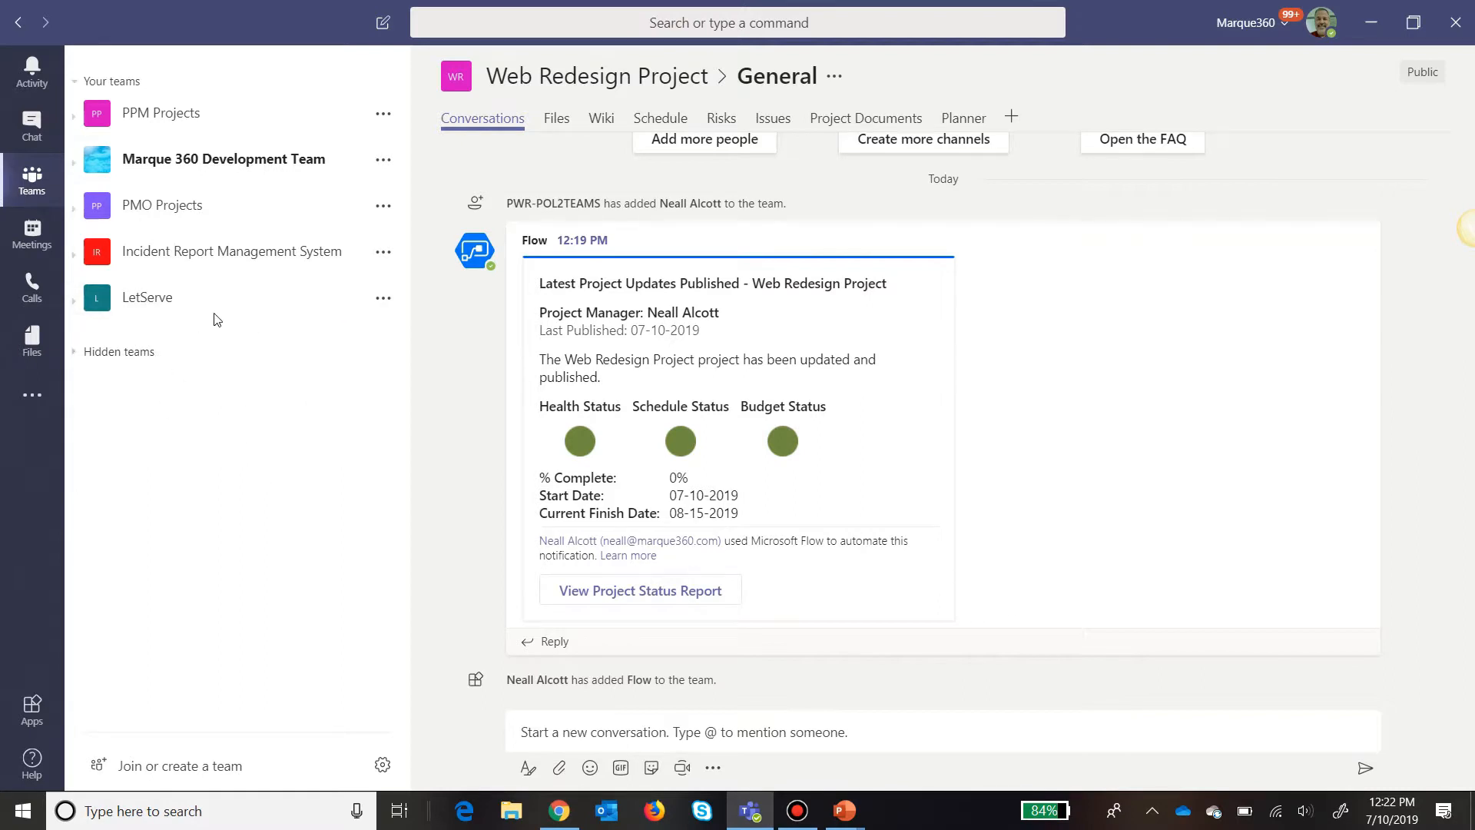
pyautogui.scroll(-3)
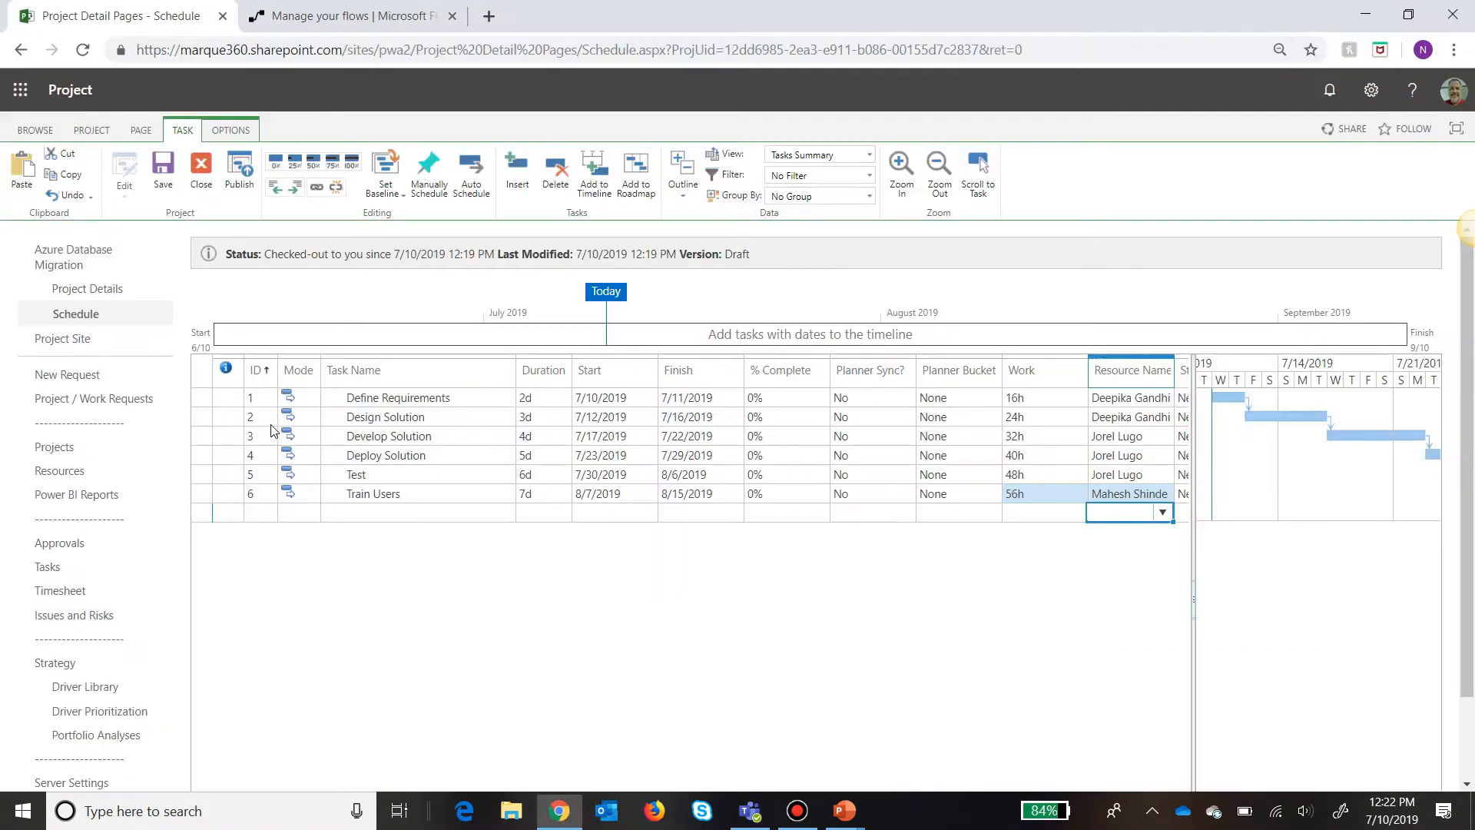
pyautogui.moveTo(815, 588)
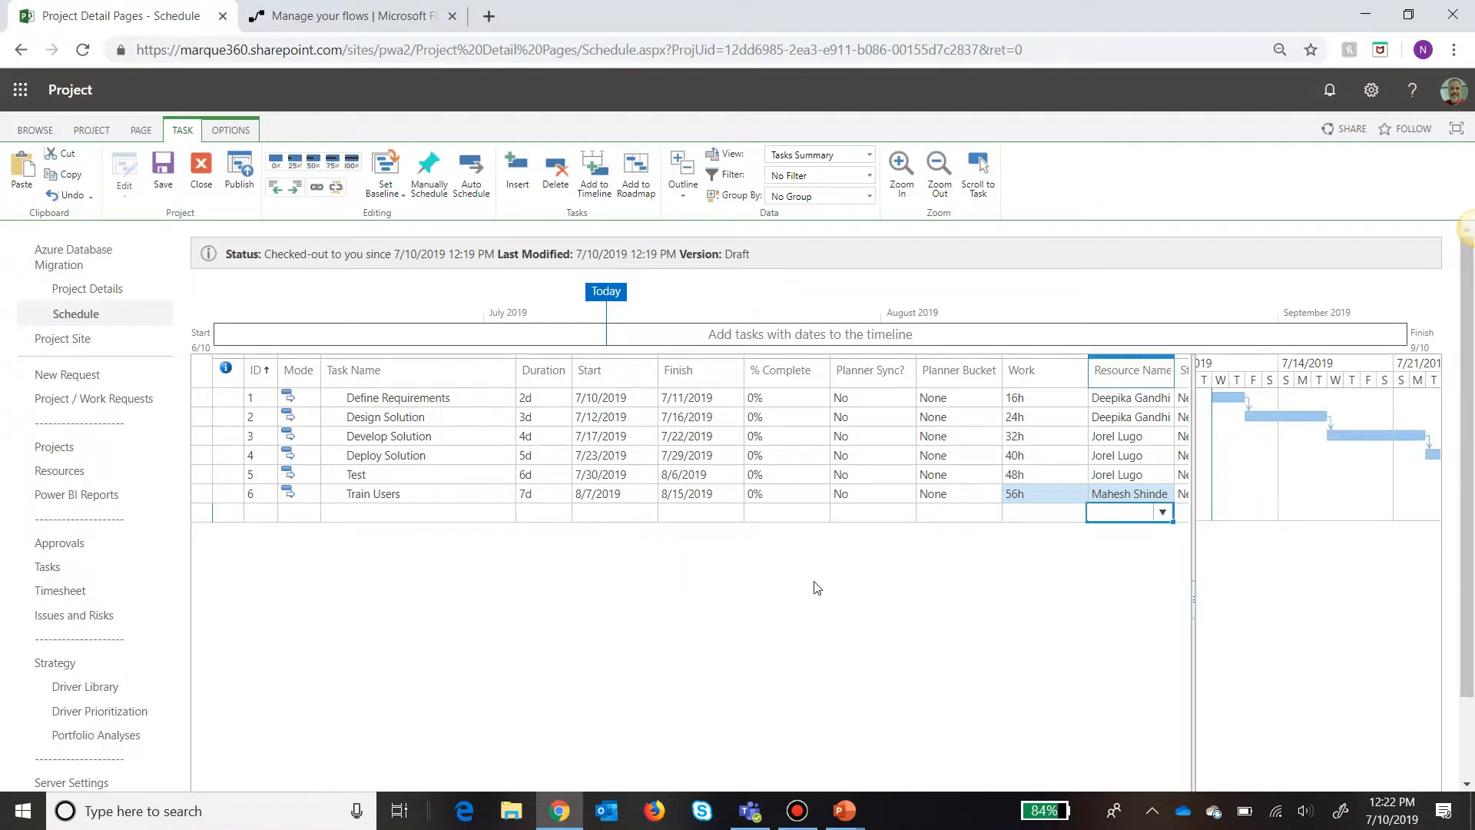
pyautogui.moveTo(801, 576)
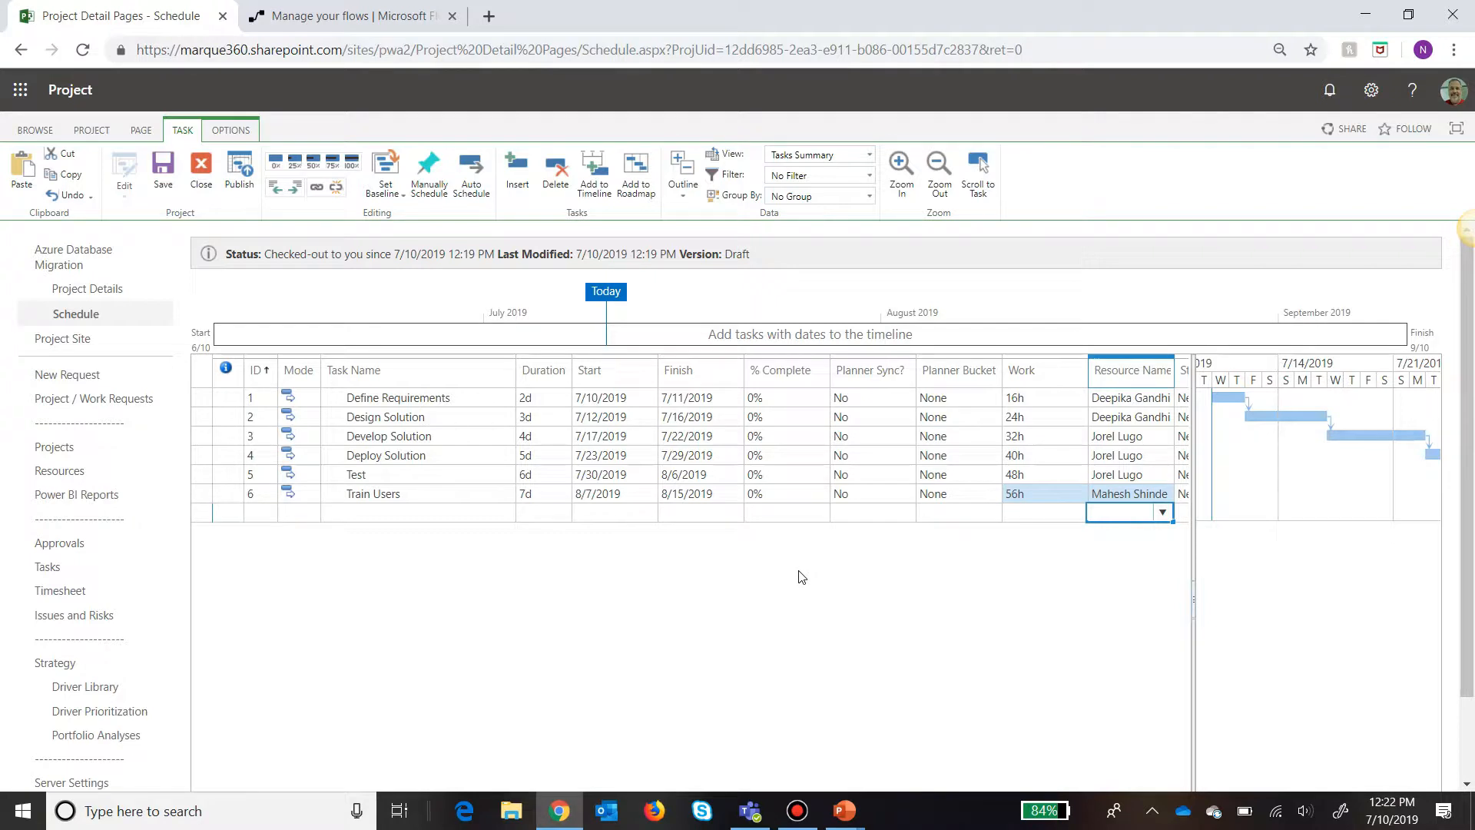
pyautogui.moveTo(845, 581)
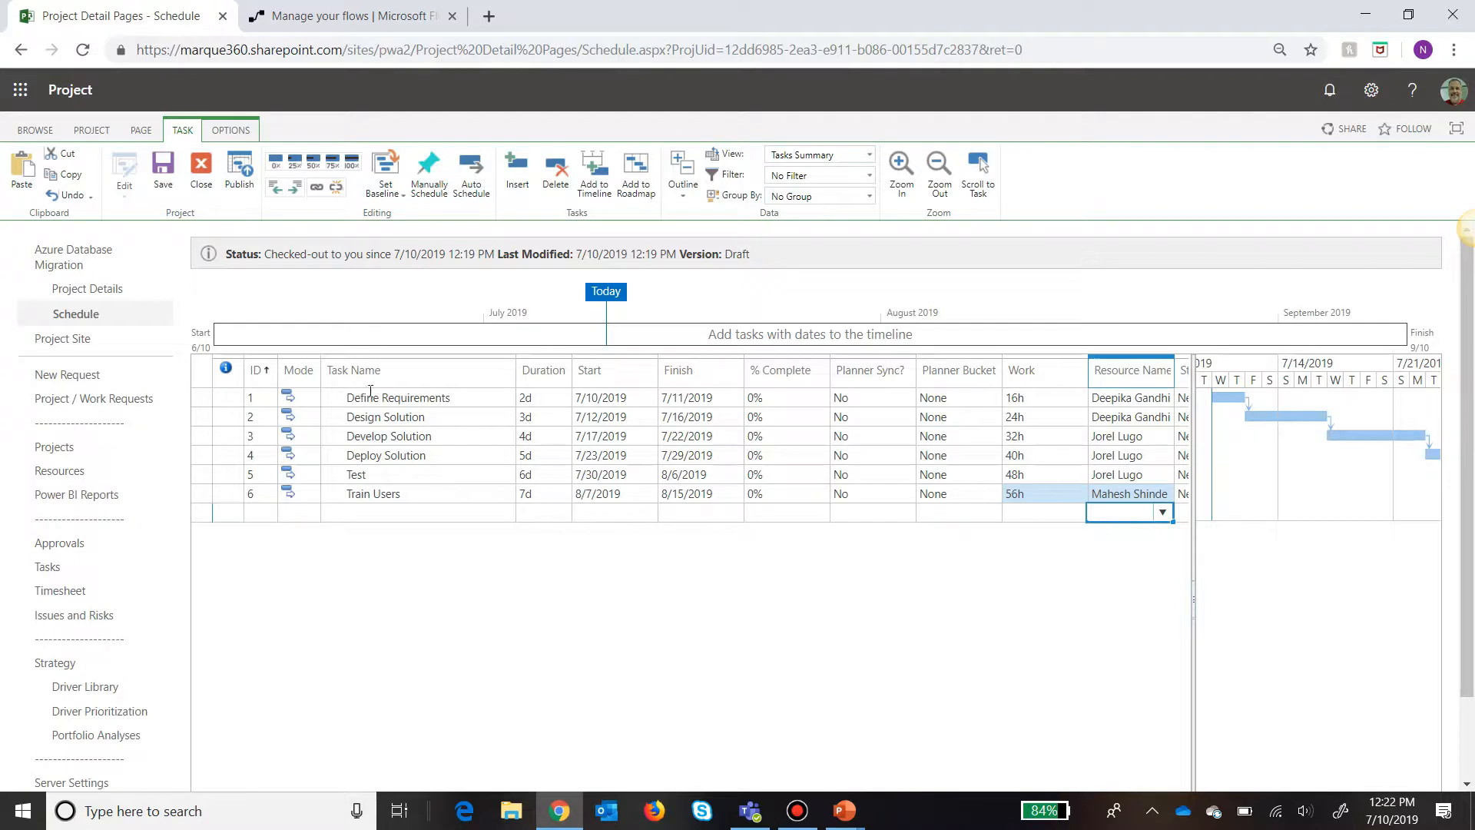
pyautogui.moveTo(418, 500)
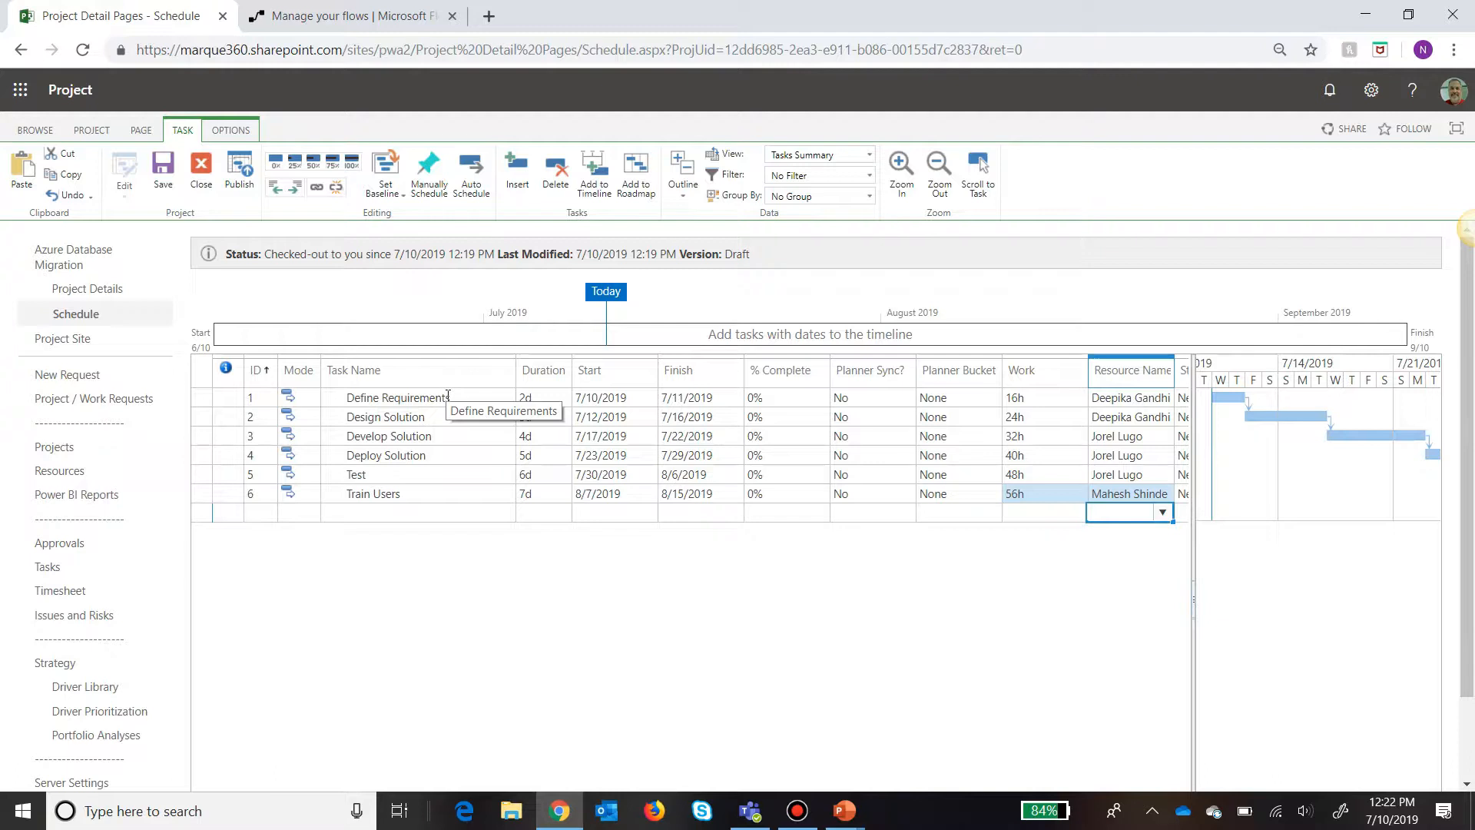
pyautogui.moveTo(504, 400)
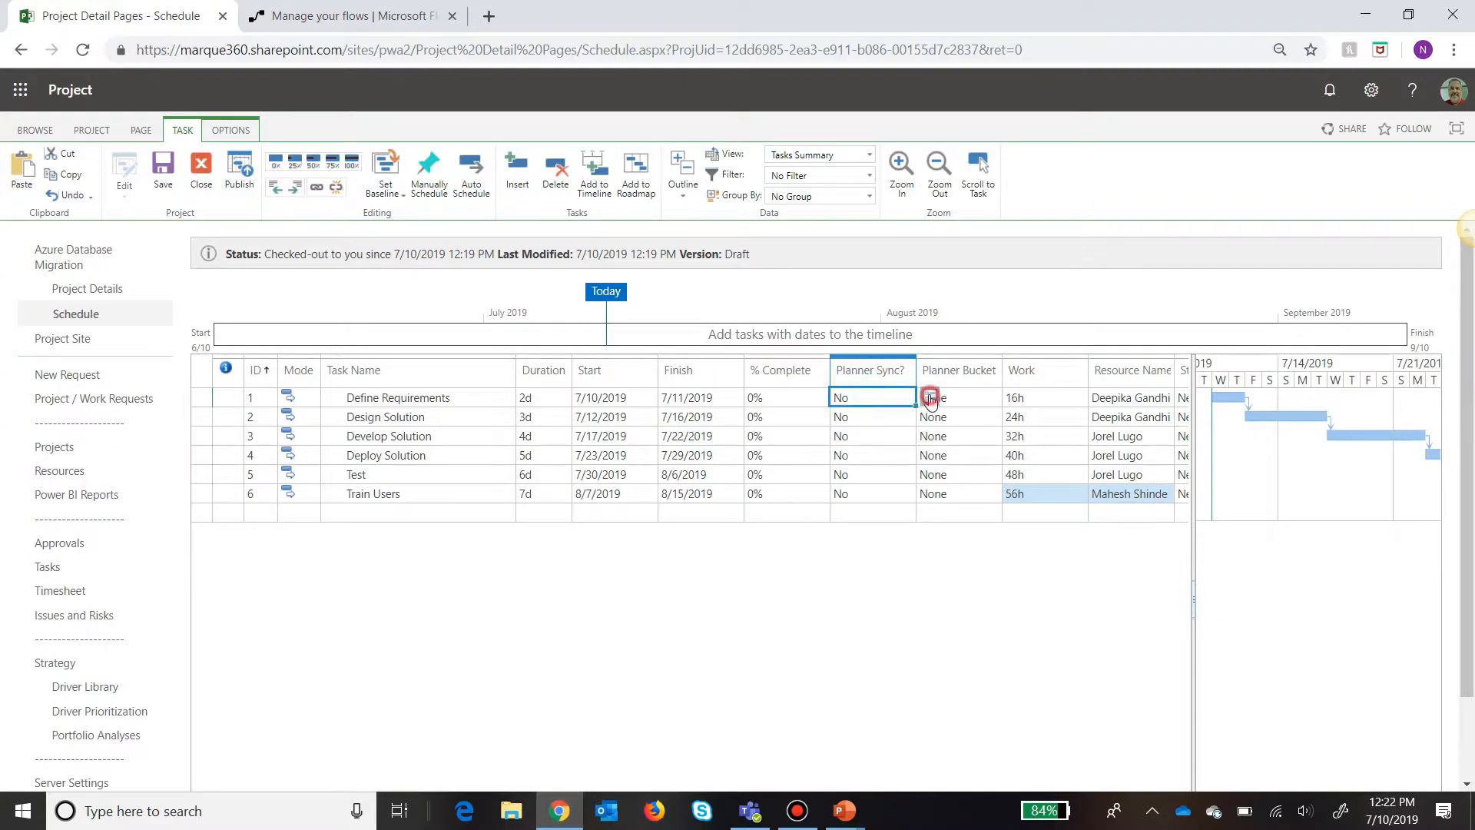
# Set Planner Sync to Yes for Define Requirements and fill it down through task 6.
pyautogui.click(928, 396)
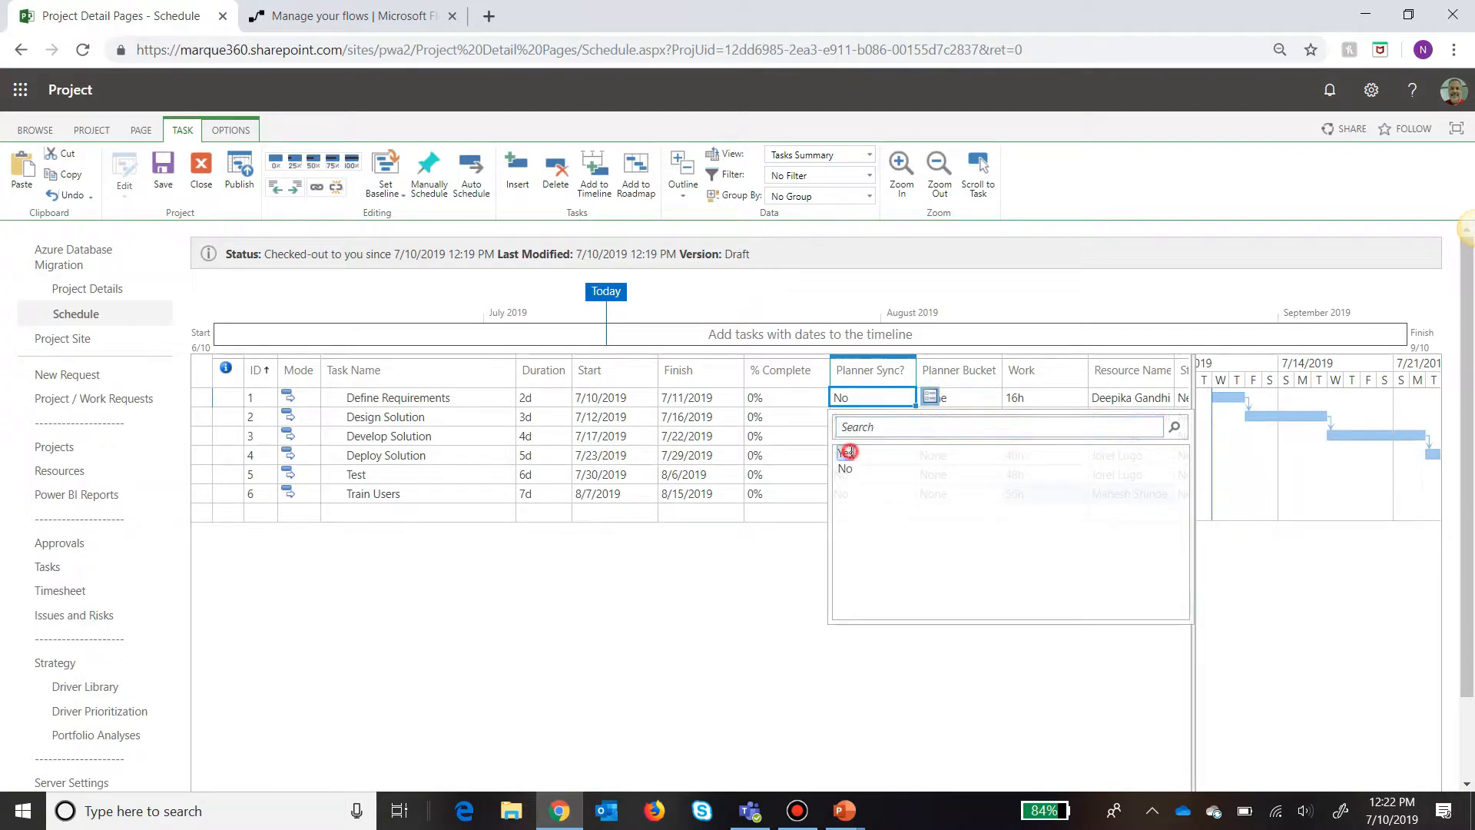
pyautogui.click(845, 452)
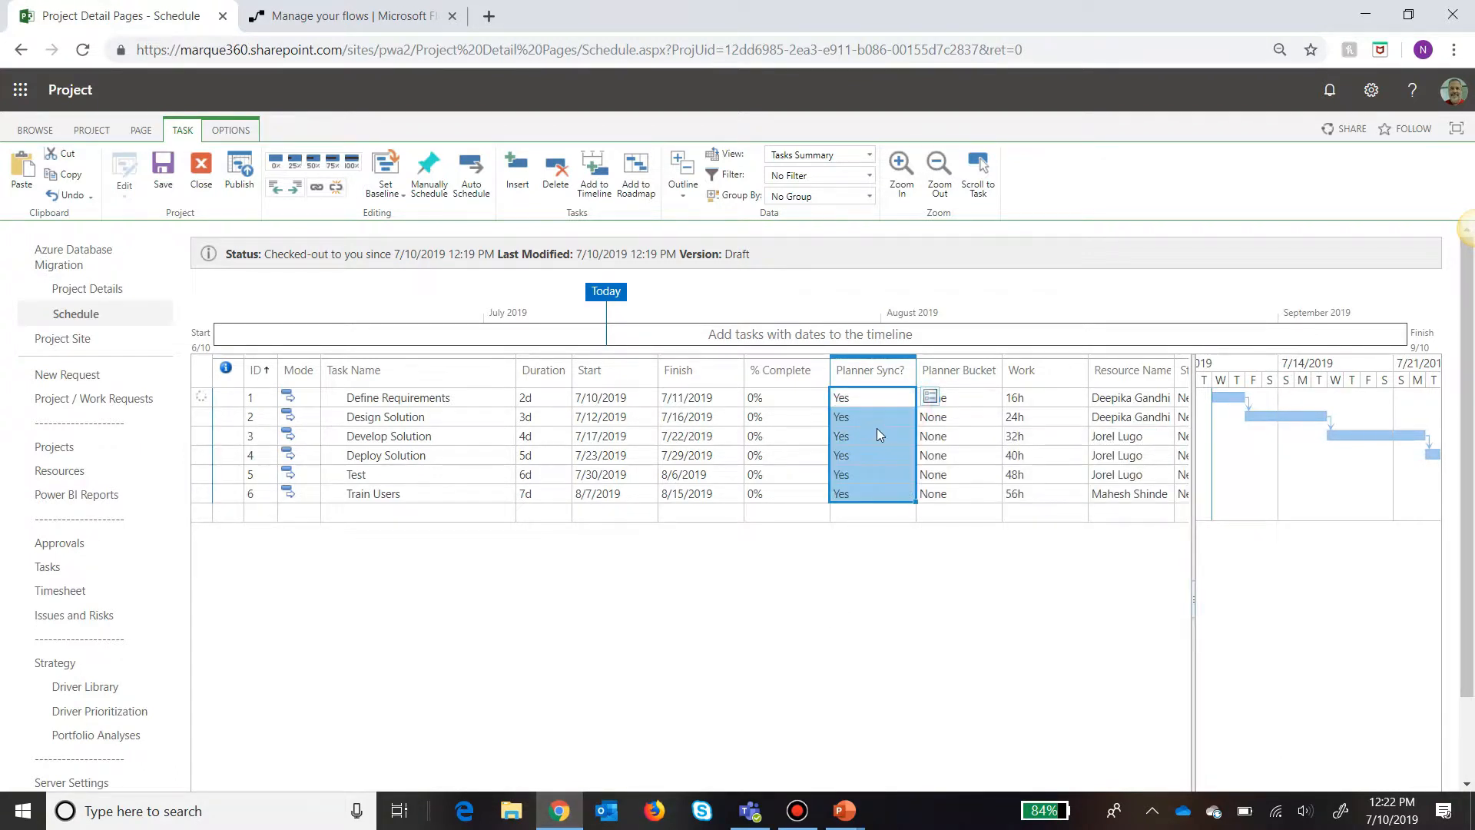
pyautogui.click(869, 435)
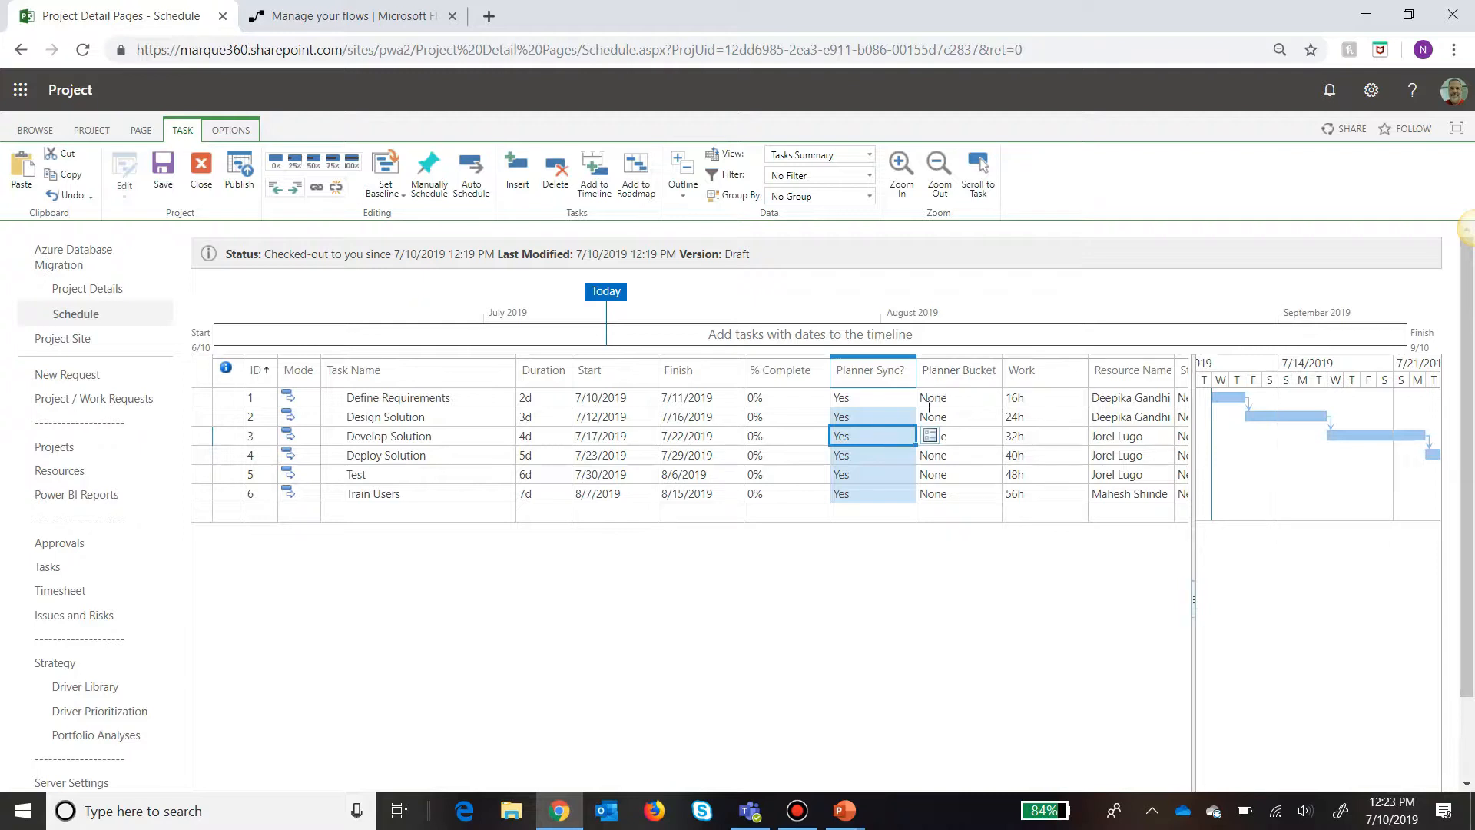
pyautogui.moveTo(974, 403)
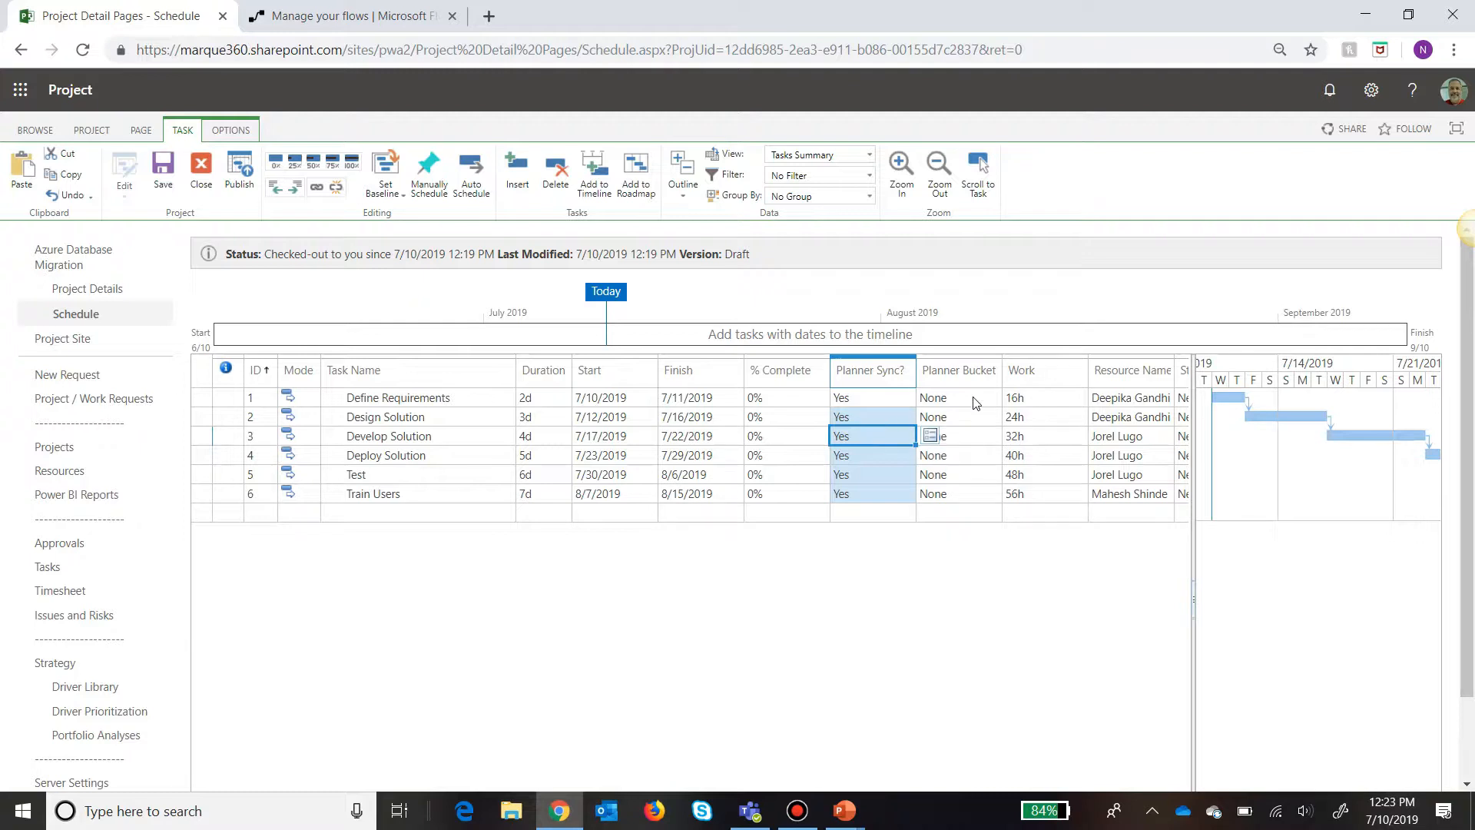
# Assign tasks 1–3 to the Initiation bucket and tasks 4–6 to the Execution bucket.
pyautogui.click(957, 397)
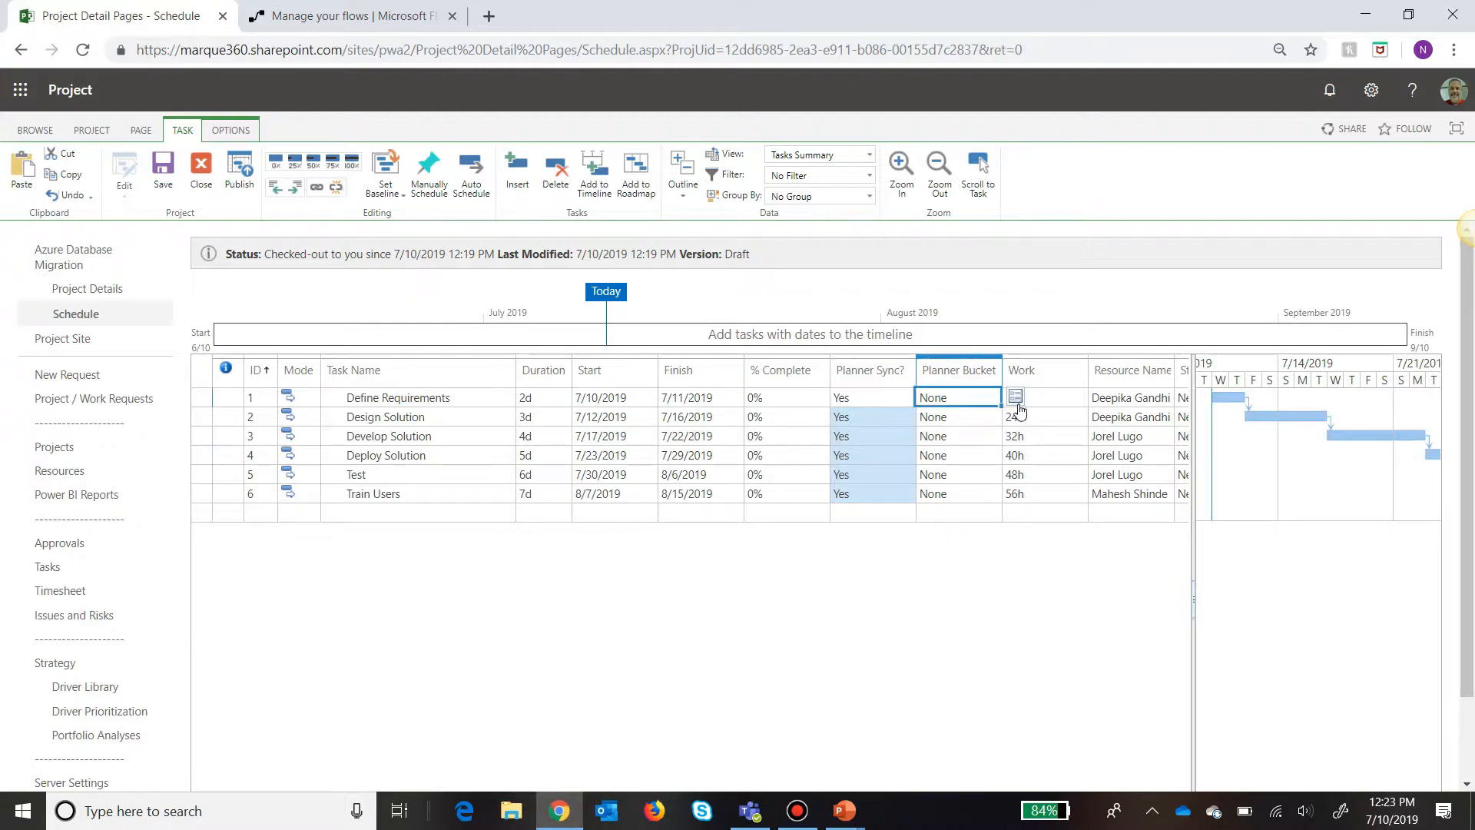
pyautogui.click(1015, 396)
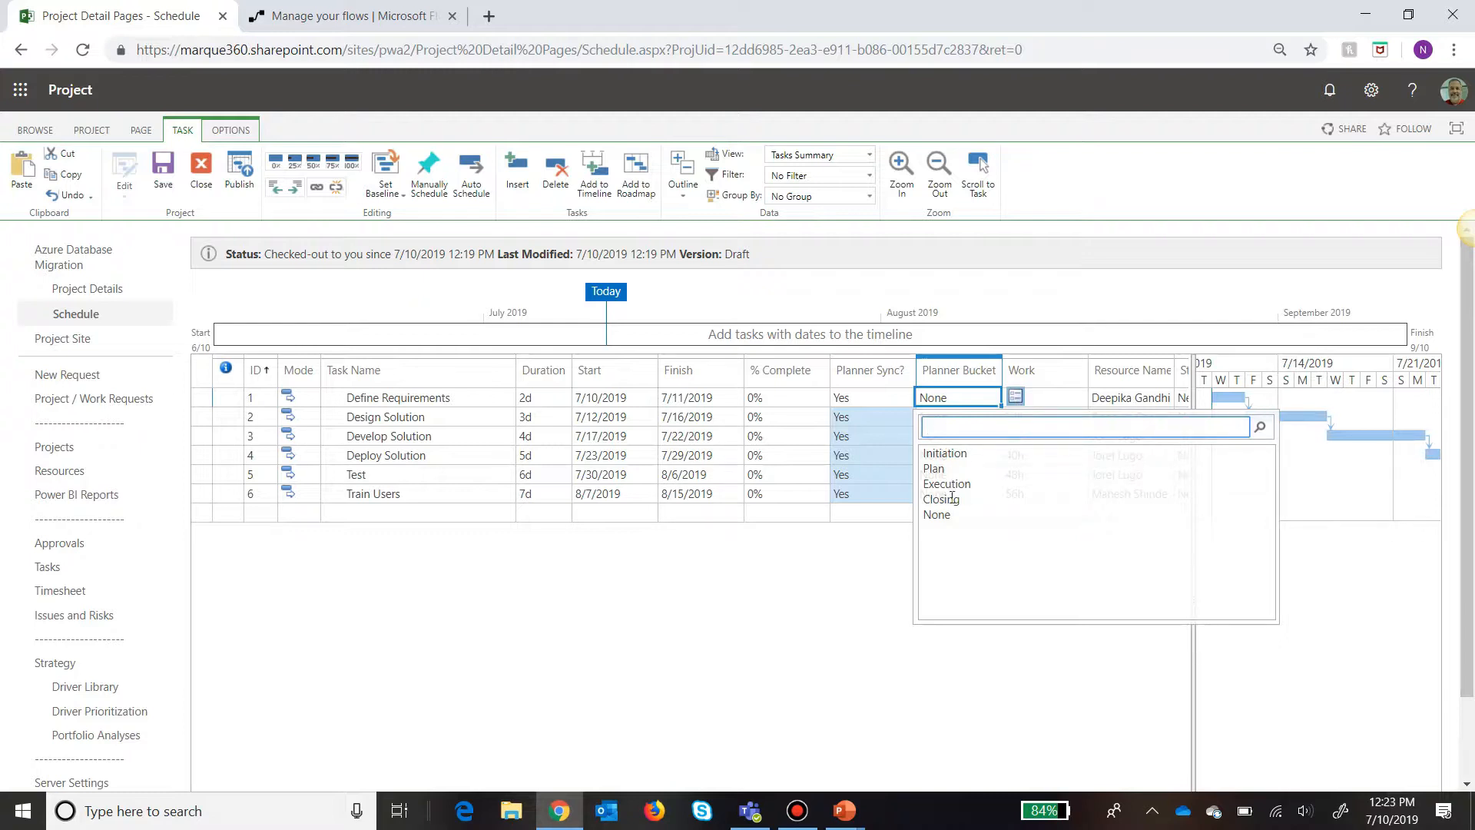
pyautogui.moveTo(986, 500)
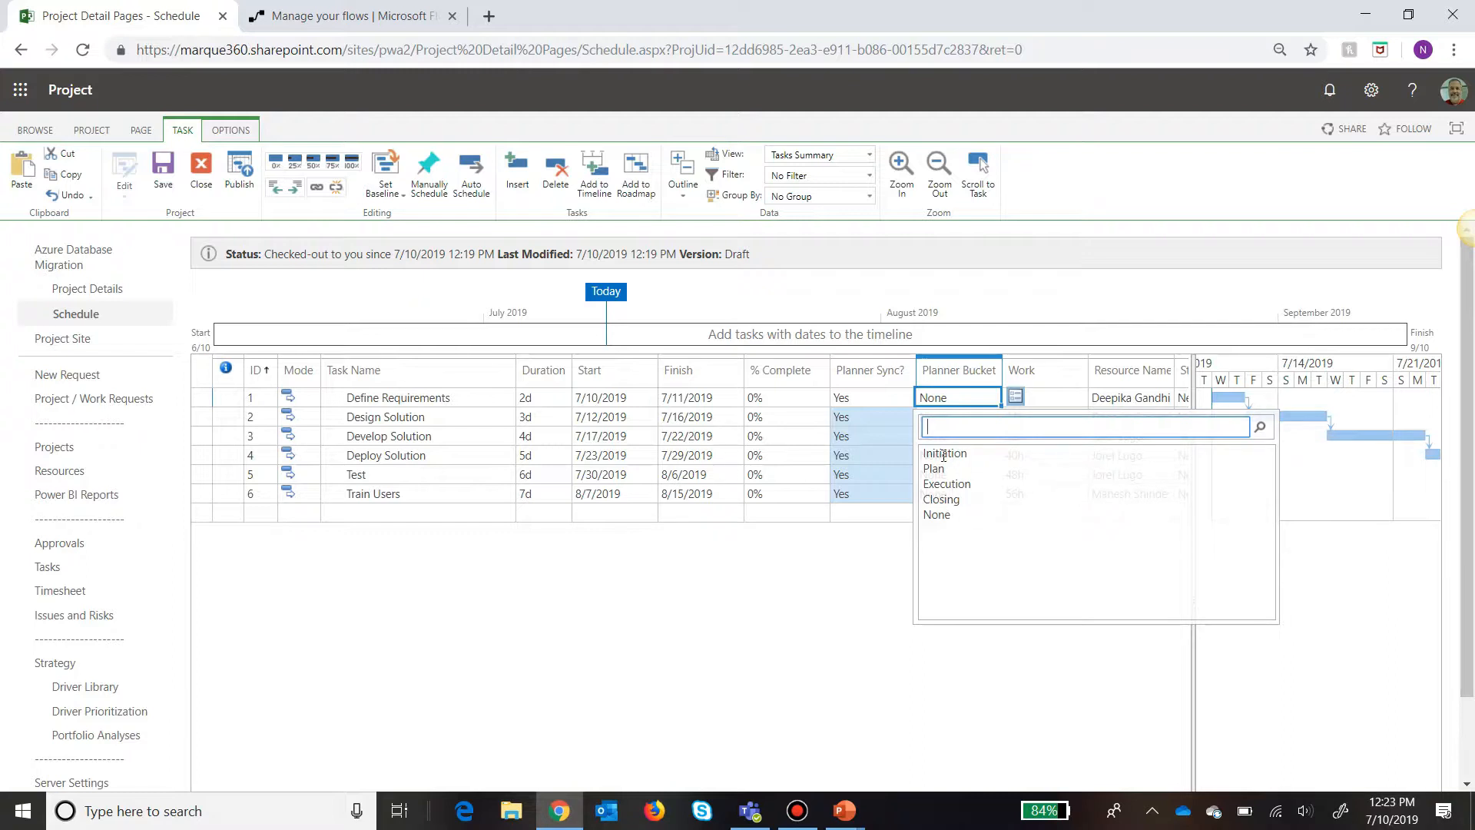
pyautogui.click(944, 451)
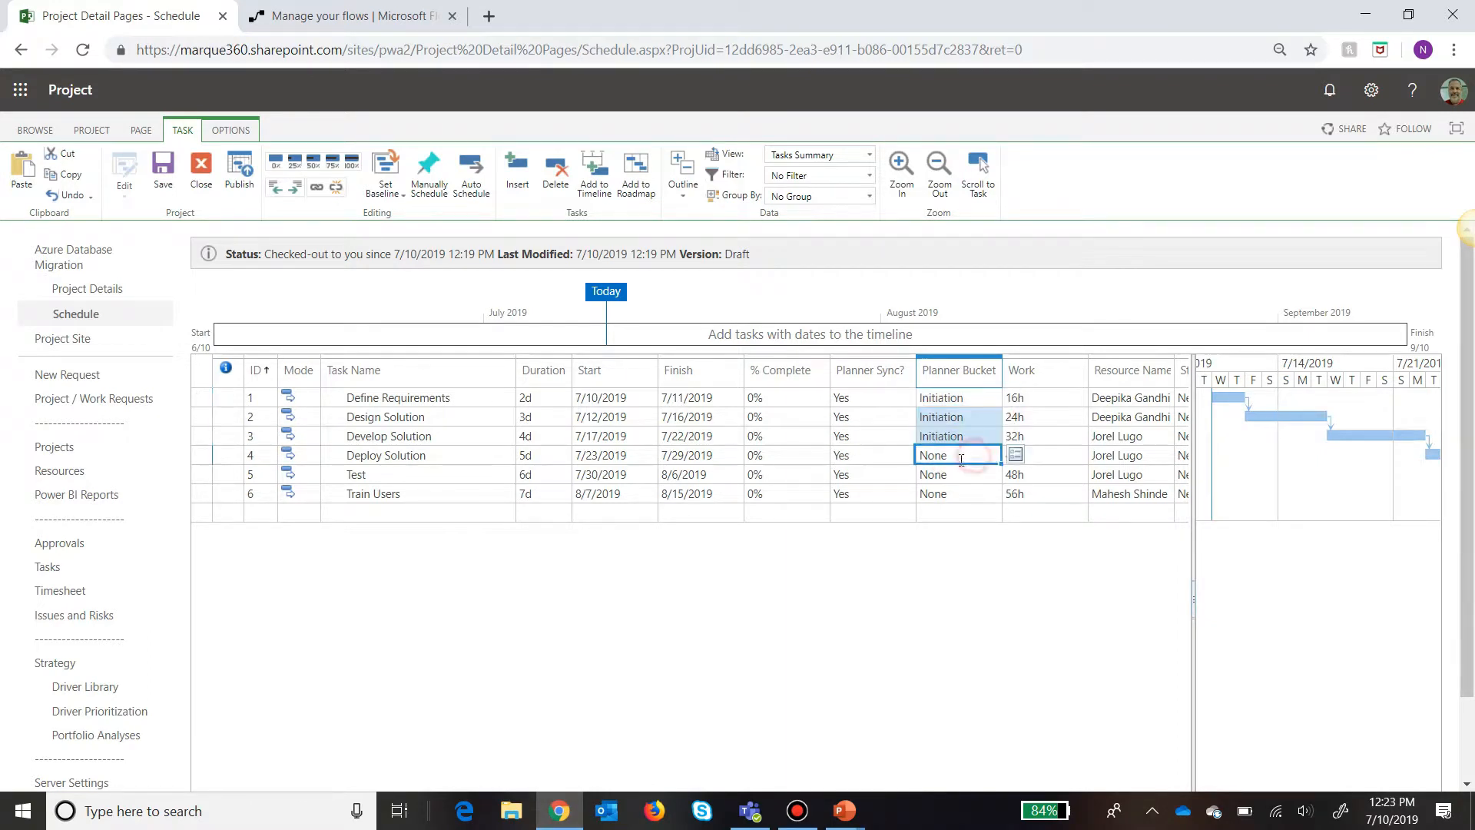
pyautogui.write('Execution')
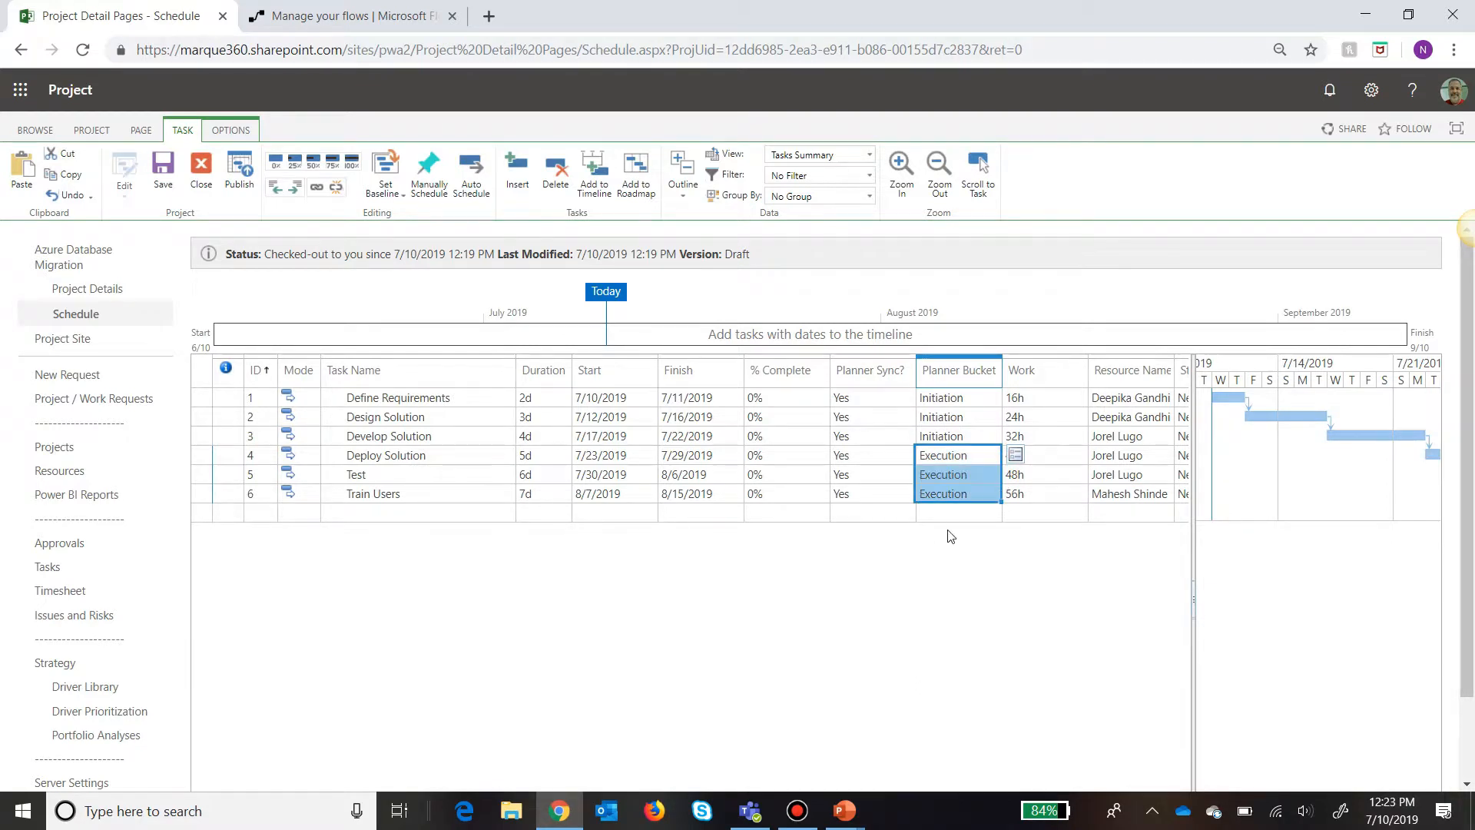
pyautogui.click(858, 435)
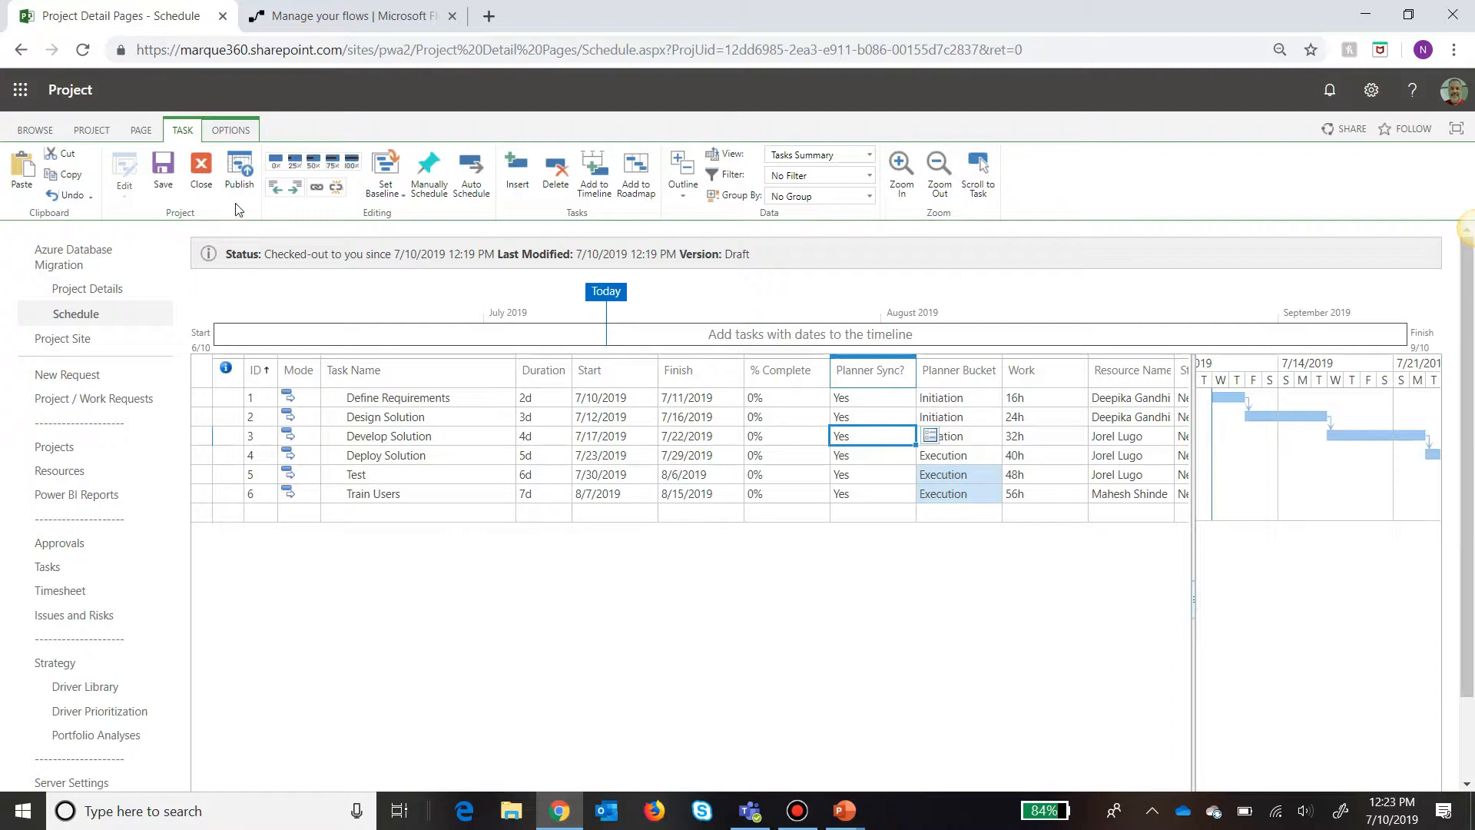
pyautogui.moveTo(882, 430)
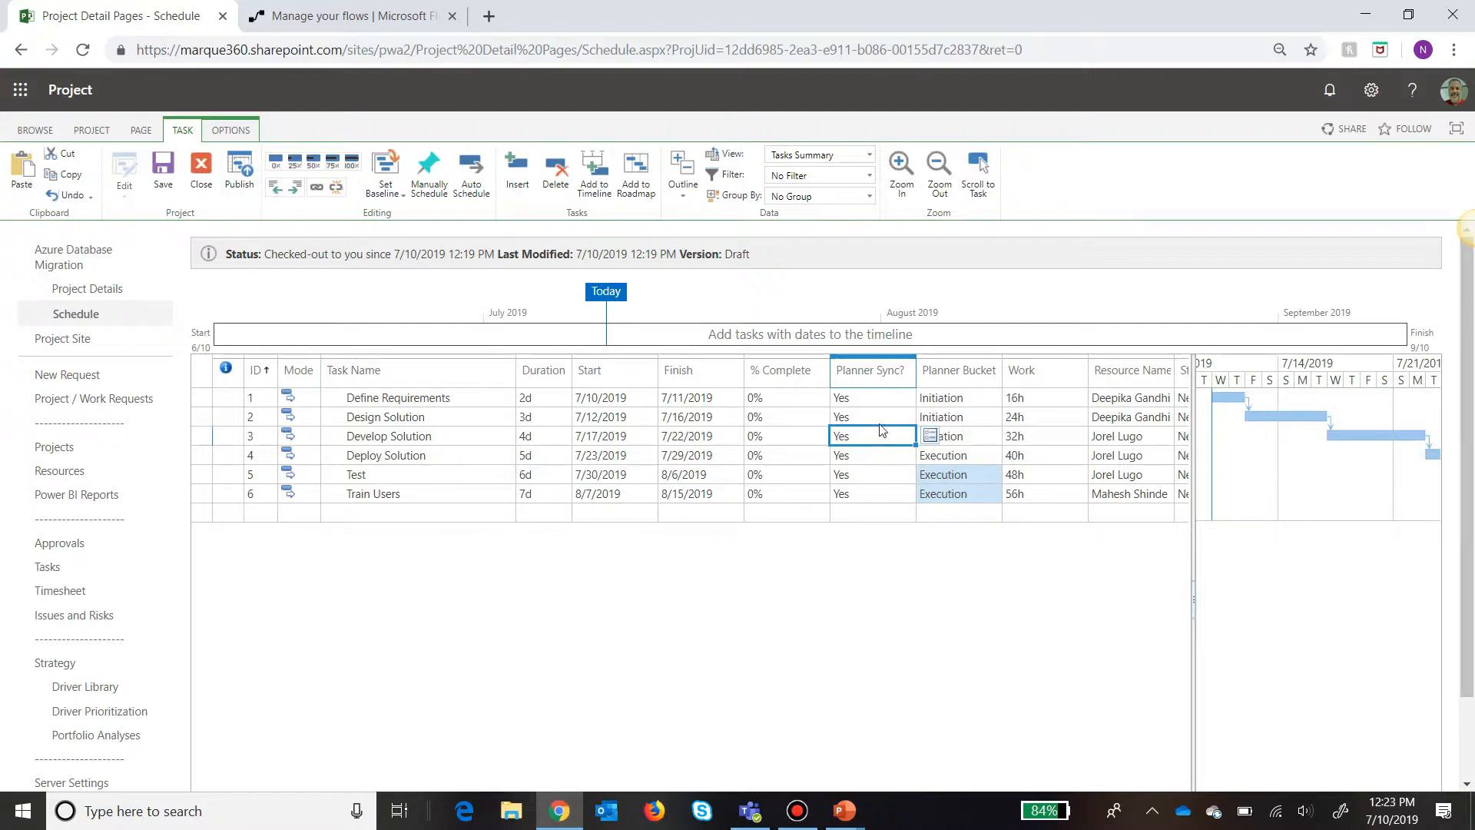
pyautogui.moveTo(460, 482)
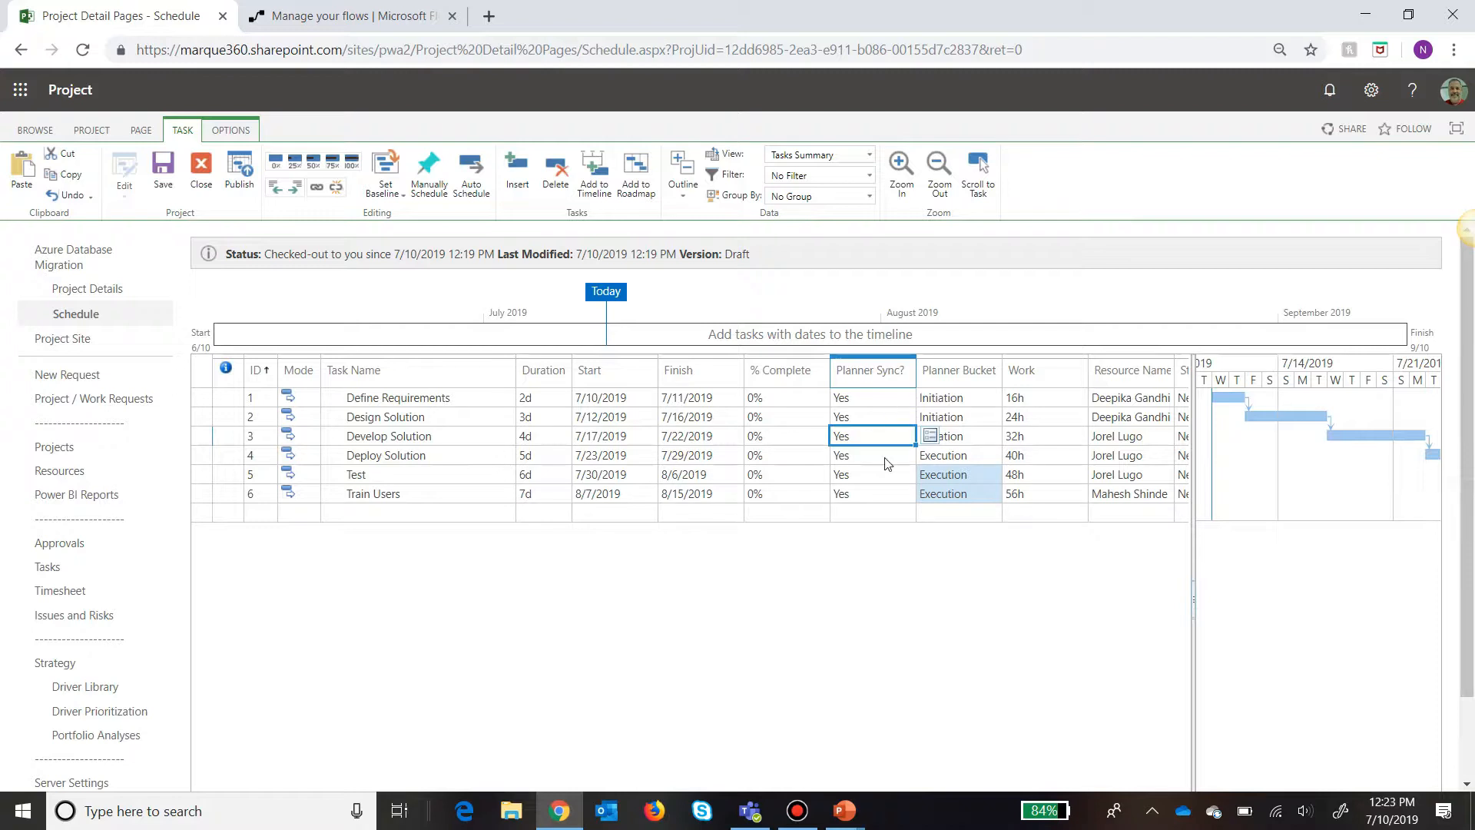
pyautogui.moveTo(901, 457)
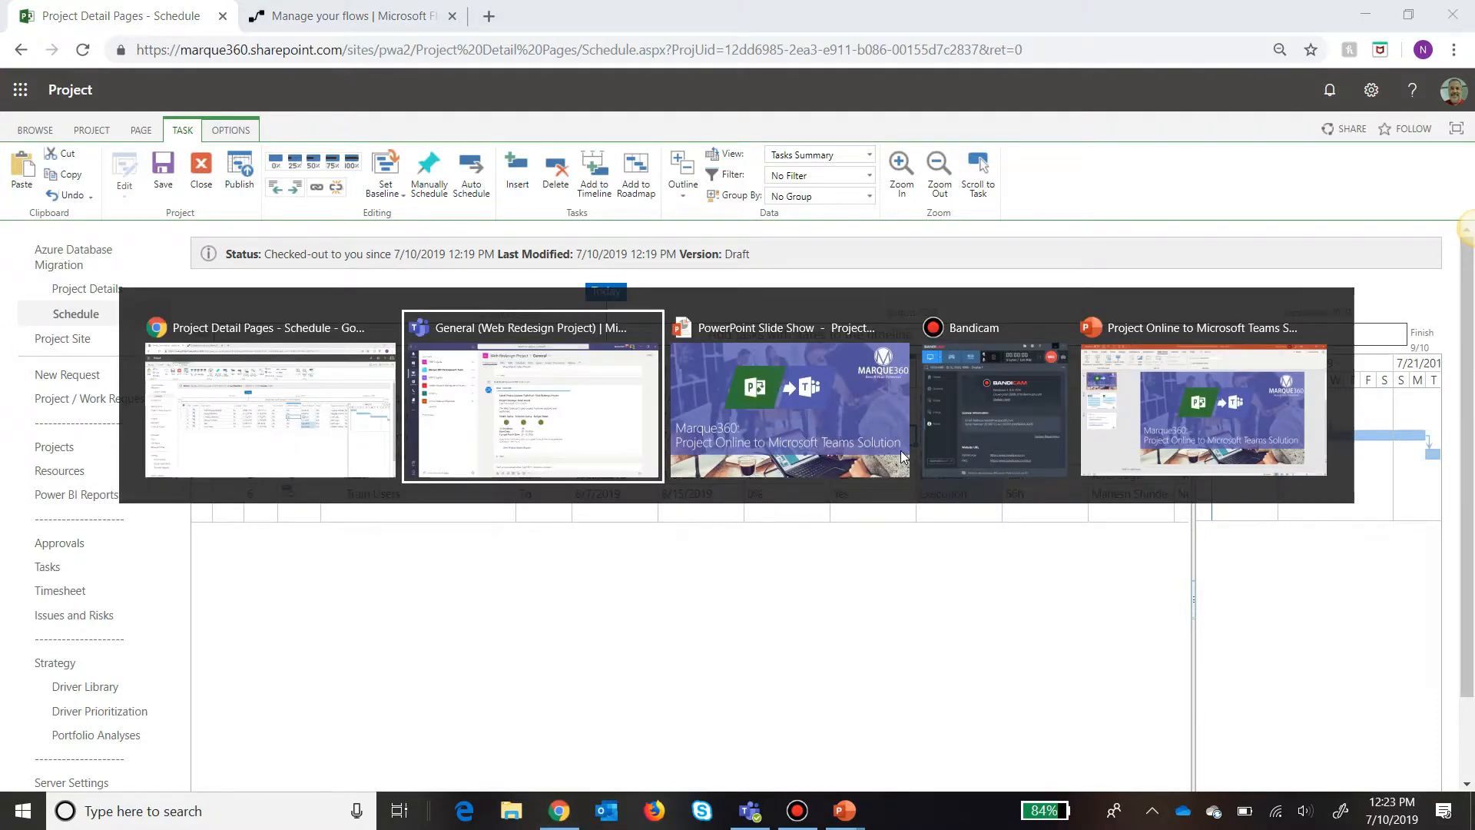
# View the new team's General channel in Teams, then switch back to the Project Online schedule.
pyautogui.click(531, 395)
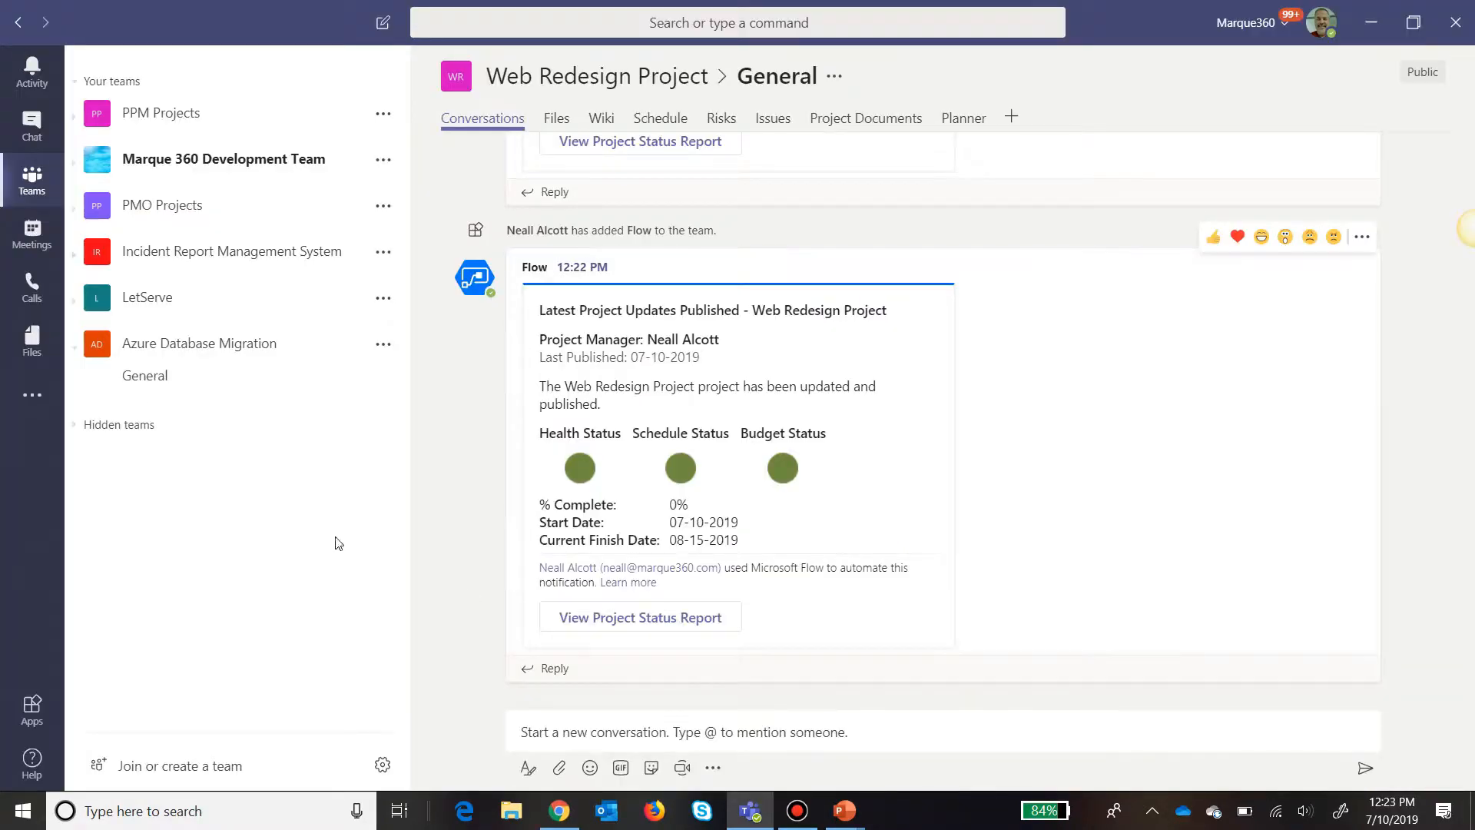
pyautogui.moveTo(198, 343)
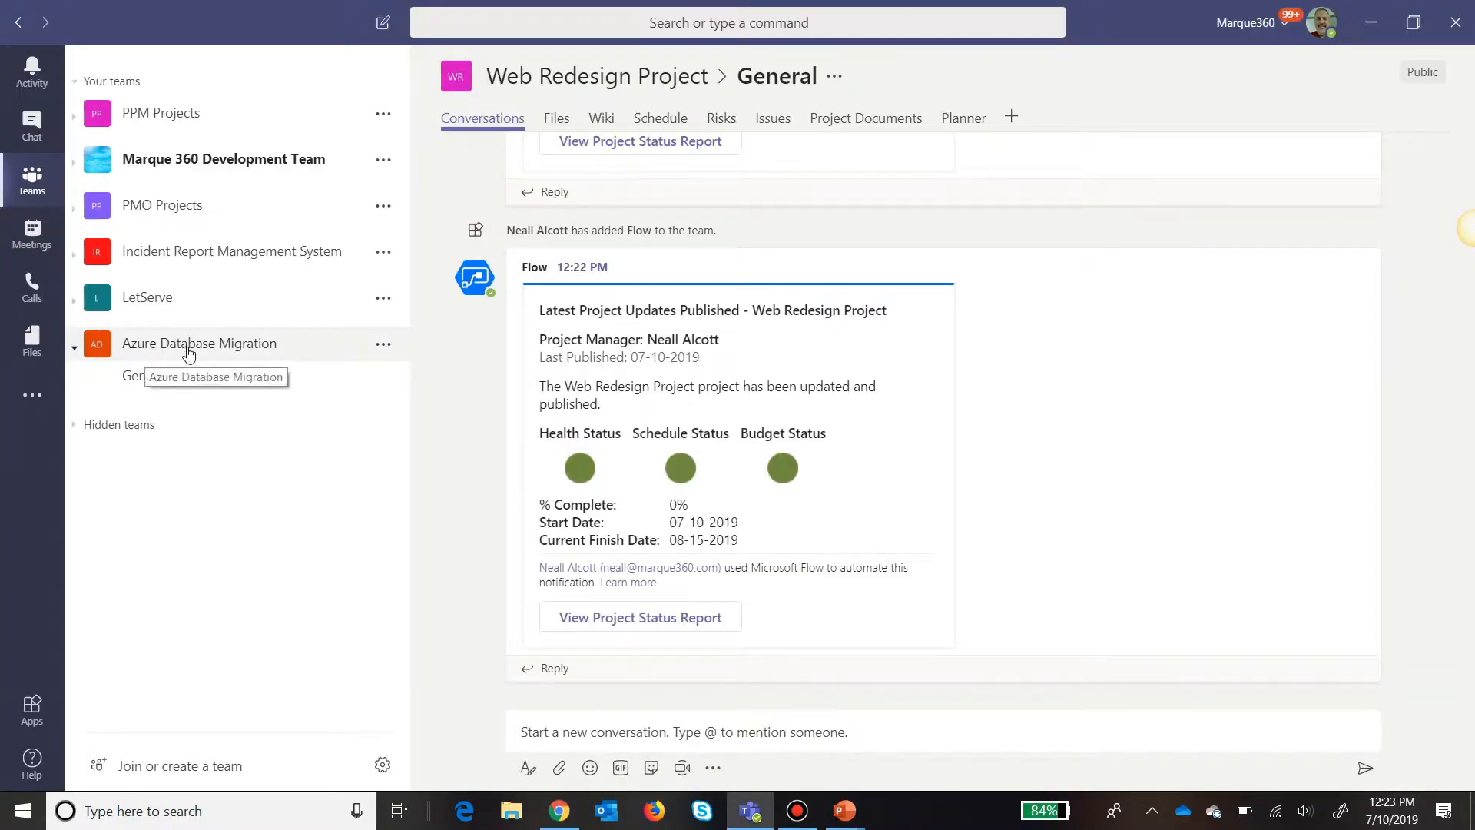
pyautogui.moveTo(265, 349)
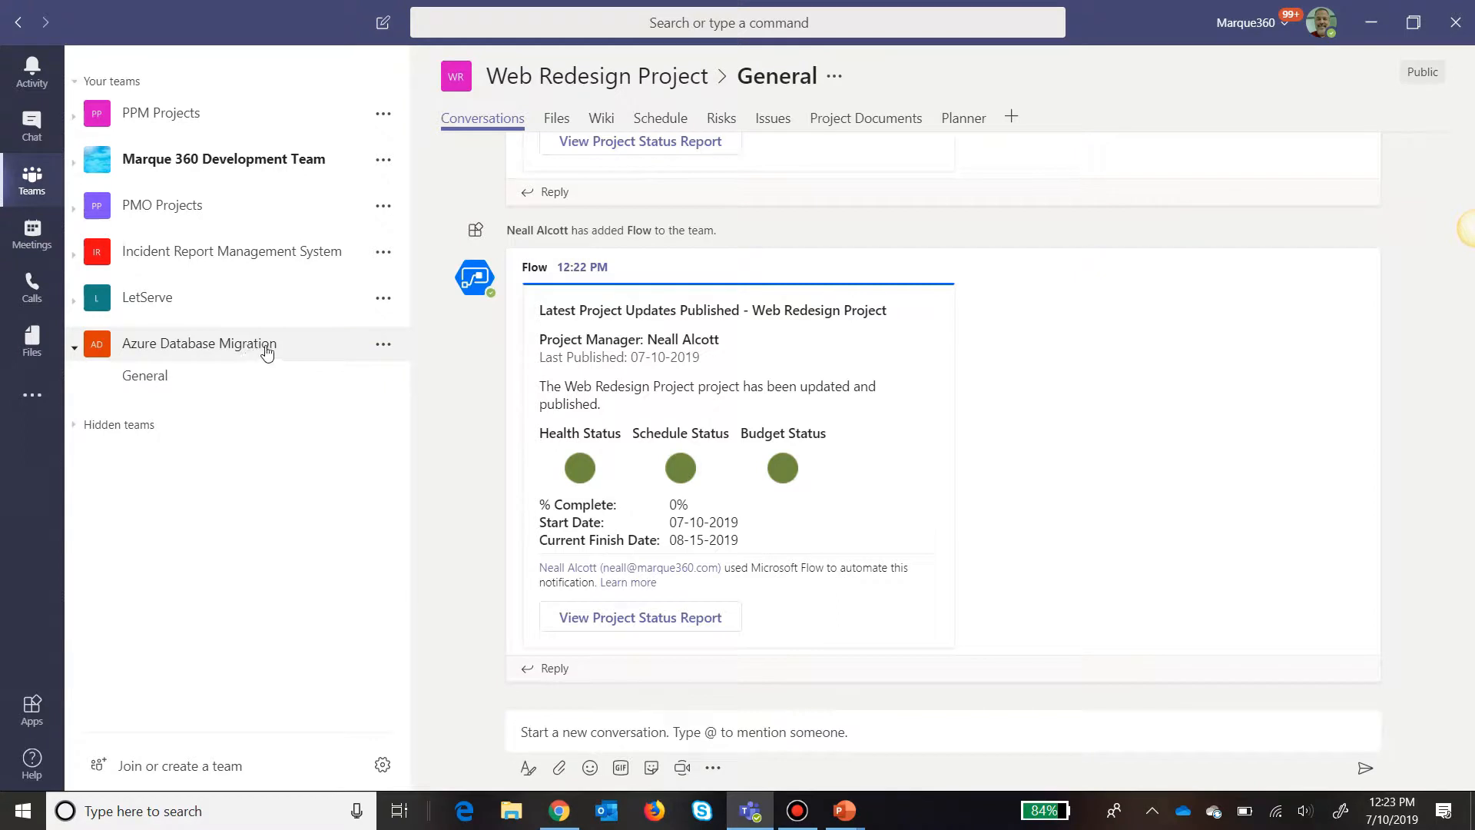
pyautogui.moveTo(144, 374)
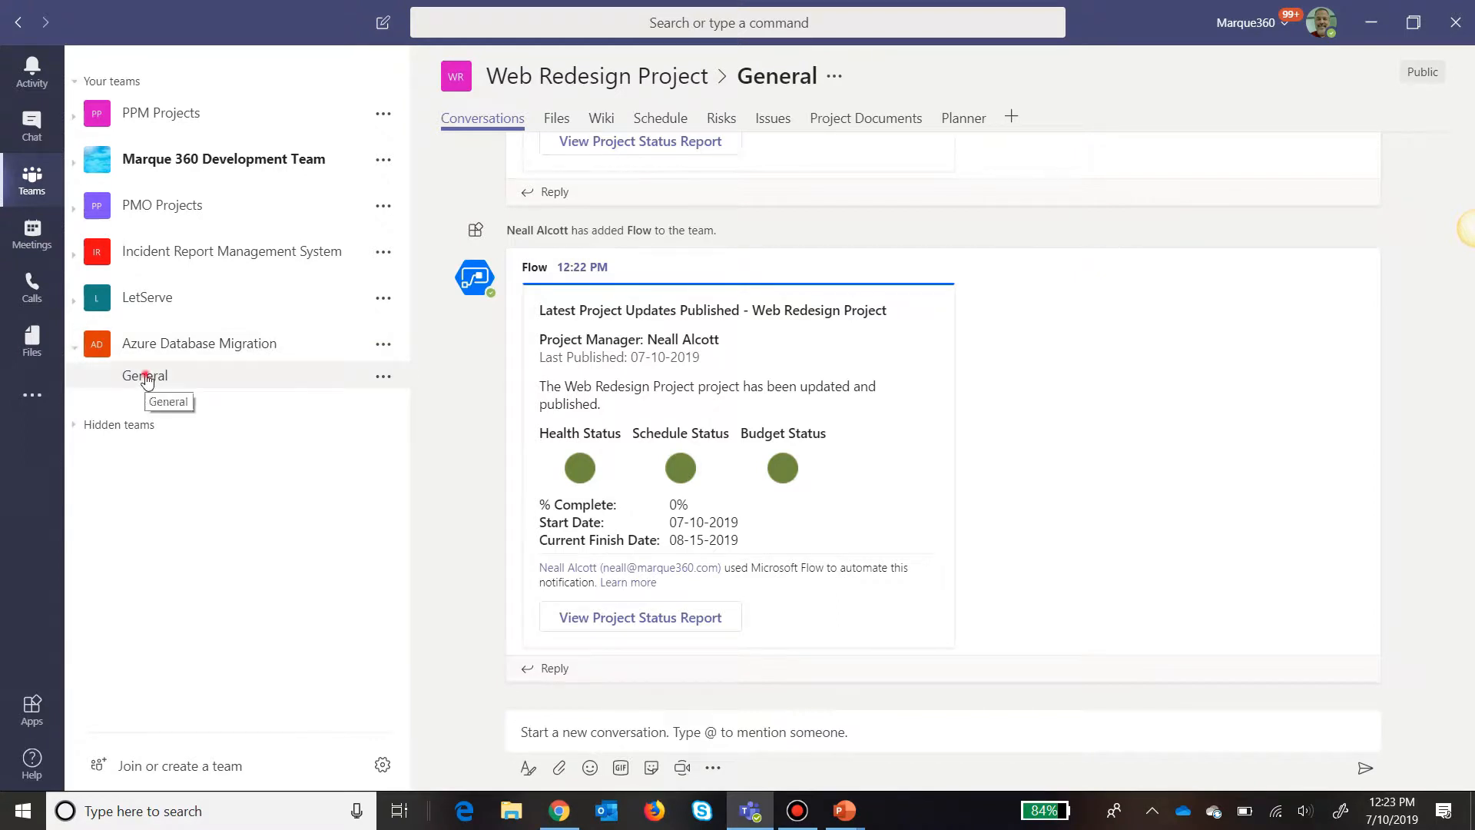
pyautogui.click(144, 374)
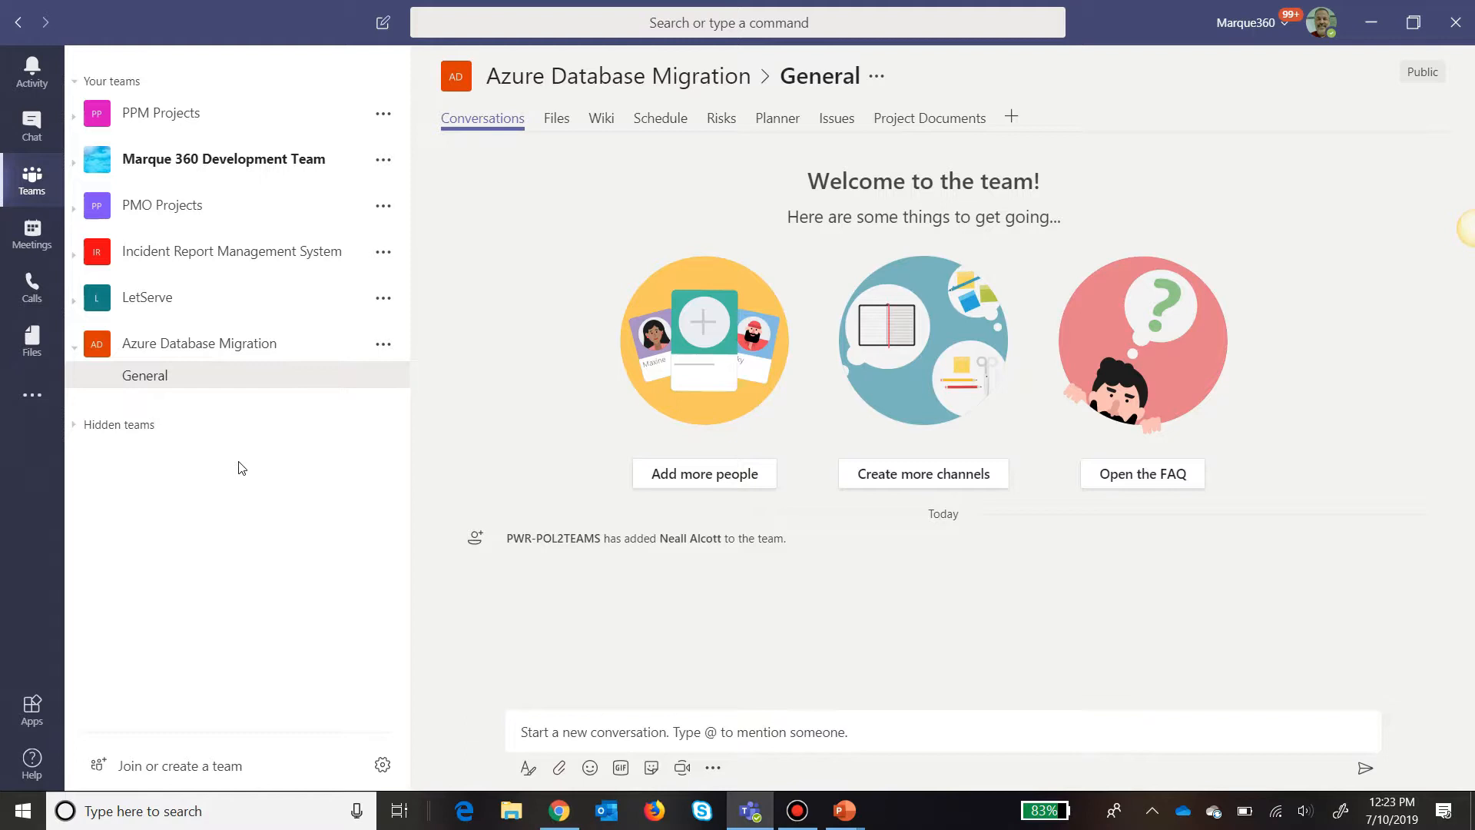
pyautogui.moveTo(438, 359)
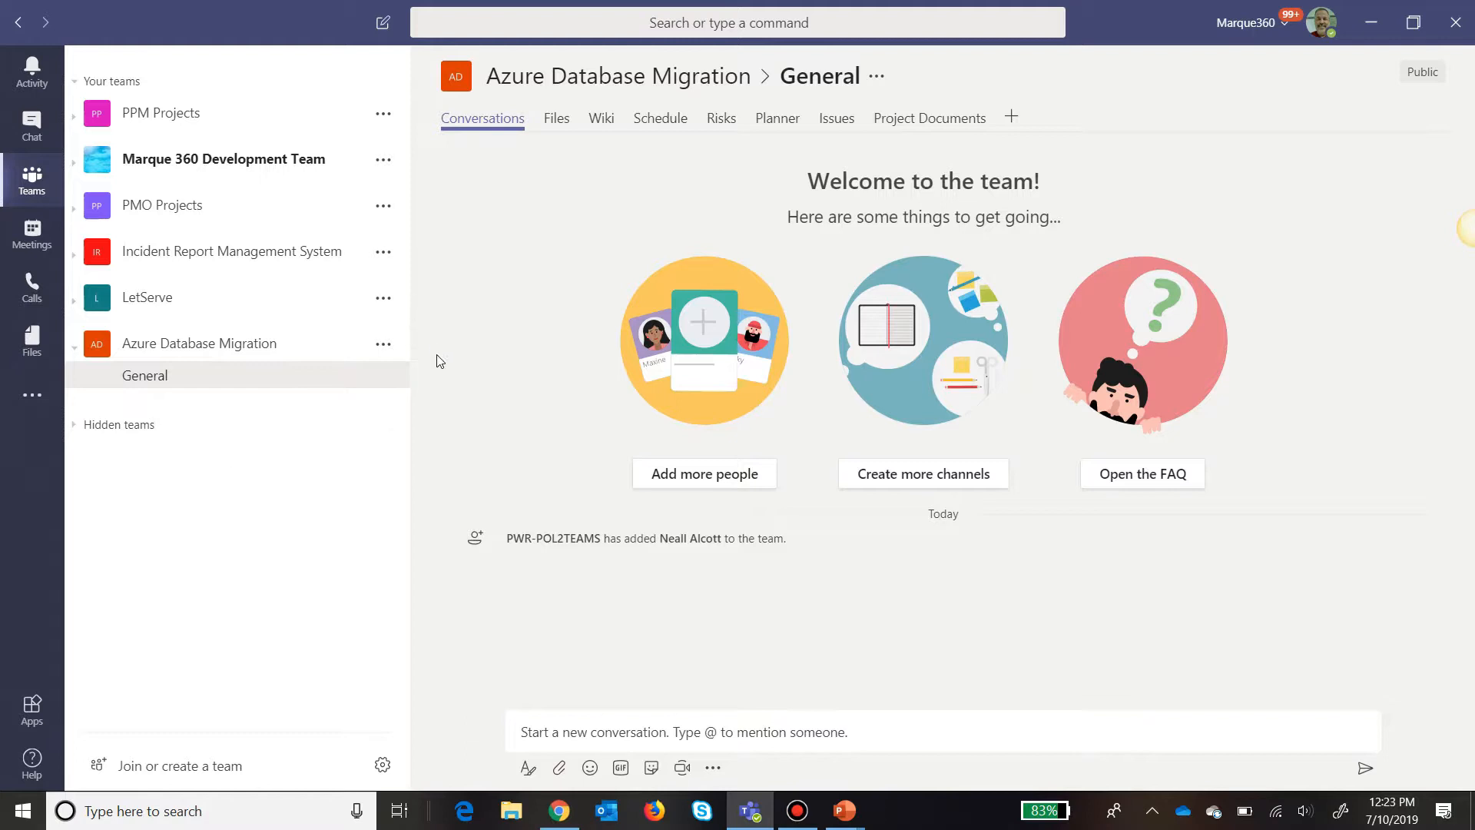
pyautogui.click(556, 809)
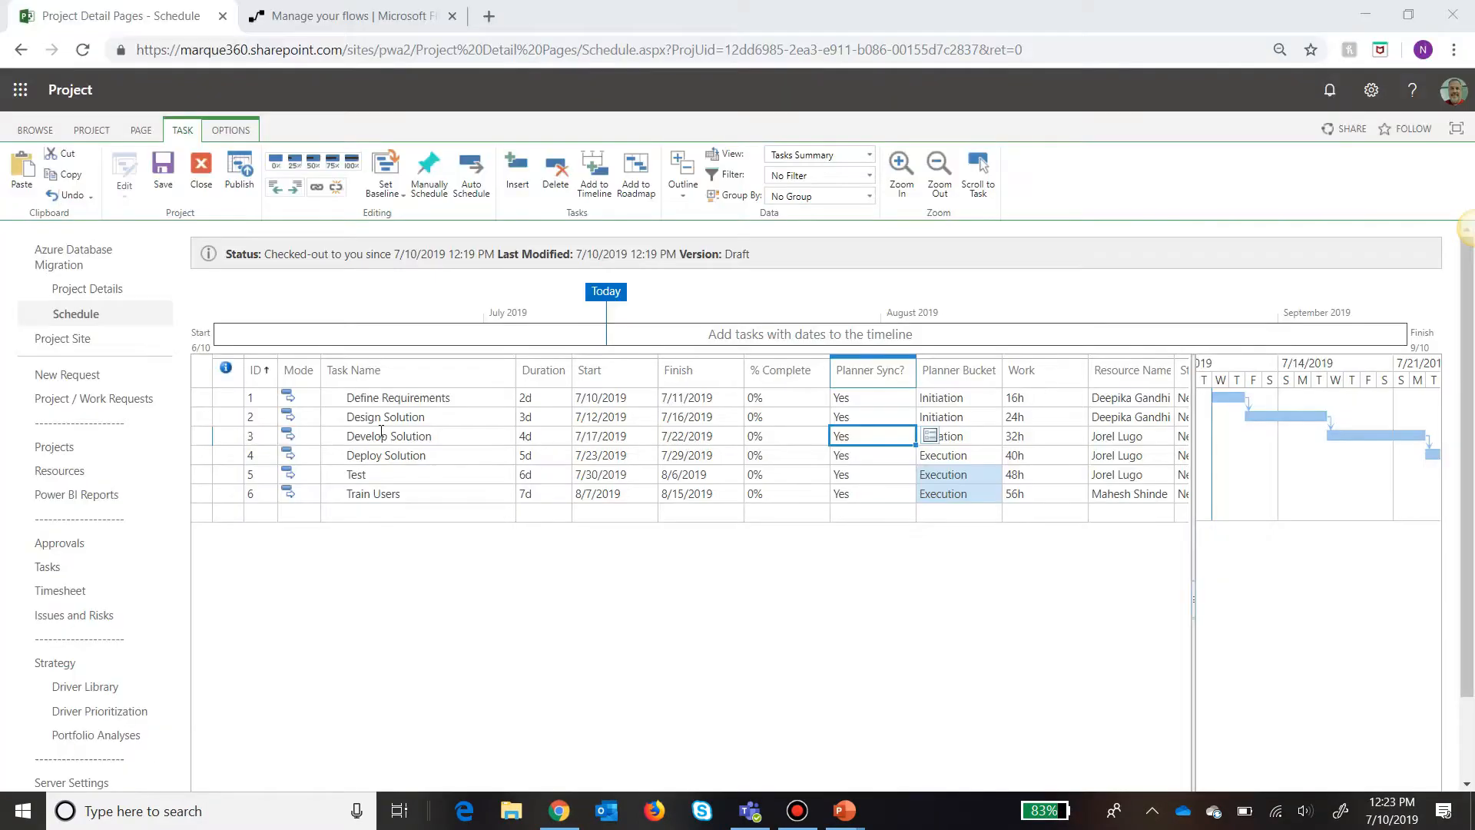
# Publish the schedule changes, then close the project and check it in.
pyautogui.click(239, 172)
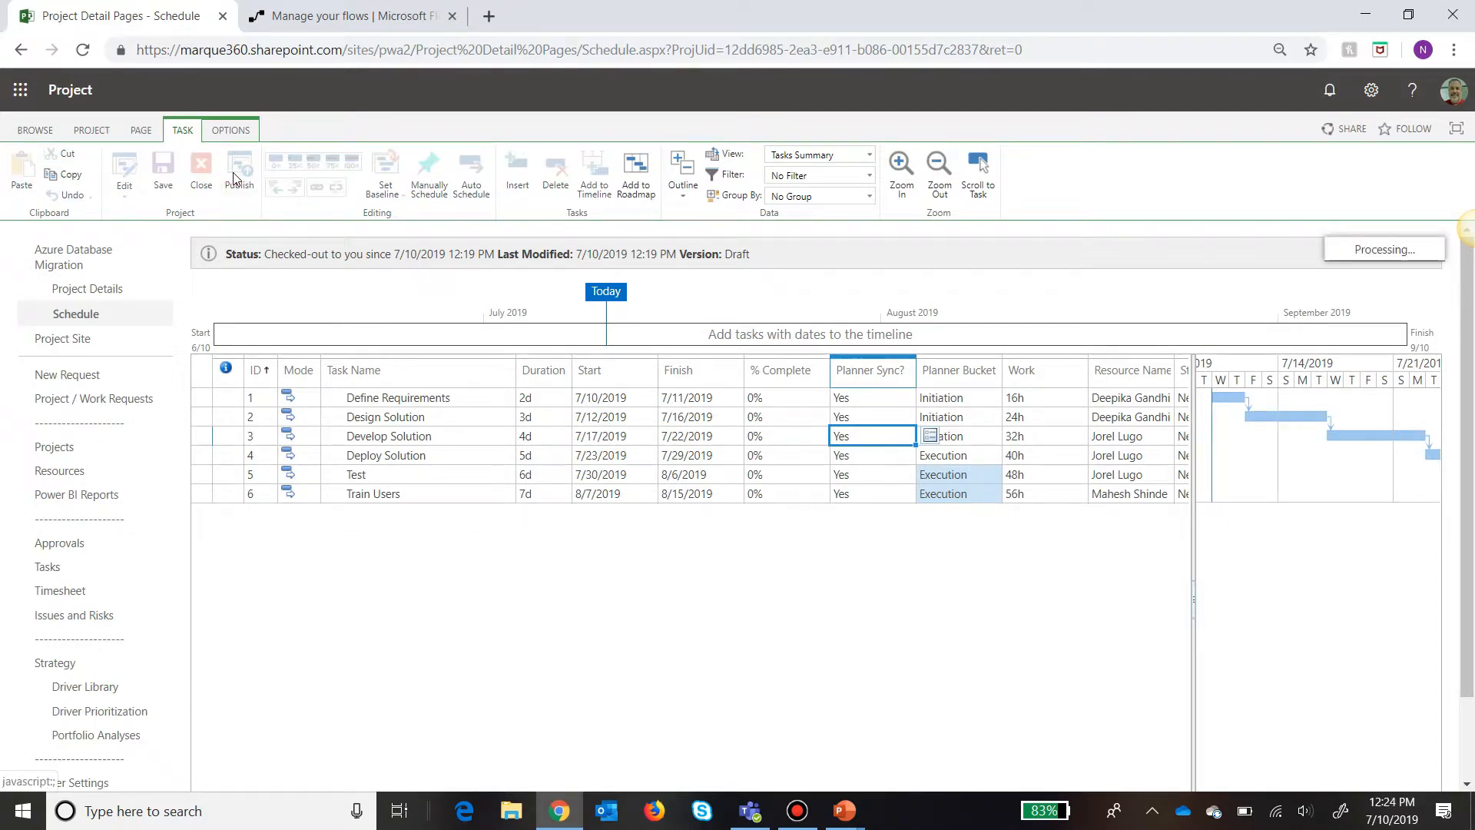
pyautogui.click(161, 169)
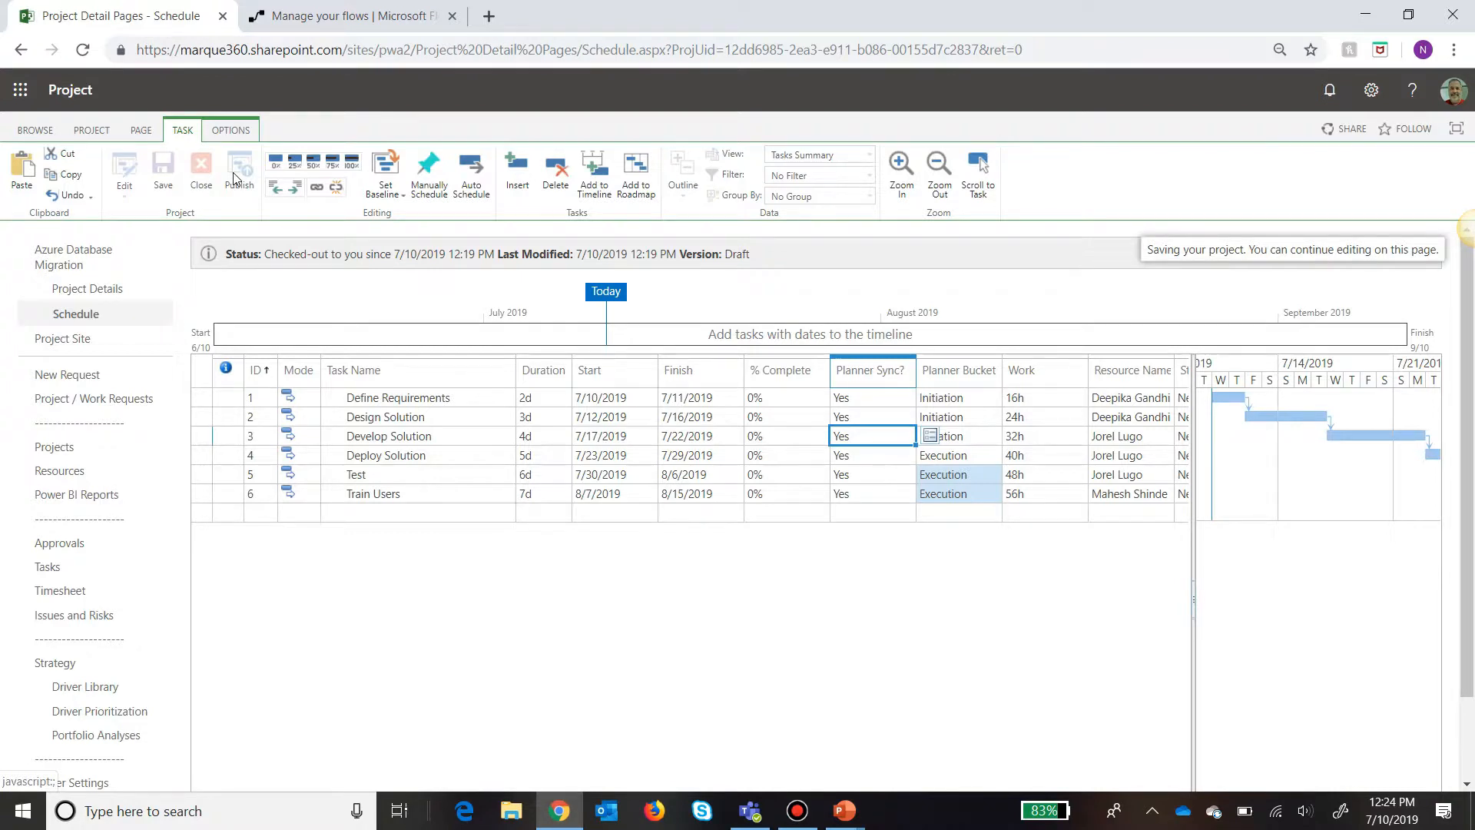
pyautogui.click(240, 169)
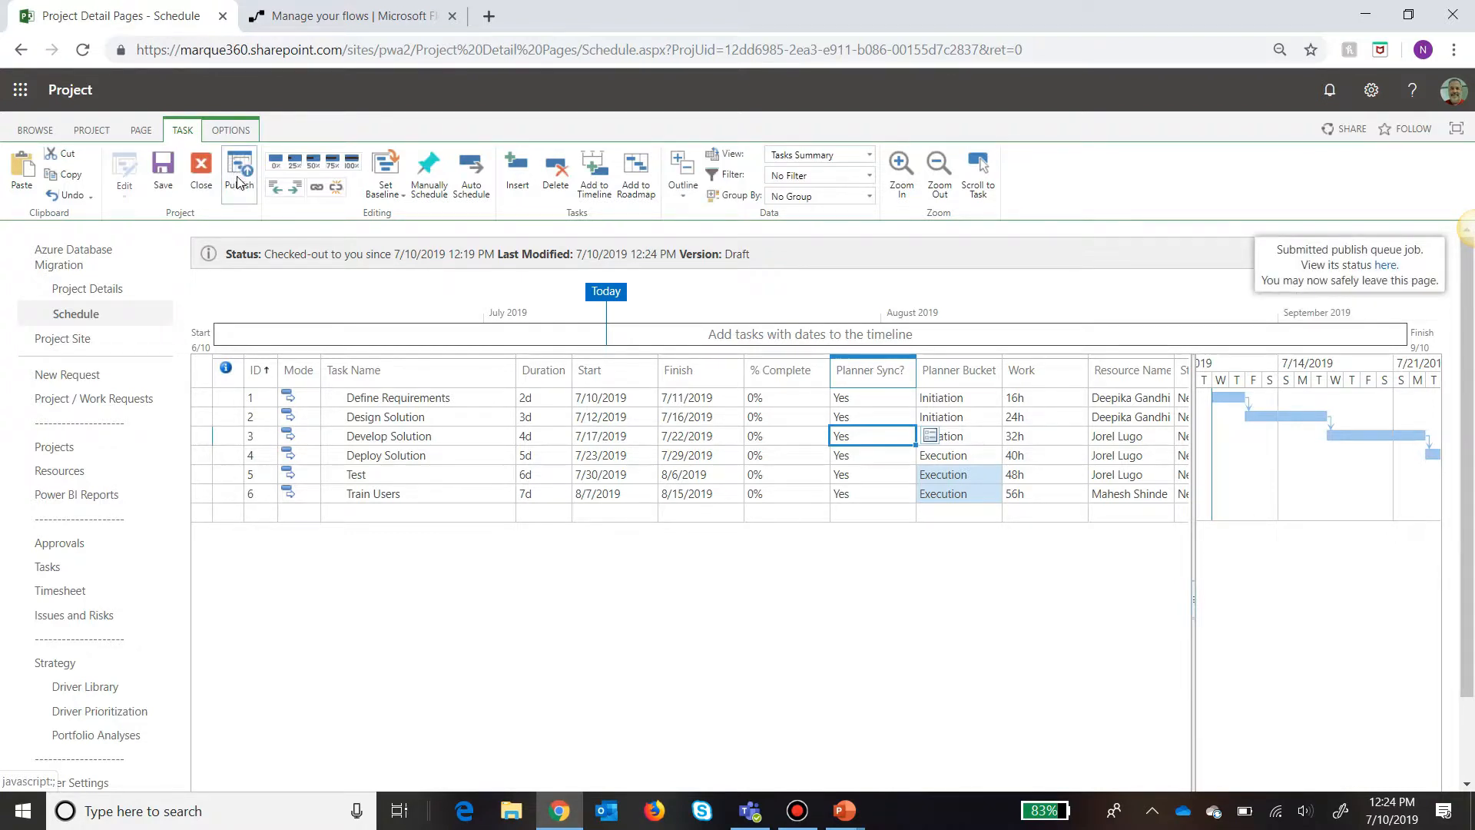
pyautogui.moveTo(239, 169)
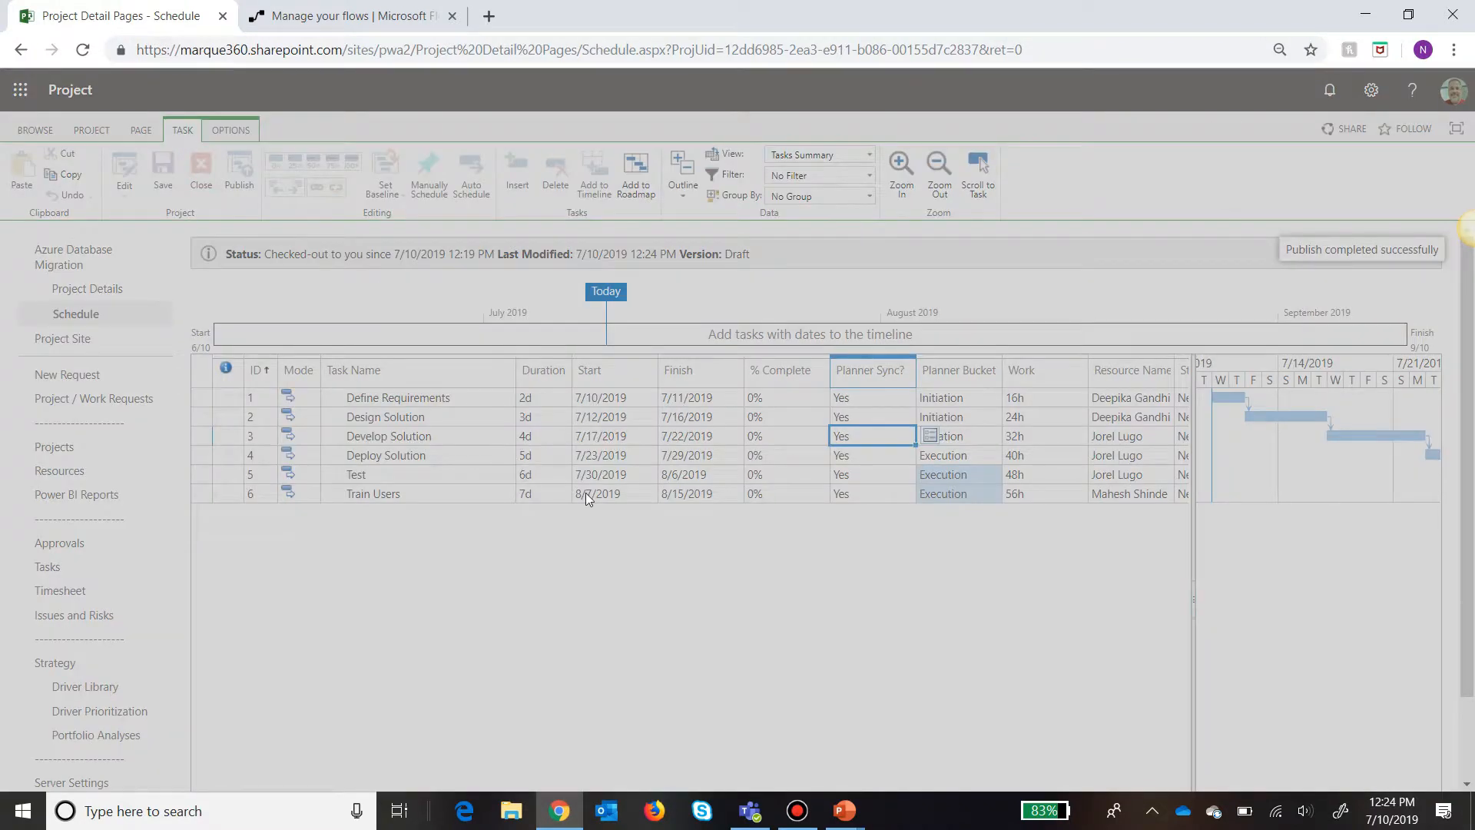
pyautogui.click(200, 174)
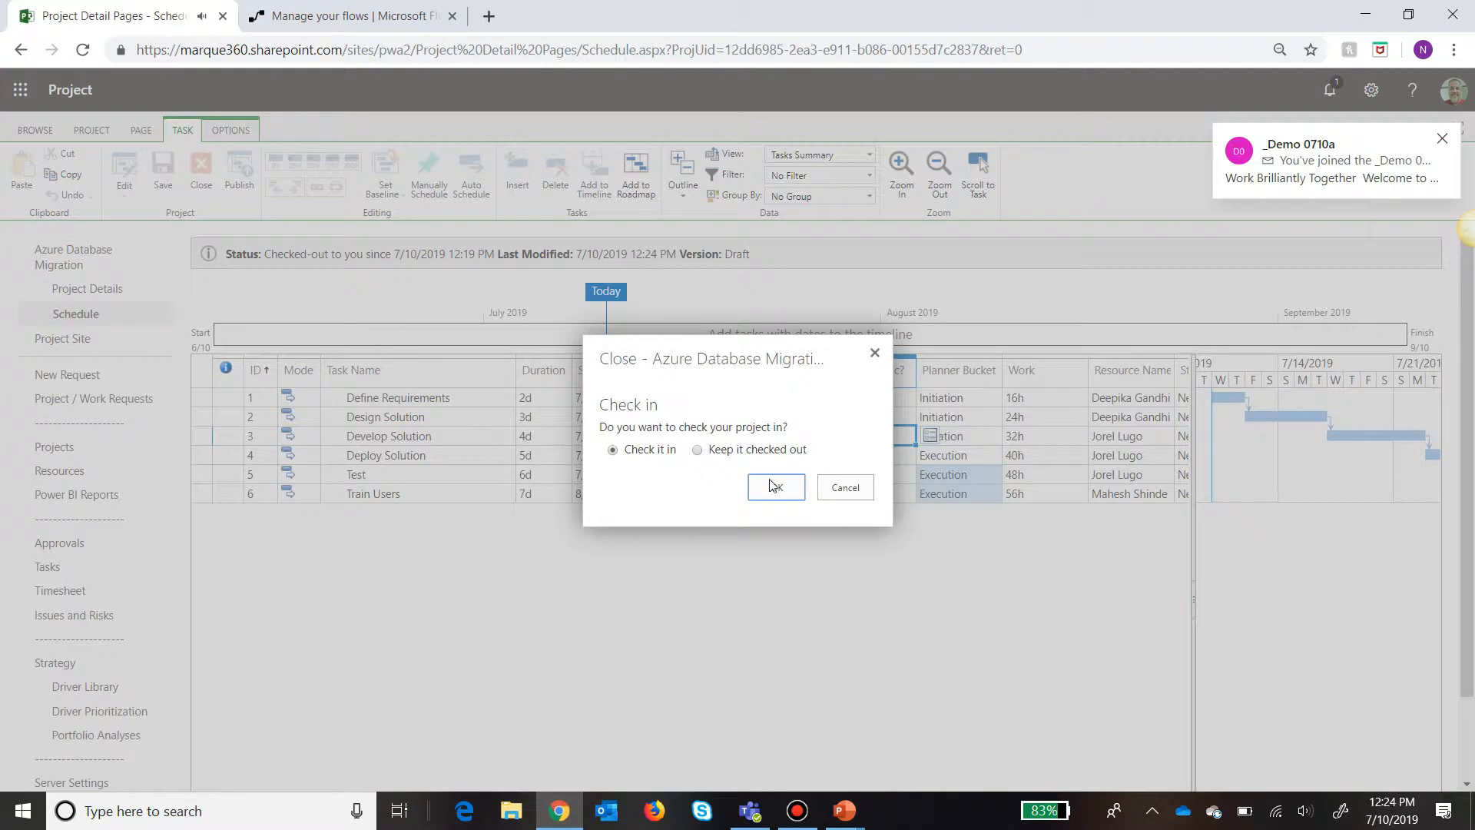
pyautogui.click(775, 487)
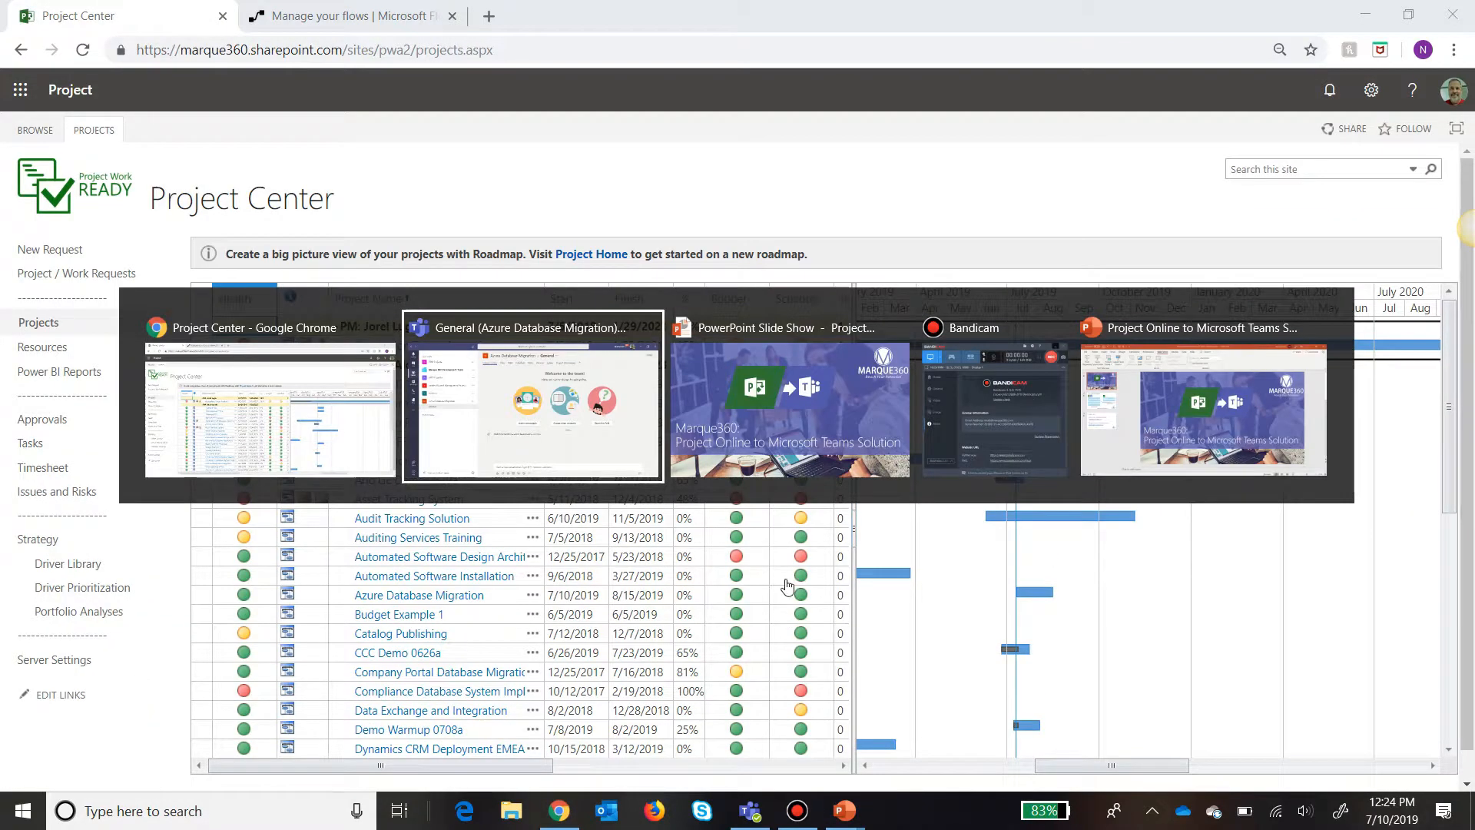
# Switch to the Azure Database Migration team's General channel conversation.
pyautogui.click(533, 395)
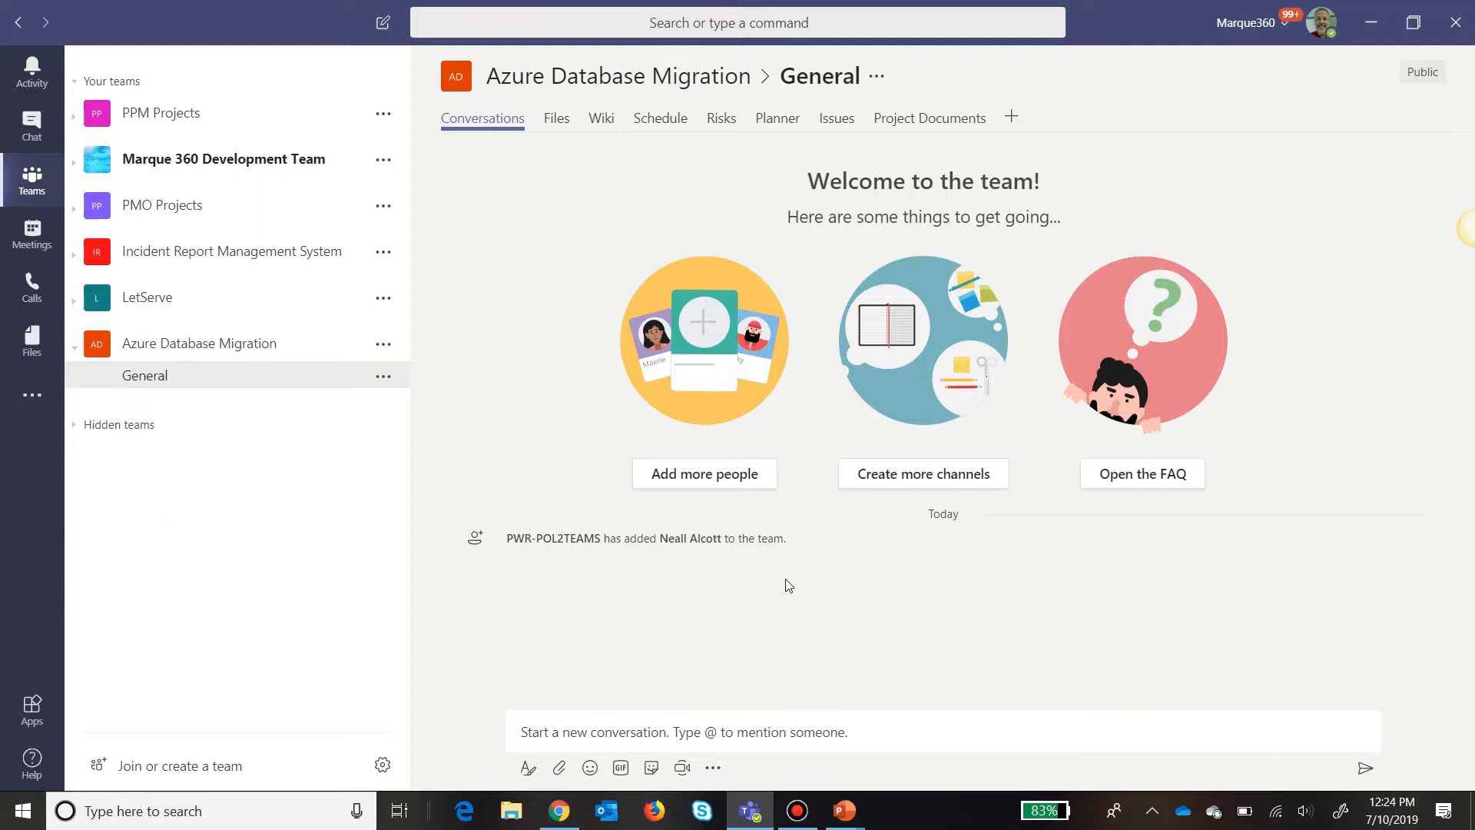
pyautogui.moveTo(686, 556)
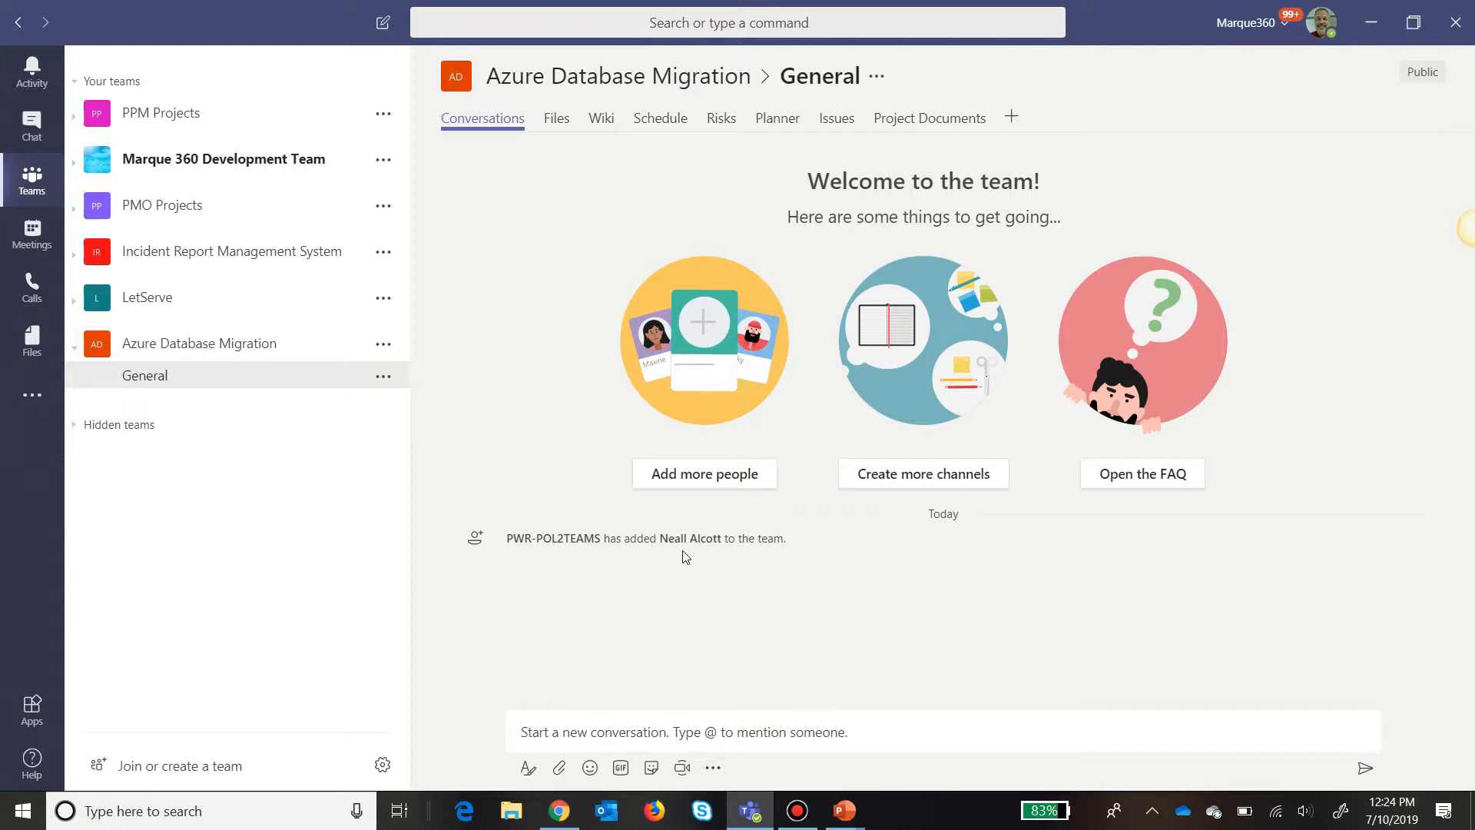
pyautogui.moveTo(765, 593)
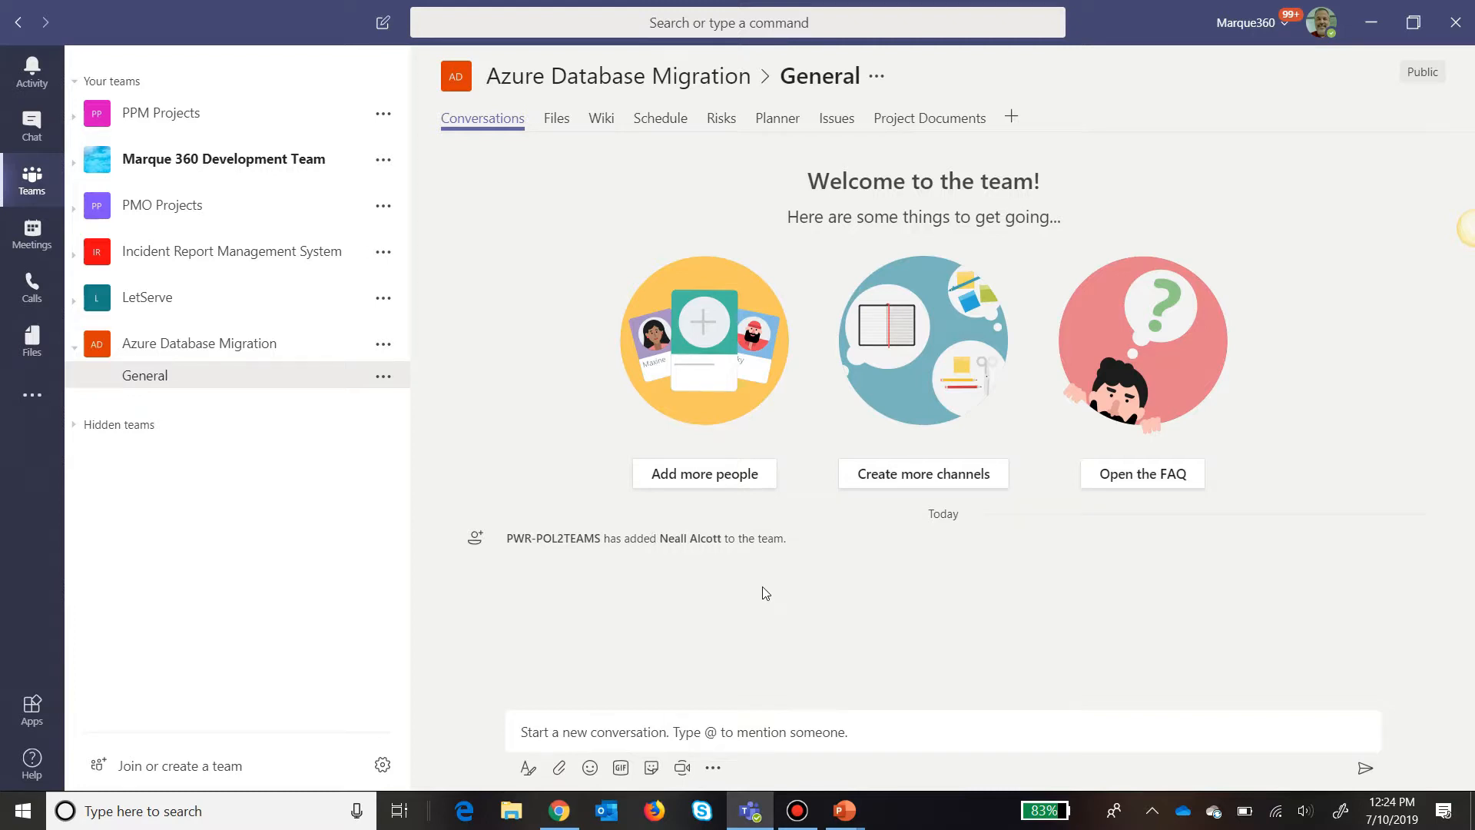
pyautogui.moveTo(627, 158)
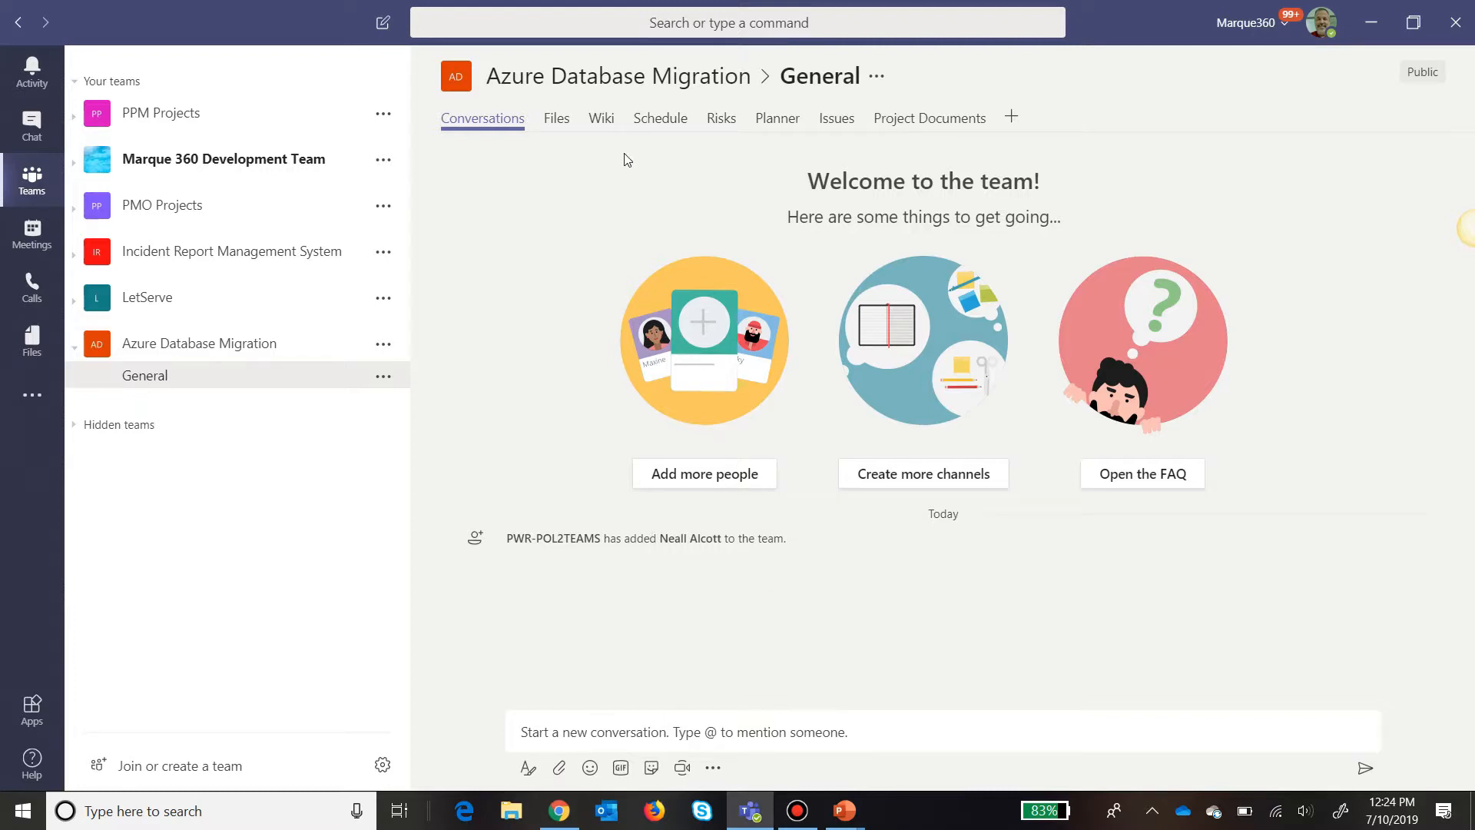
pyautogui.moveTo(930, 118)
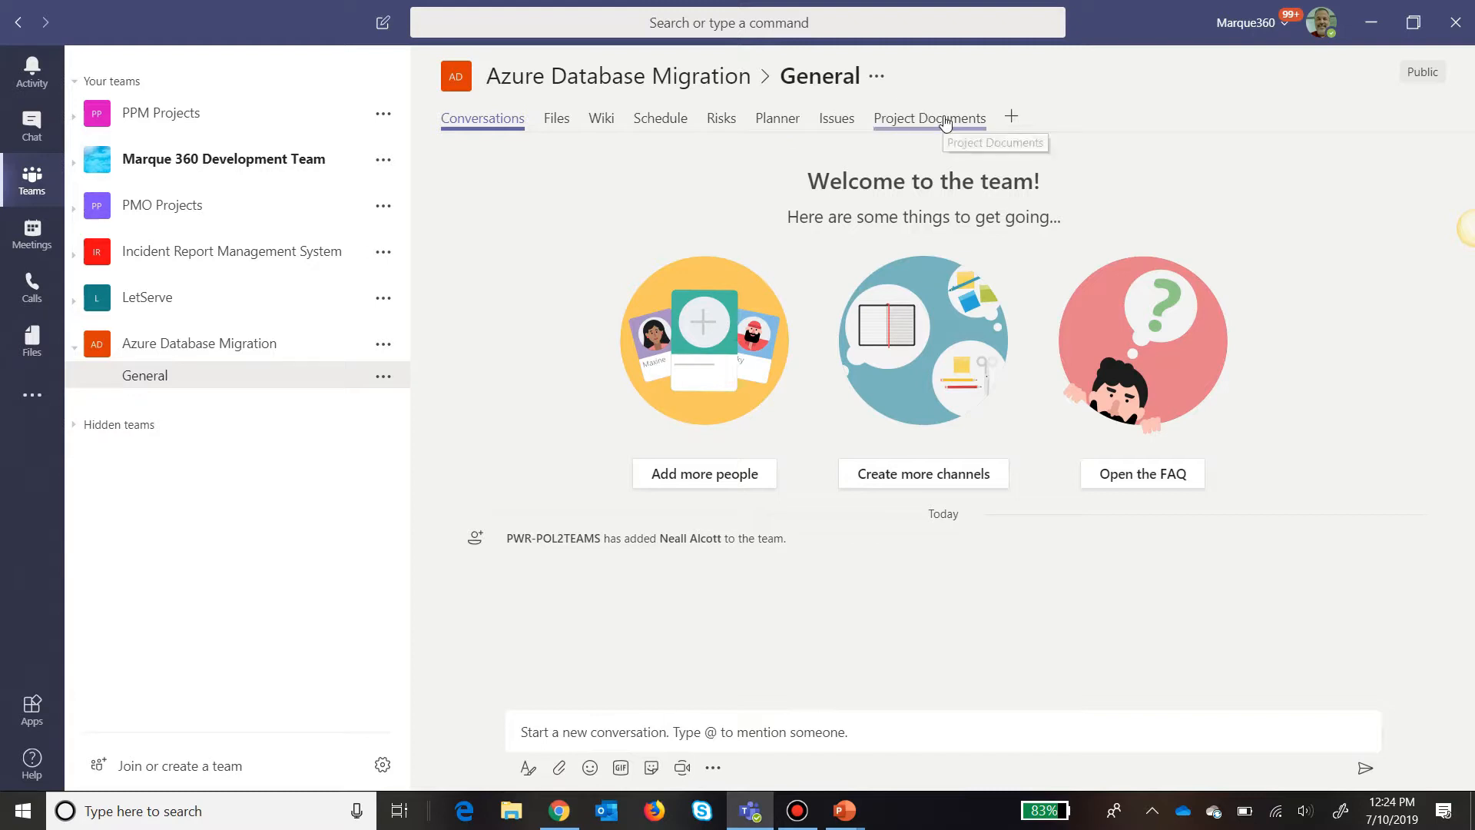
pyautogui.moveTo(608, 200)
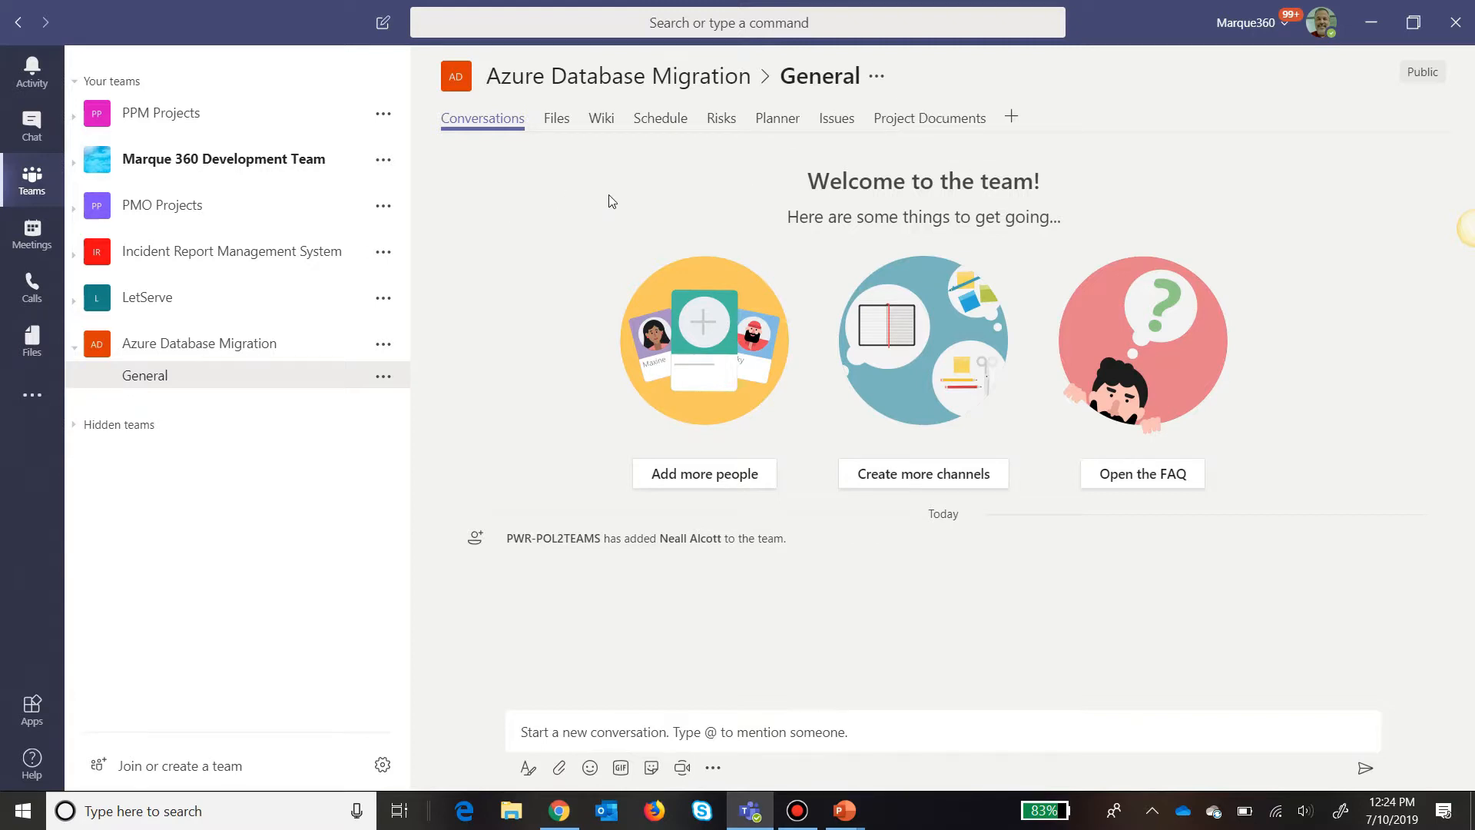
pyautogui.moveTo(660, 129)
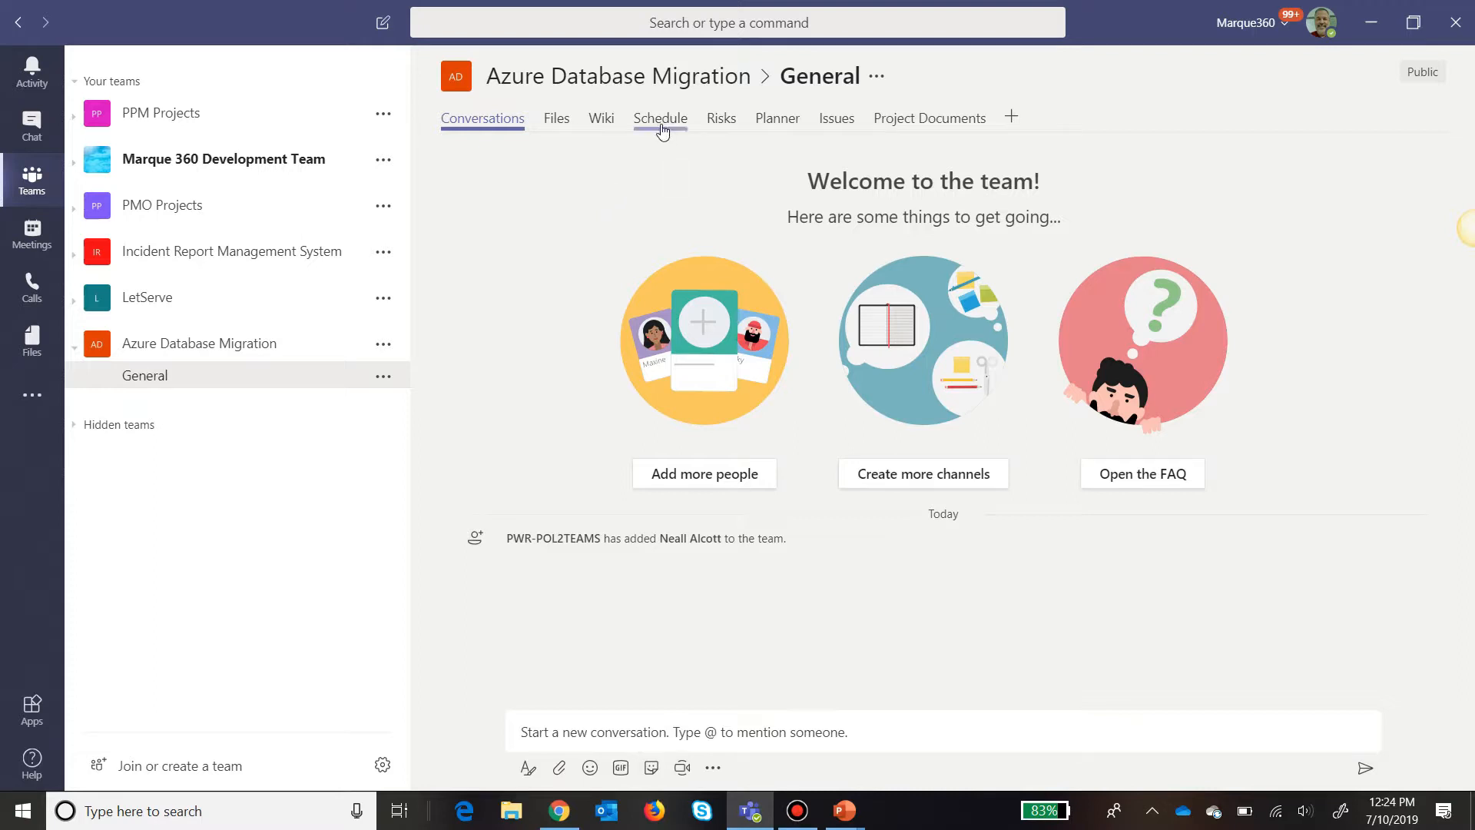
# Show the Schedule tab's six-task project with the TASK ribbon and a widened Gantt chart.
pyautogui.click(661, 118)
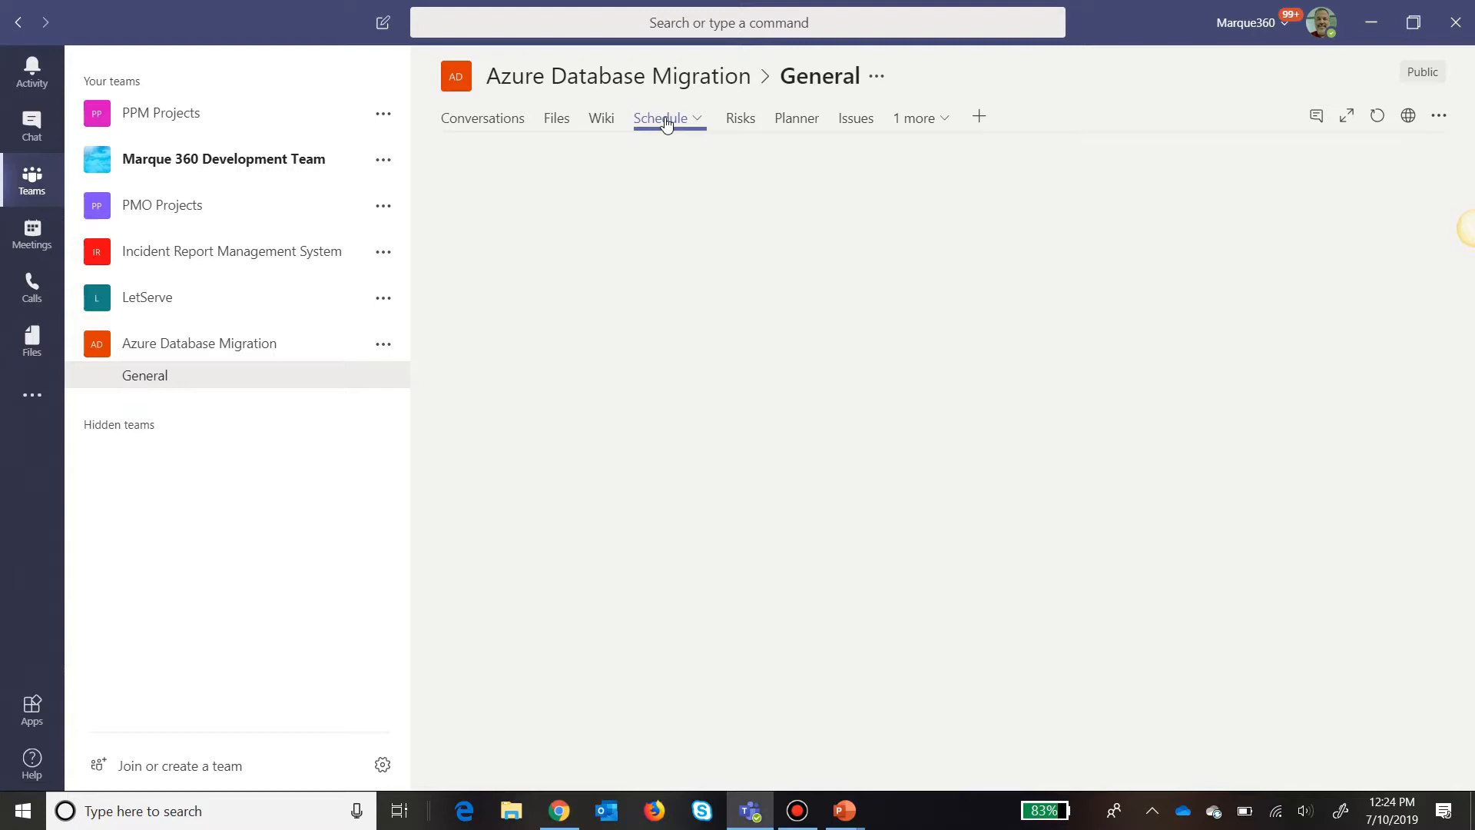
pyautogui.click(664, 119)
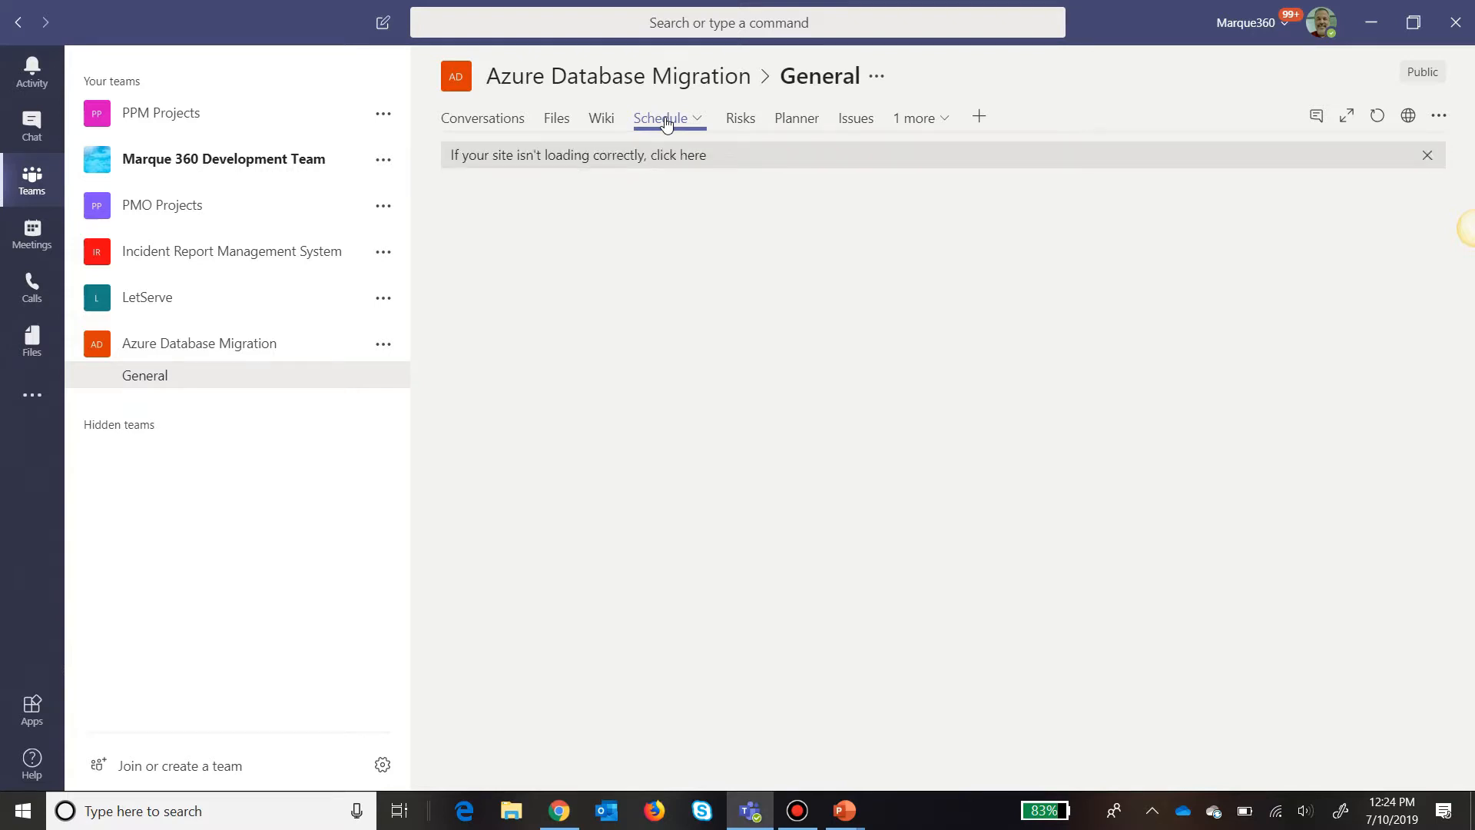
pyautogui.click(664, 118)
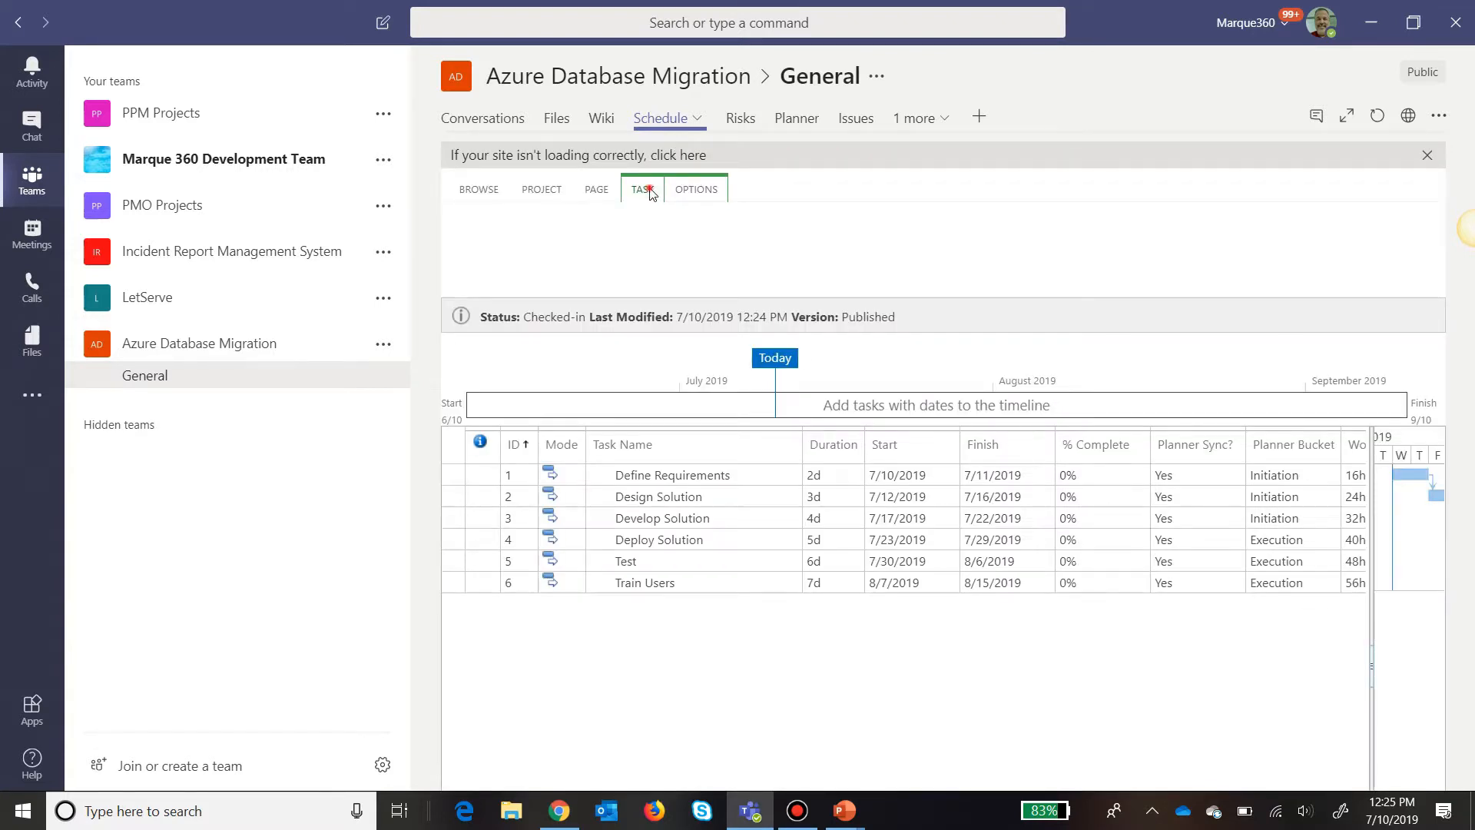
pyautogui.click(643, 189)
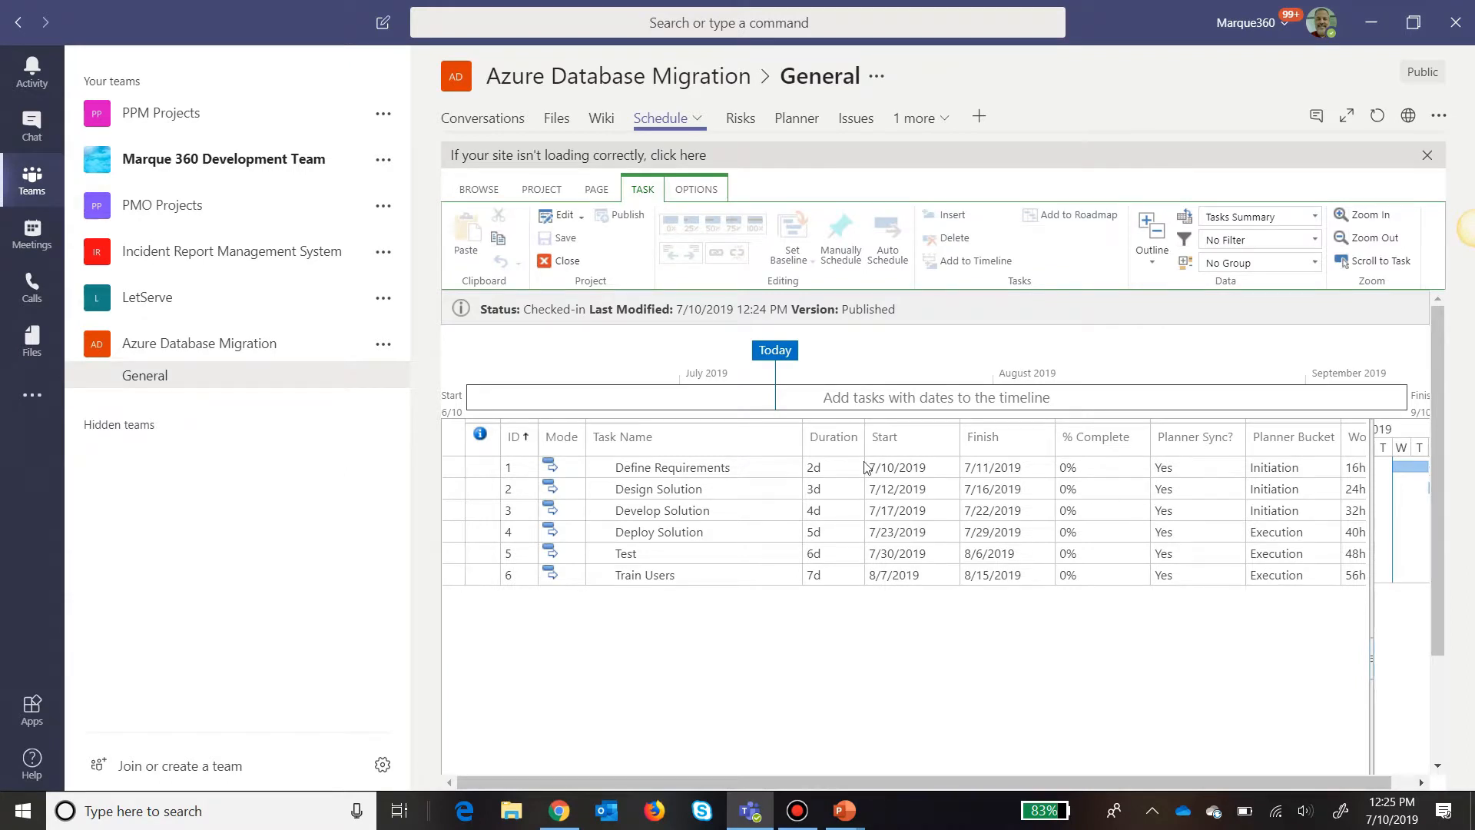
pyautogui.moveTo(860, 487)
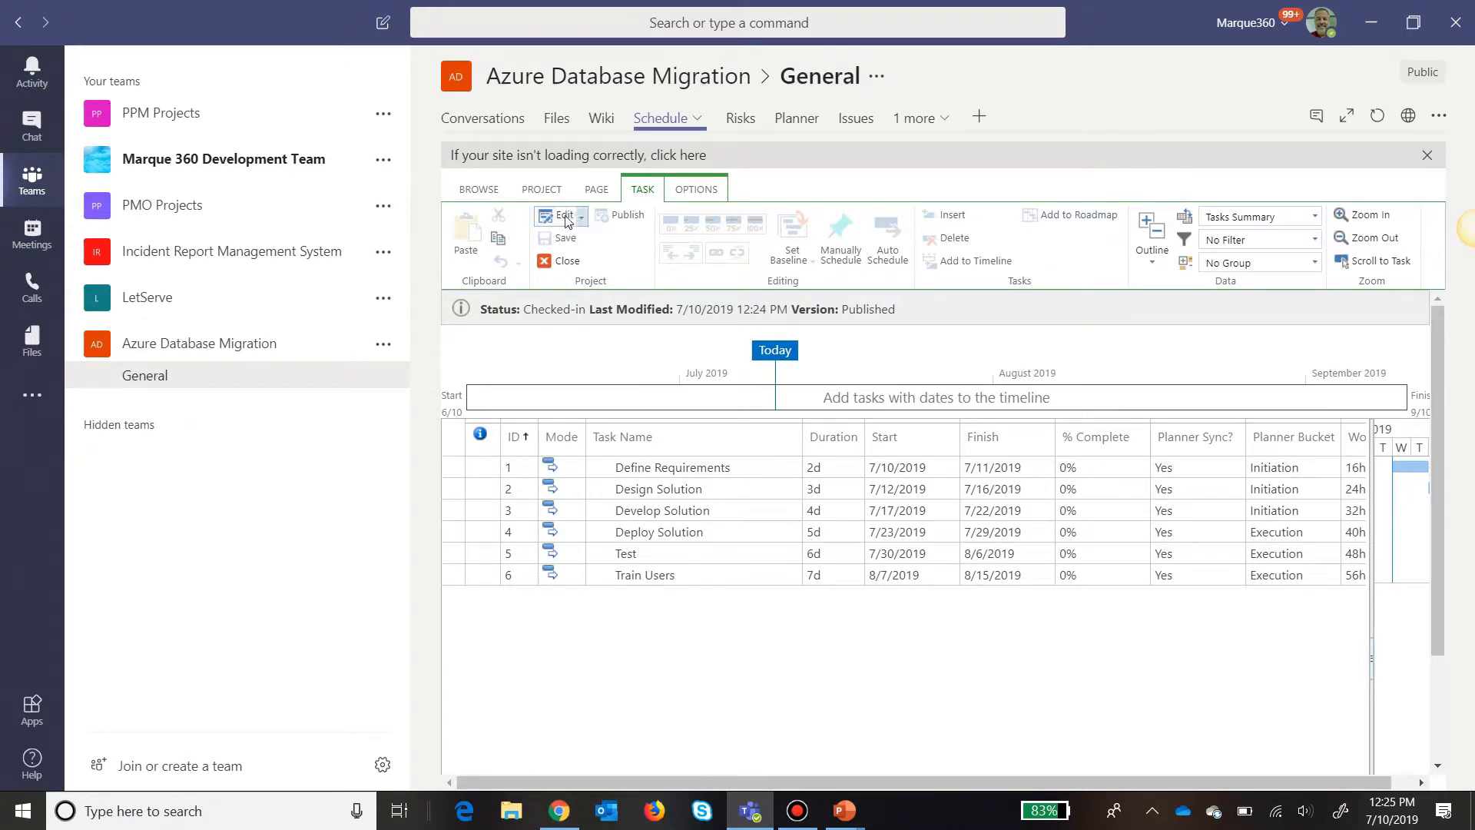
pyautogui.moveTo(559, 221)
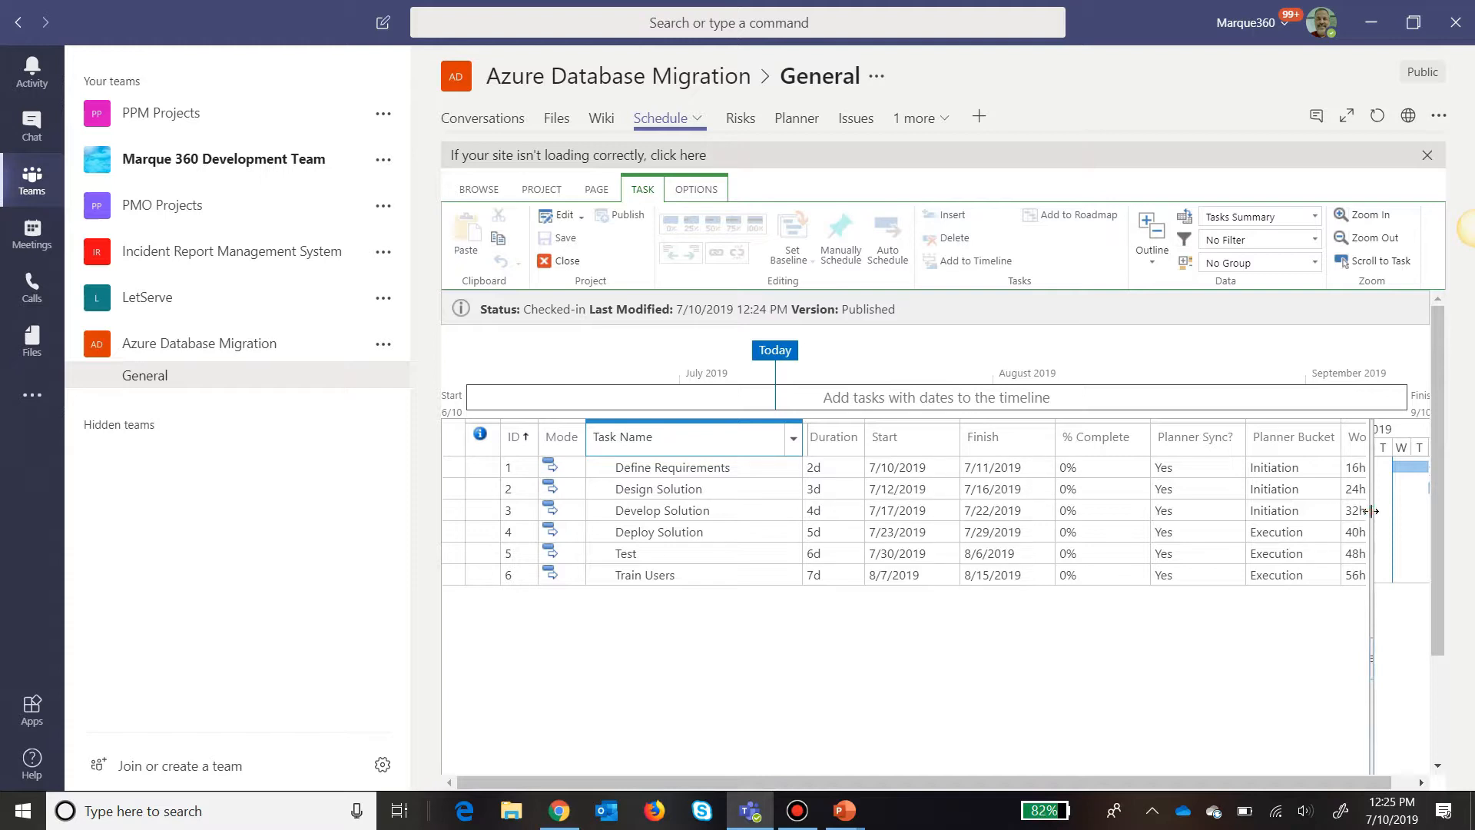
pyautogui.click(1370, 237)
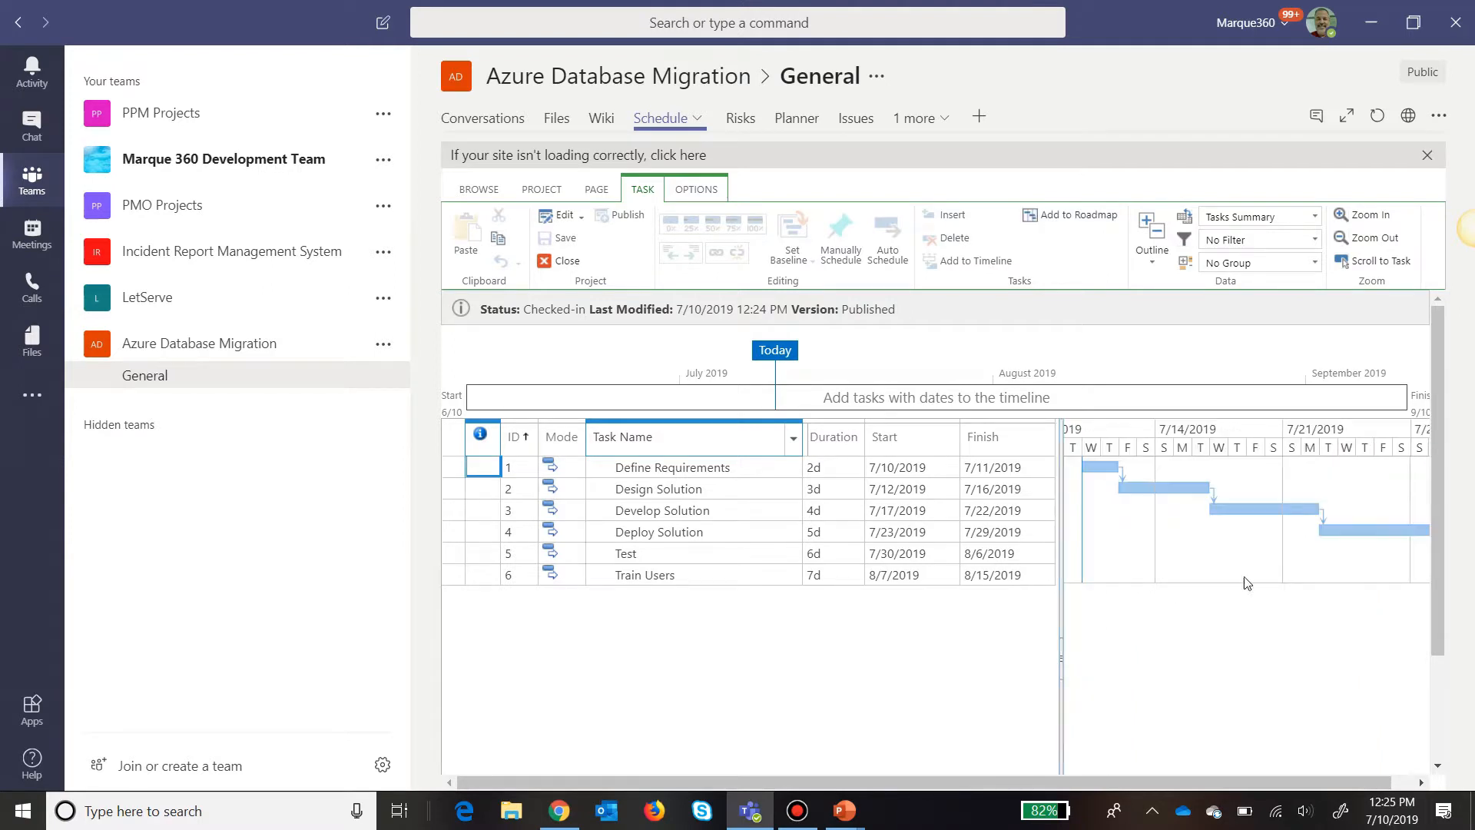
pyautogui.moveTo(1061, 581)
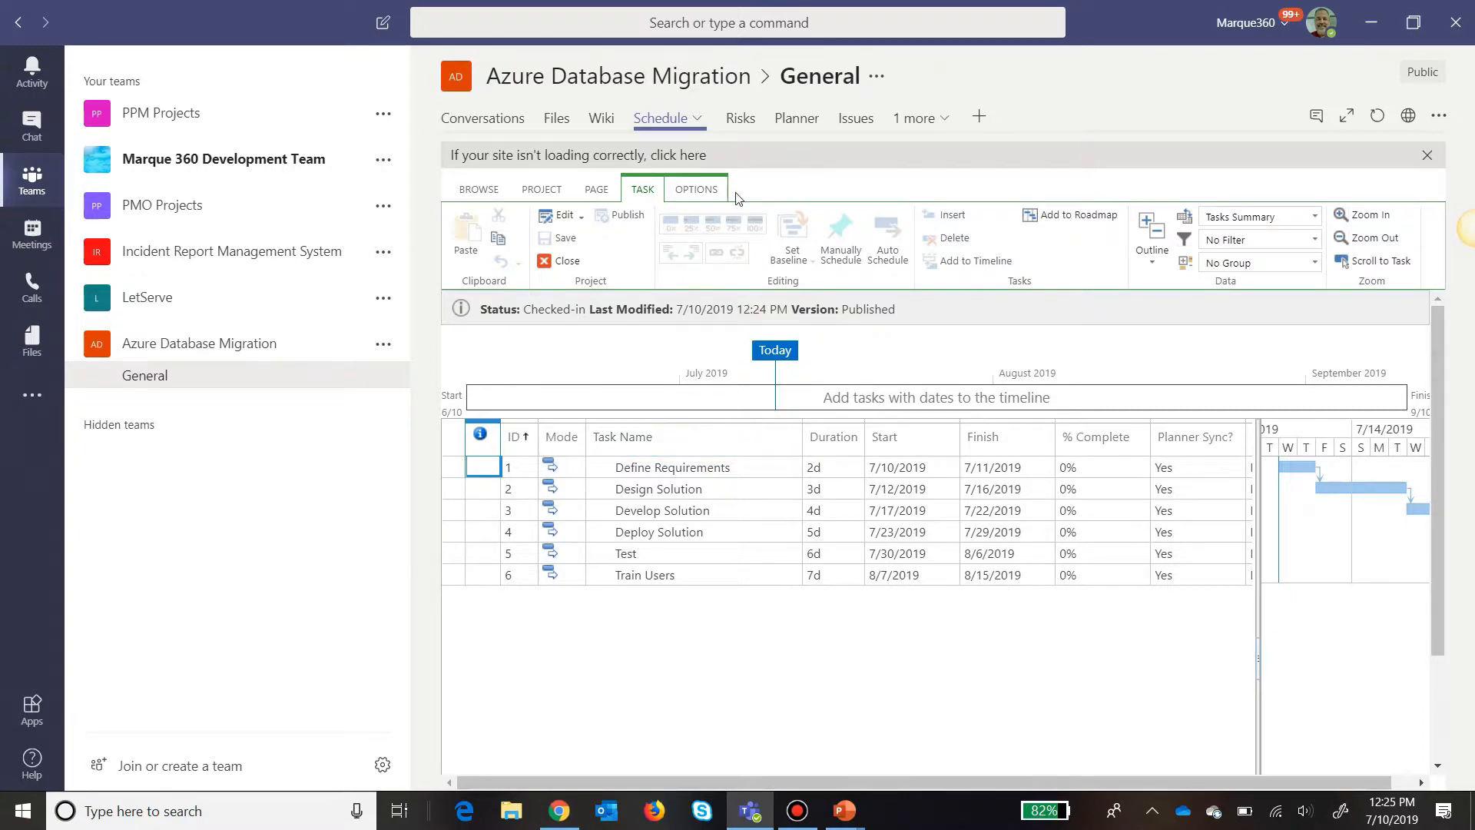
# View the channel's empty Risks and Issues lists.
pyautogui.click(720, 119)
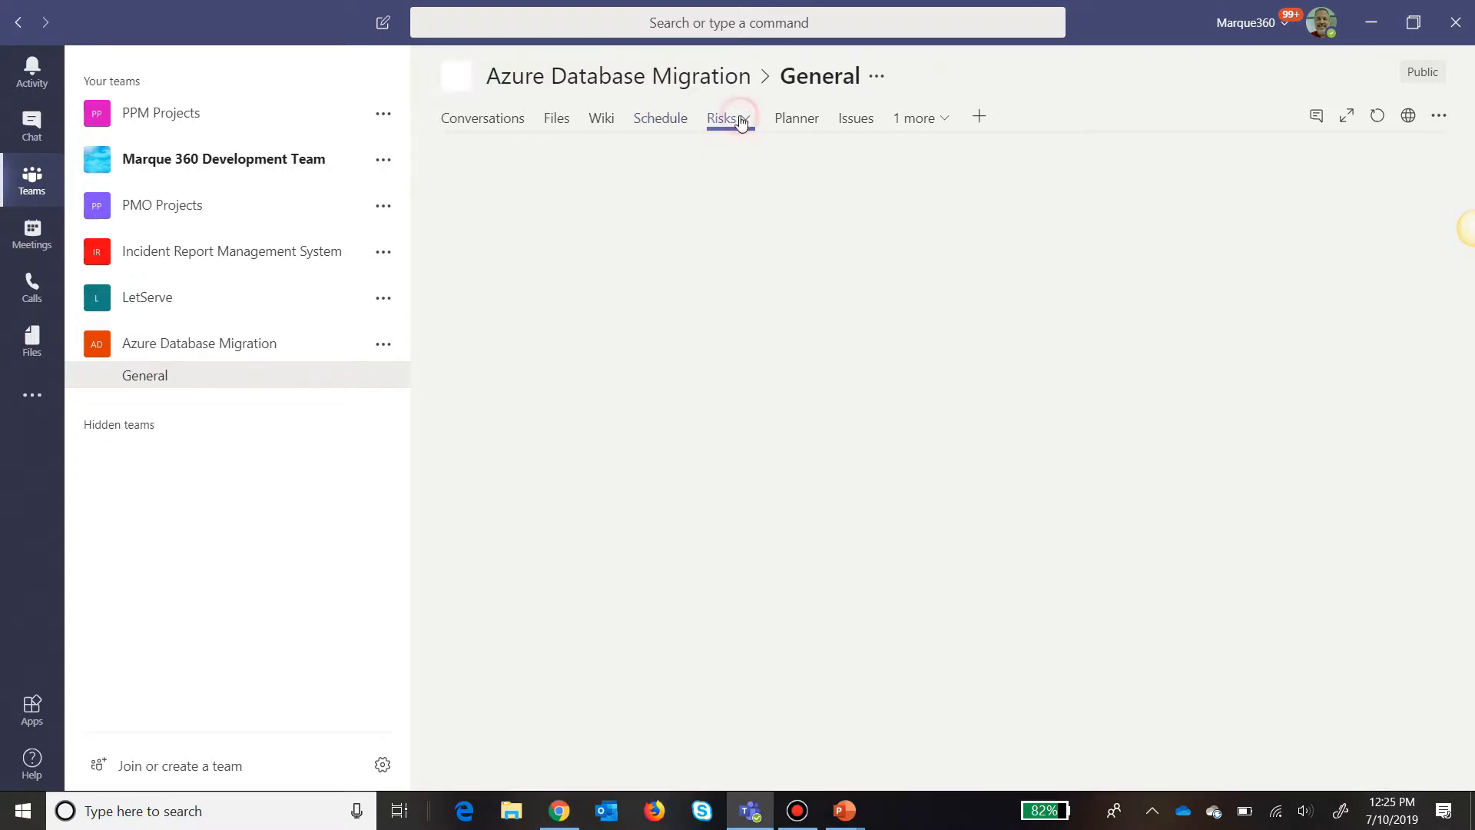
pyautogui.click(721, 118)
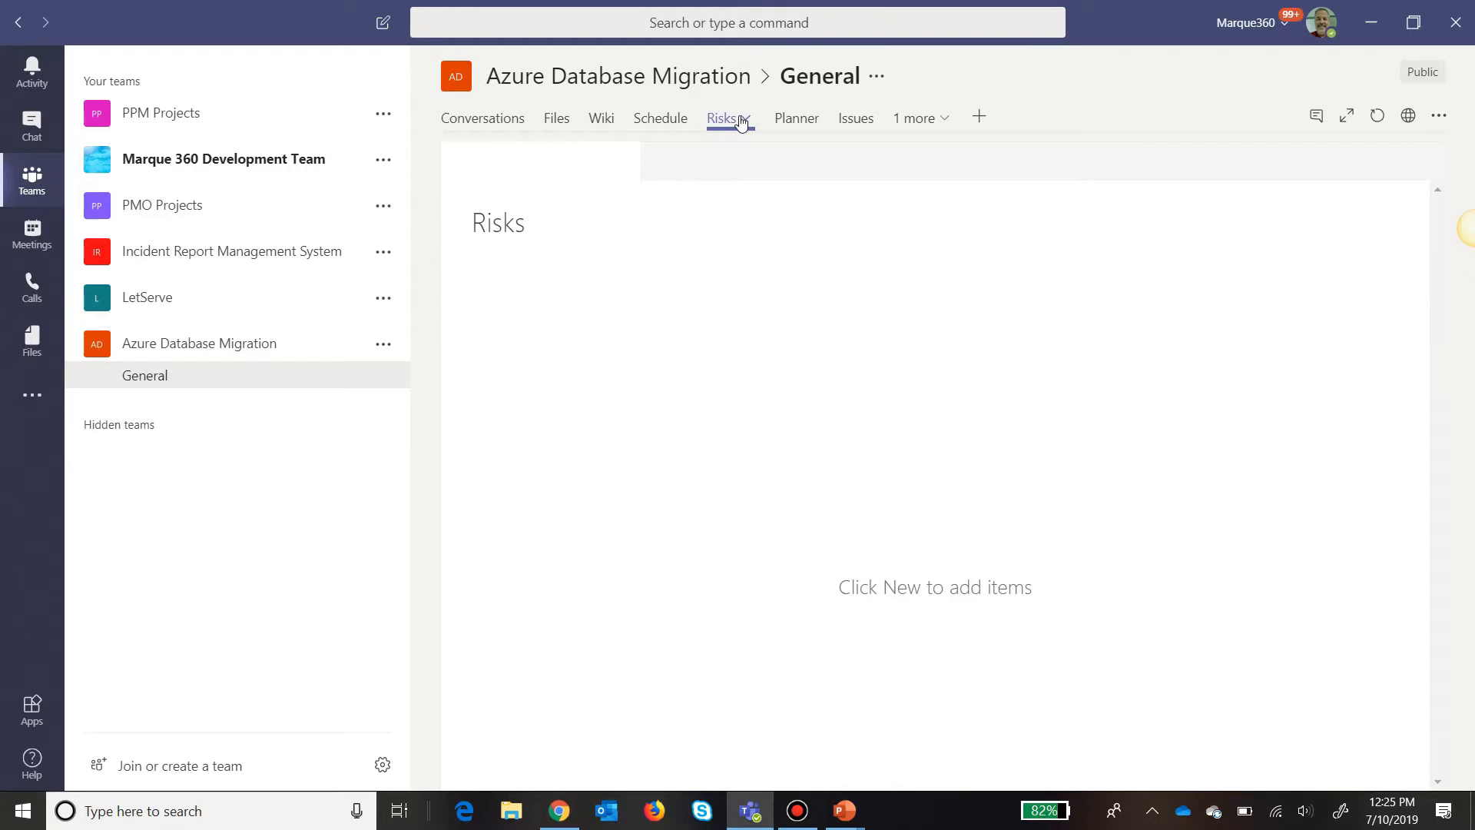
pyautogui.click(720, 118)
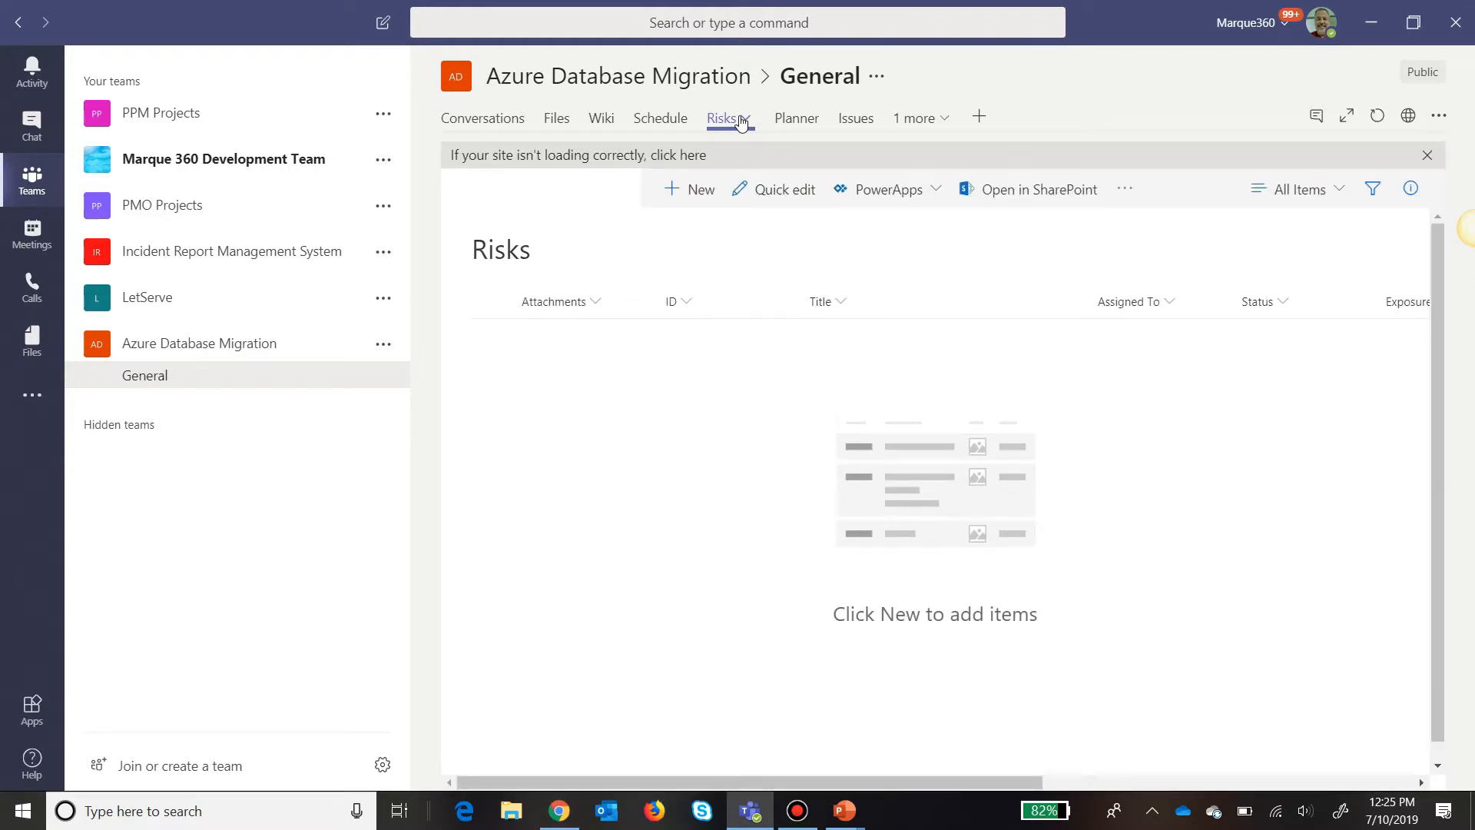
pyautogui.moveTo(802, 143)
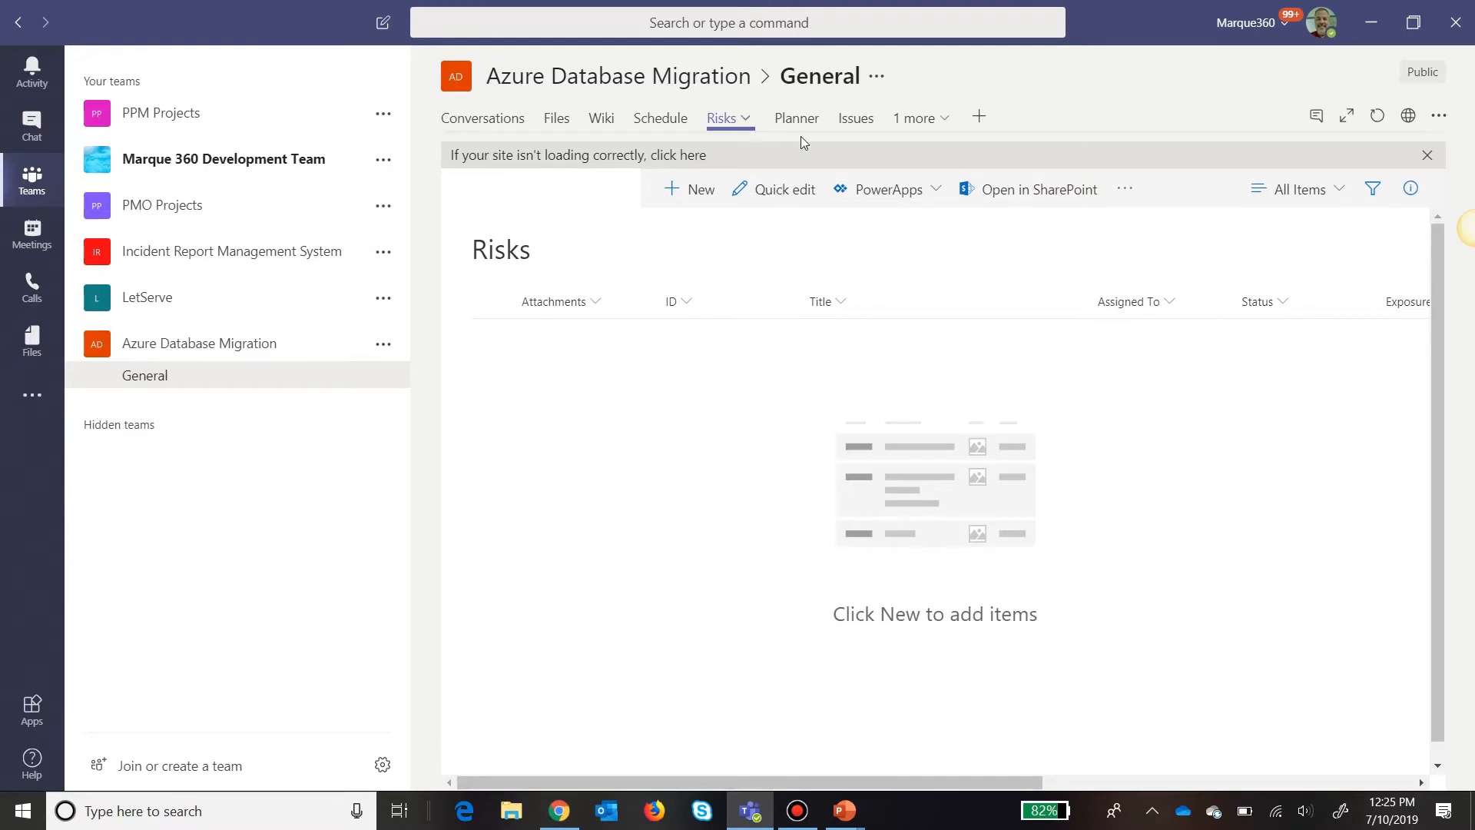
pyautogui.click(835, 118)
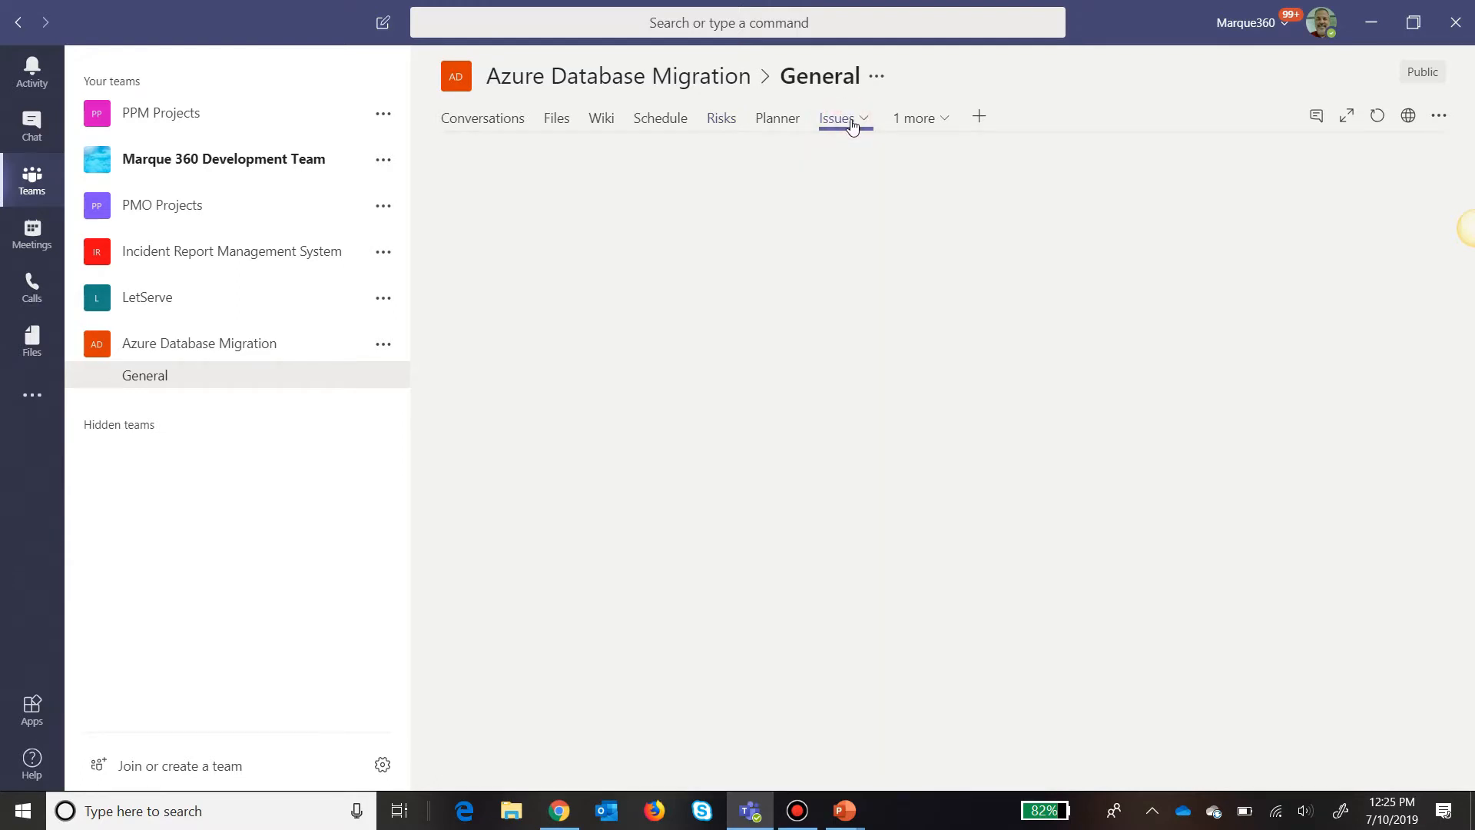
pyautogui.click(837, 119)
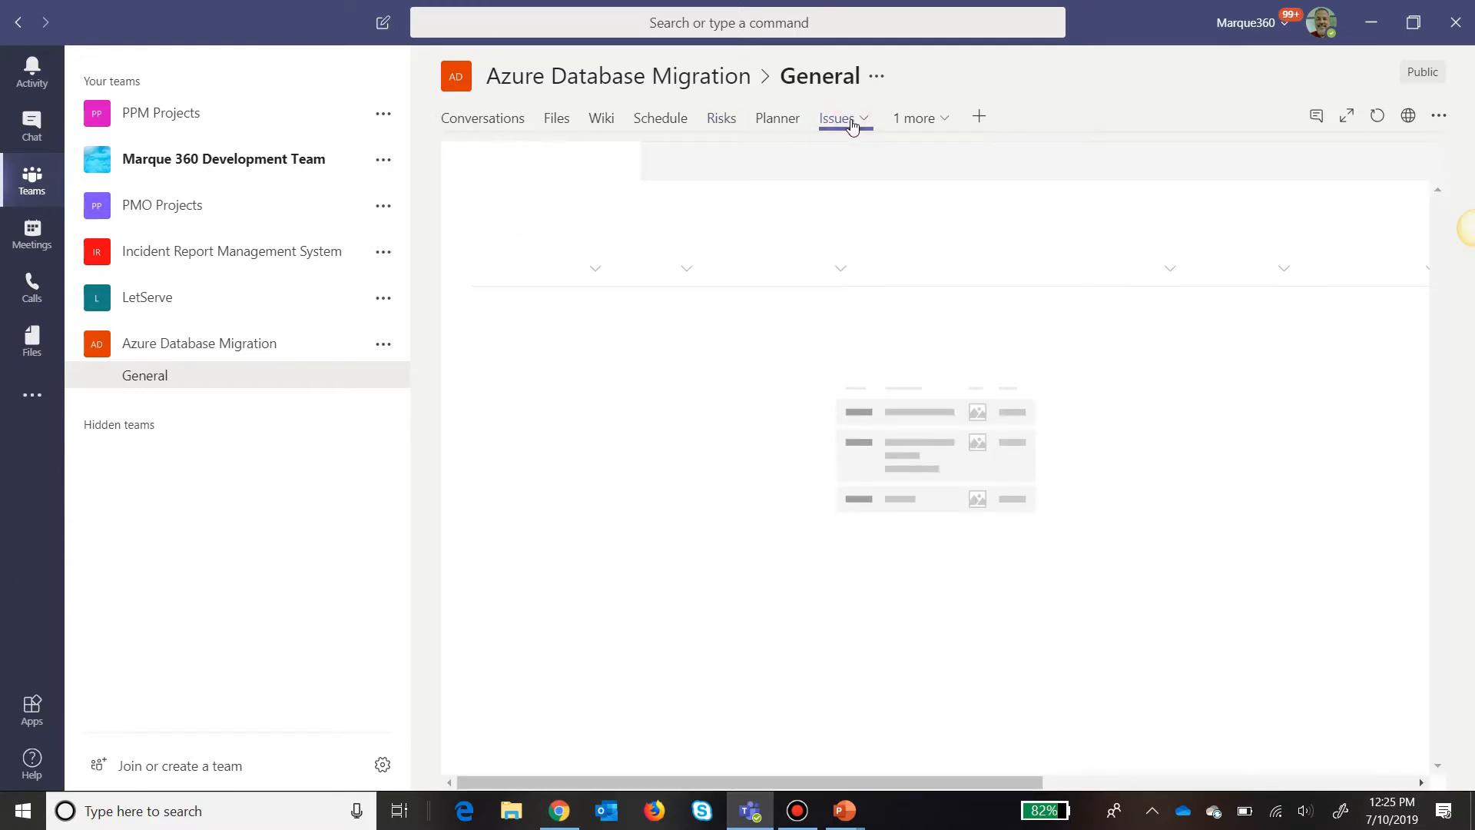
pyautogui.click(836, 119)
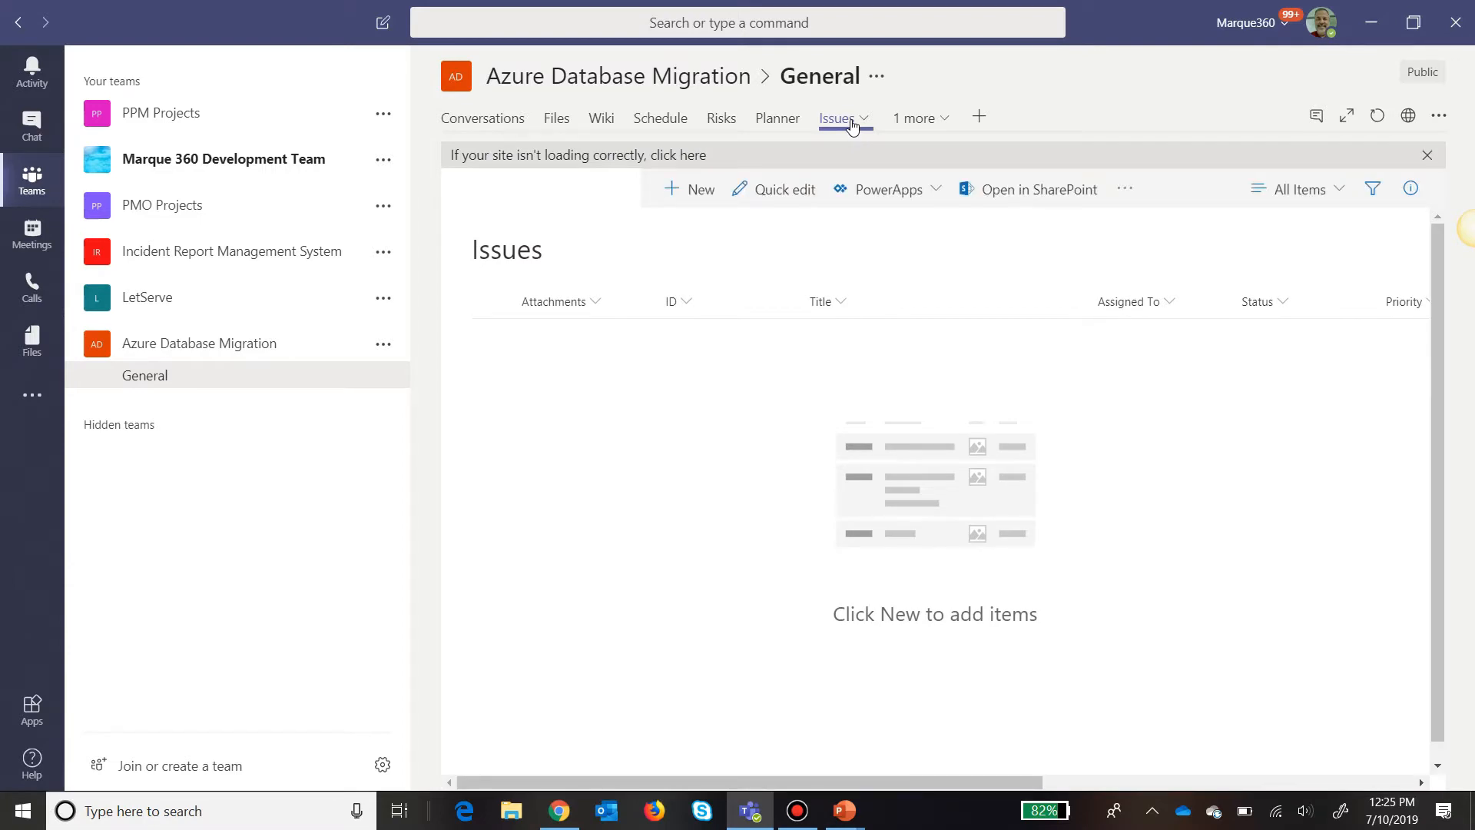
# Reach the empty Project Documents library from the hidden tabs overflow.
pyautogui.click(914, 118)
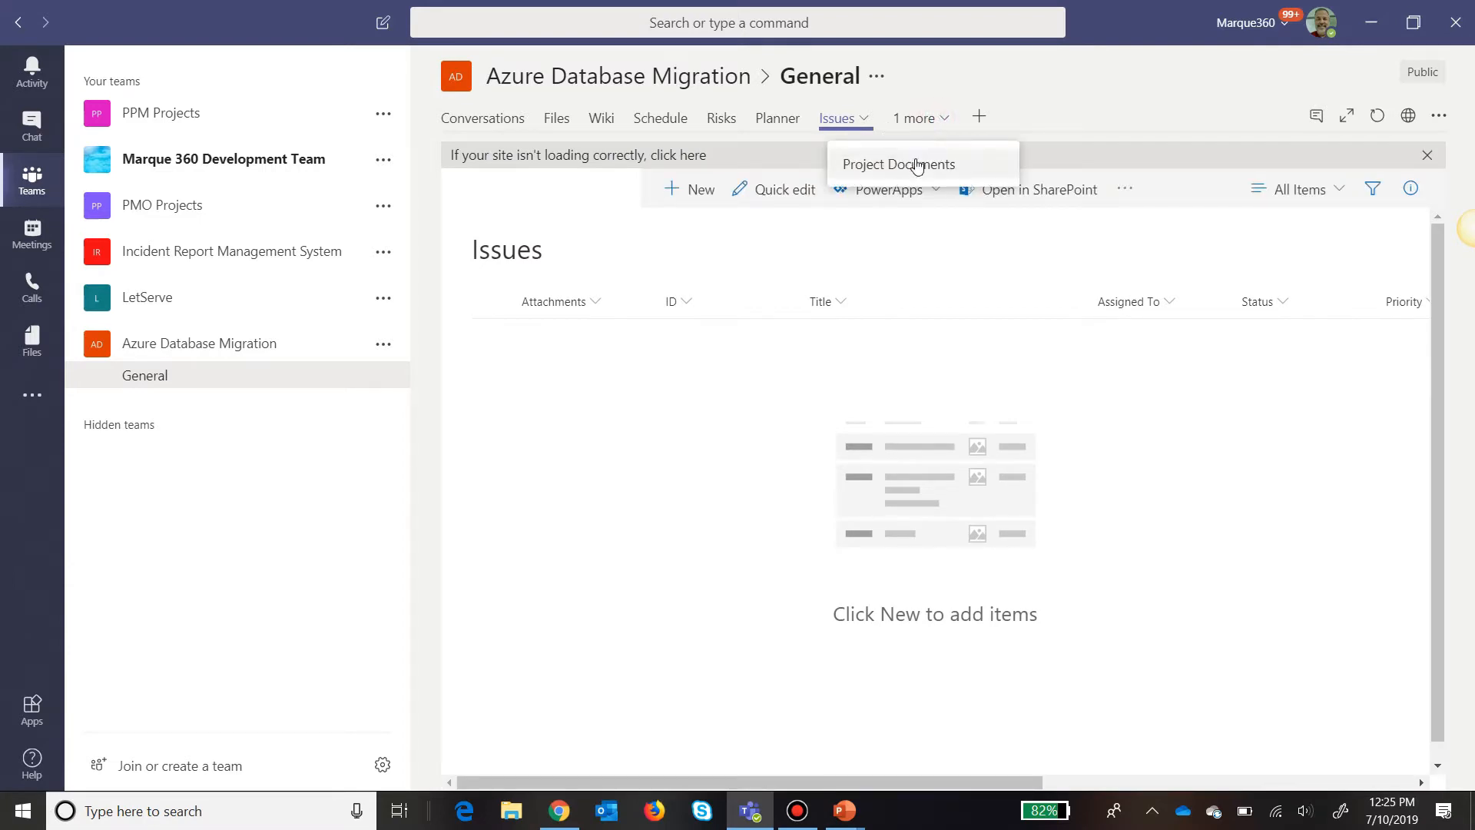
pyautogui.click(896, 164)
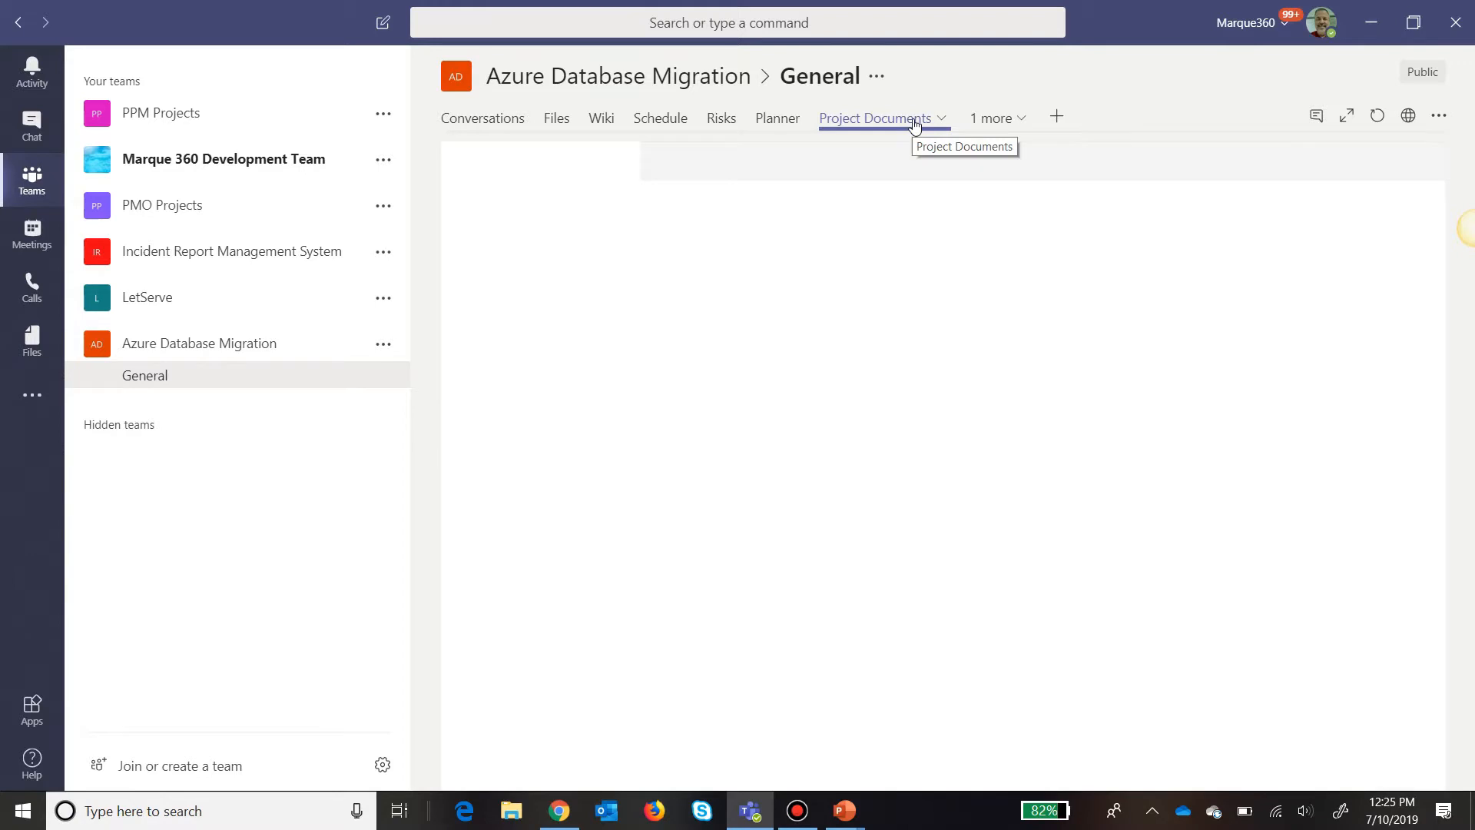
pyautogui.click(874, 118)
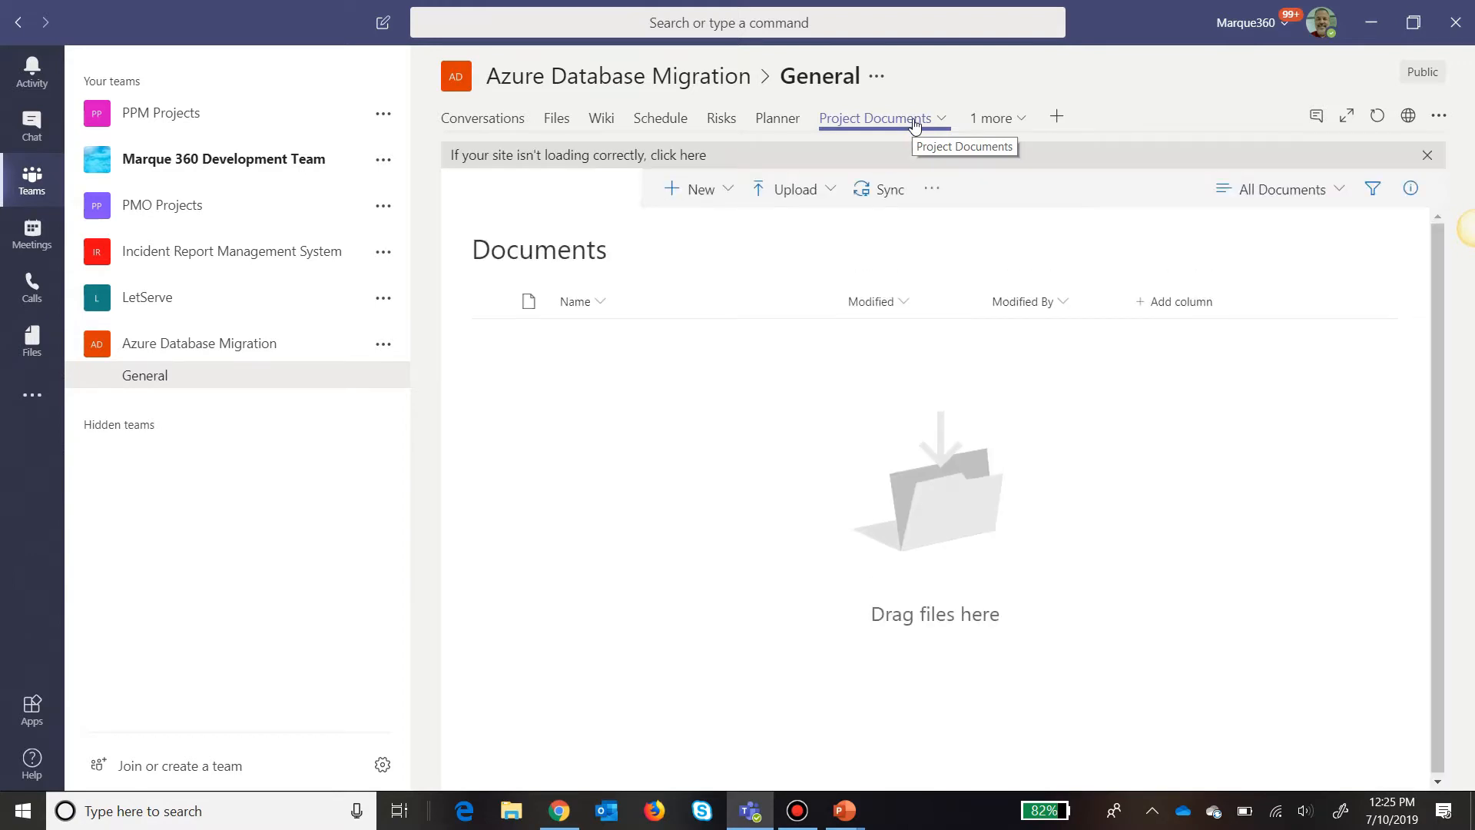
pyautogui.moveTo(768, 123)
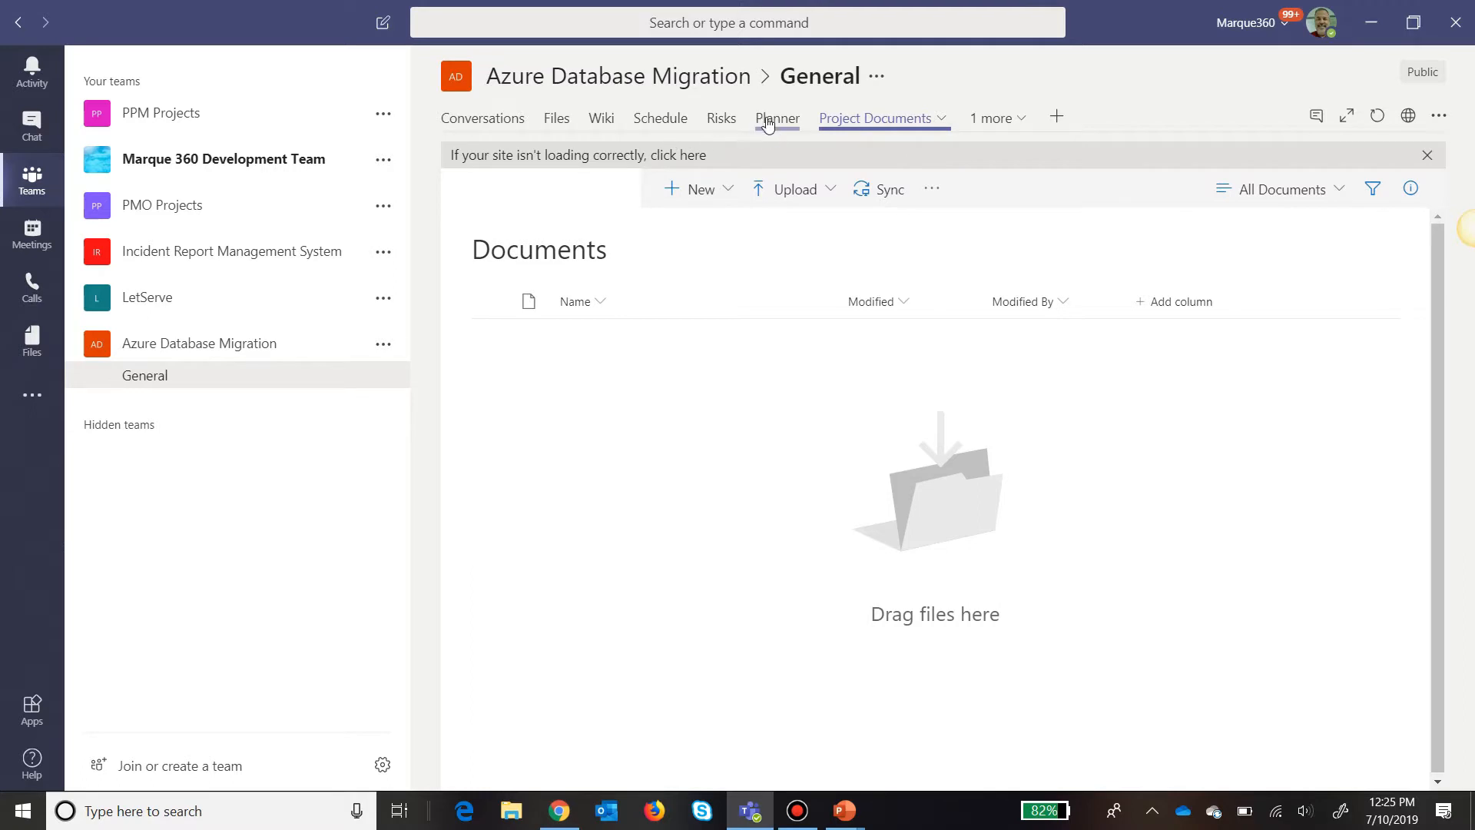
# Show the Planner board with synced tasks in the Initiation and Execution buckets.
pyautogui.click(776, 119)
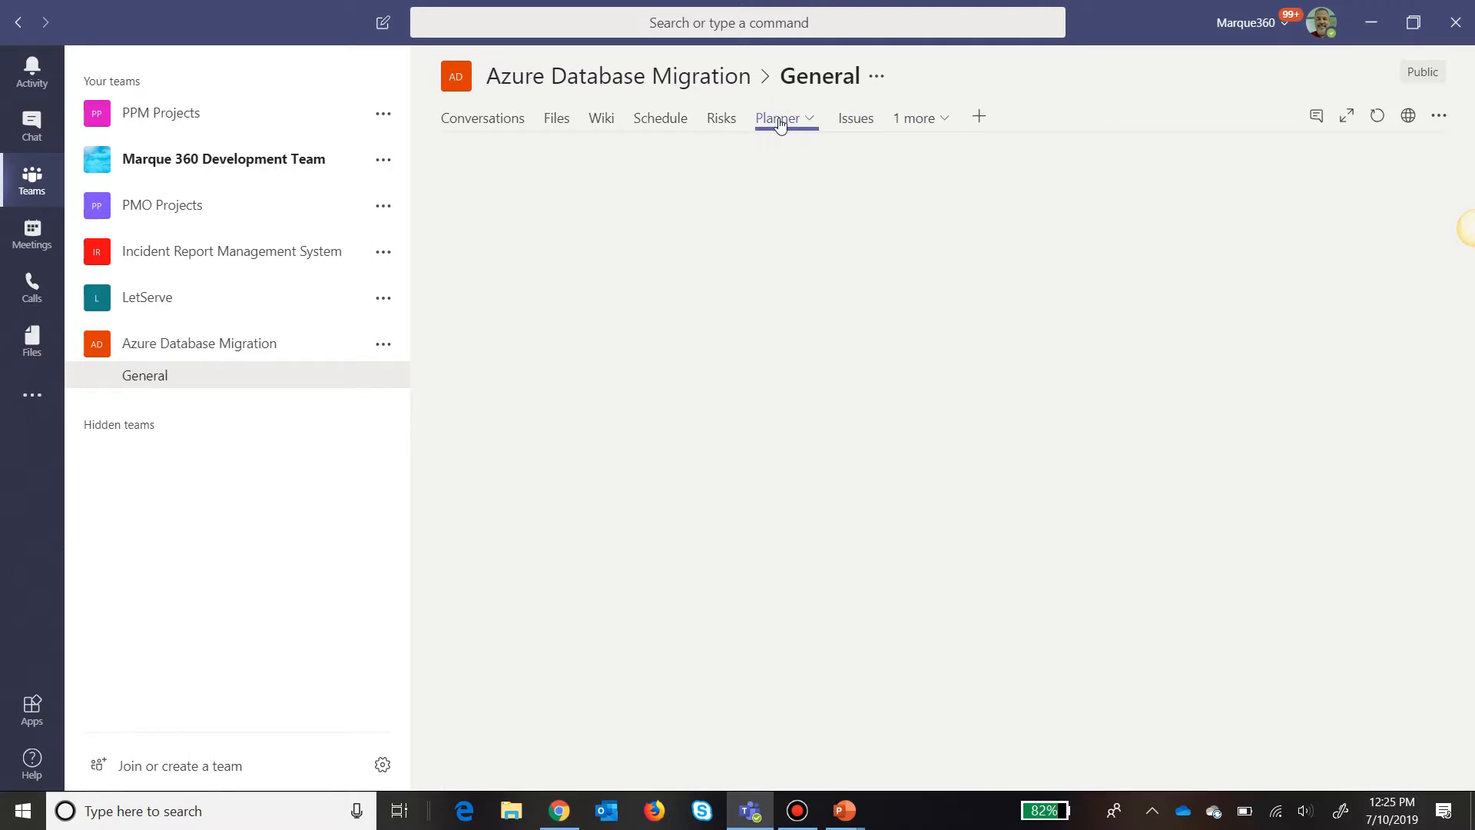
pyautogui.click(779, 119)
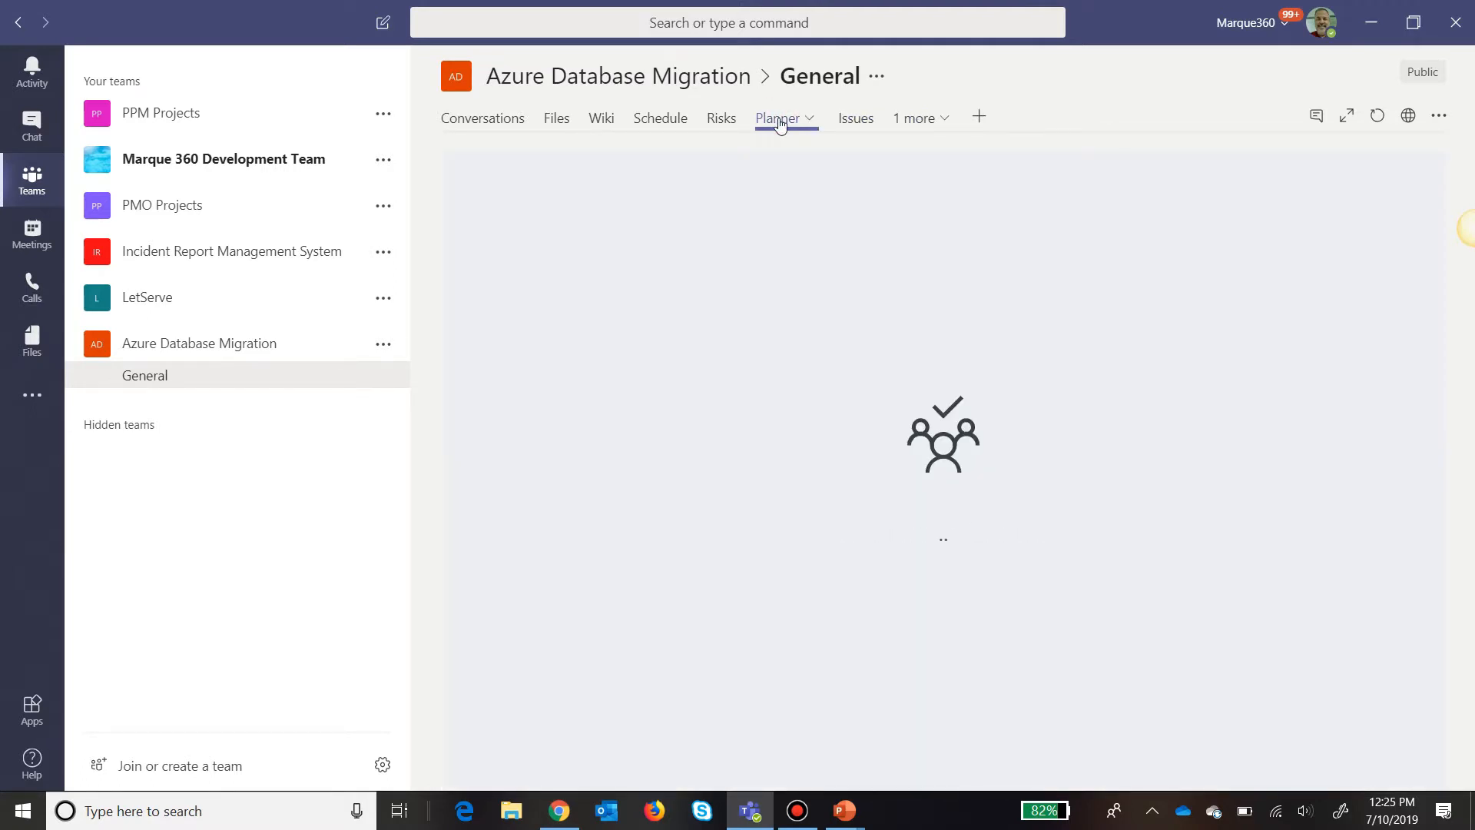
pyautogui.click(777, 119)
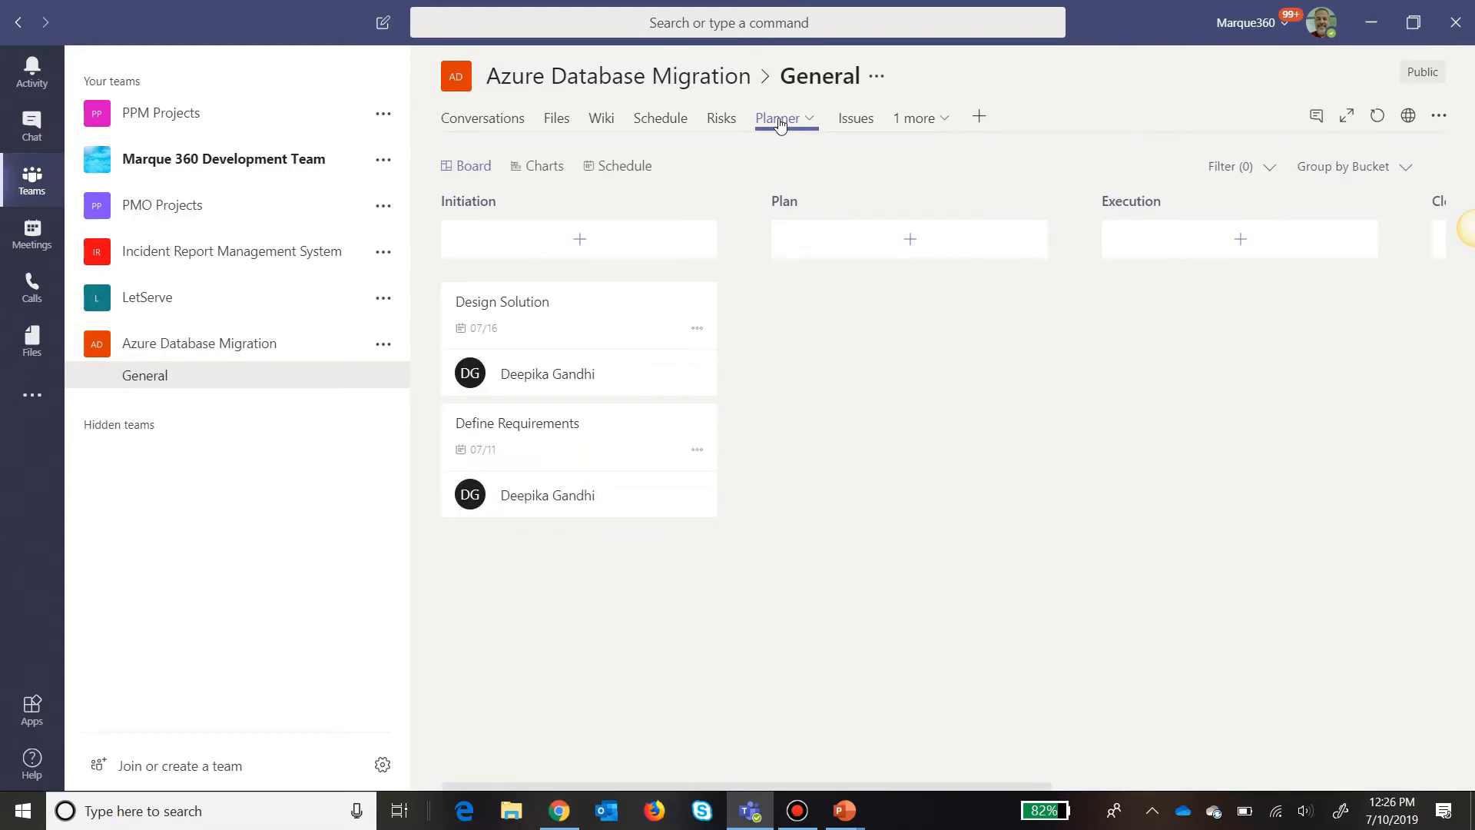
pyautogui.moveTo(1218, 569)
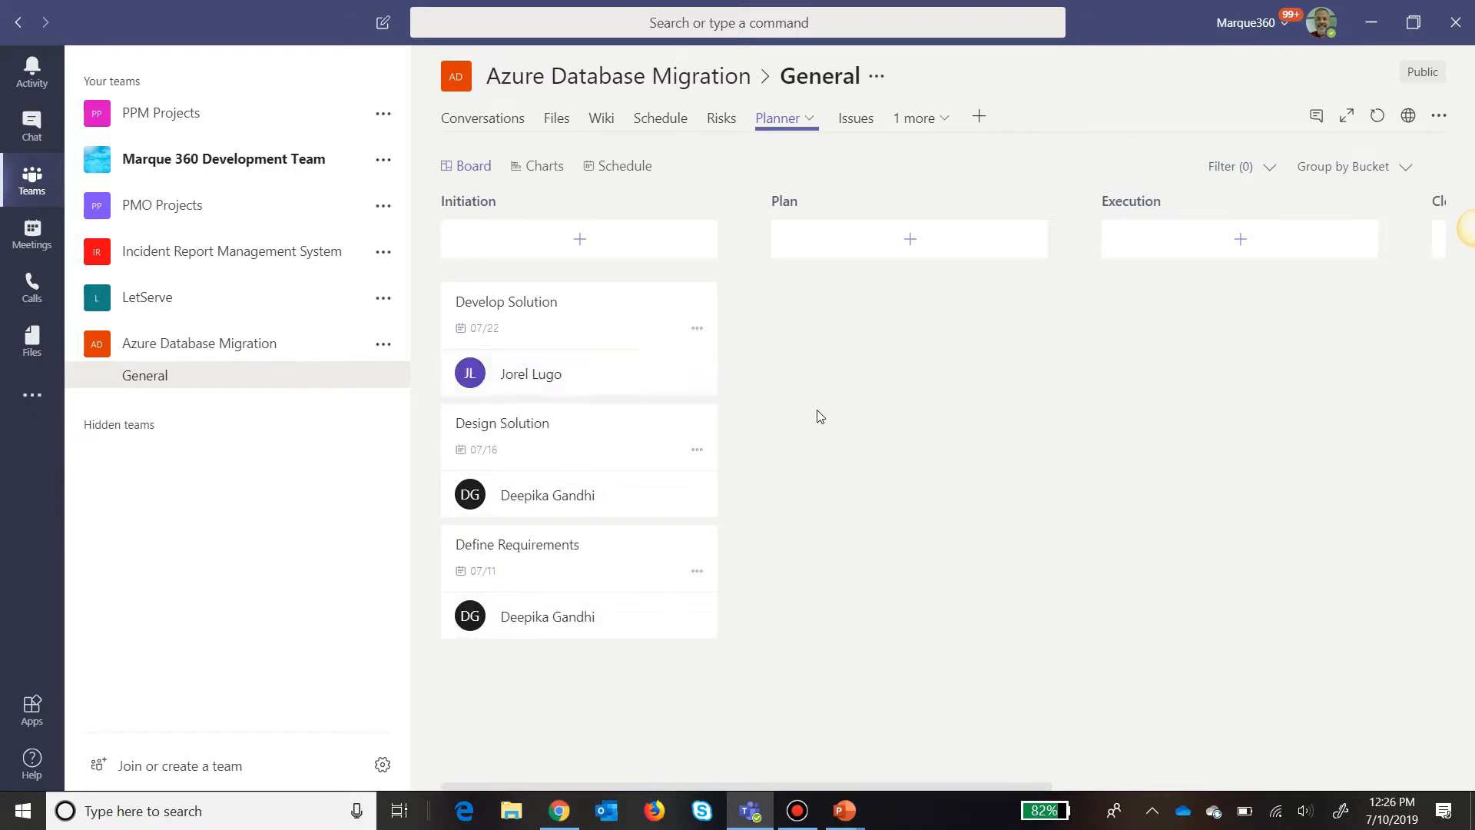
pyautogui.moveTo(885, 489)
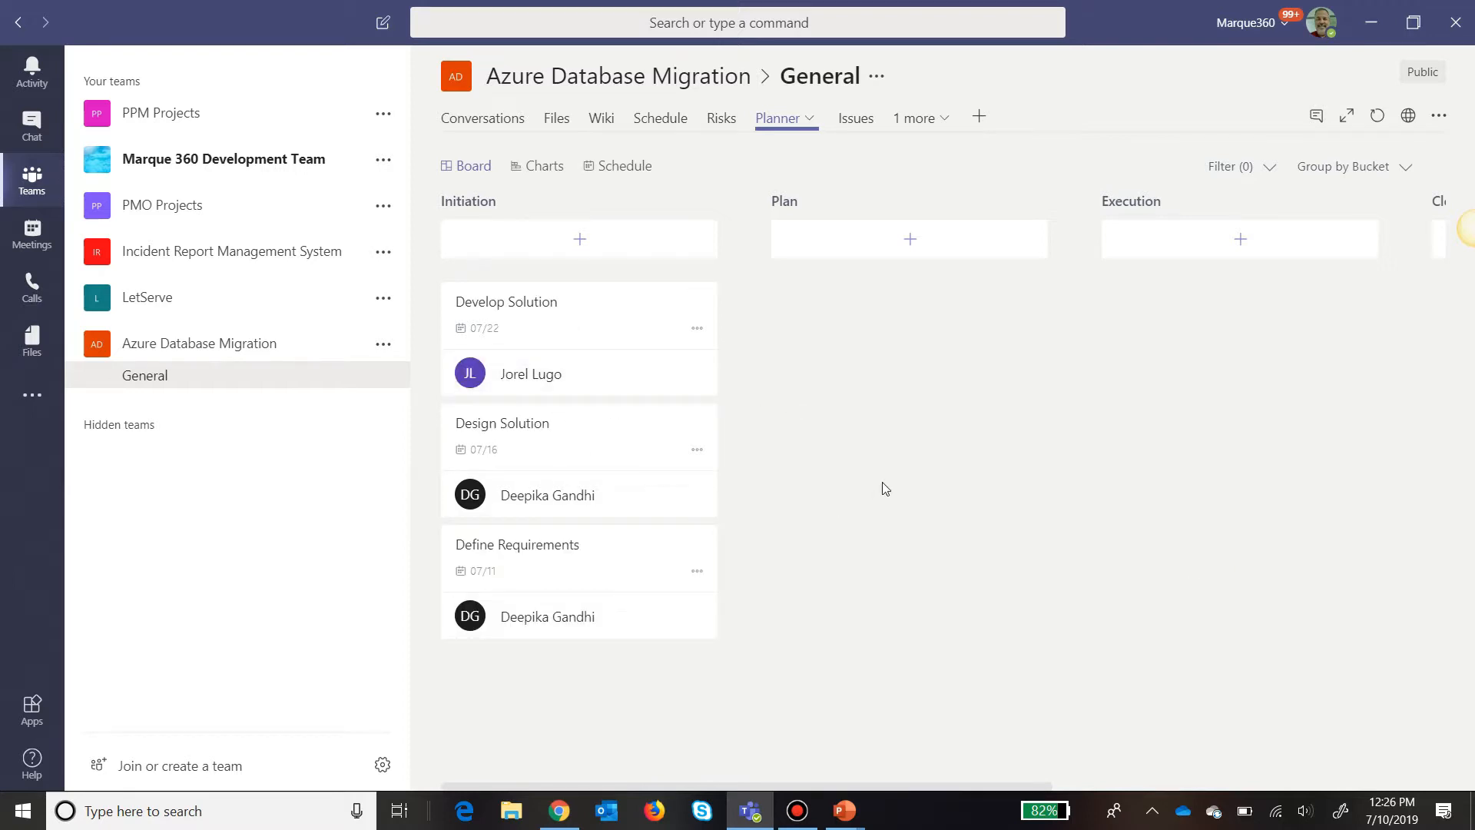
pyautogui.moveTo(765, 516)
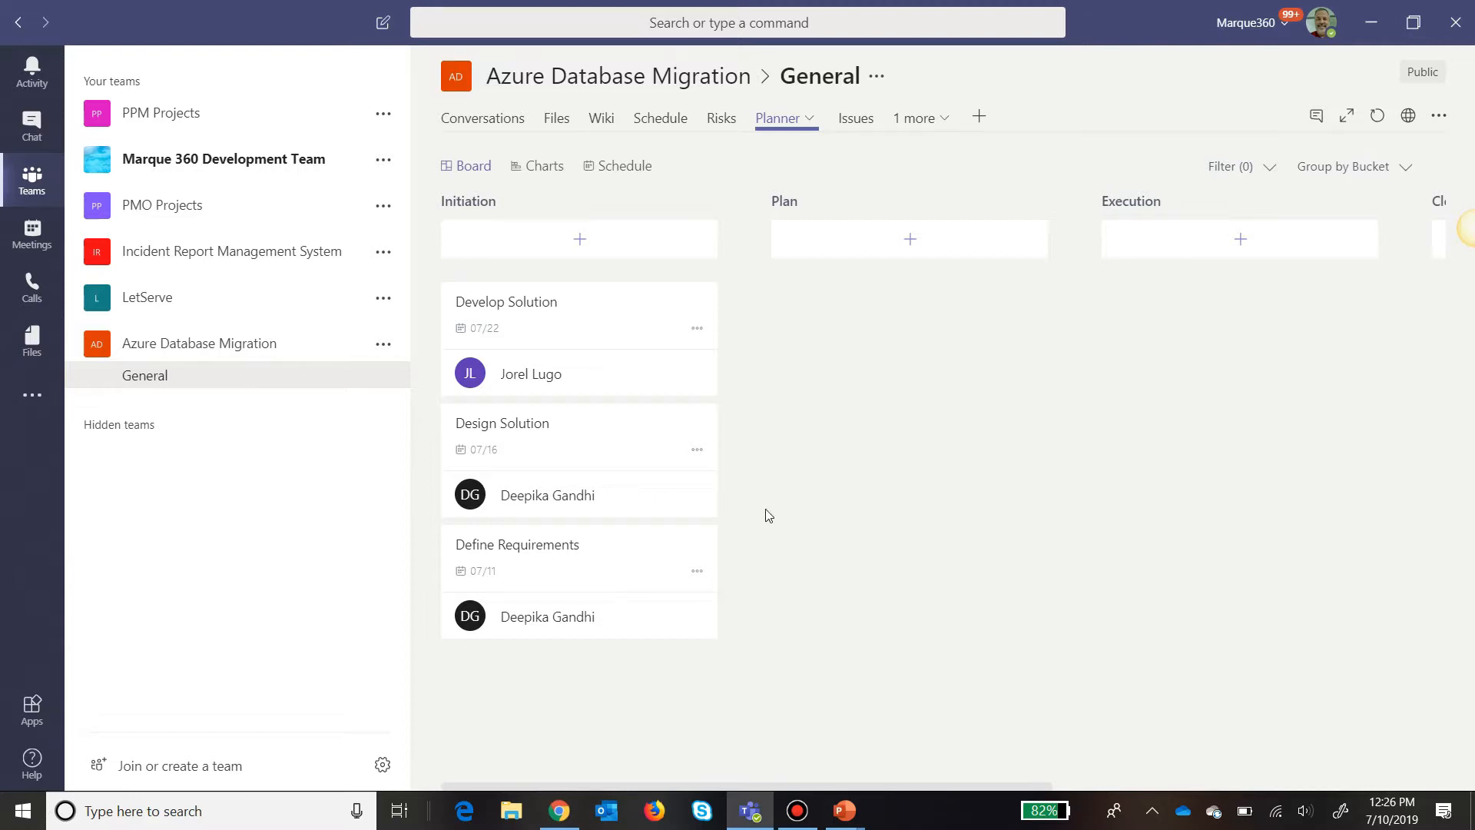
pyautogui.moveTo(584, 395)
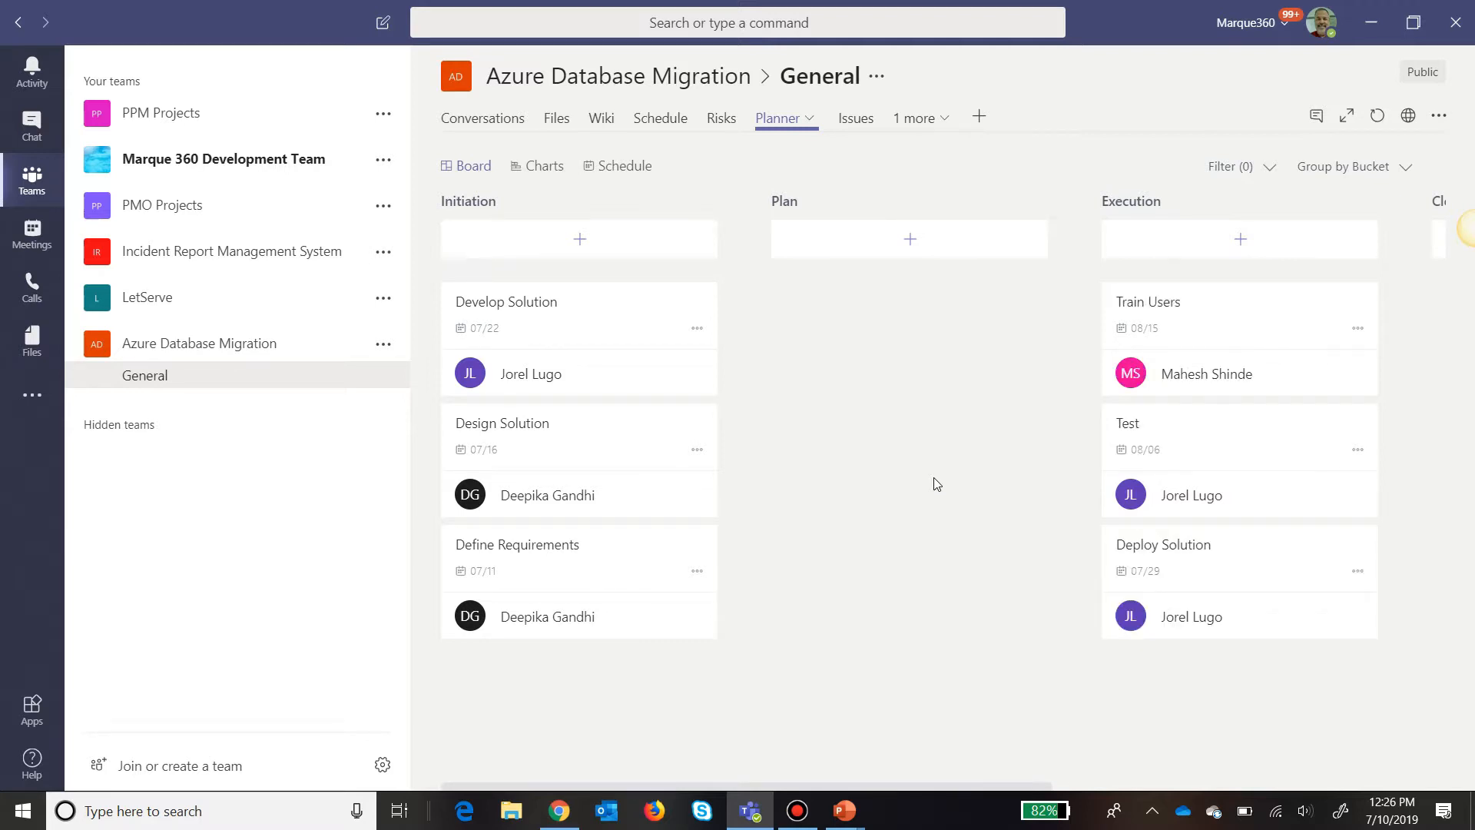
pyautogui.moveTo(579, 579)
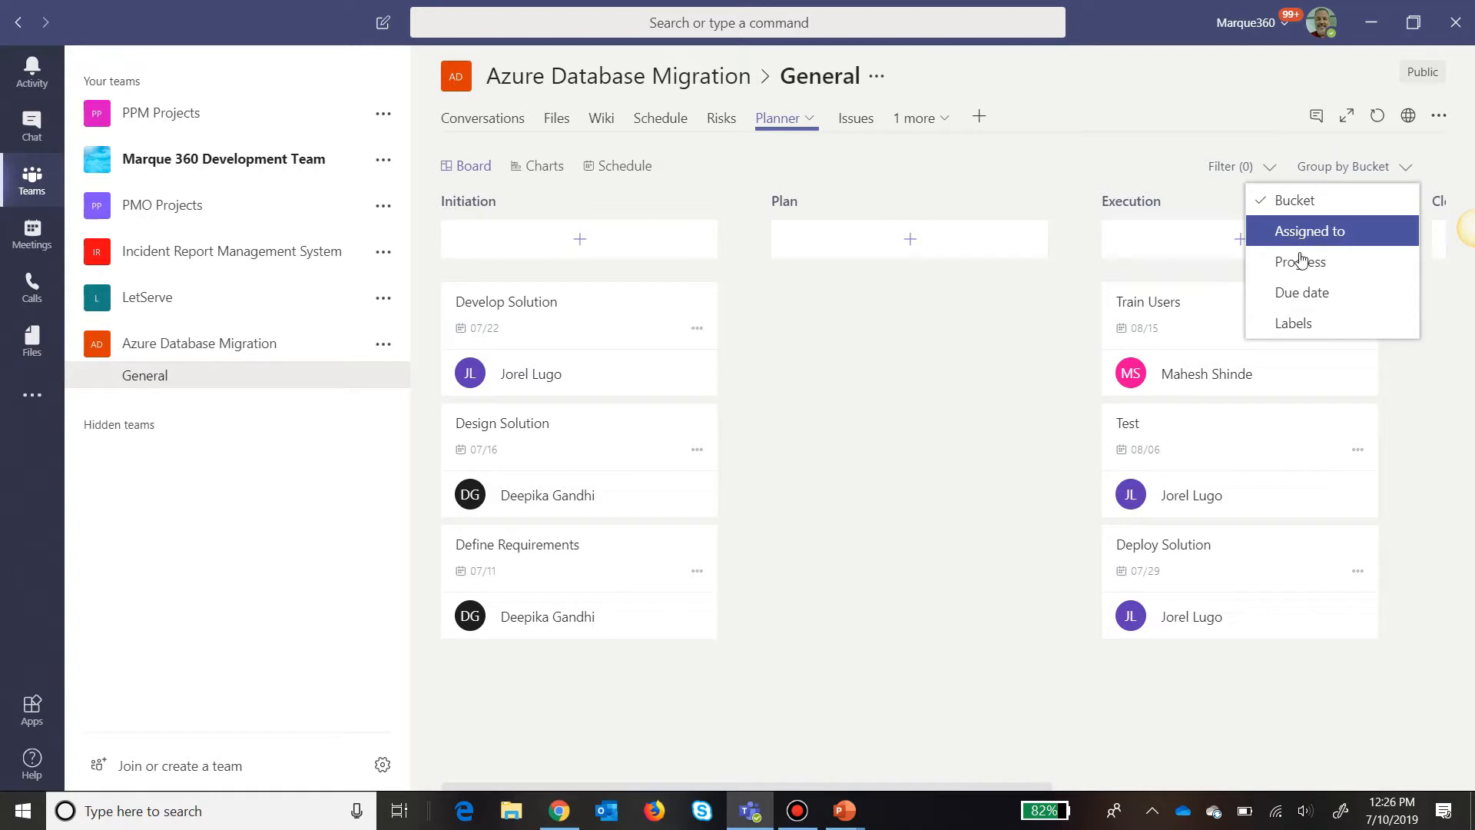
# Group the Planner board by progress, showing completed, in-progress and not-started tasks.
pyautogui.click(1300, 261)
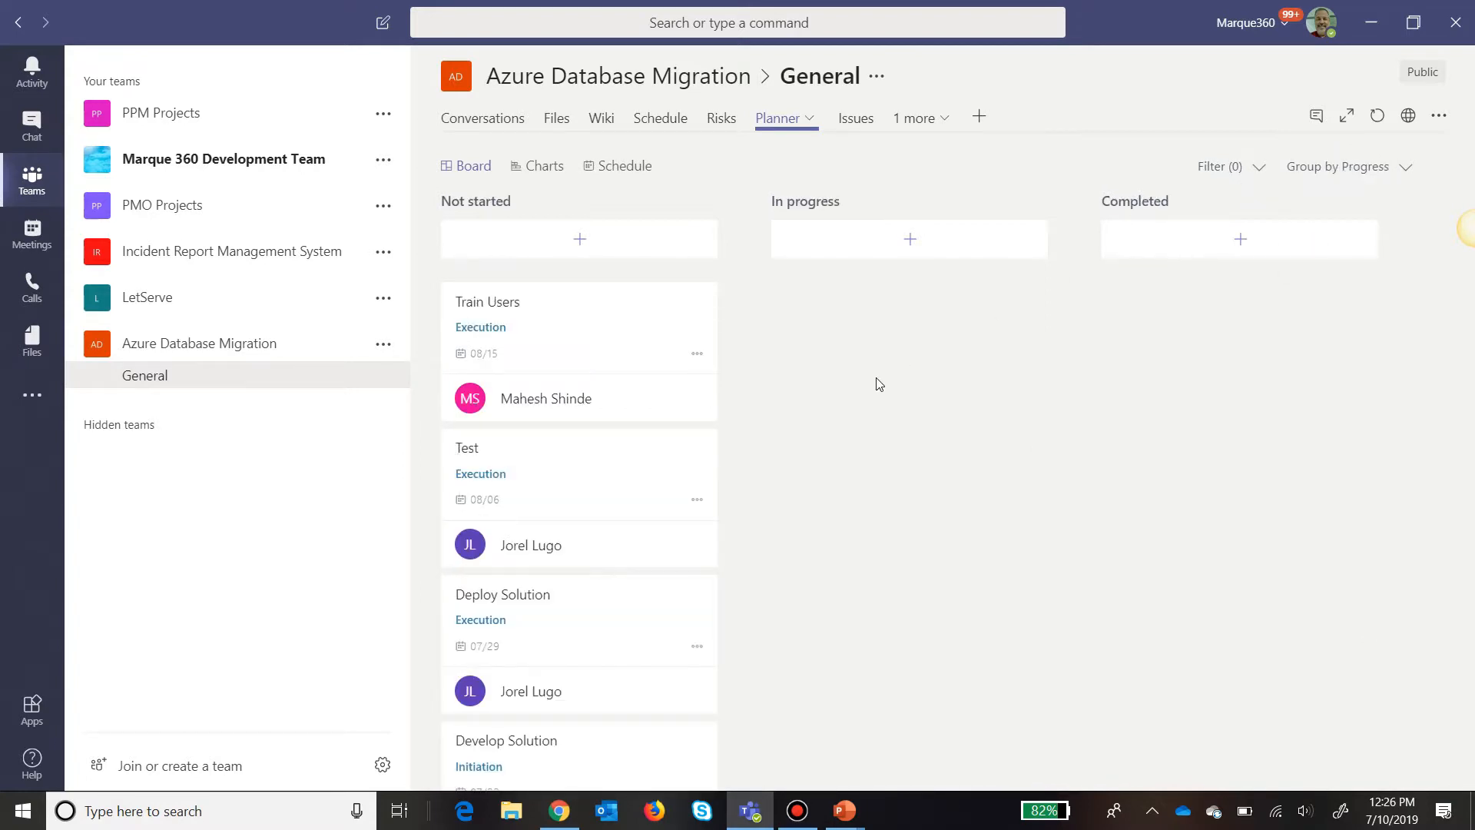
pyautogui.moveTo(531, 424)
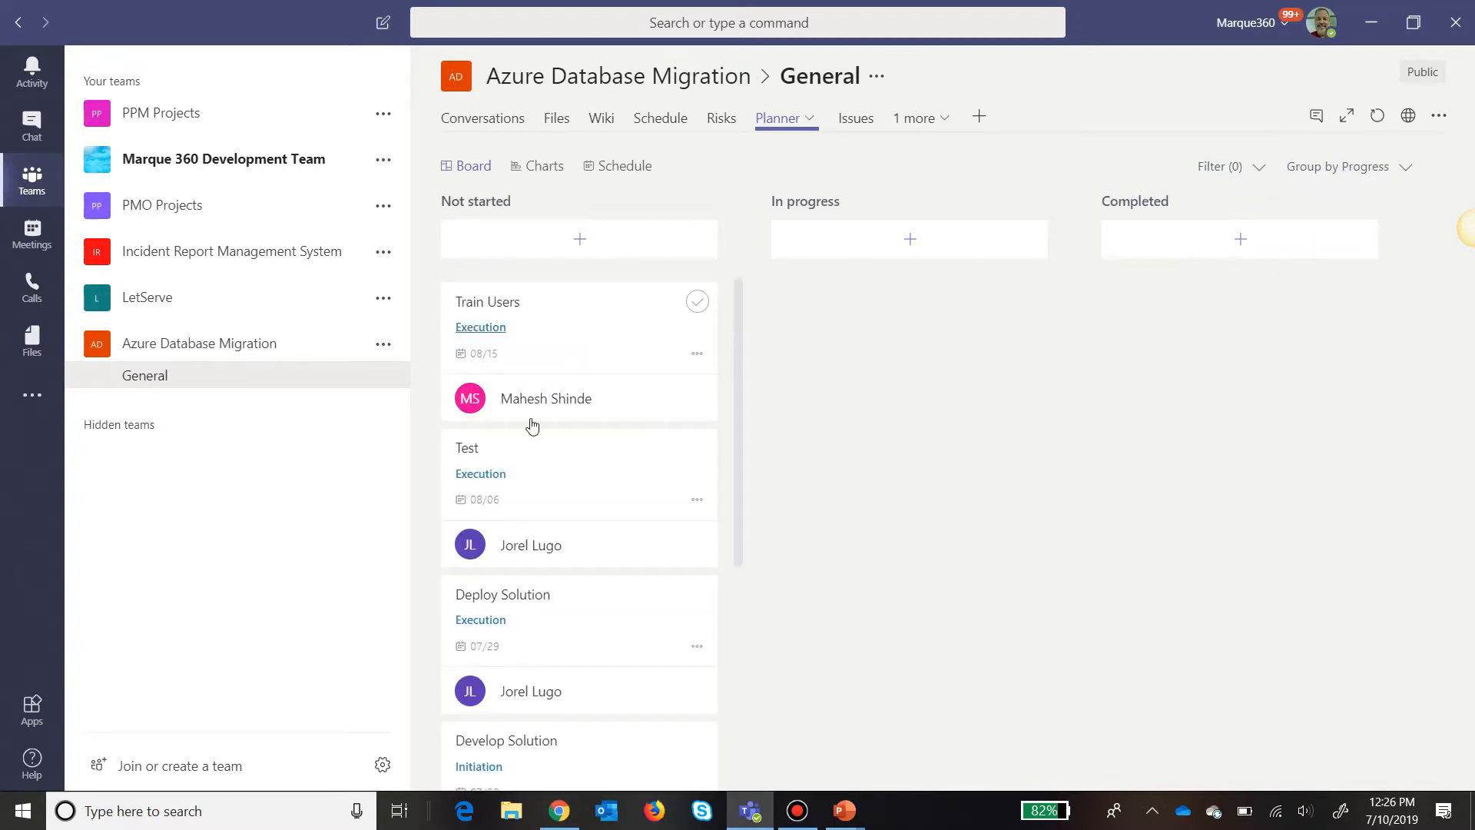
pyautogui.moveTo(513, 310)
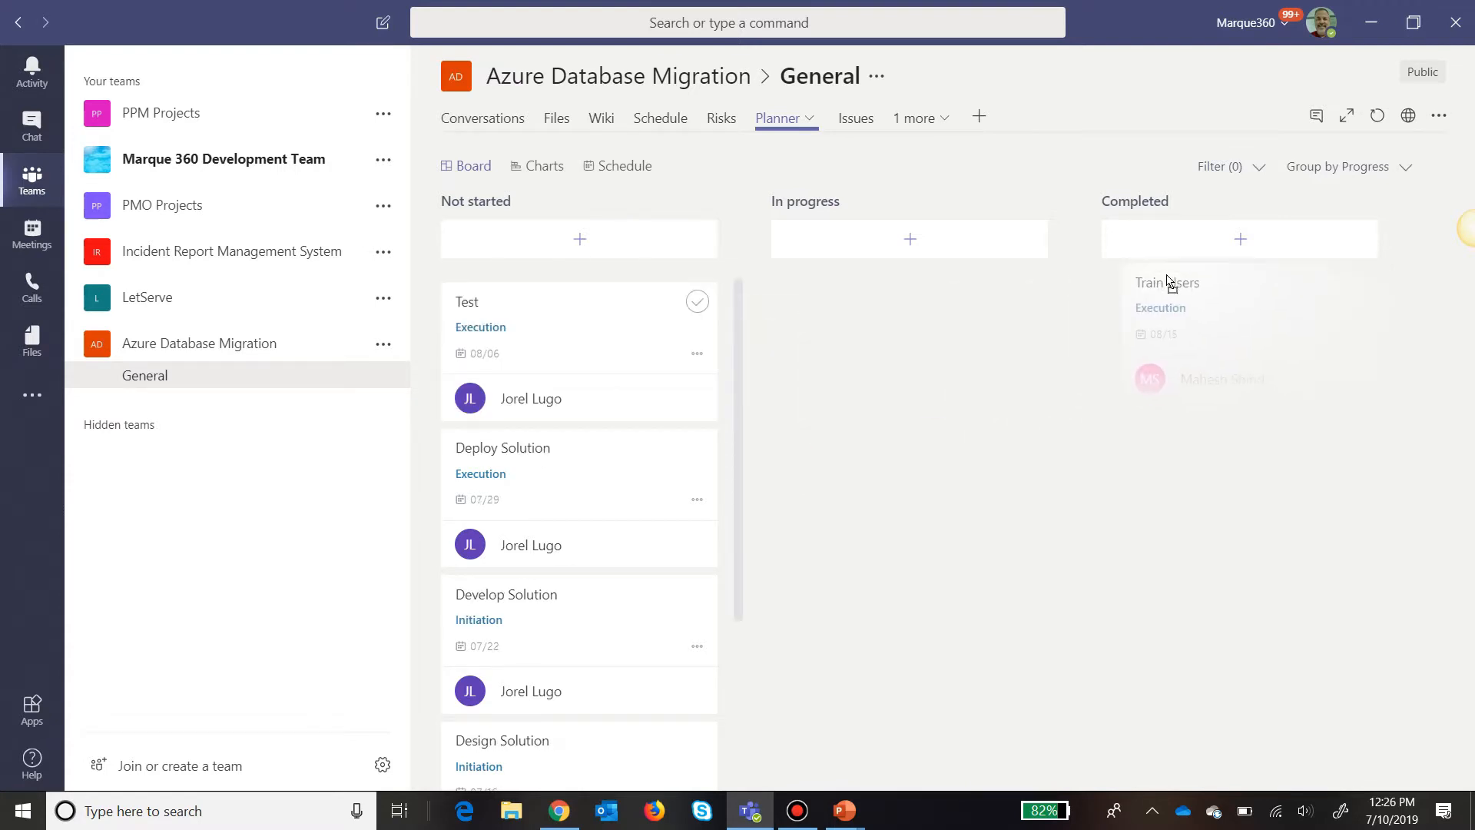
pyautogui.scroll(-3)
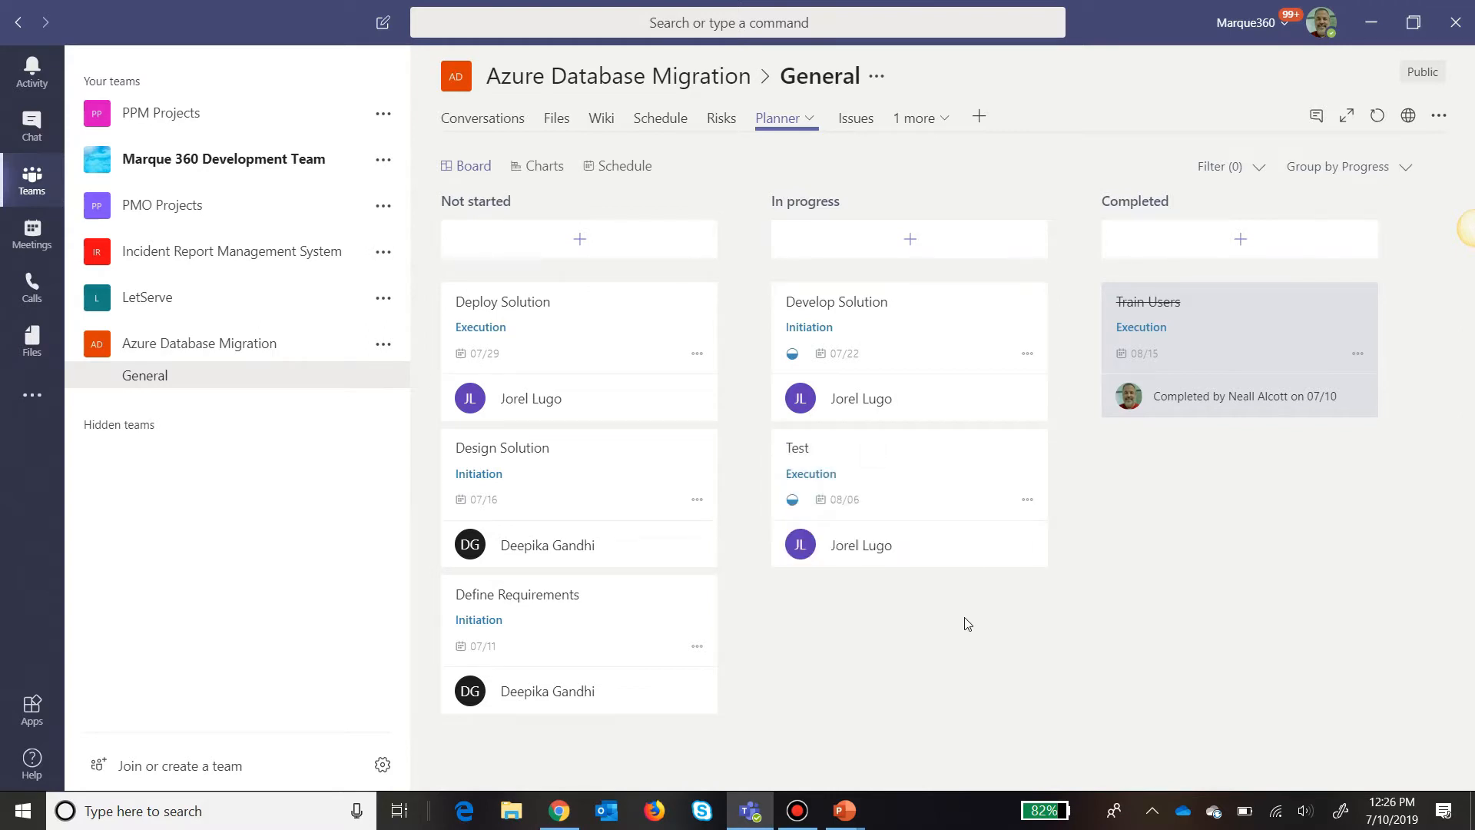
pyautogui.moveTo(1078, 588)
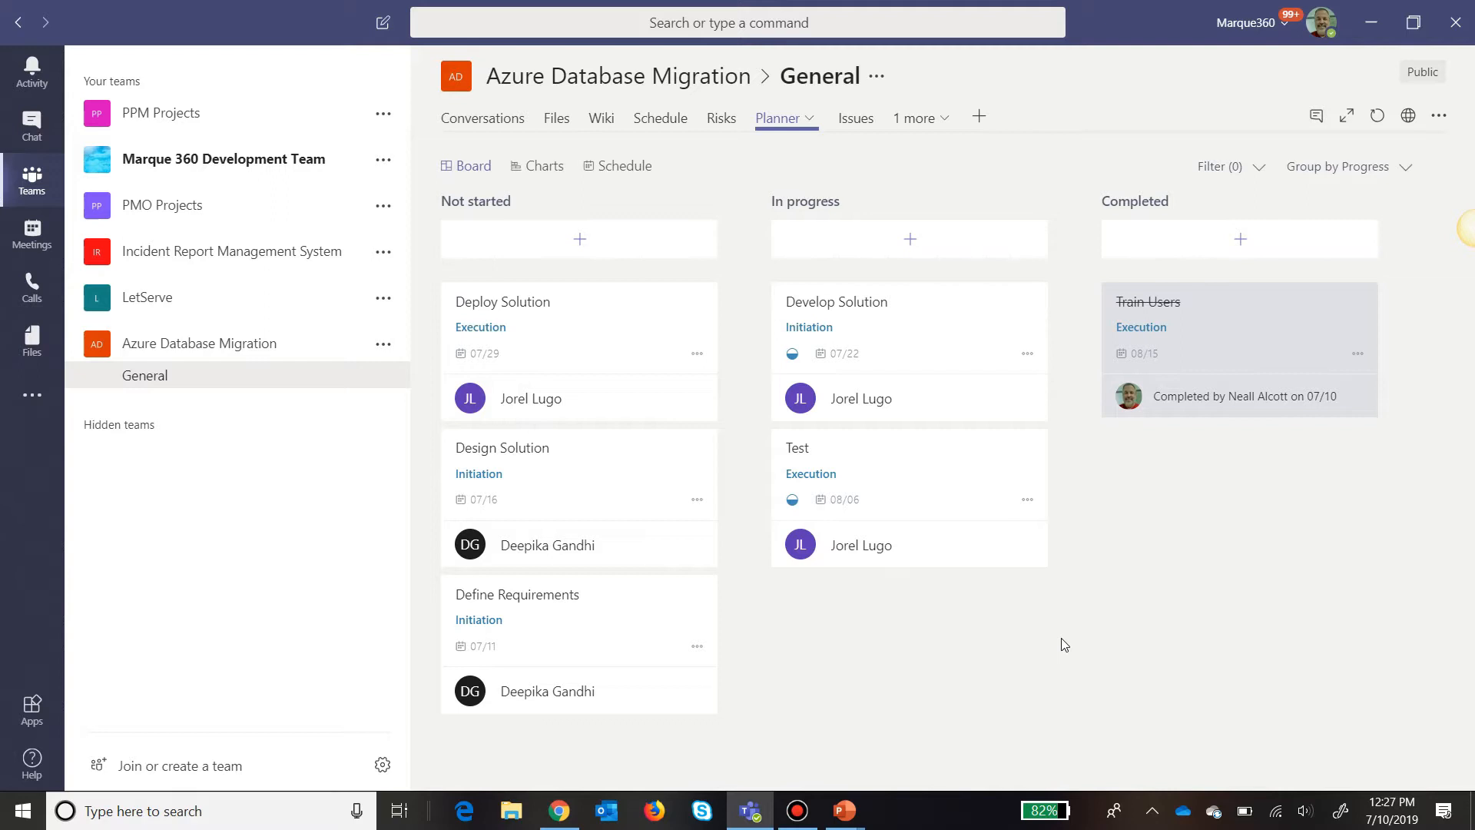
pyautogui.moveTo(1176, 370)
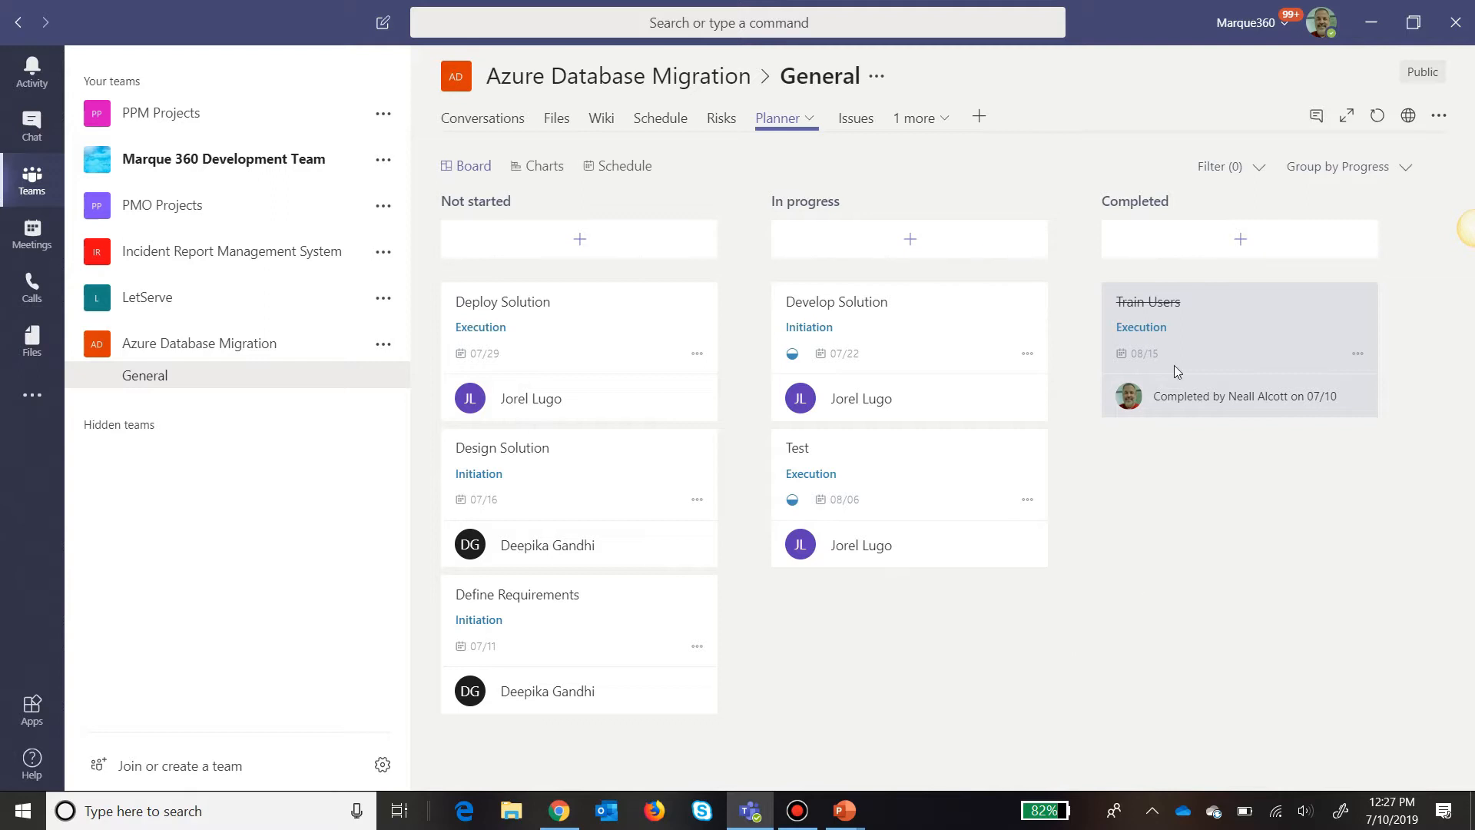
pyautogui.moveTo(1229, 590)
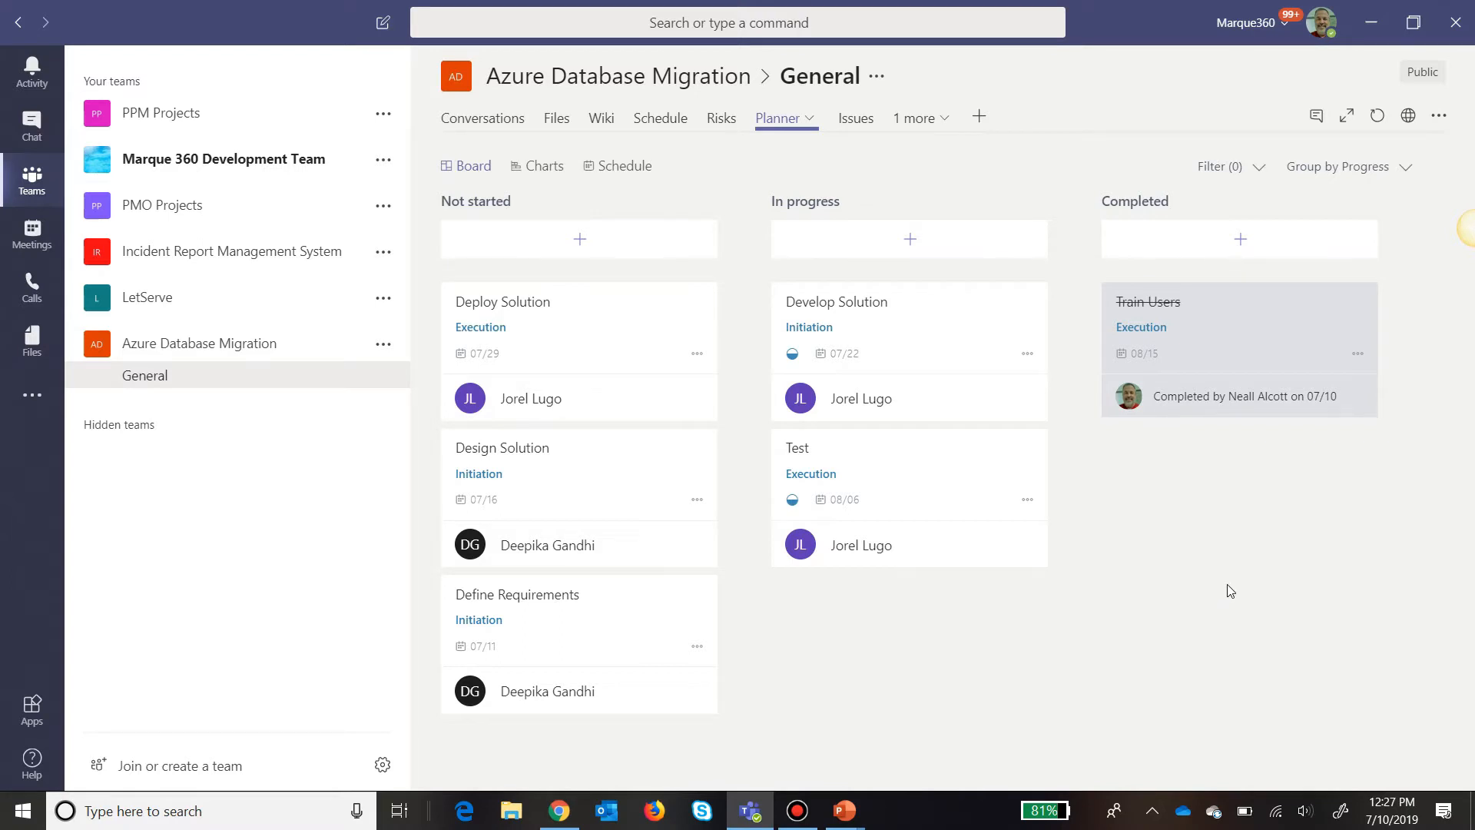
pyautogui.moveTo(957, 611)
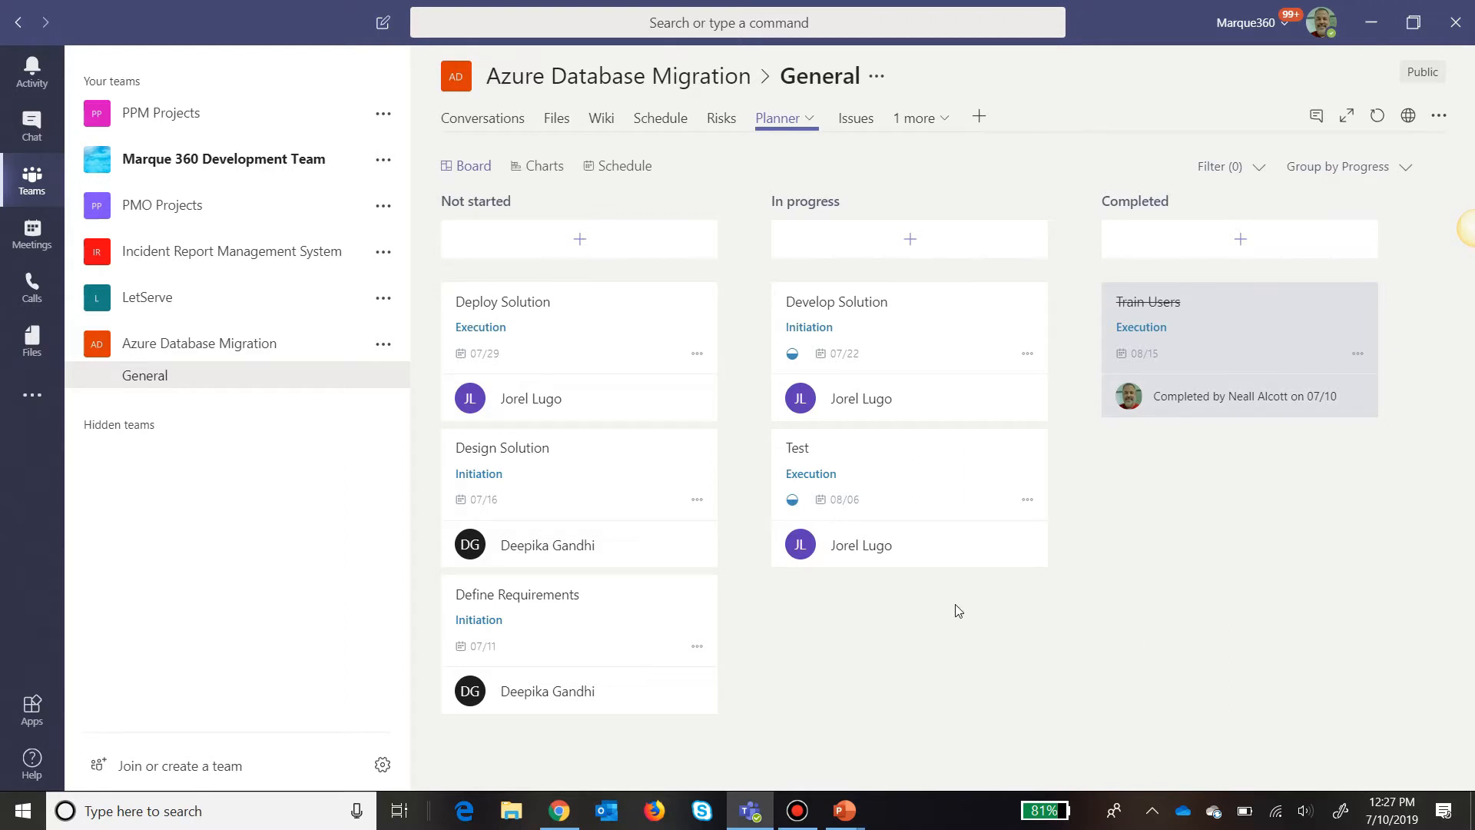
pyautogui.moveTo(1141, 547)
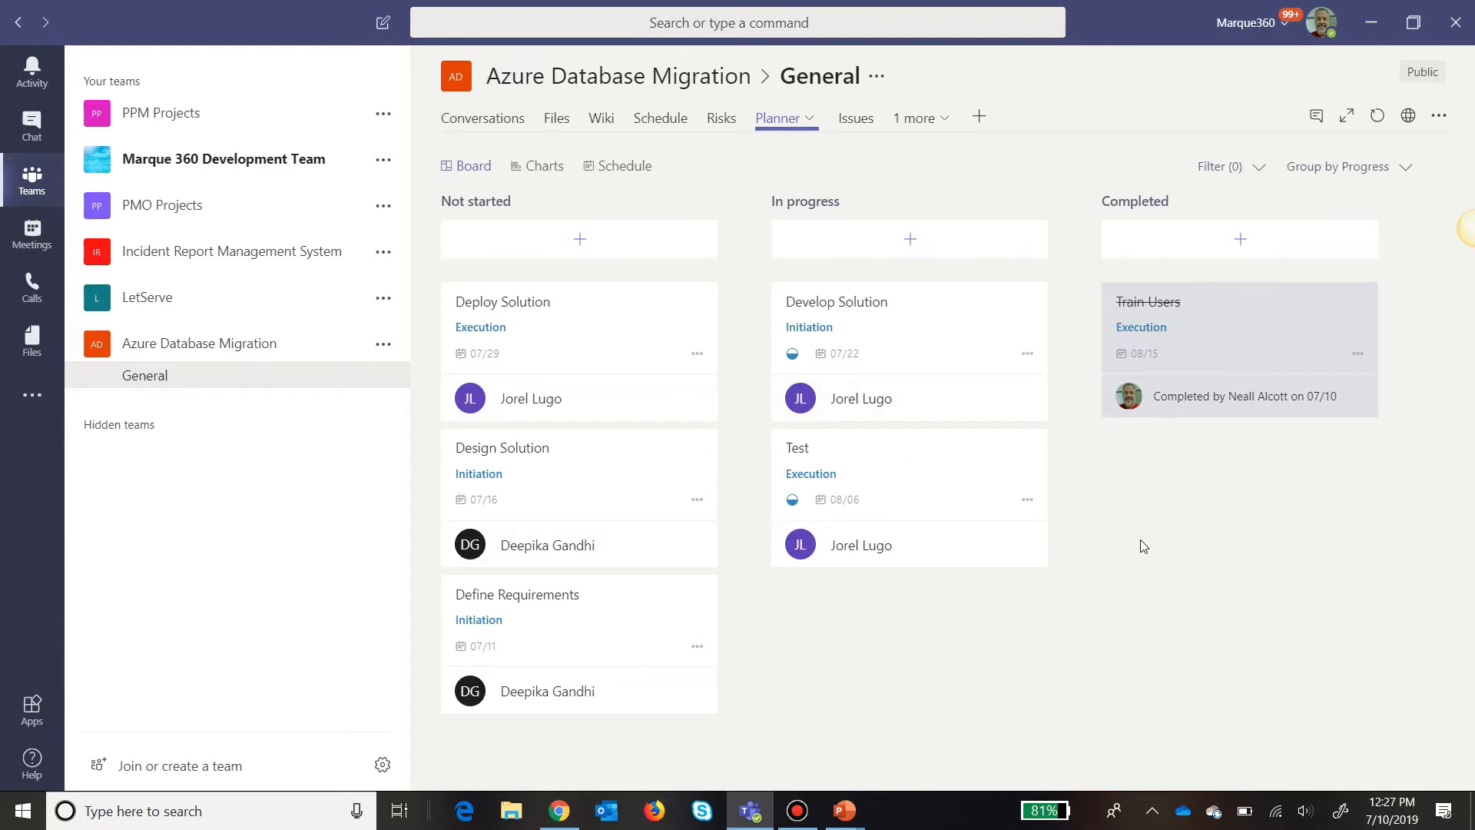
pyautogui.moveTo(1083, 548)
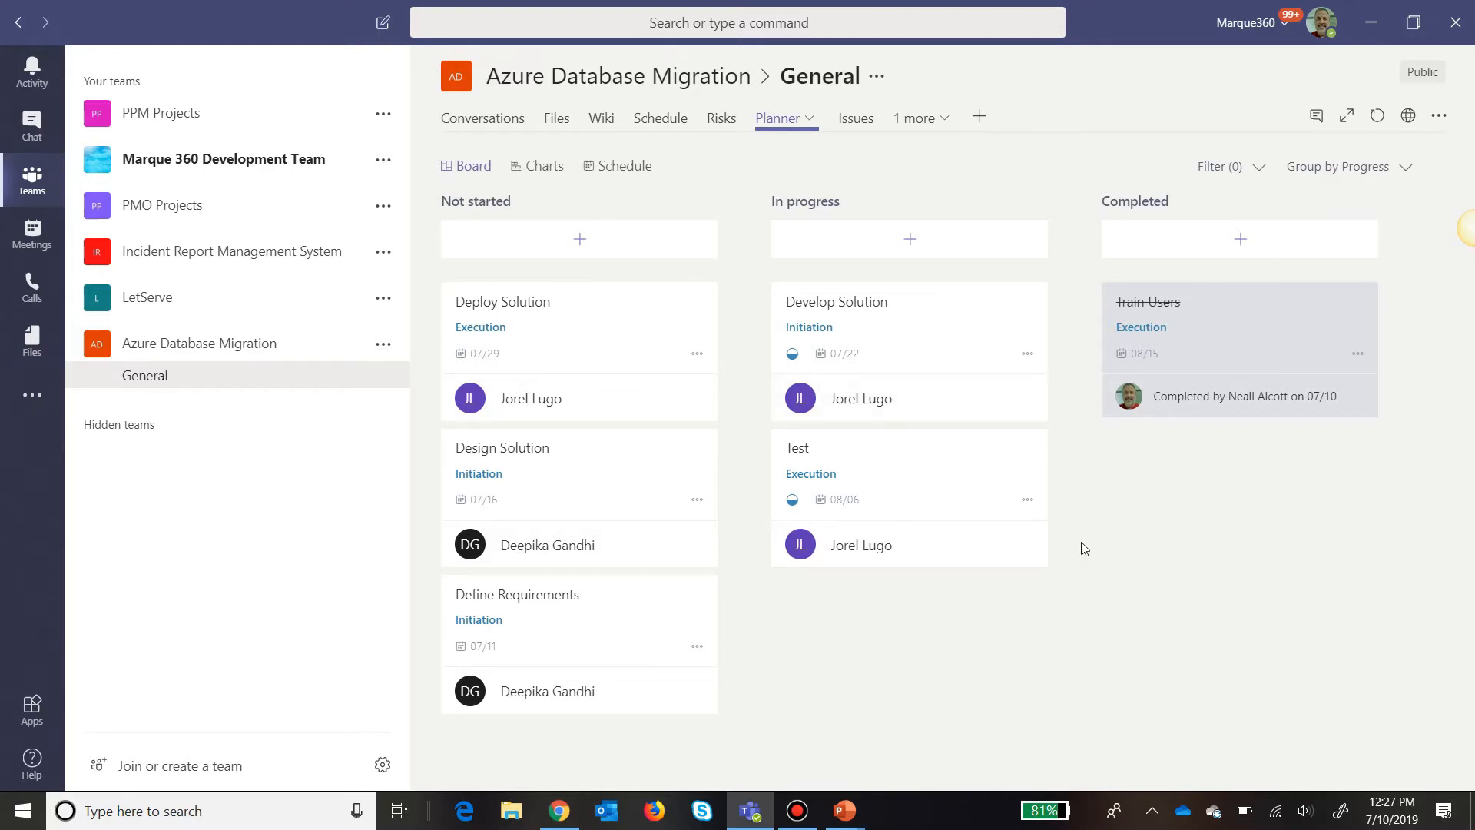
pyautogui.moveTo(1192, 593)
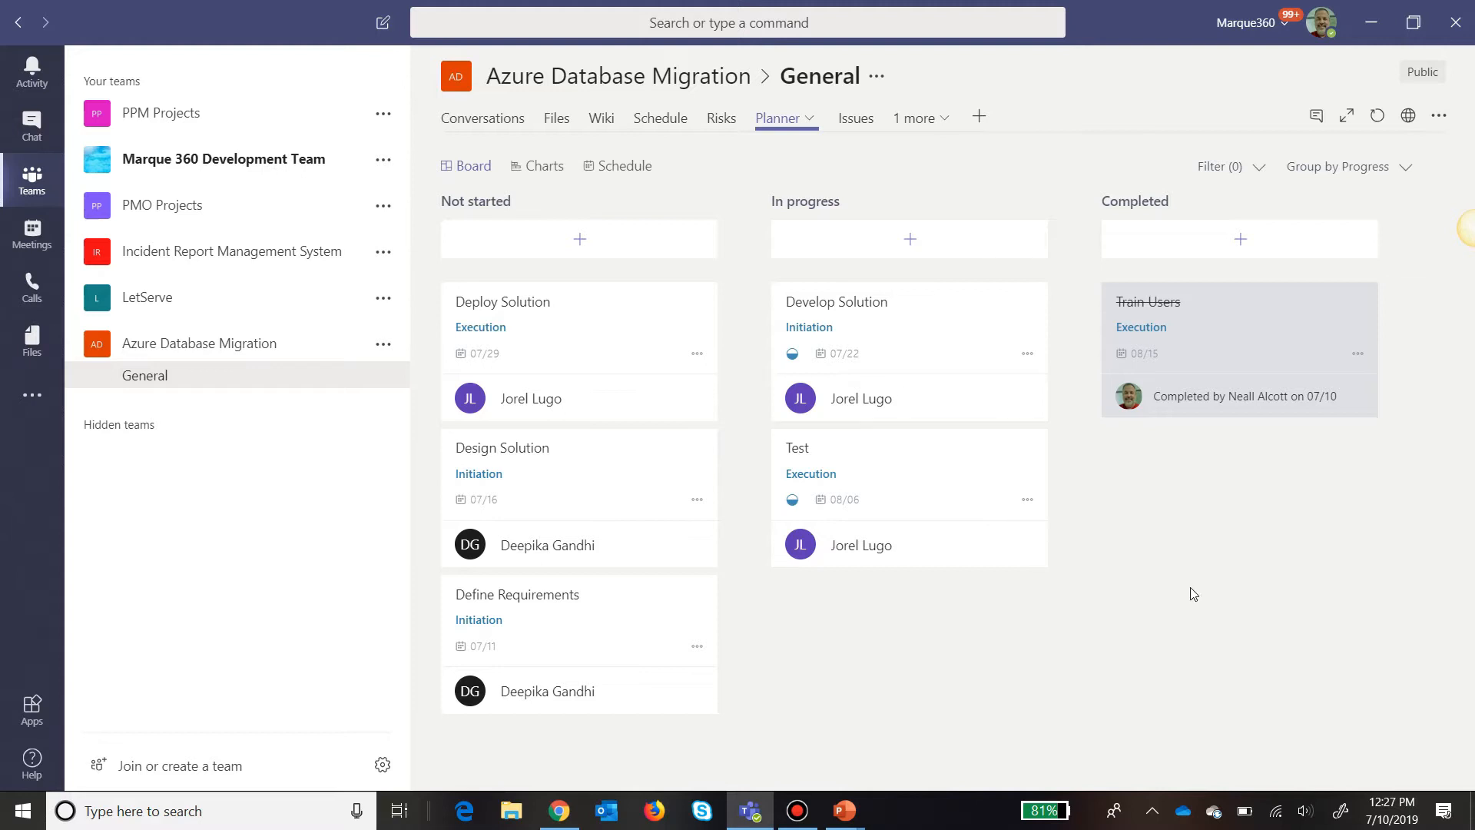
pyautogui.moveTo(1204, 601)
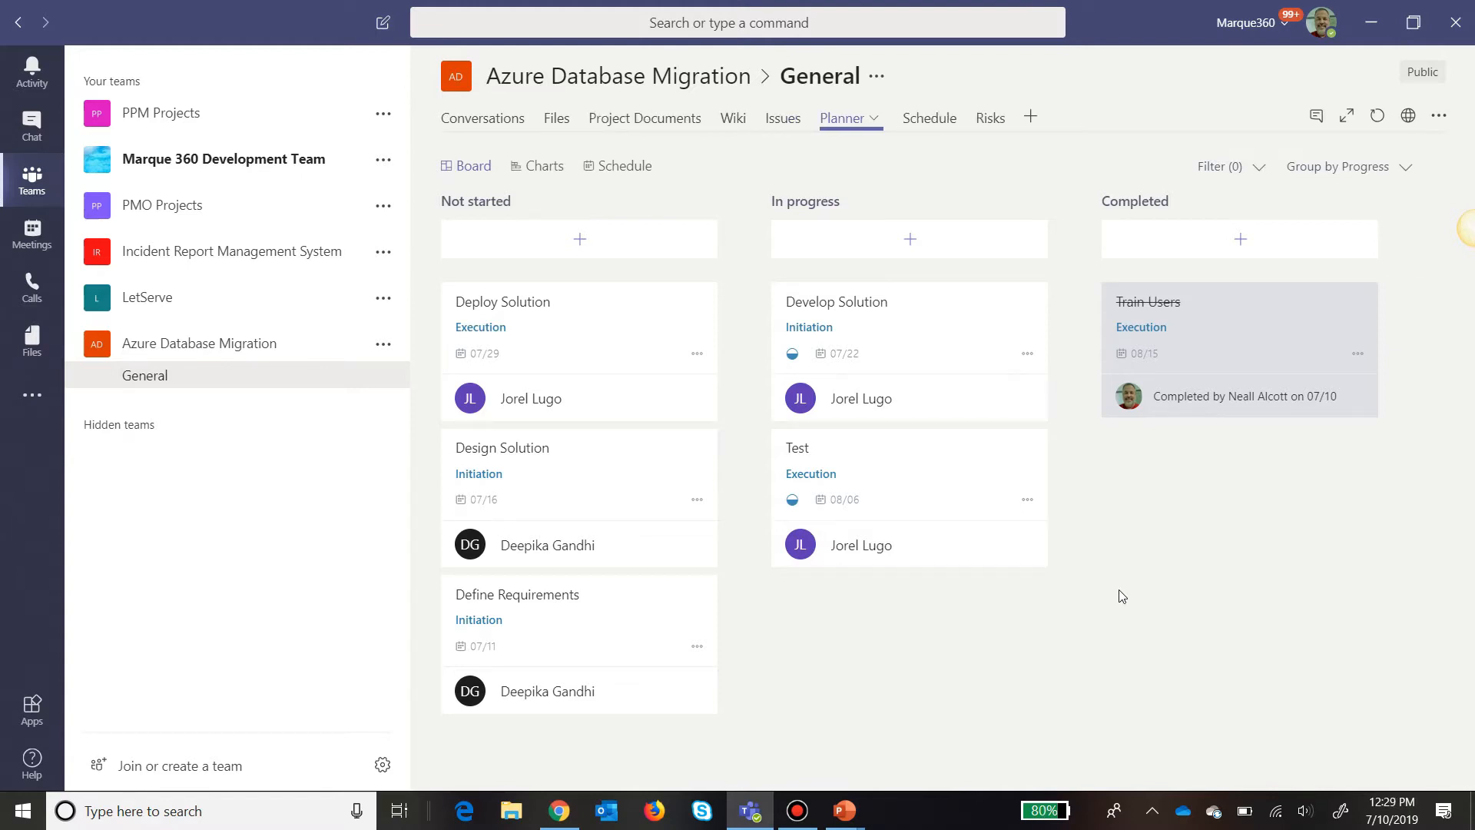
pyautogui.moveTo(944, 118)
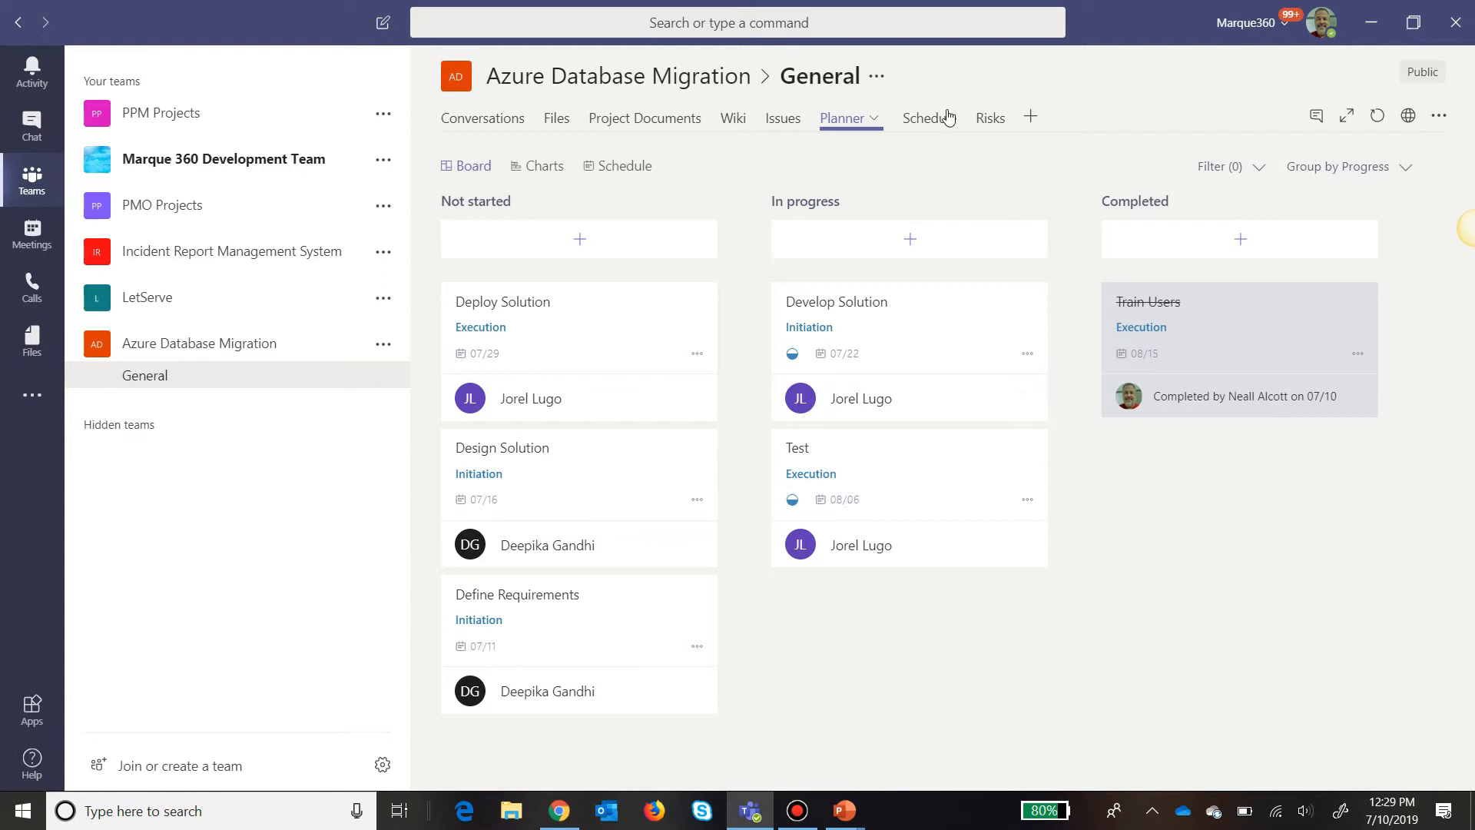
# Return to the Schedule tab and check Train Users at 100% complete.
pyautogui.click(911, 119)
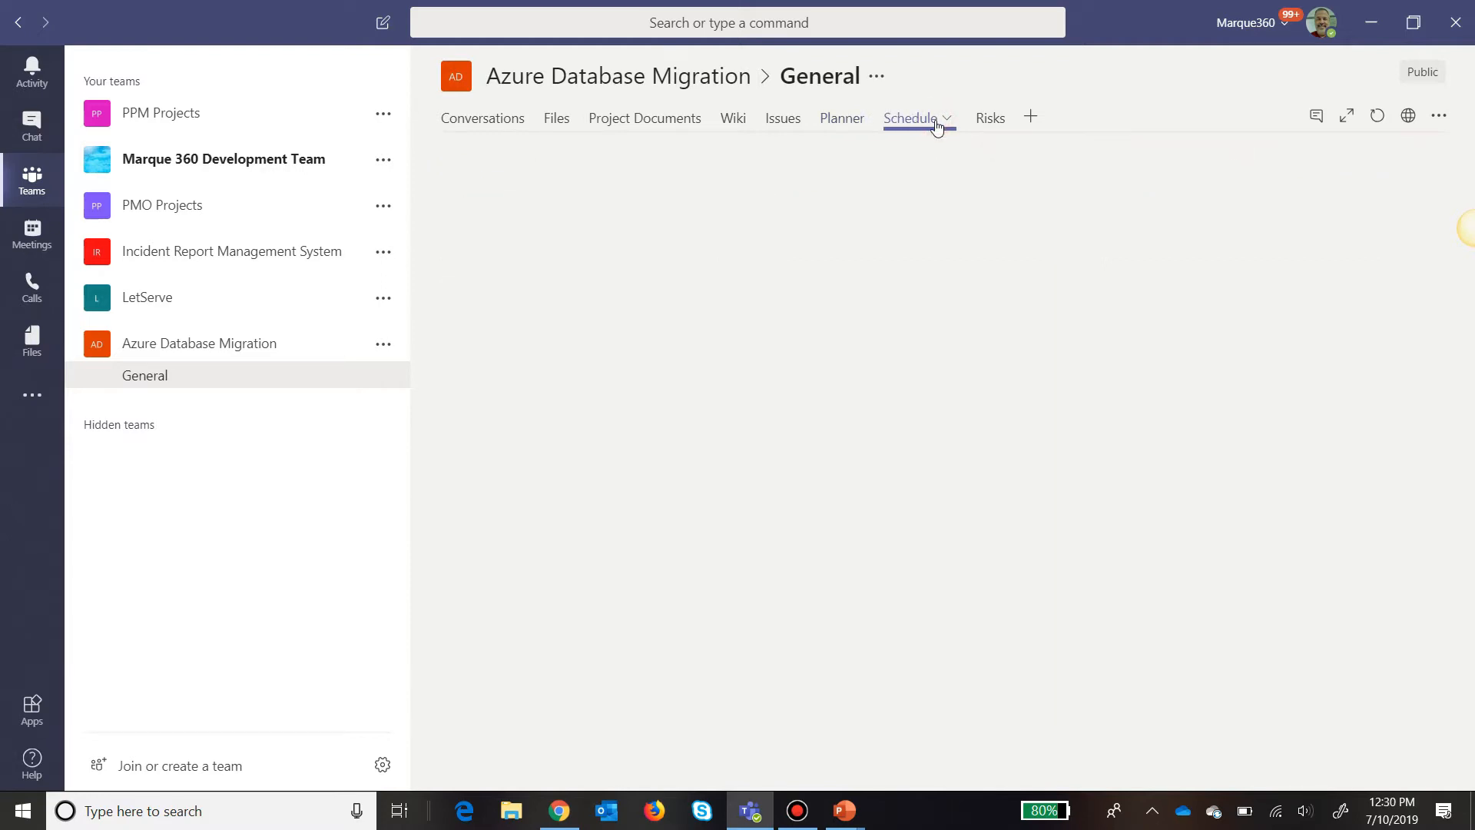
pyautogui.click(911, 118)
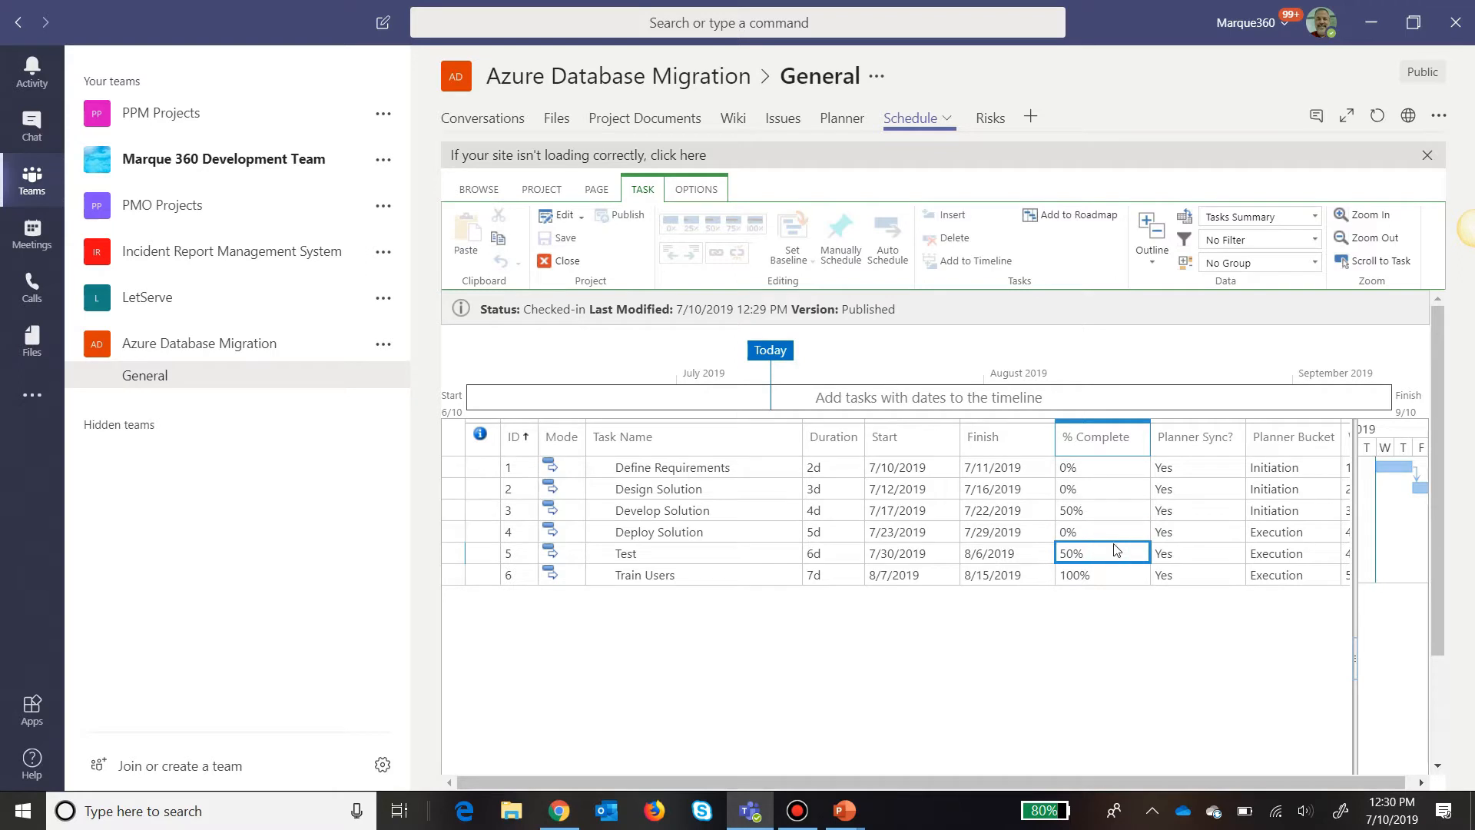
pyautogui.moveTo(1120, 559)
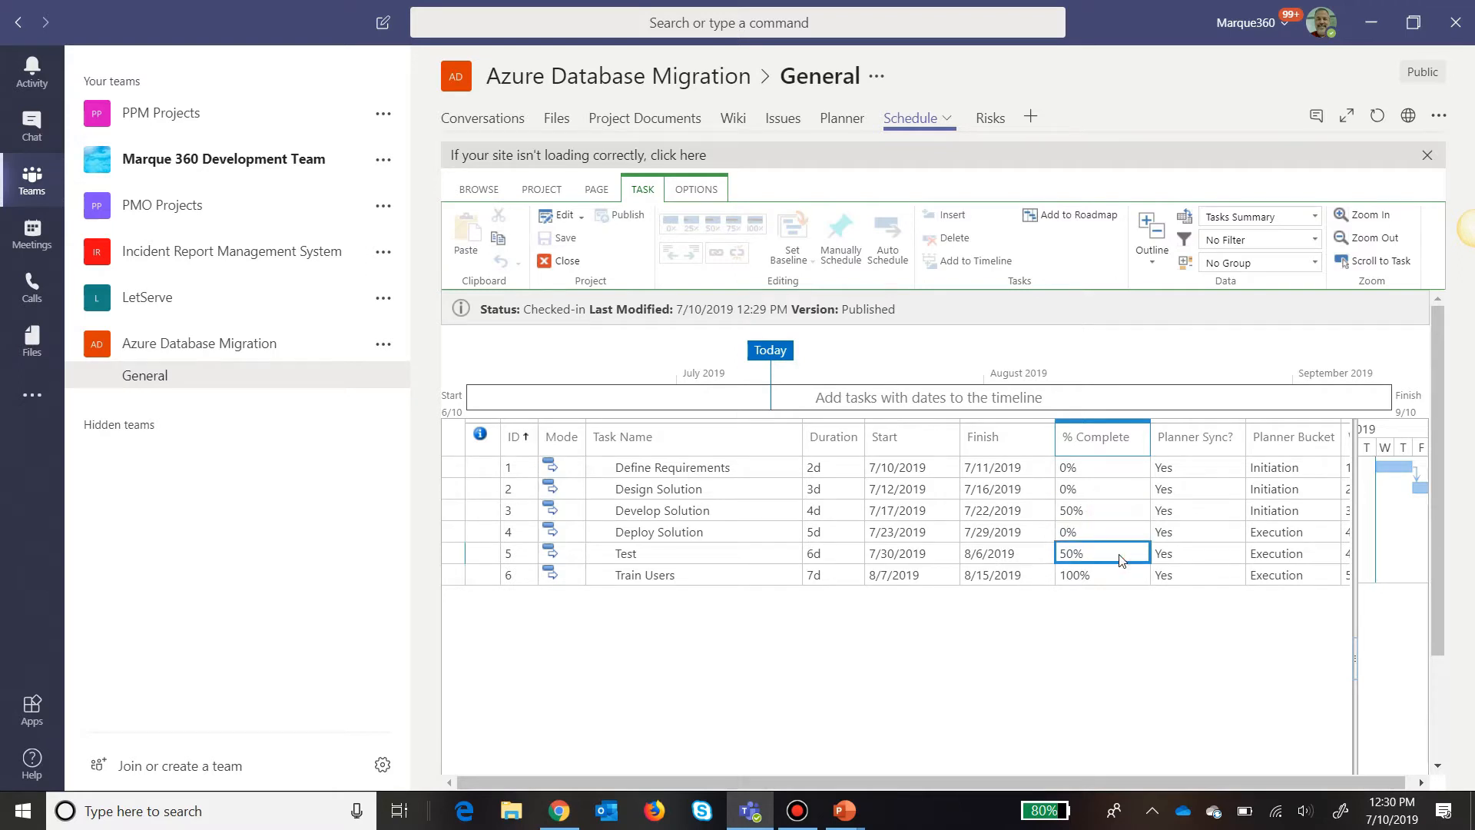
pyautogui.click(1100, 575)
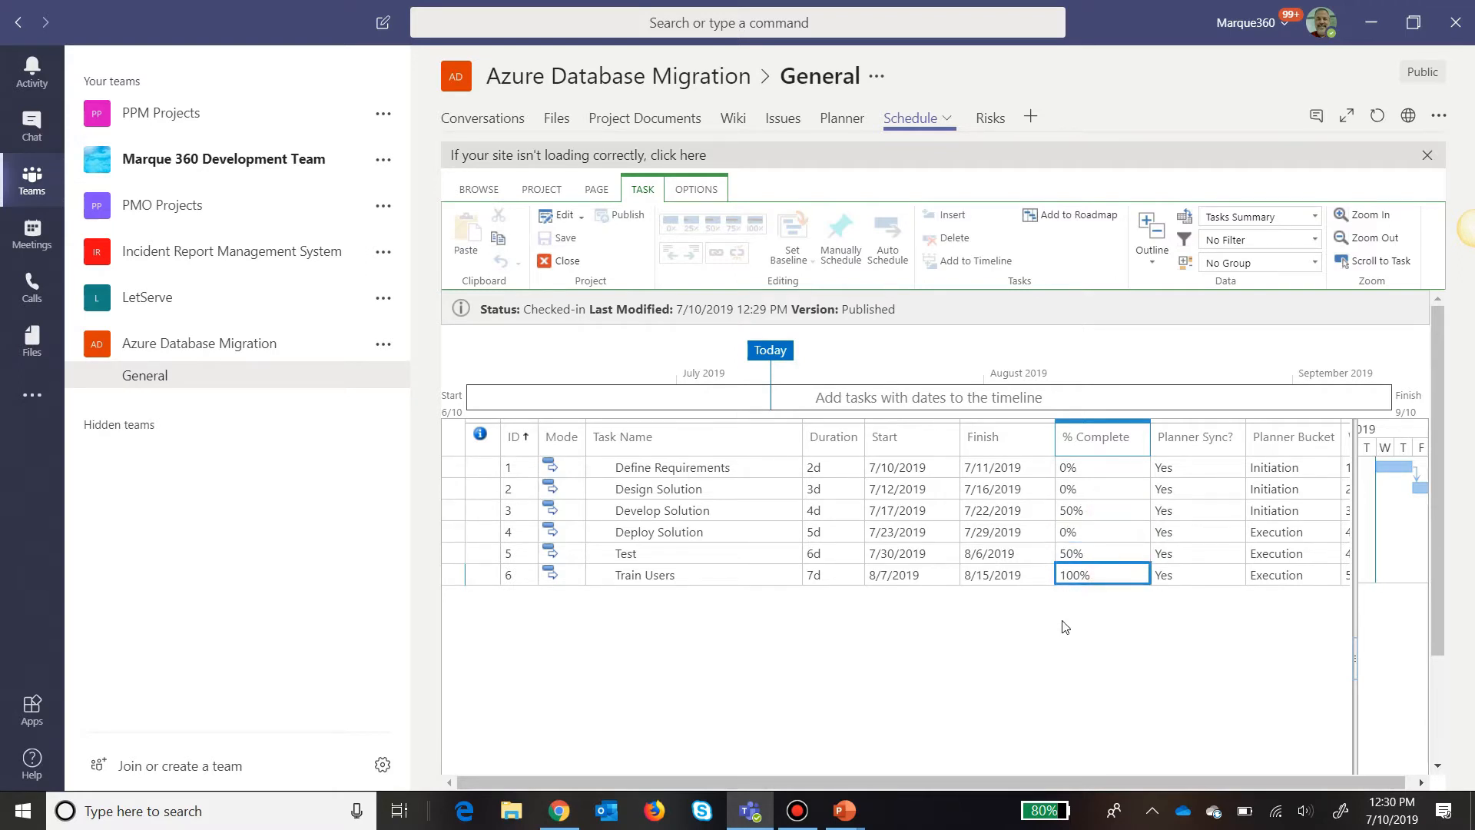
pyautogui.moveTo(727, 590)
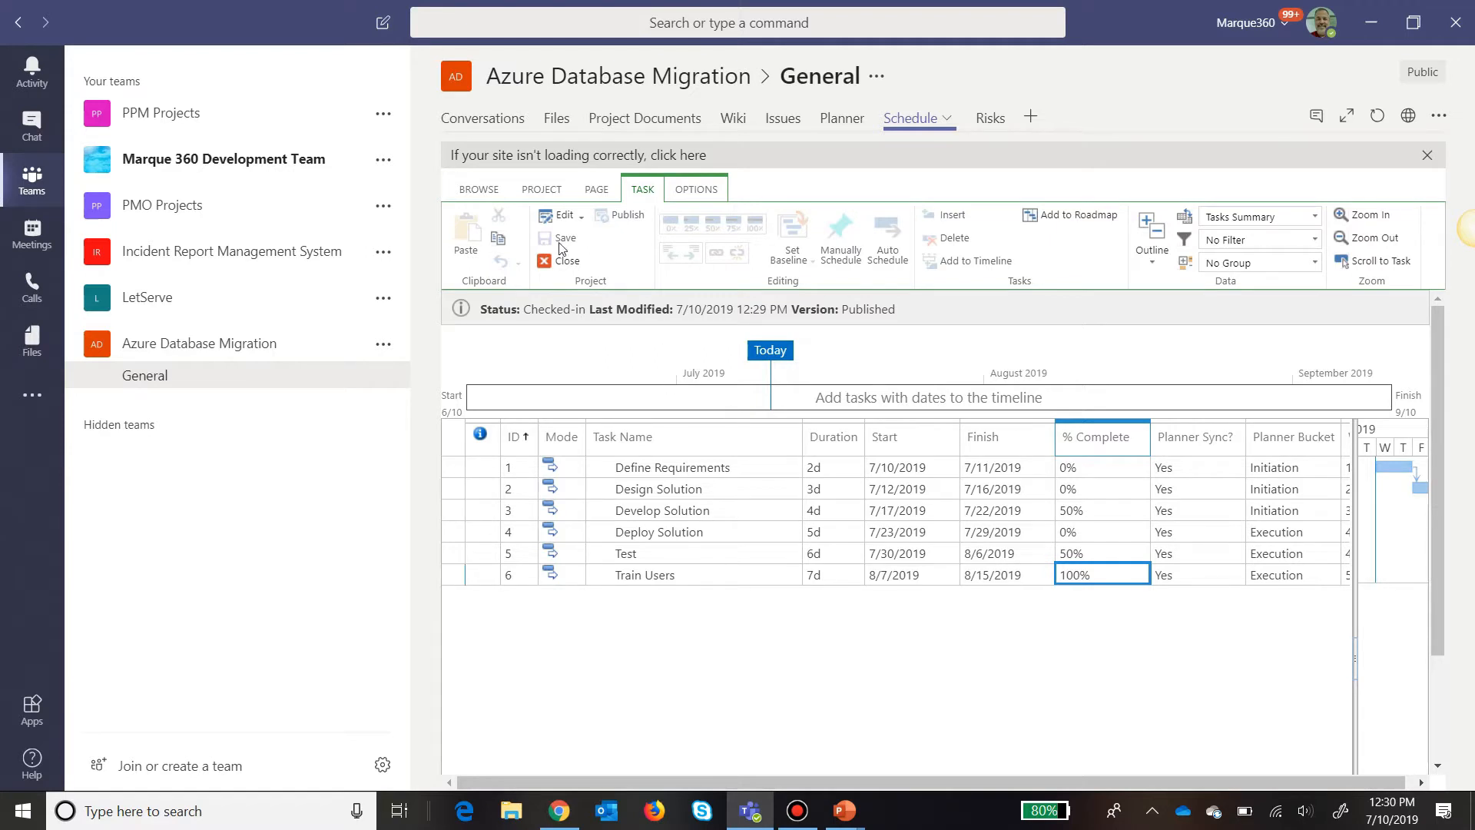
pyautogui.moveTo(482, 118)
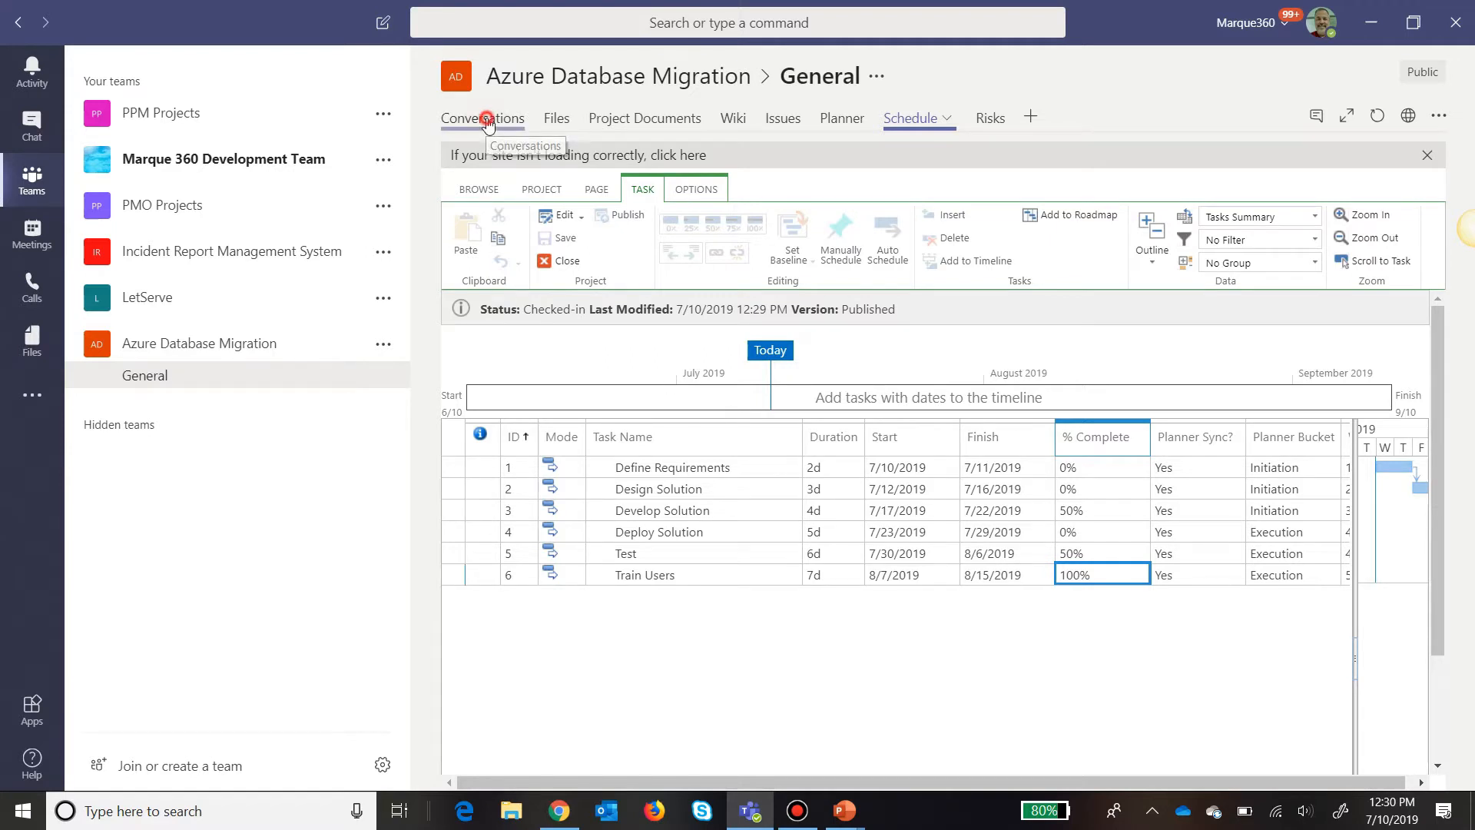
# View the Flow status card in Conversations and launch its project status report.
pyautogui.click(482, 118)
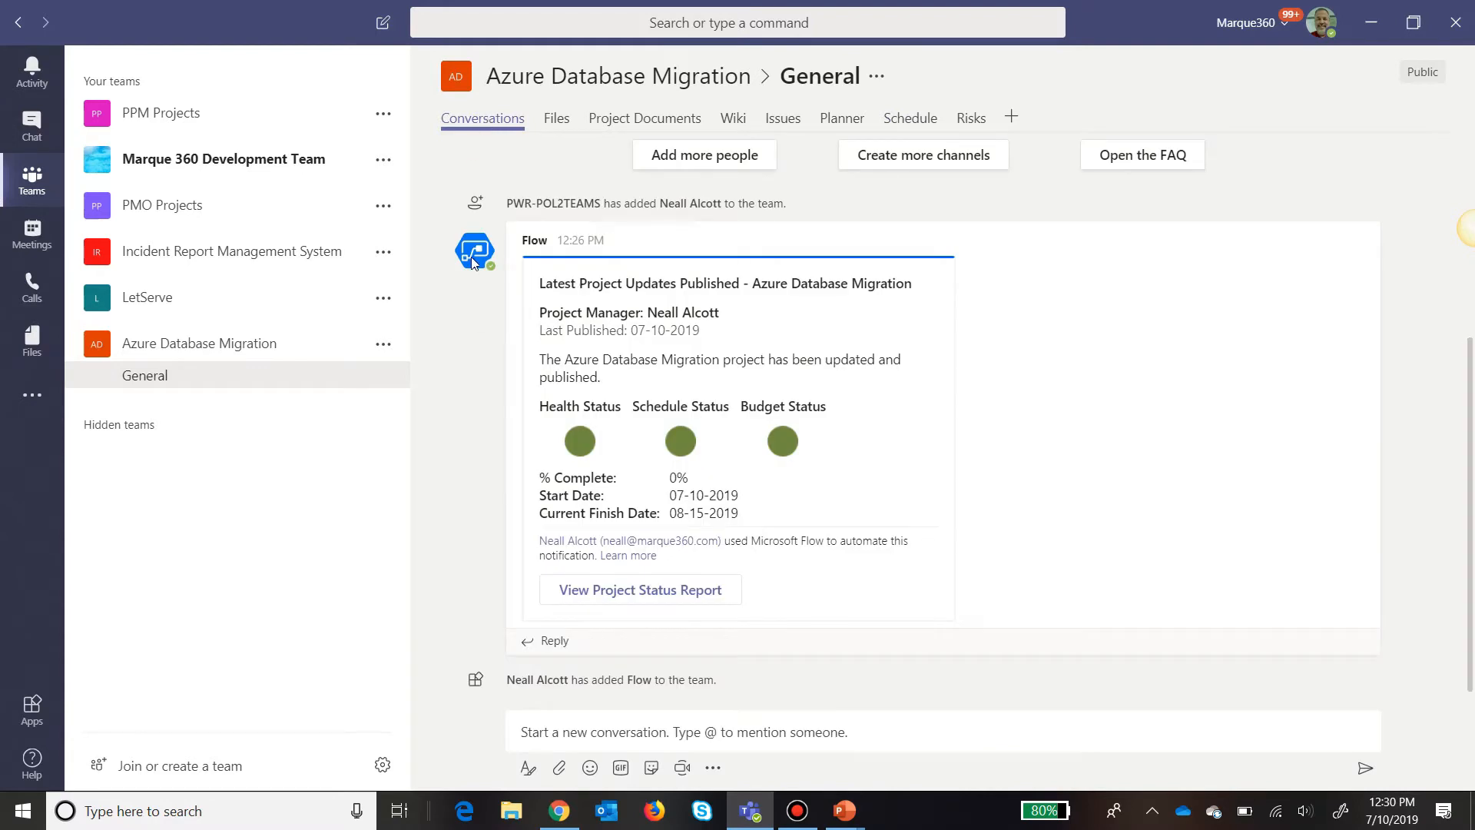
pyautogui.moveTo(1166, 394)
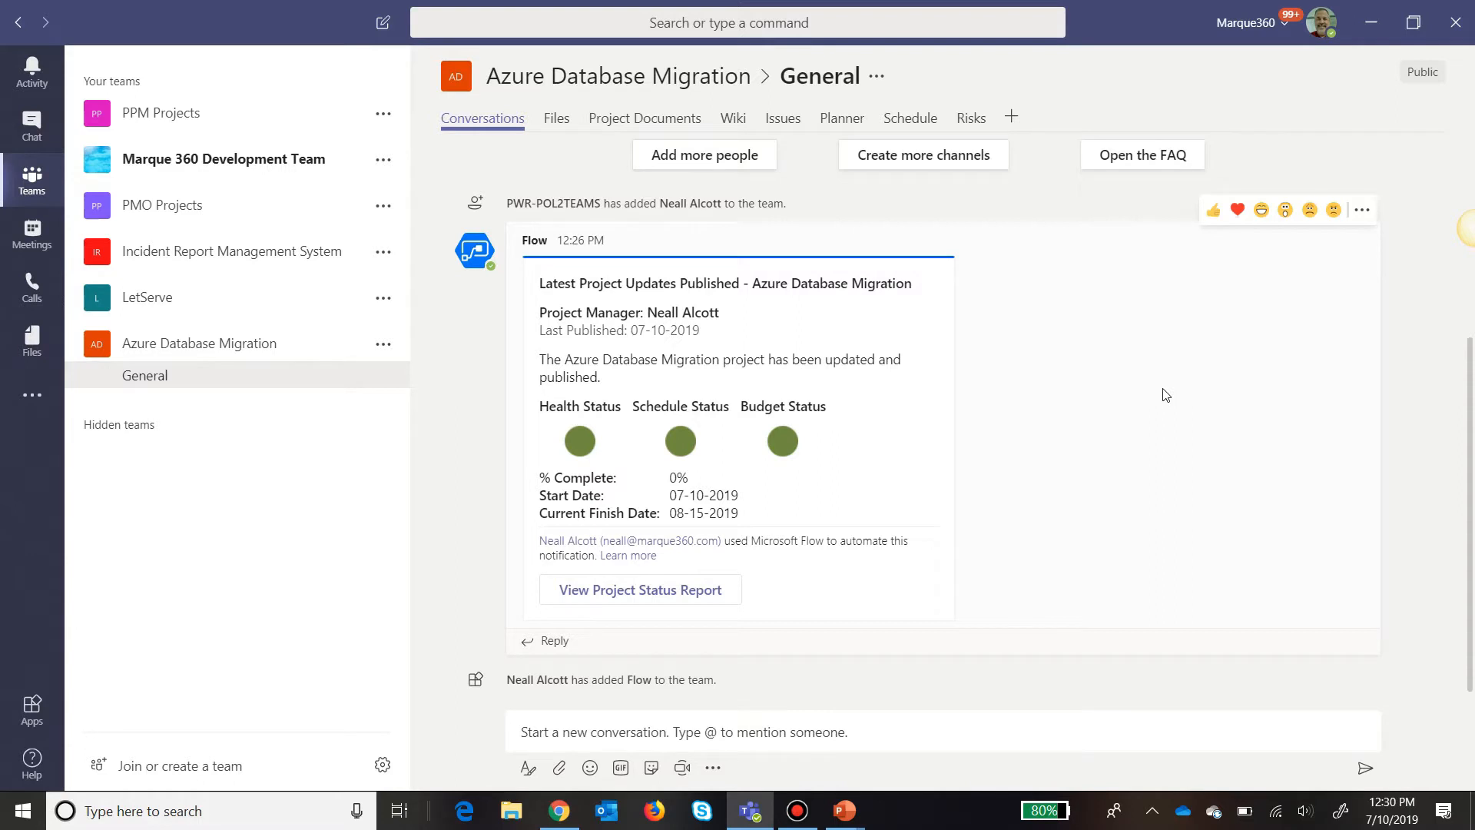
pyautogui.moveTo(544, 562)
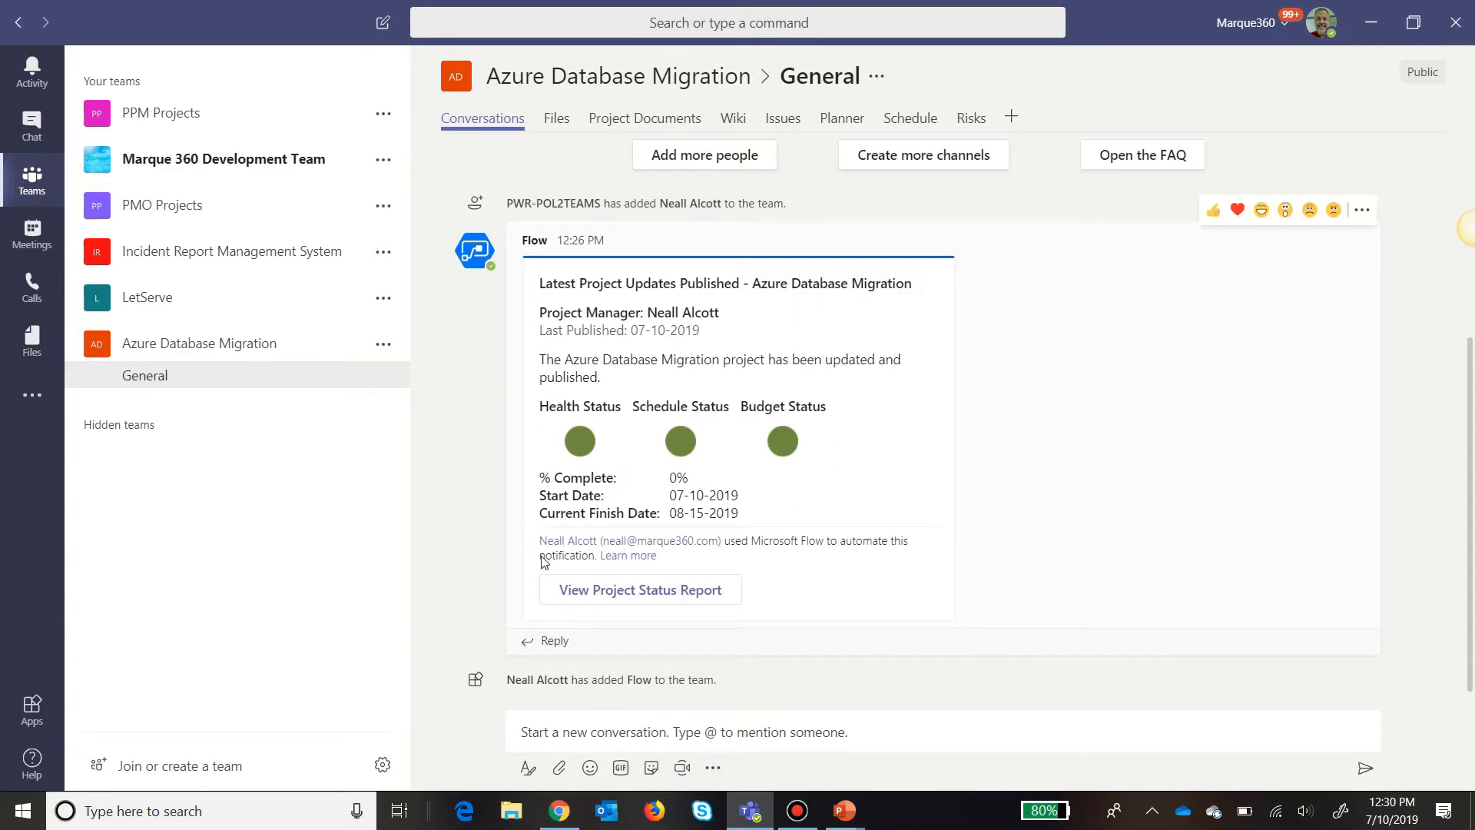
pyautogui.moveTo(514, 279)
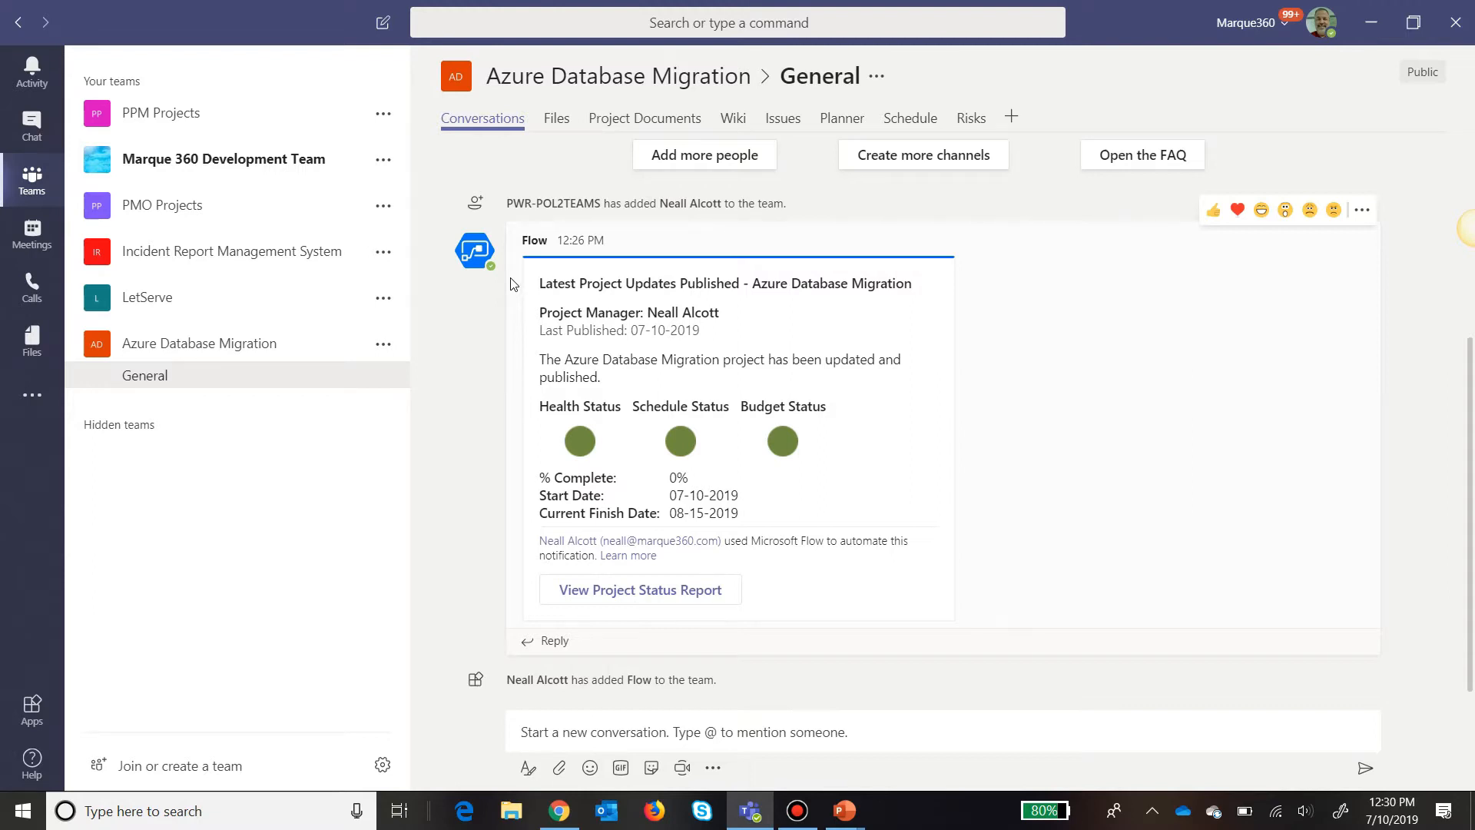
pyautogui.moveTo(740, 313)
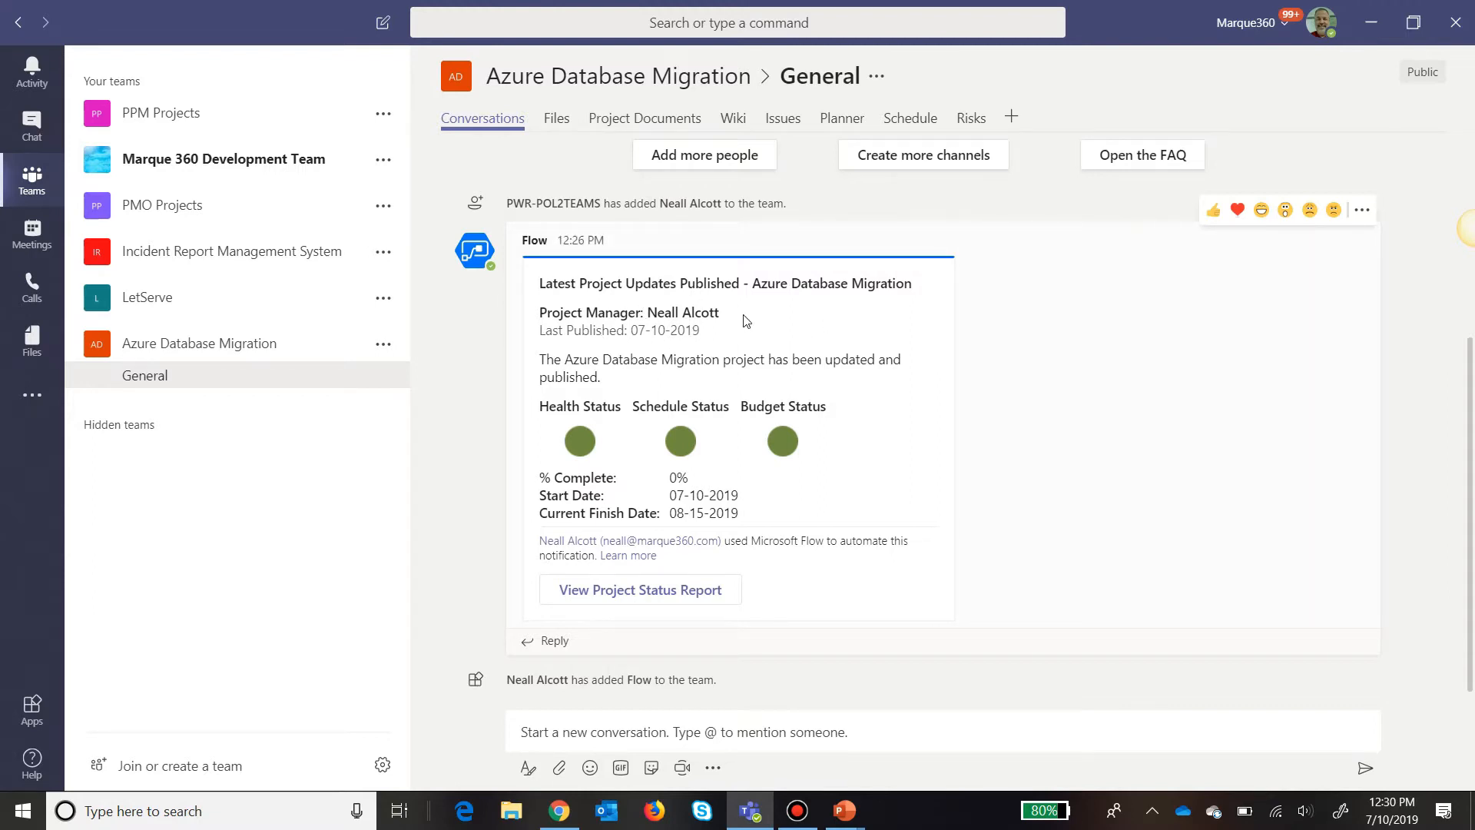
pyautogui.moveTo(587, 401)
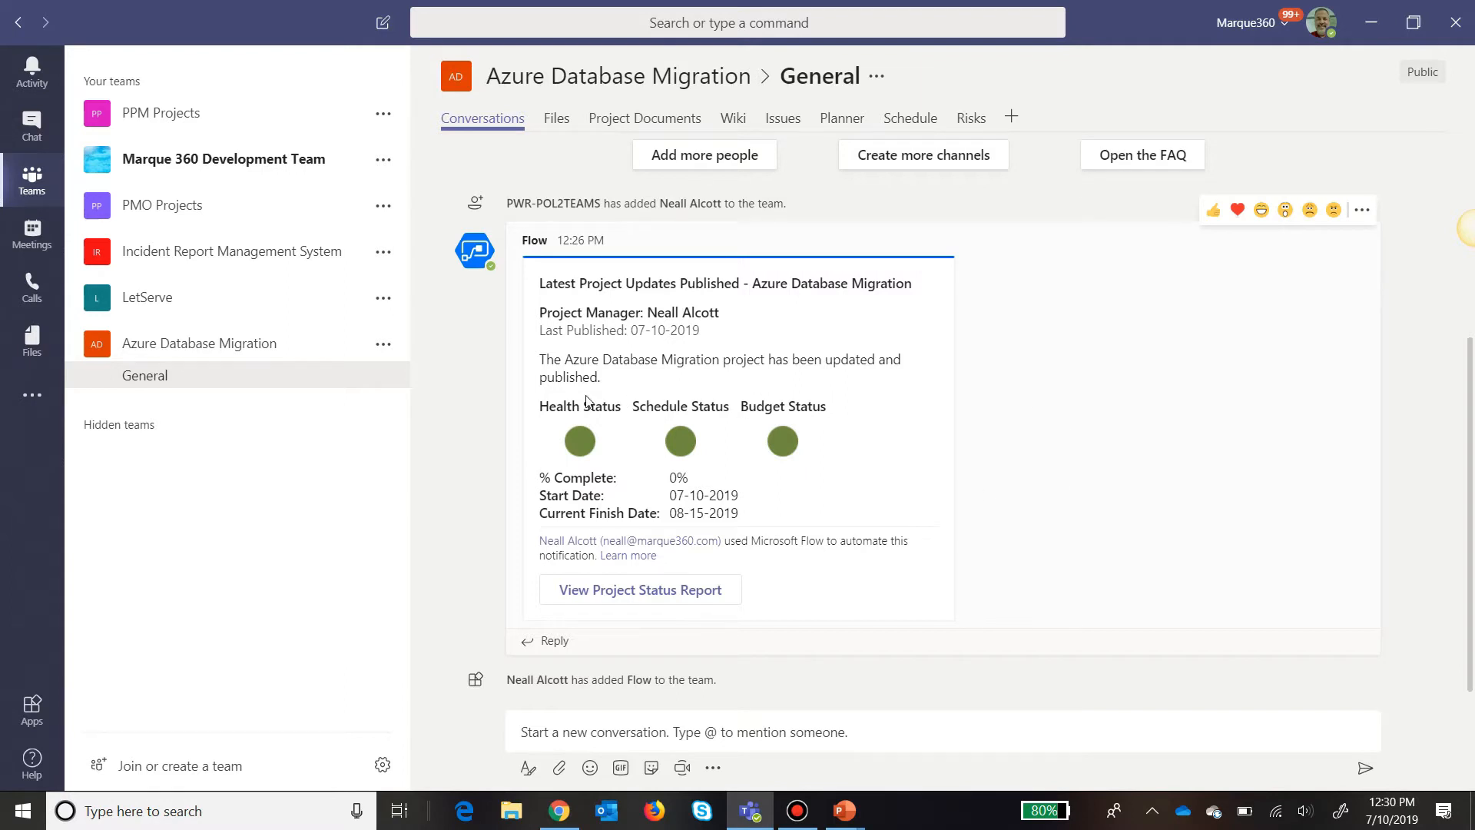
pyautogui.moveTo(847, 439)
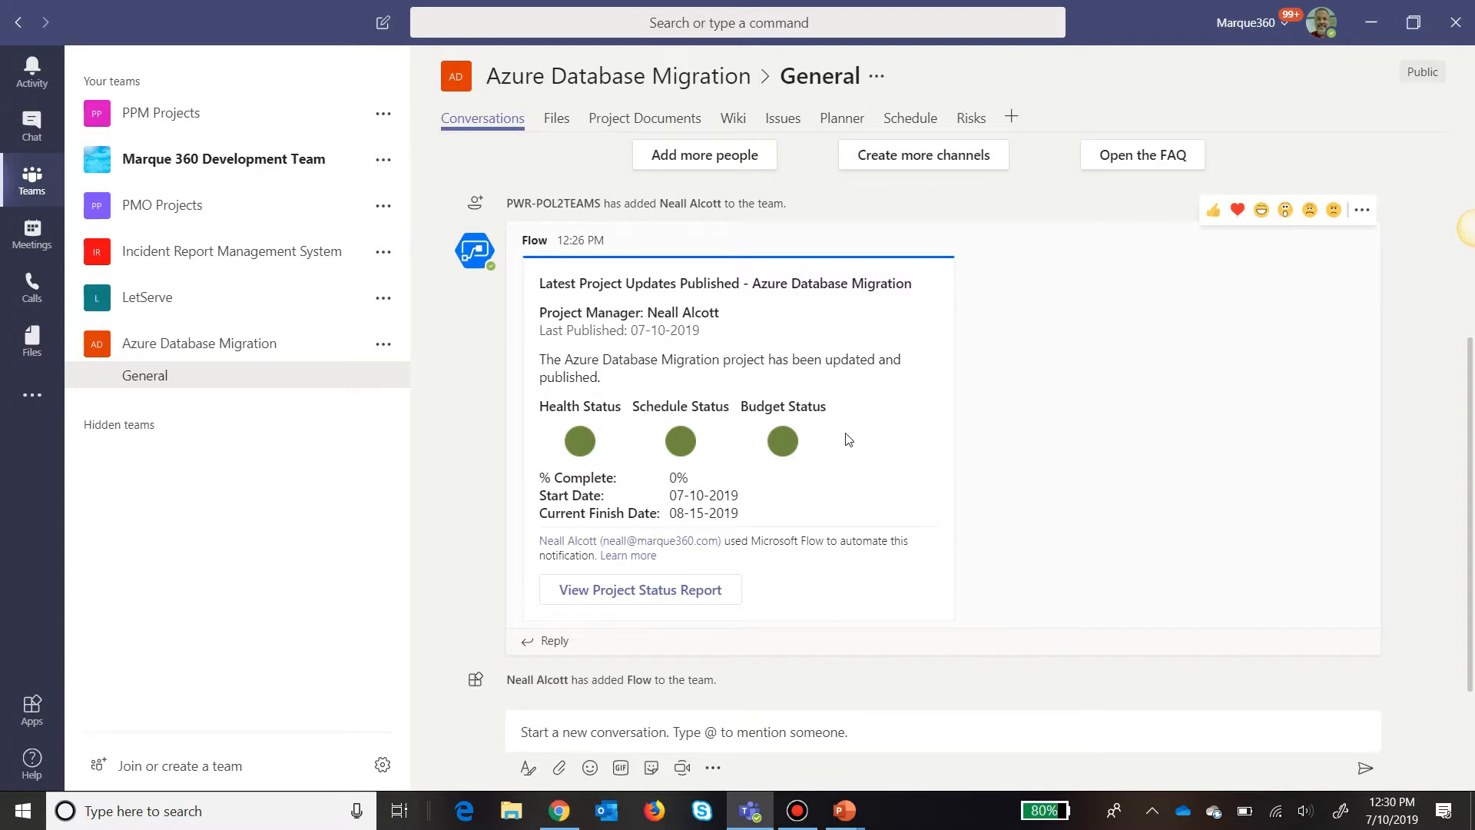
pyautogui.moveTo(776, 497)
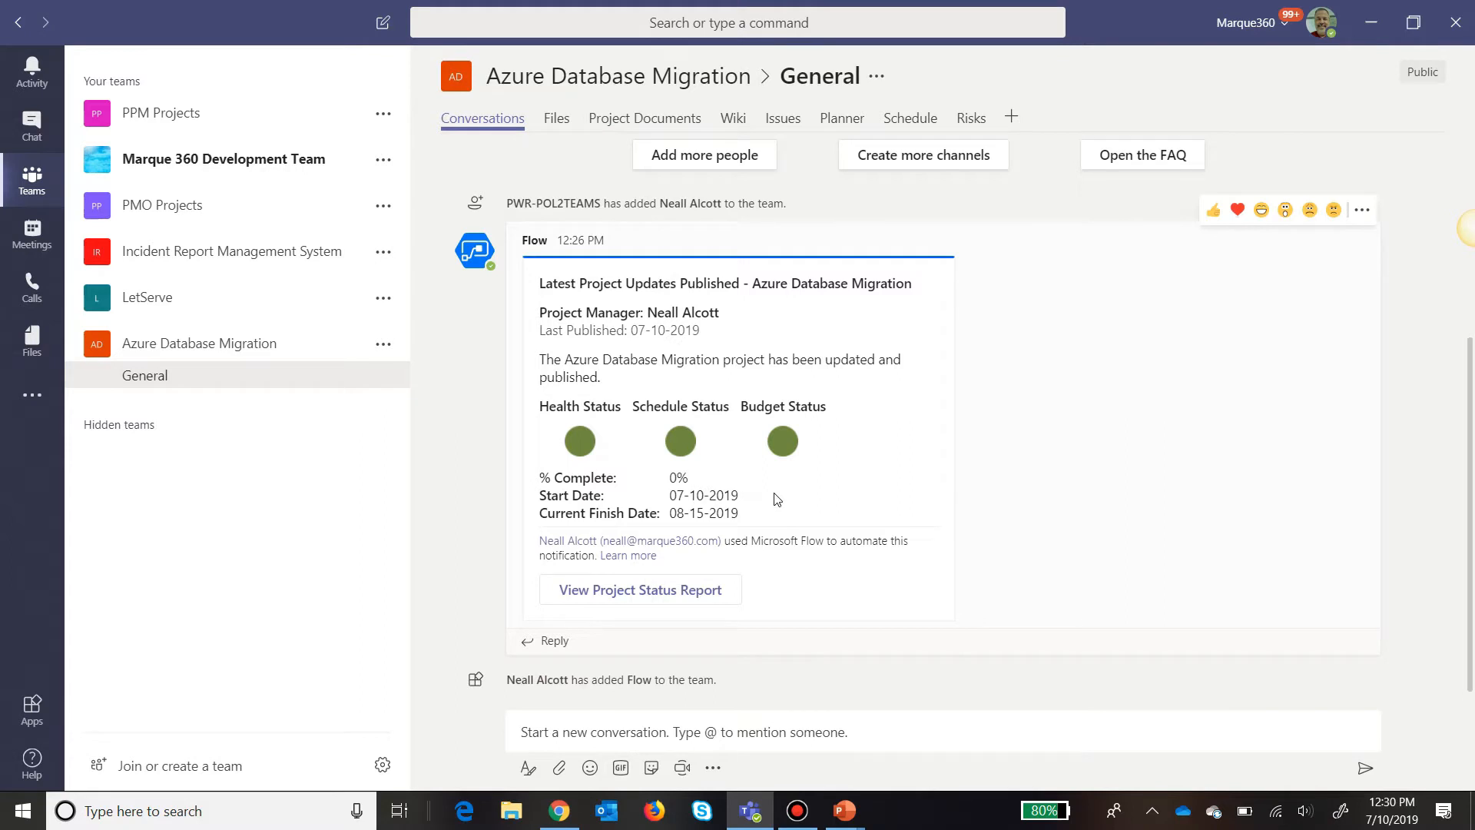
pyautogui.moveTo(762, 517)
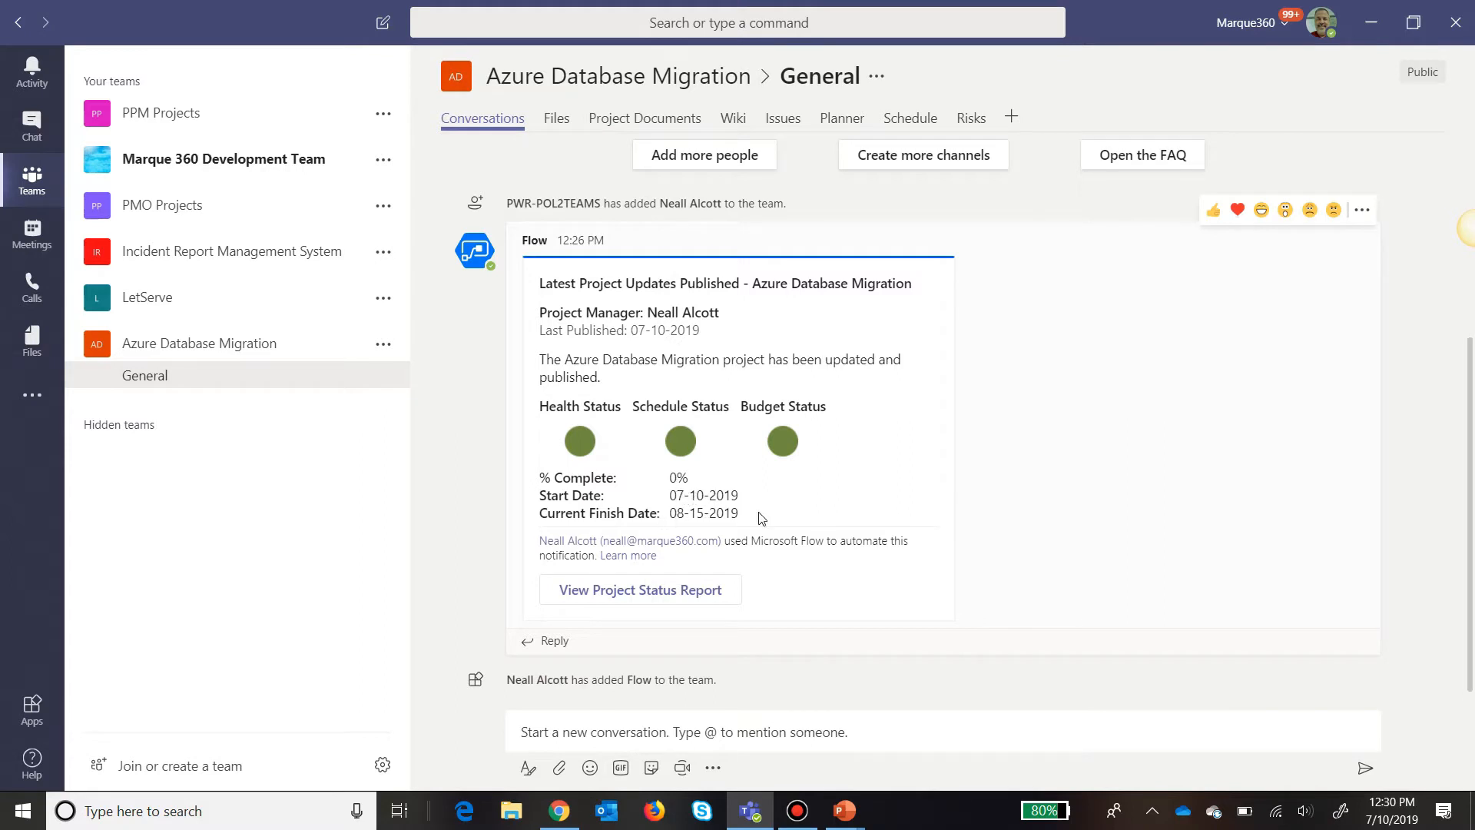
pyautogui.moveTo(921, 482)
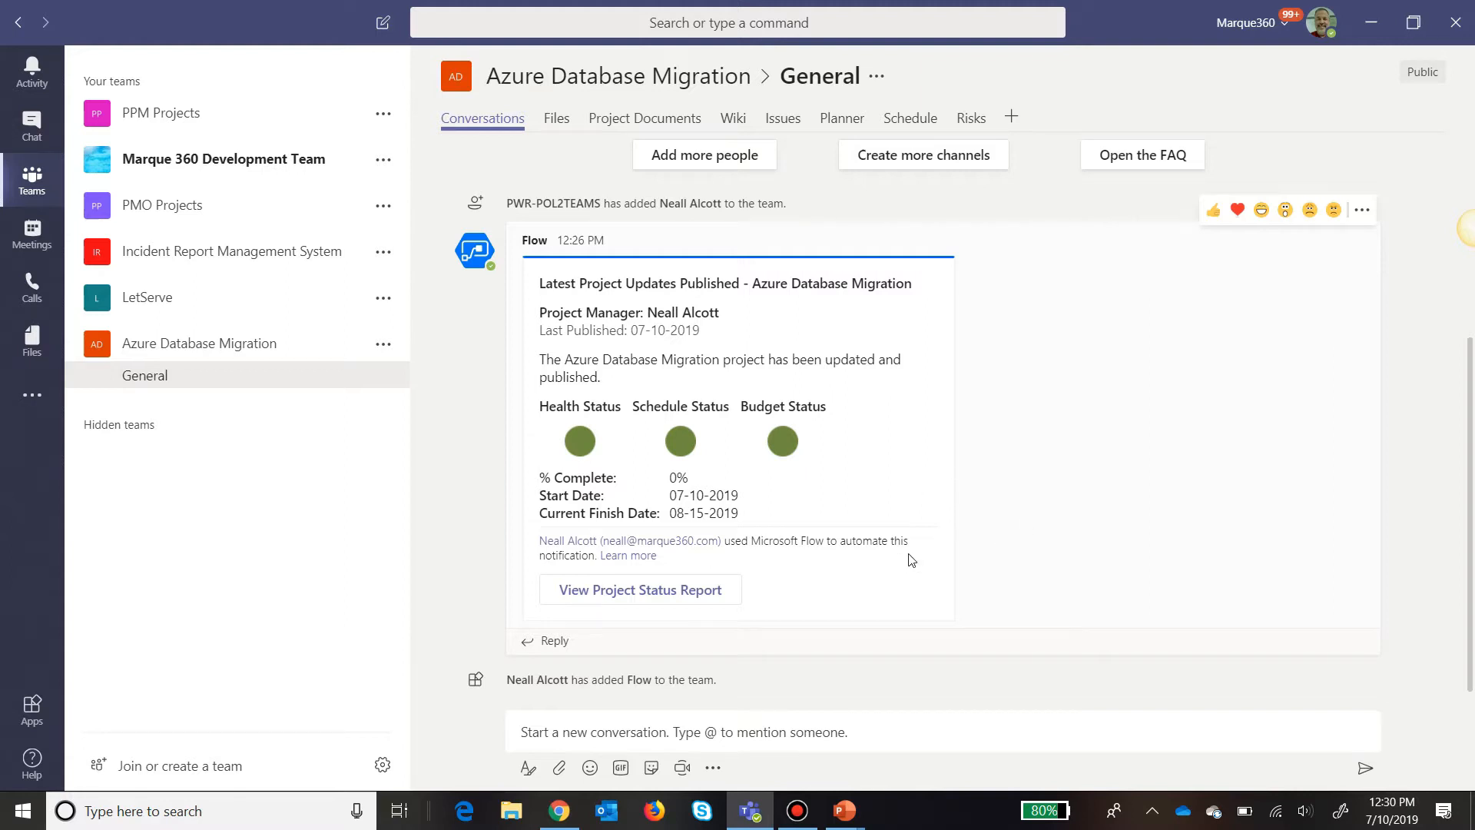
pyautogui.moveTo(640, 590)
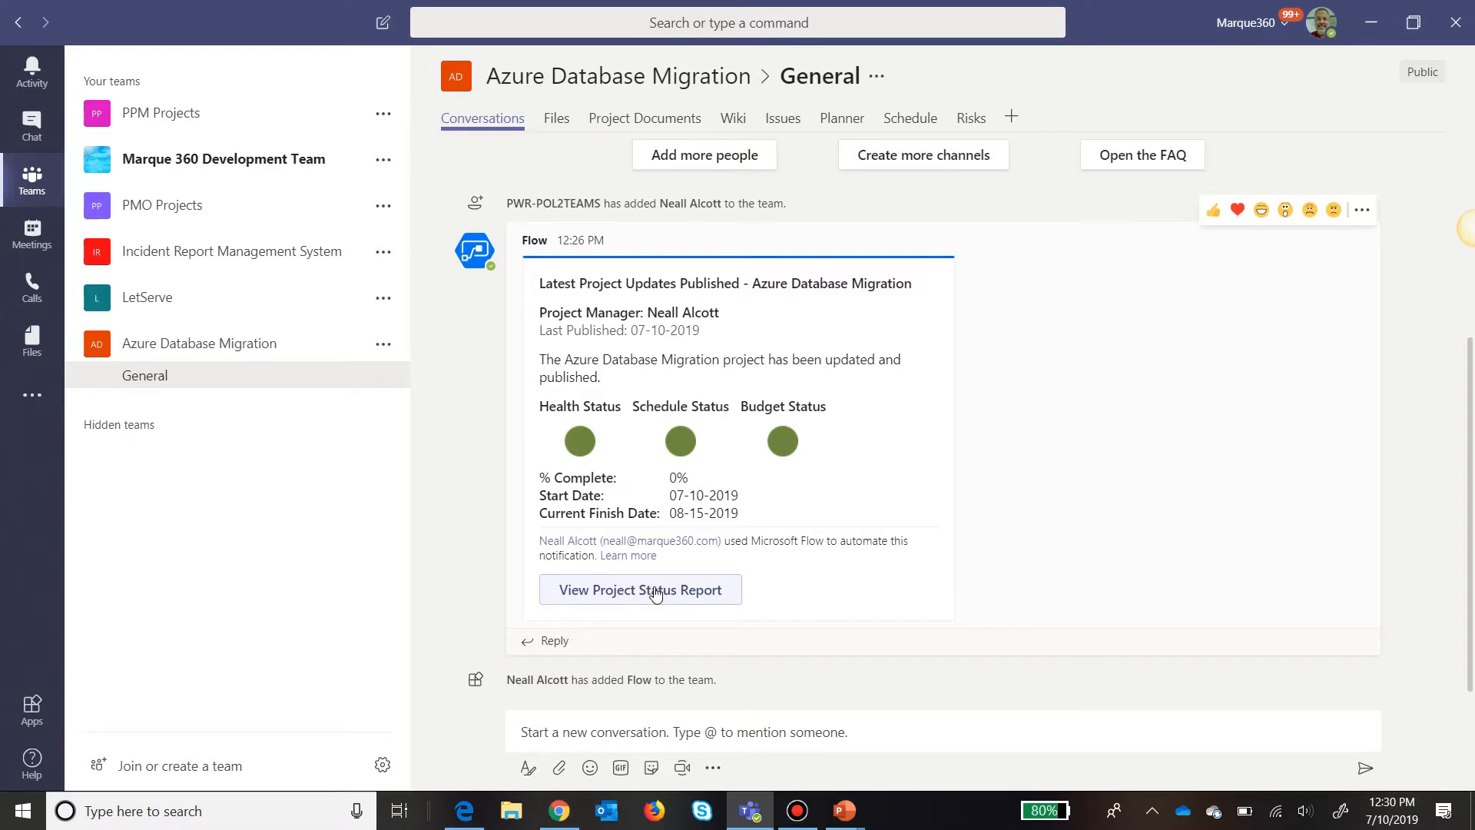
pyautogui.click(639, 588)
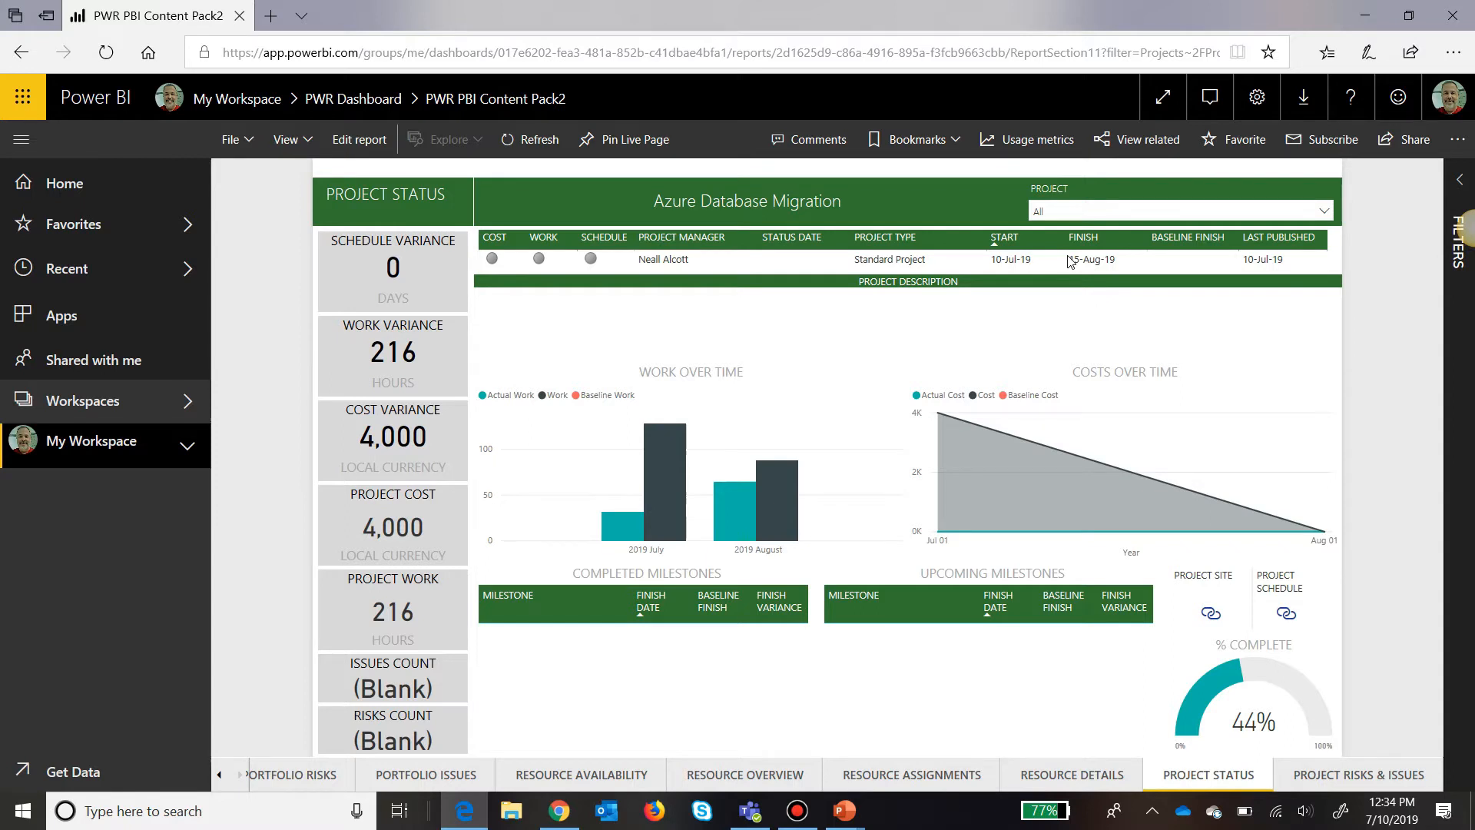
pyautogui.moveTo(627, 199)
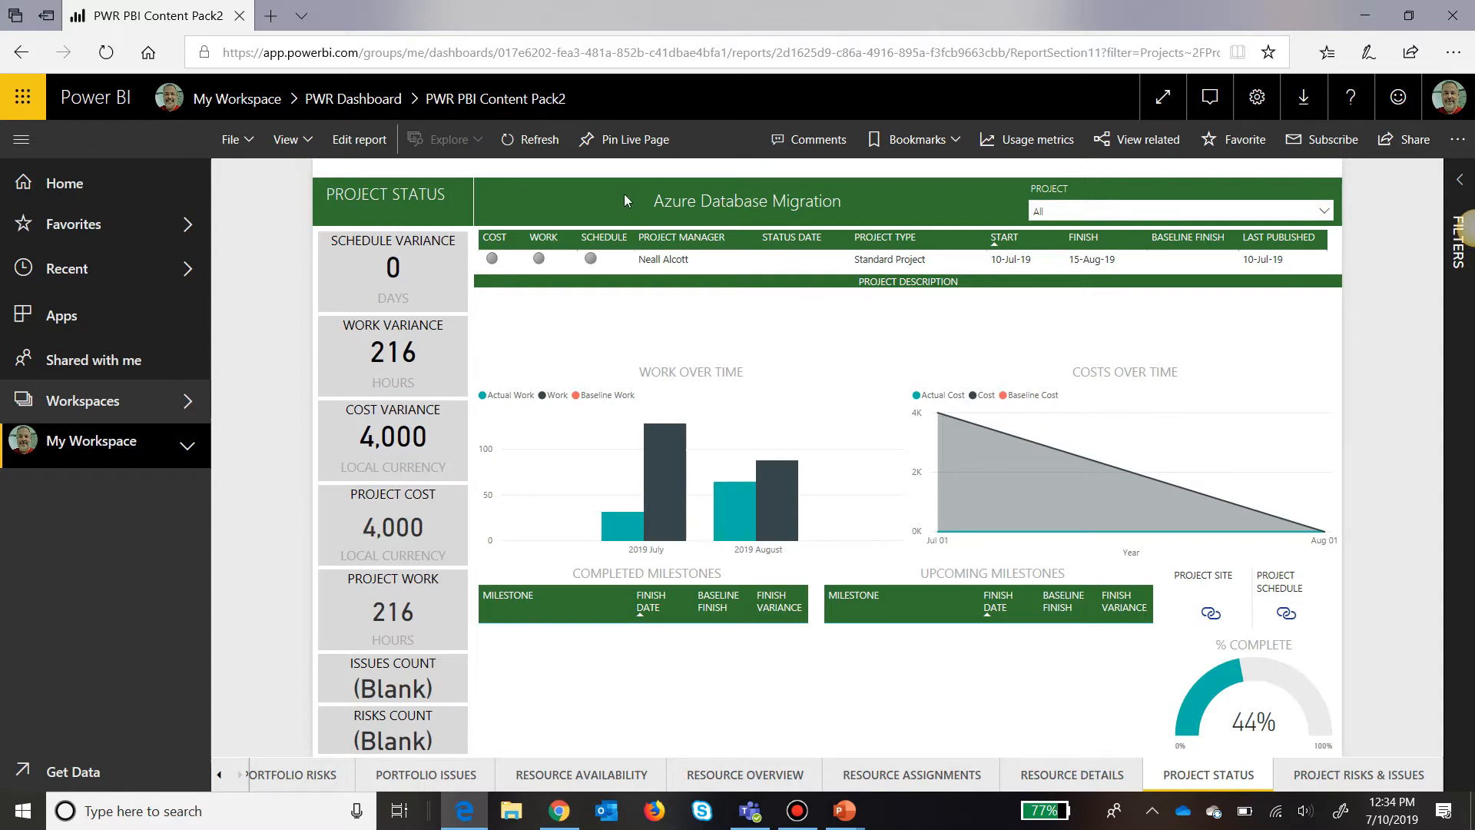
pyautogui.moveTo(814, 212)
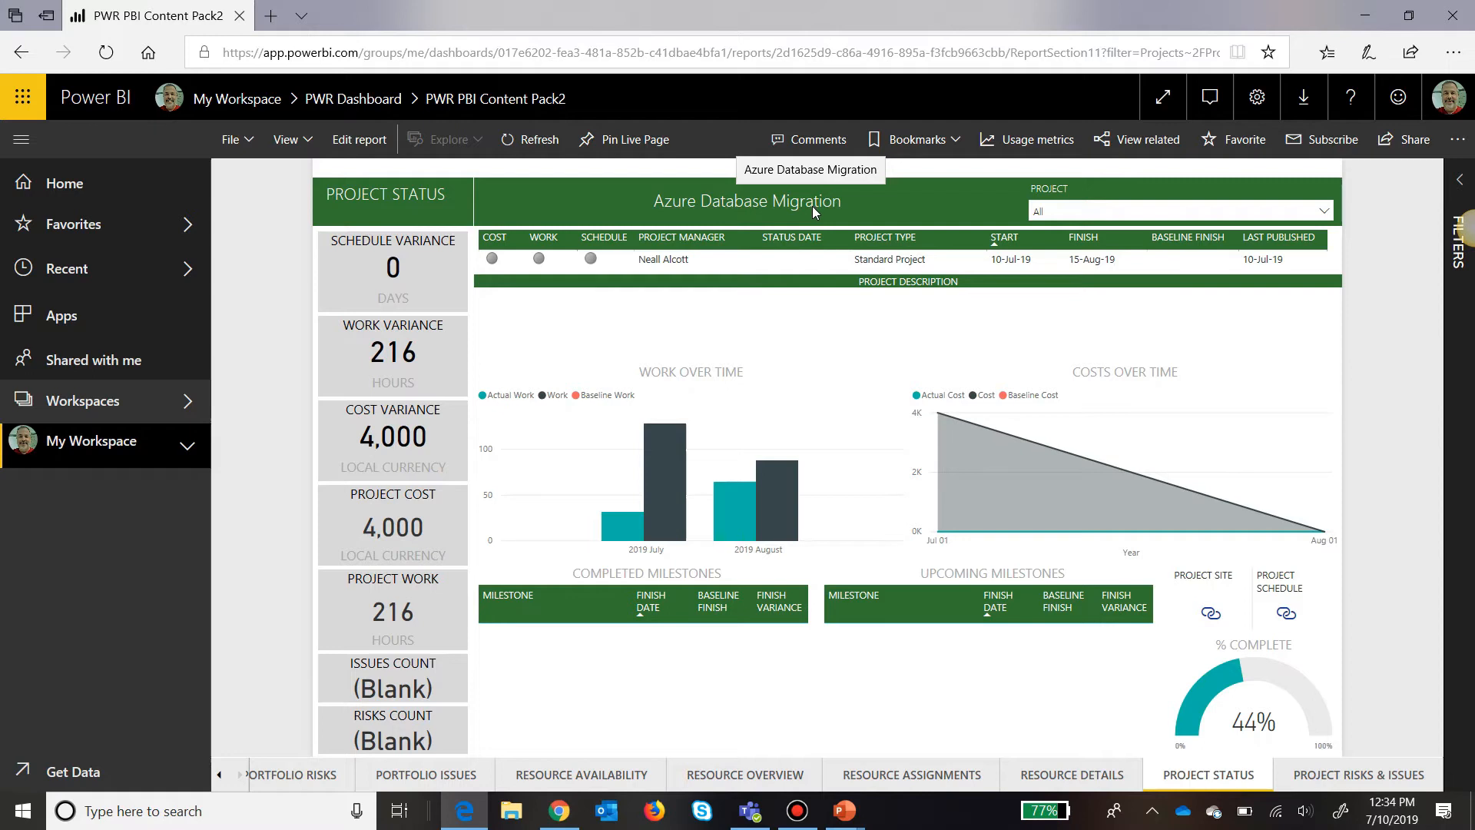
# After reviewing the 44% complete Power BI report, return to the Teams channel.
pyautogui.click(750, 809)
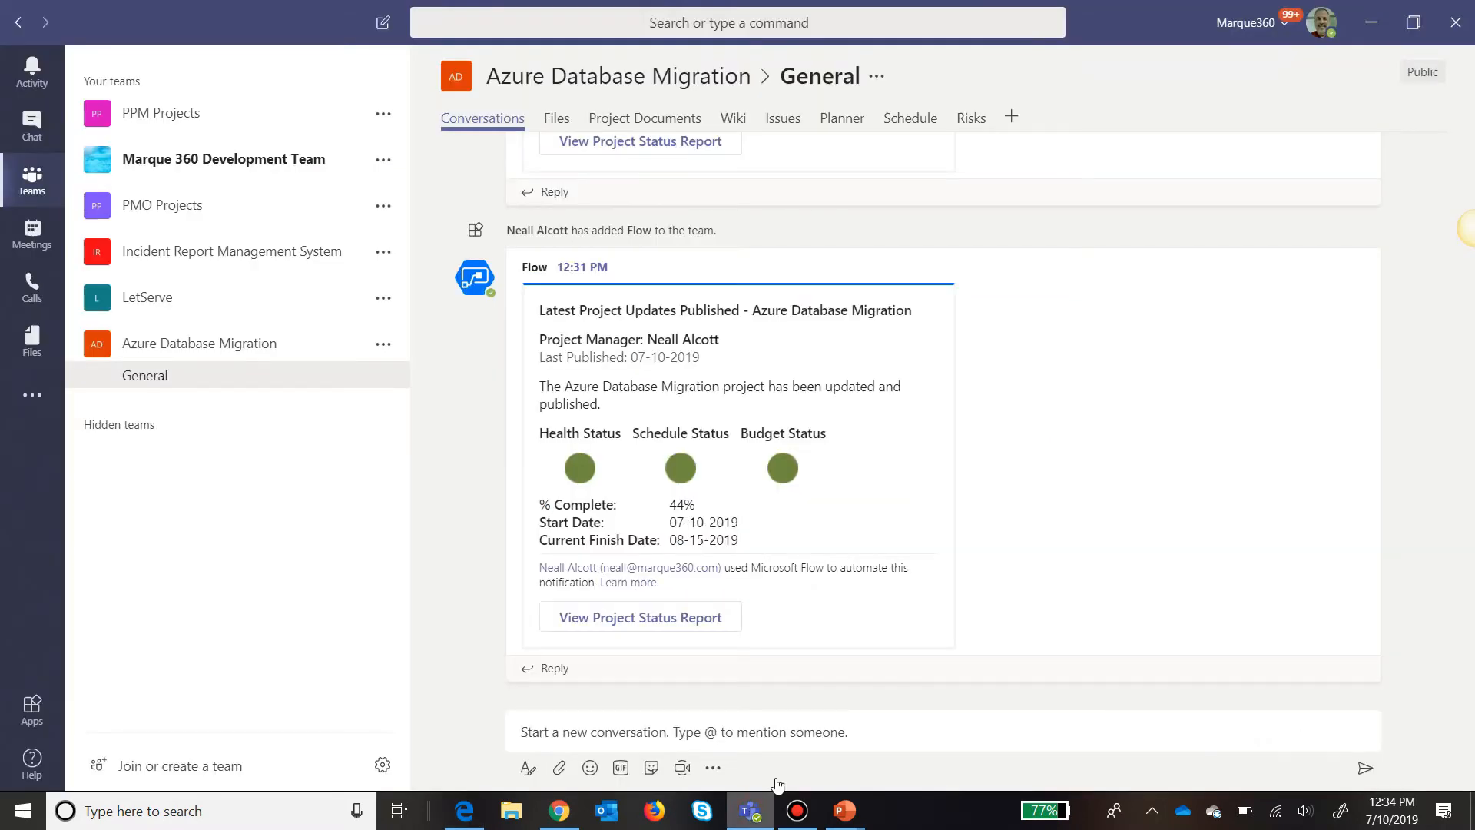
pyautogui.moveTo(1099, 483)
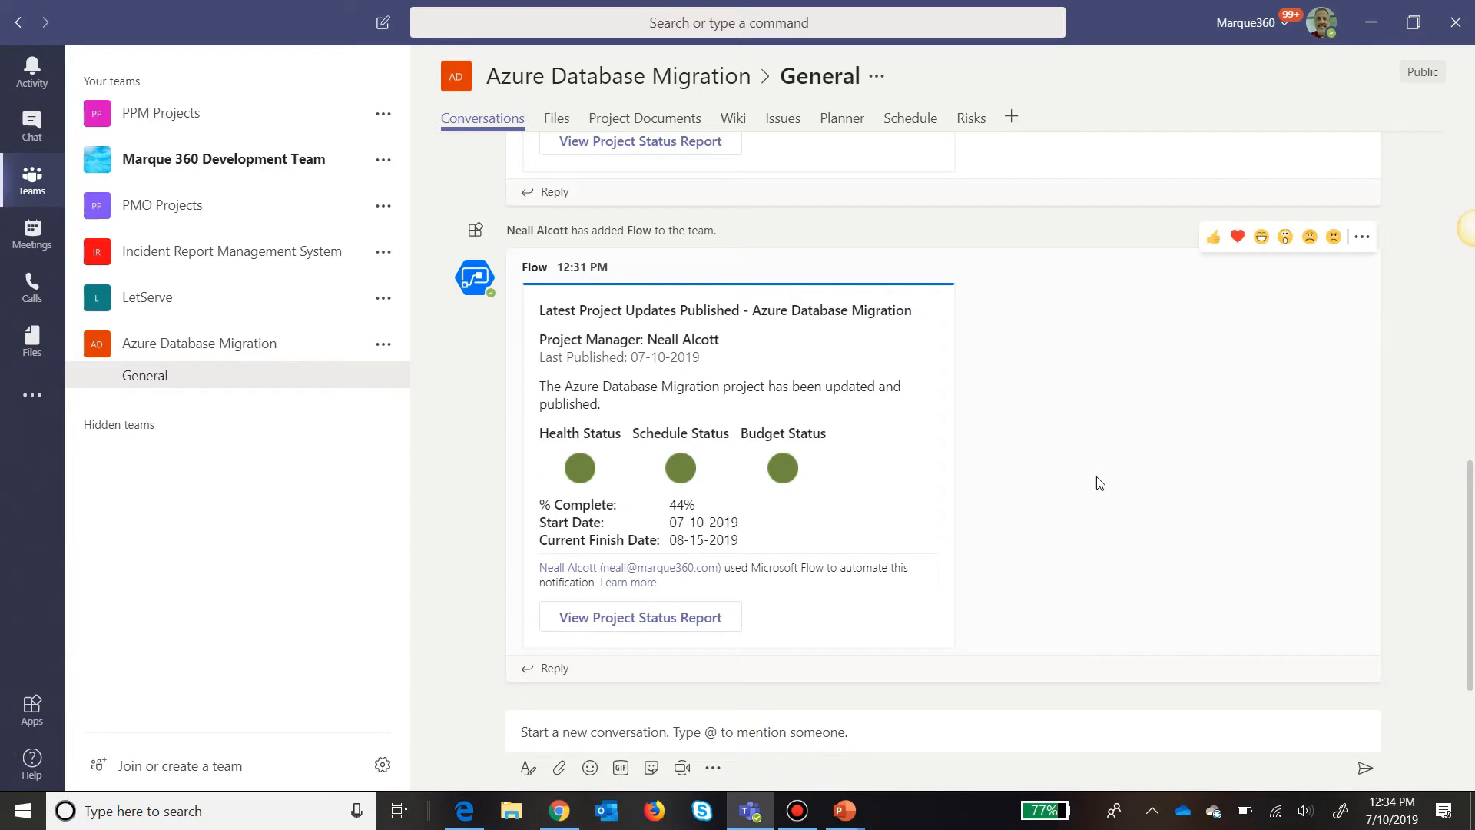
pyautogui.moveTo(470, 498)
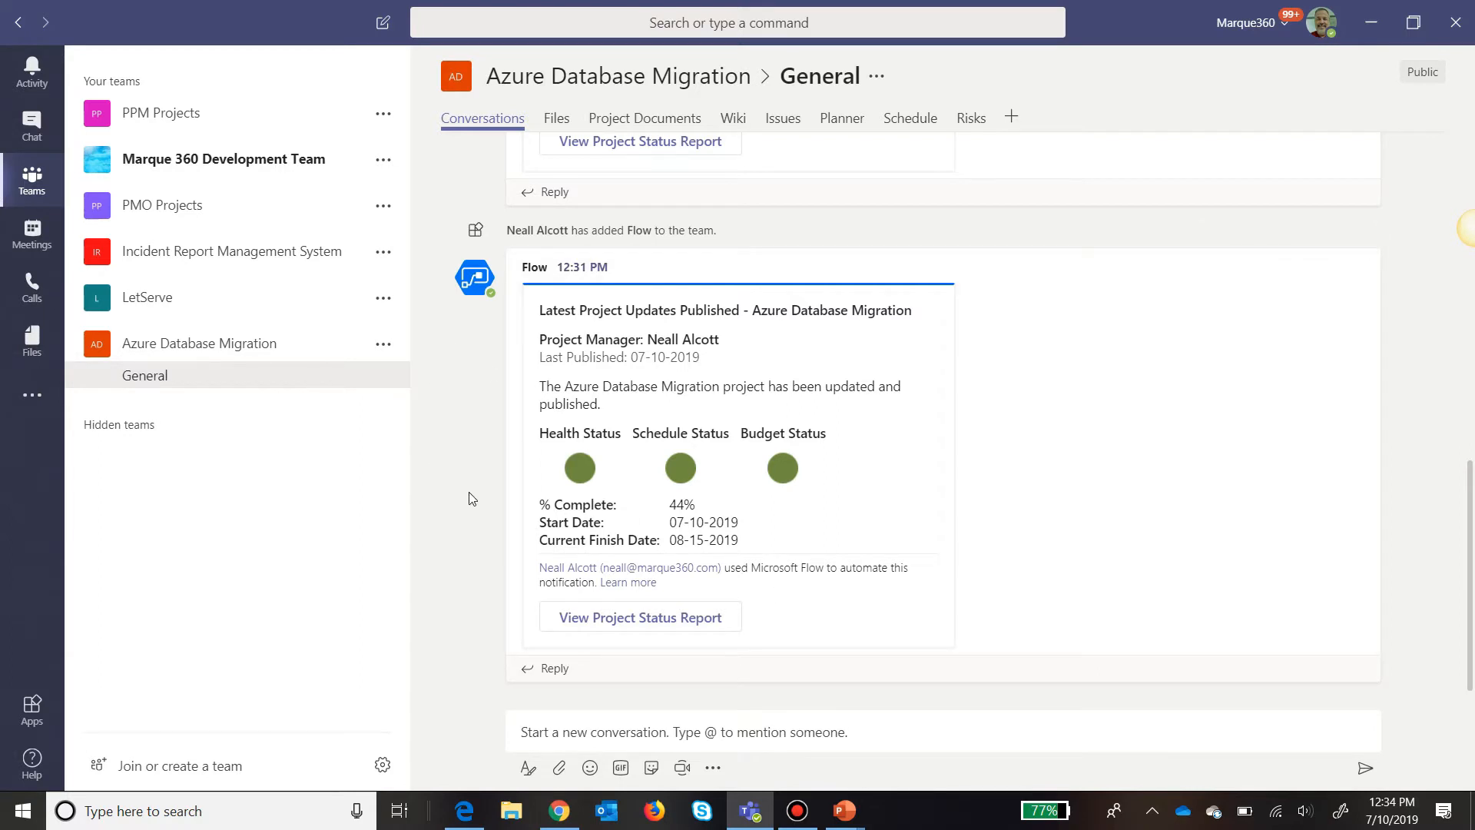
pyautogui.moveTo(481, 421)
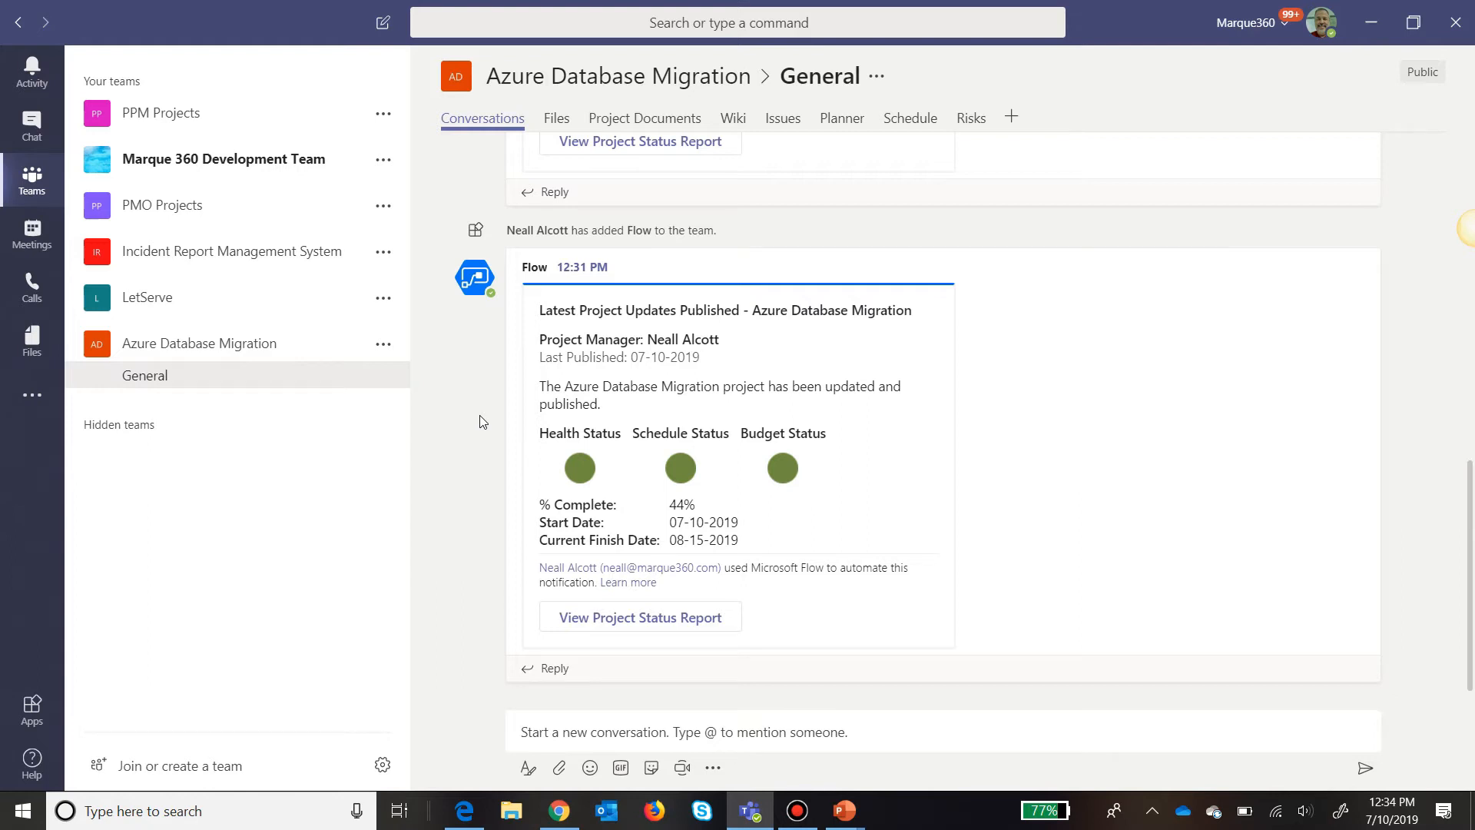
pyautogui.moveTo(522, 415)
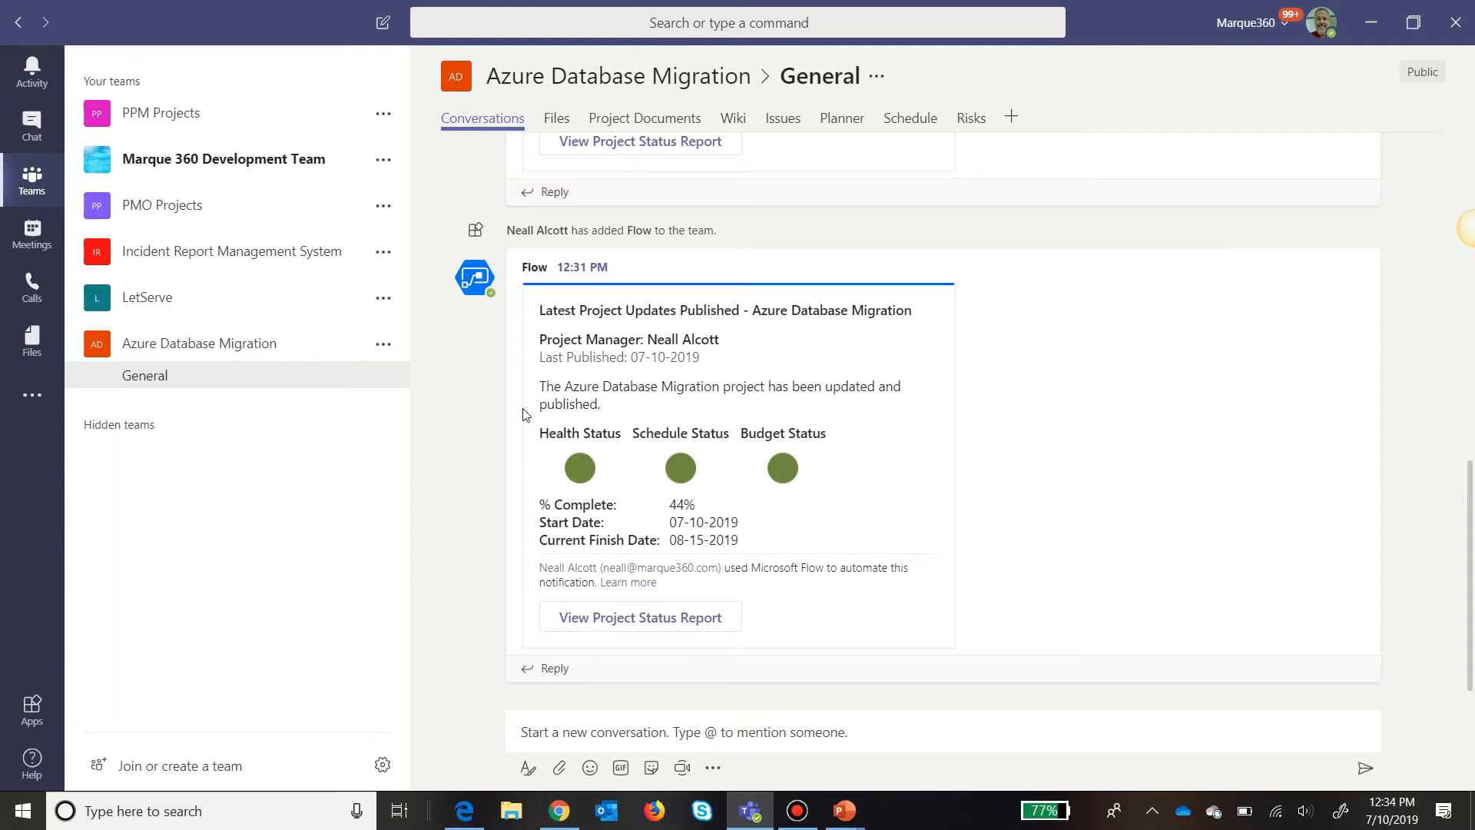
pyautogui.moveTo(452, 424)
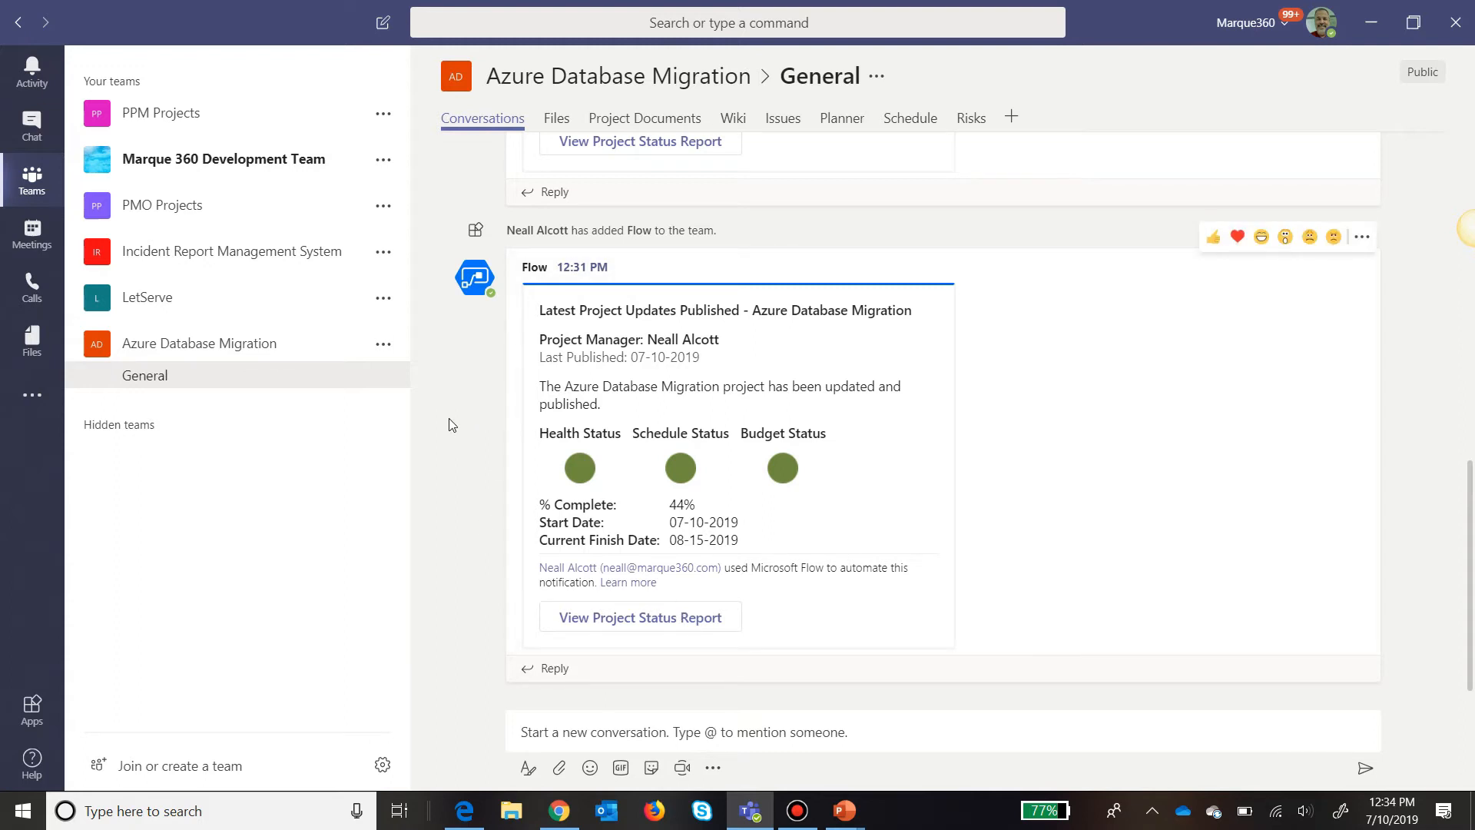
pyautogui.moveTo(235, 250)
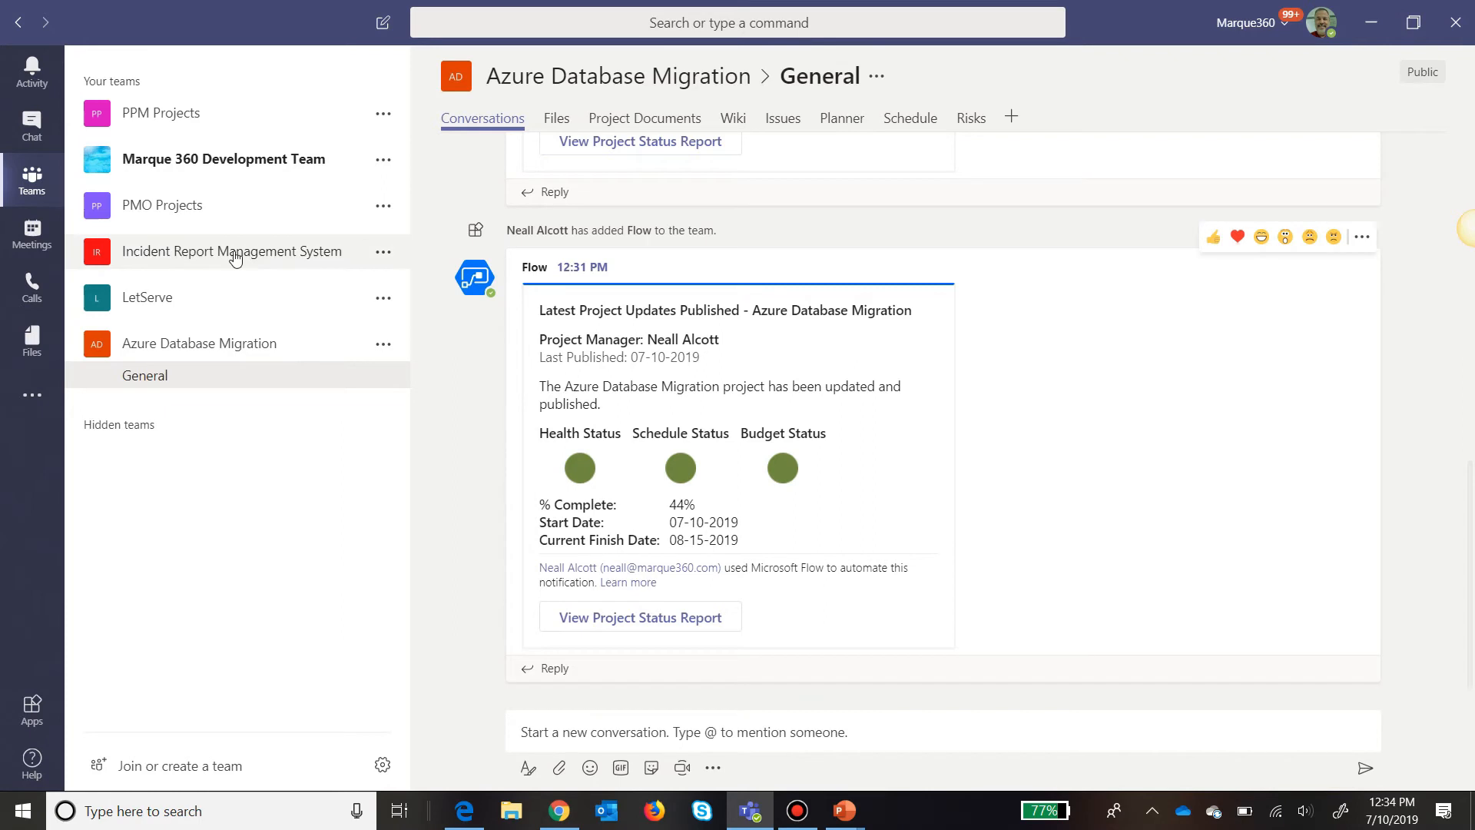
# Switch to the Incident Report Management System team's General channel.
pyautogui.click(230, 251)
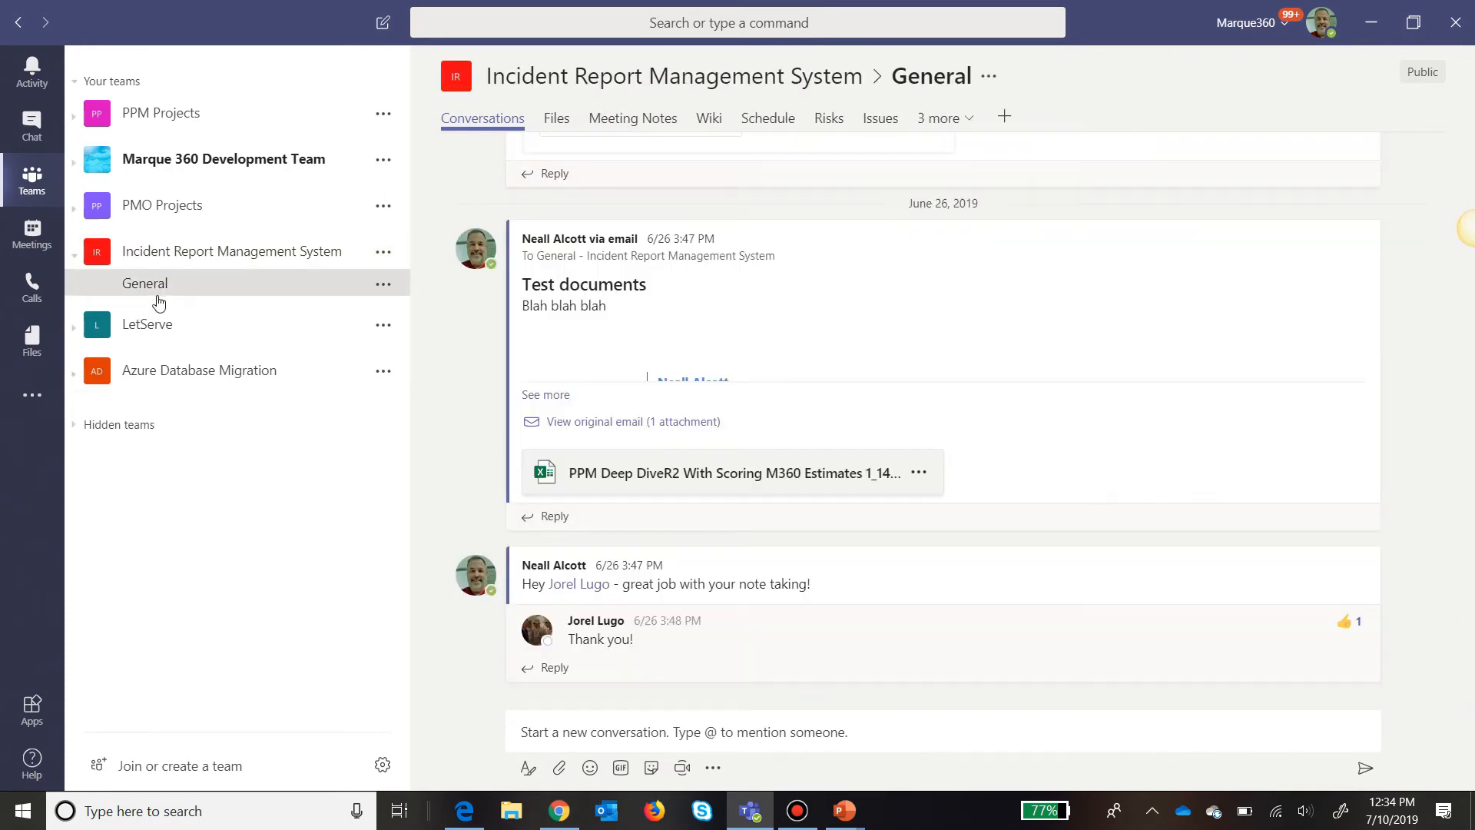
# Expand the Weekly Project Status Meeting replies and play its recorded meeting video.
pyautogui.scroll(3)
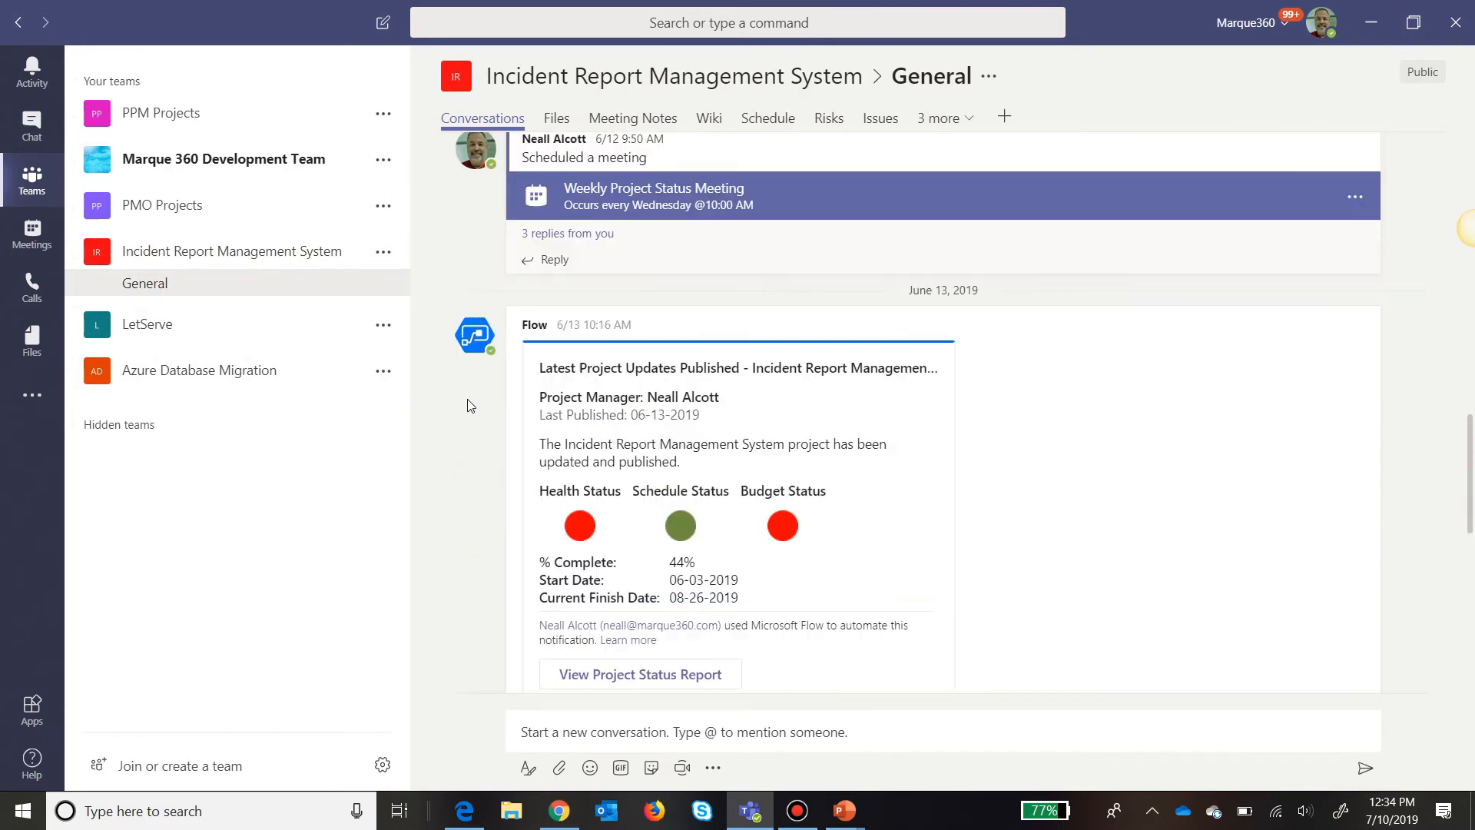
pyautogui.scroll(3)
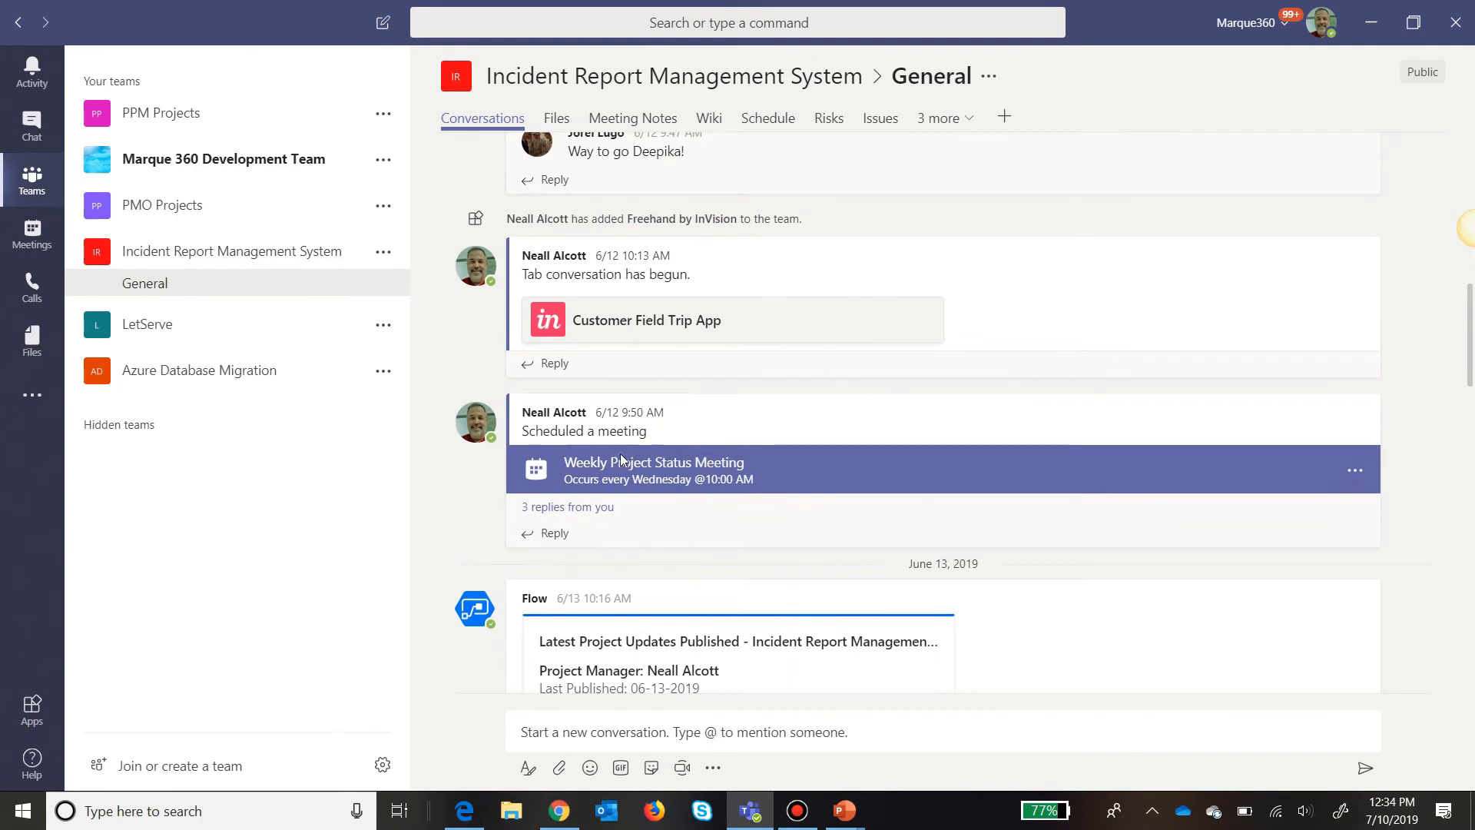
pyautogui.scroll(3)
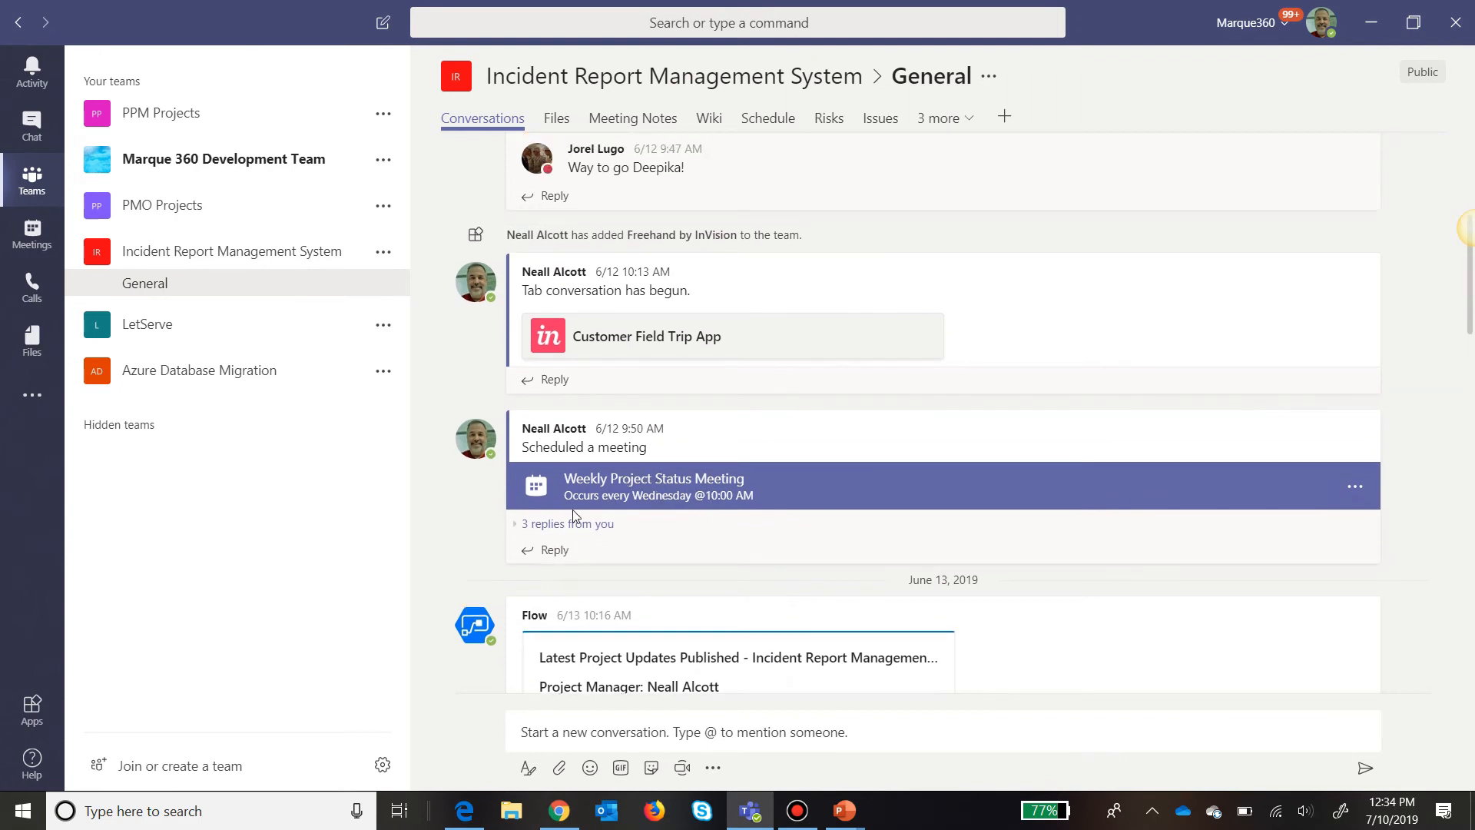
pyautogui.click(571, 523)
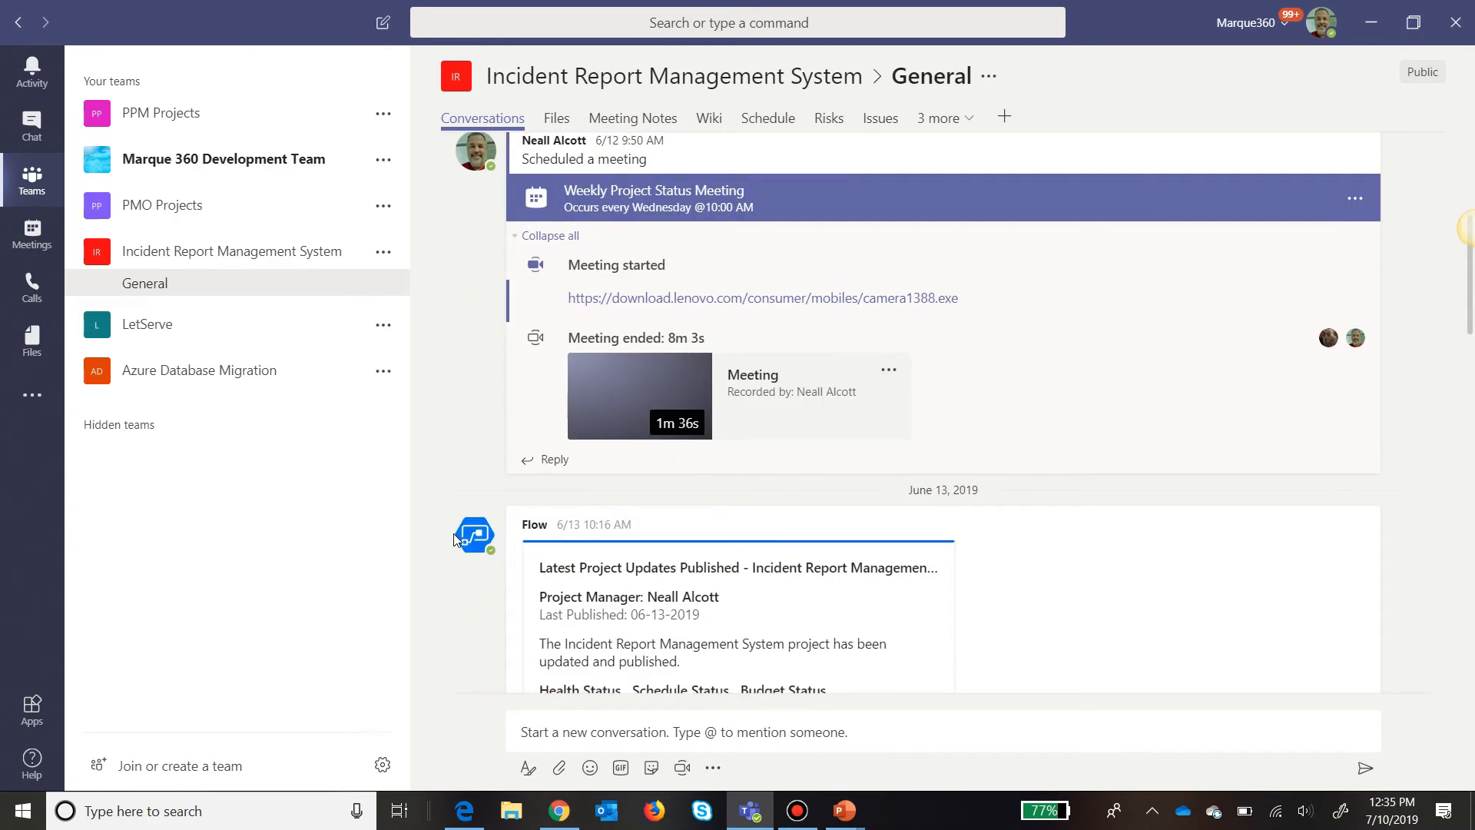
pyautogui.moveTo(780, 409)
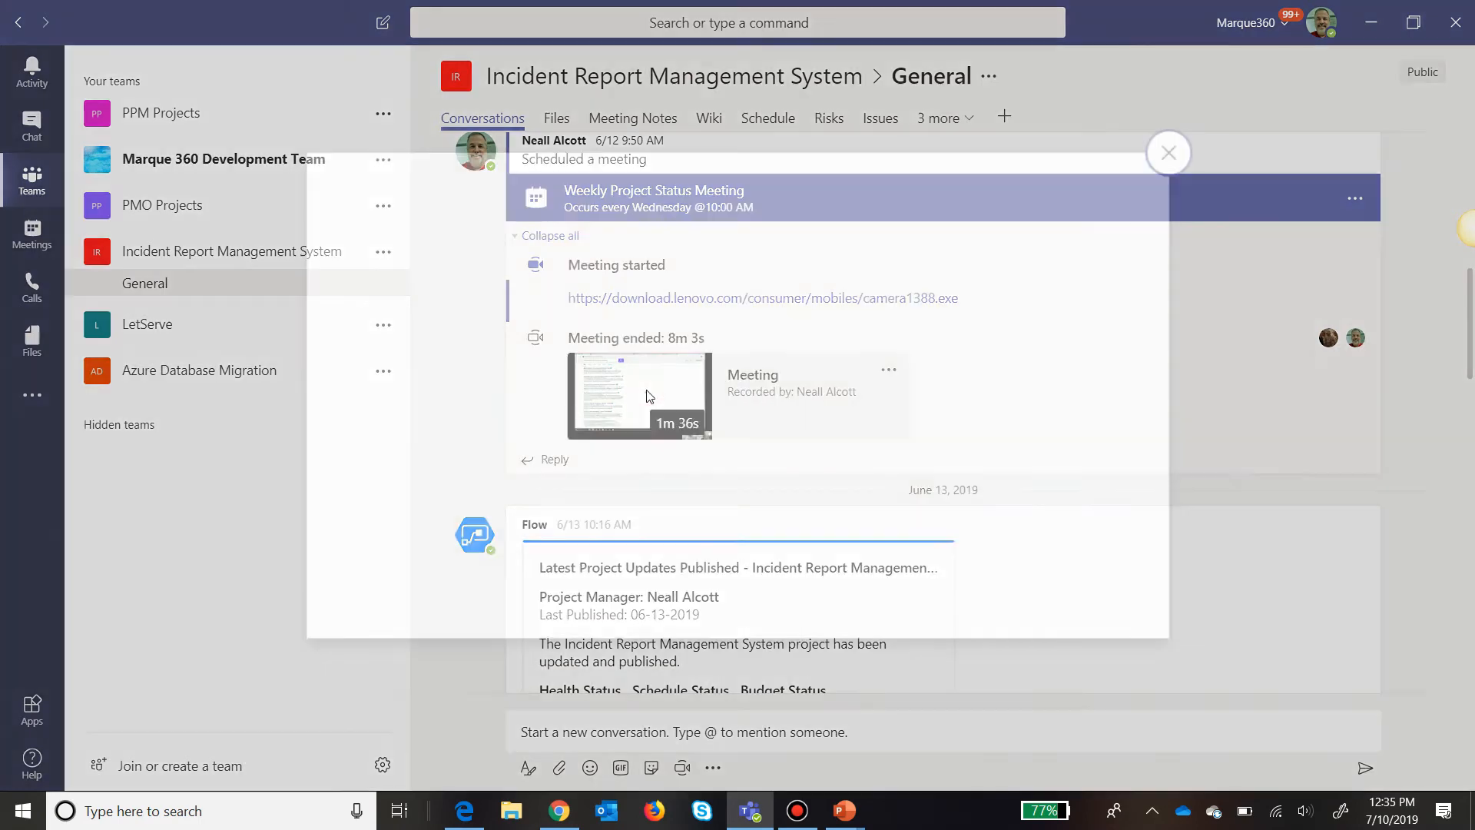
pyautogui.click(639, 395)
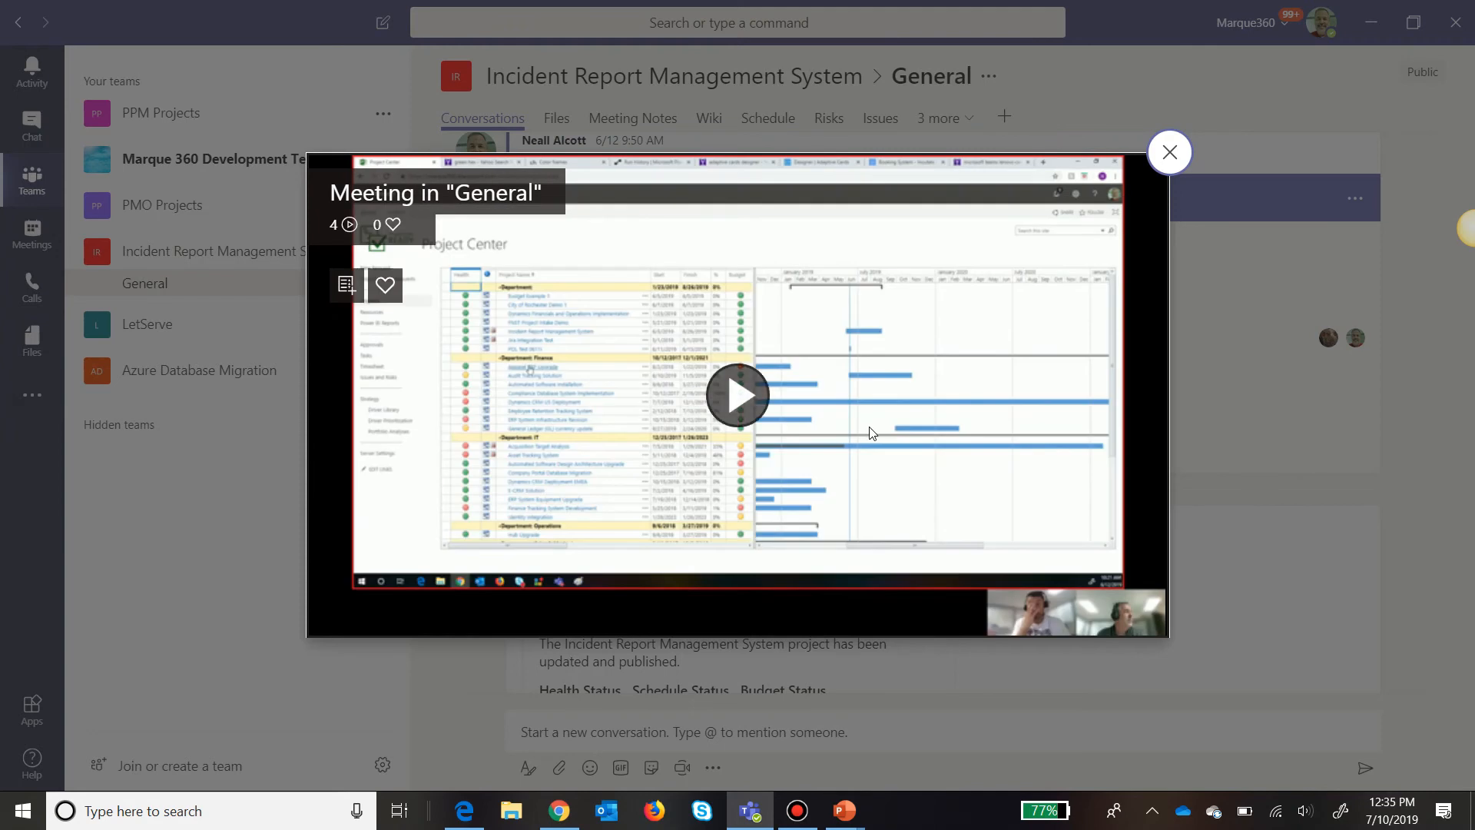
pyautogui.moveTo(1169, 152)
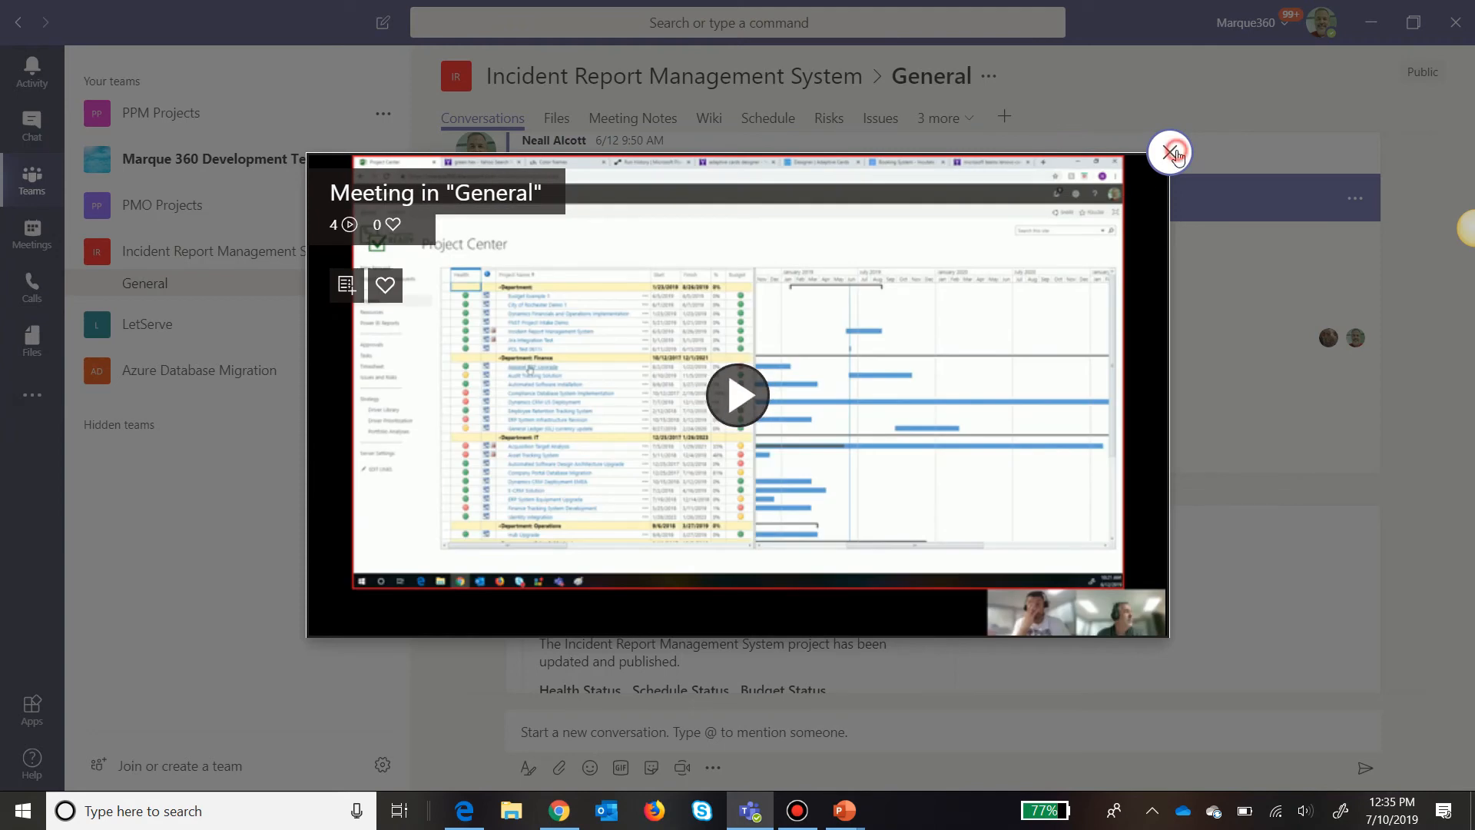